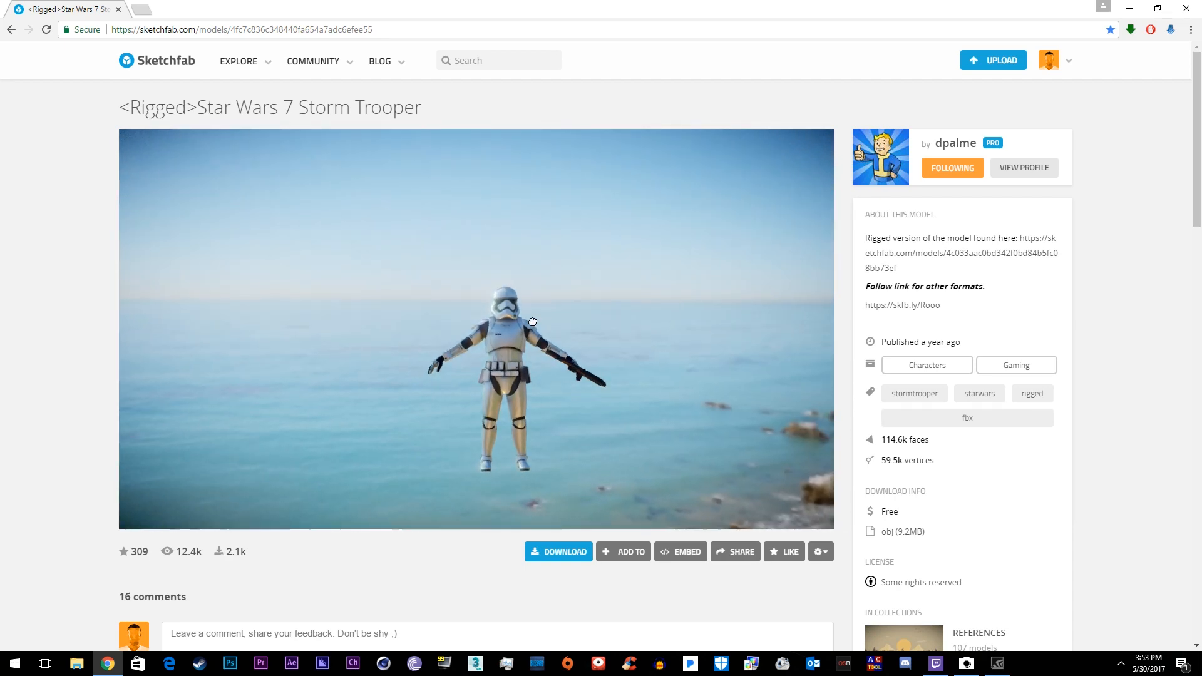
# Orbit the Storm Trooper preview and download the model as a zip archive.
pyautogui.moveTo(532, 321); pyautogui.dragTo(520, 341)
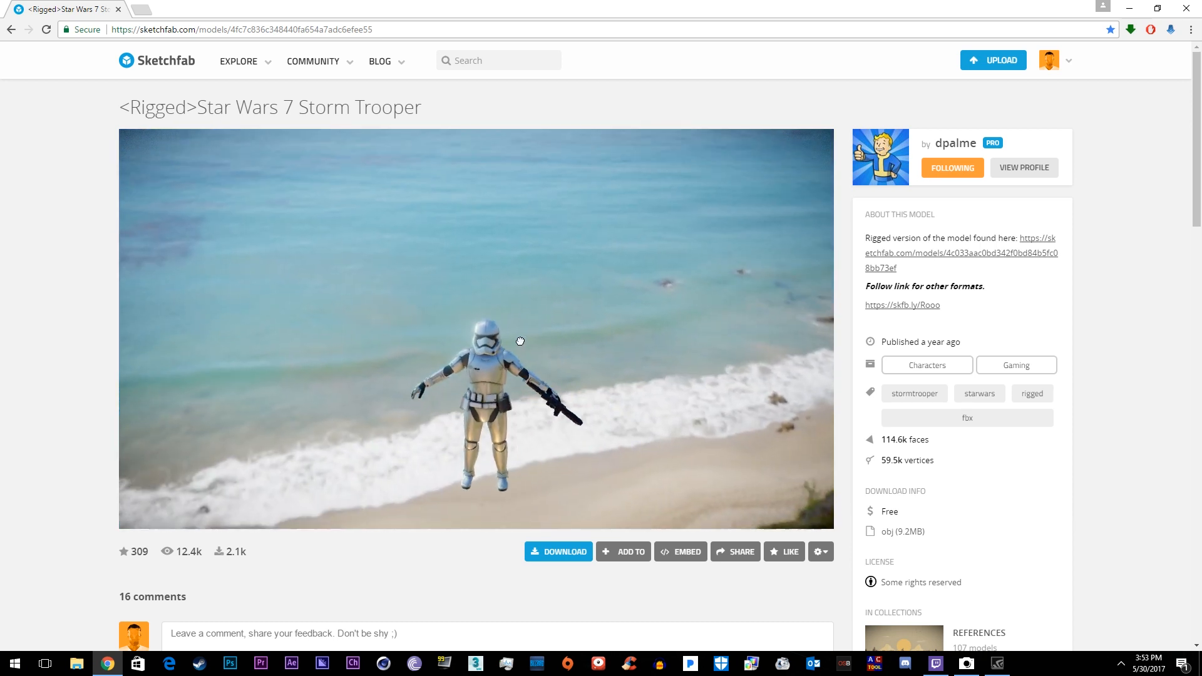
pyautogui.moveTo(519, 340); pyautogui.dragTo(545, 324)
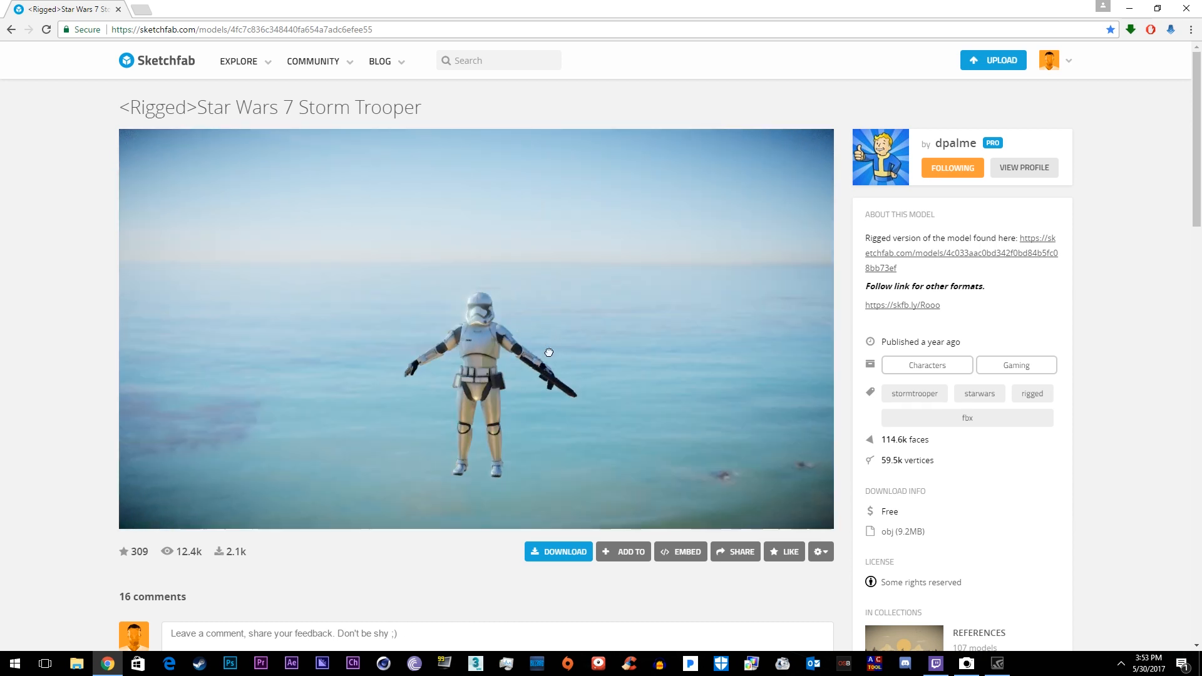
pyautogui.click(559, 551)
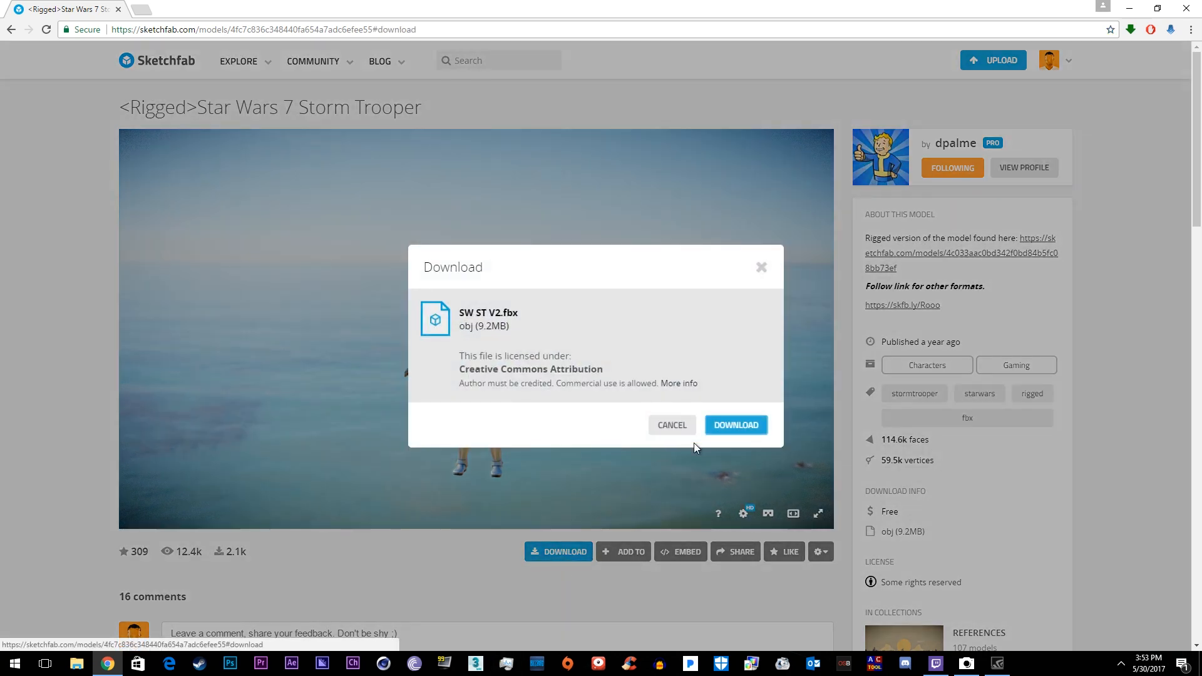
pyautogui.click(734, 425)
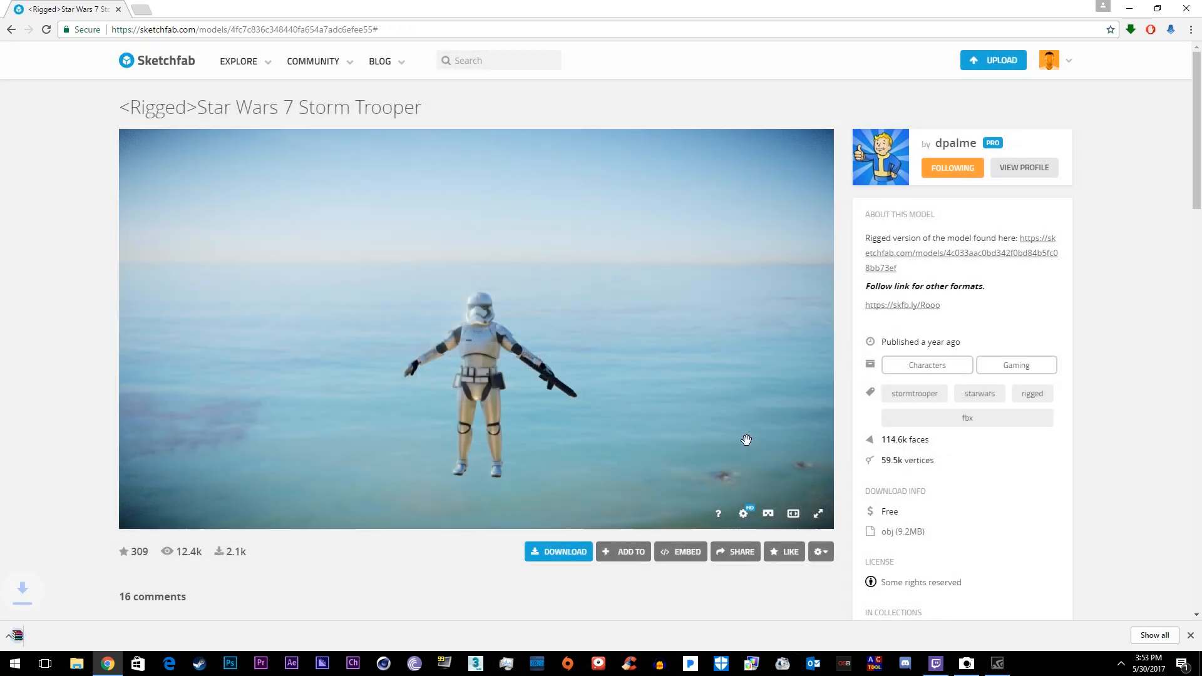
pyautogui.click(563, 551)
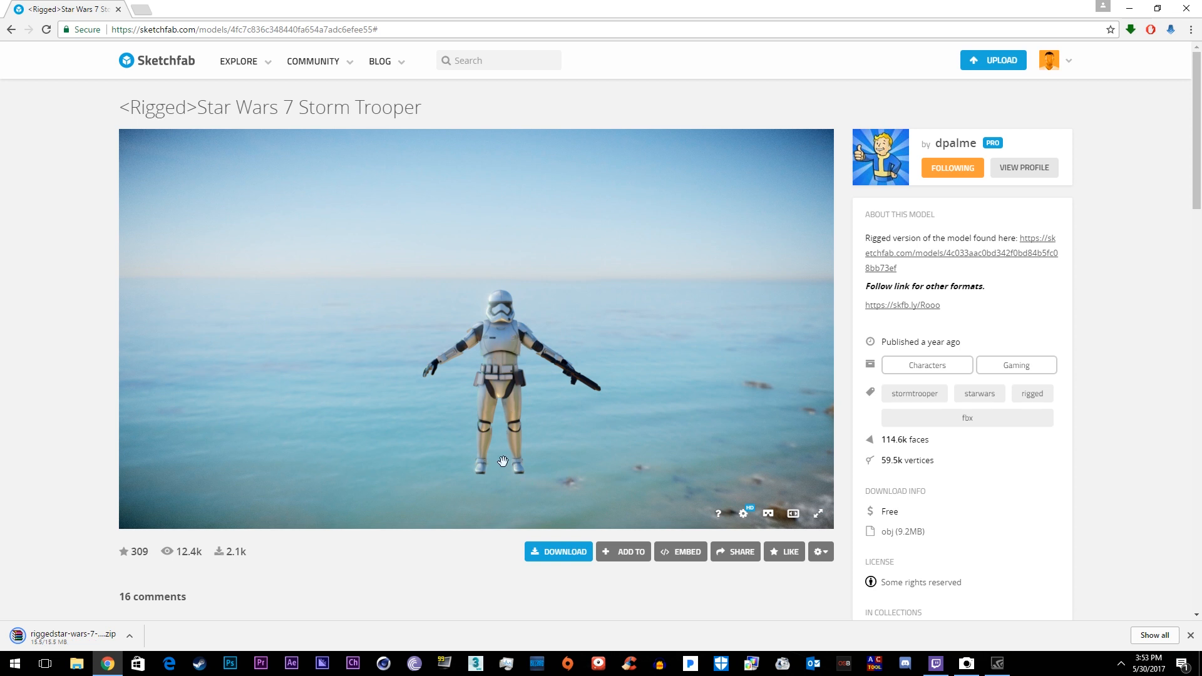
pyautogui.moveTo(508, 351)
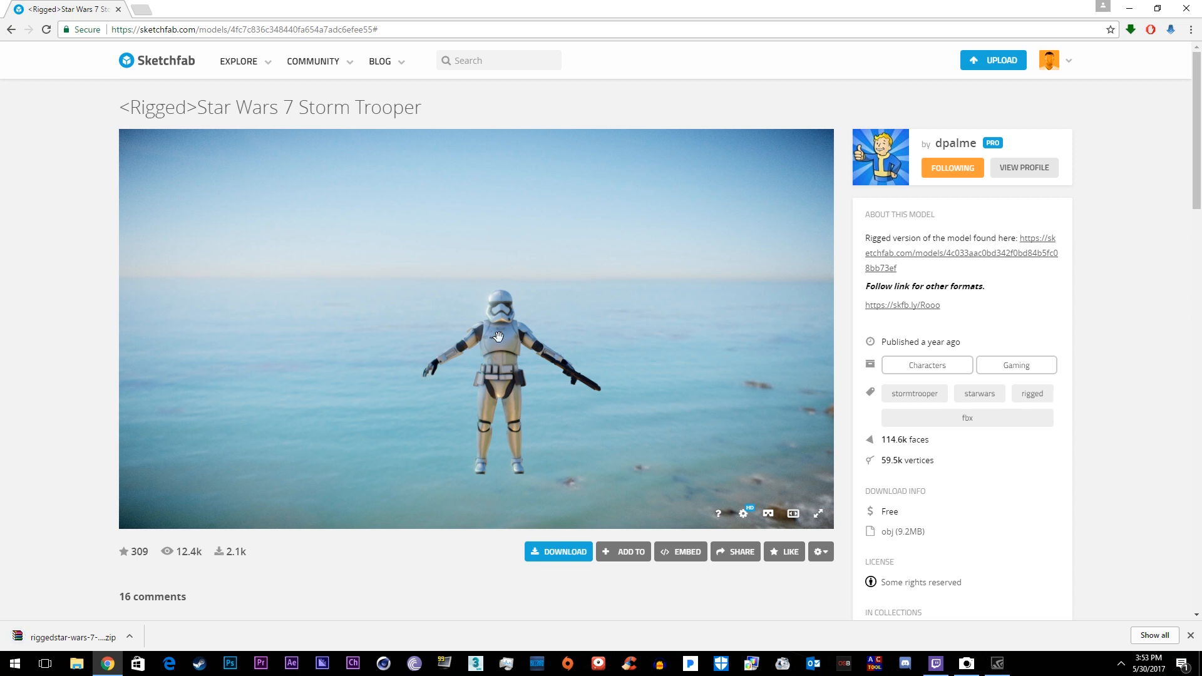
pyautogui.moveTo(503, 365)
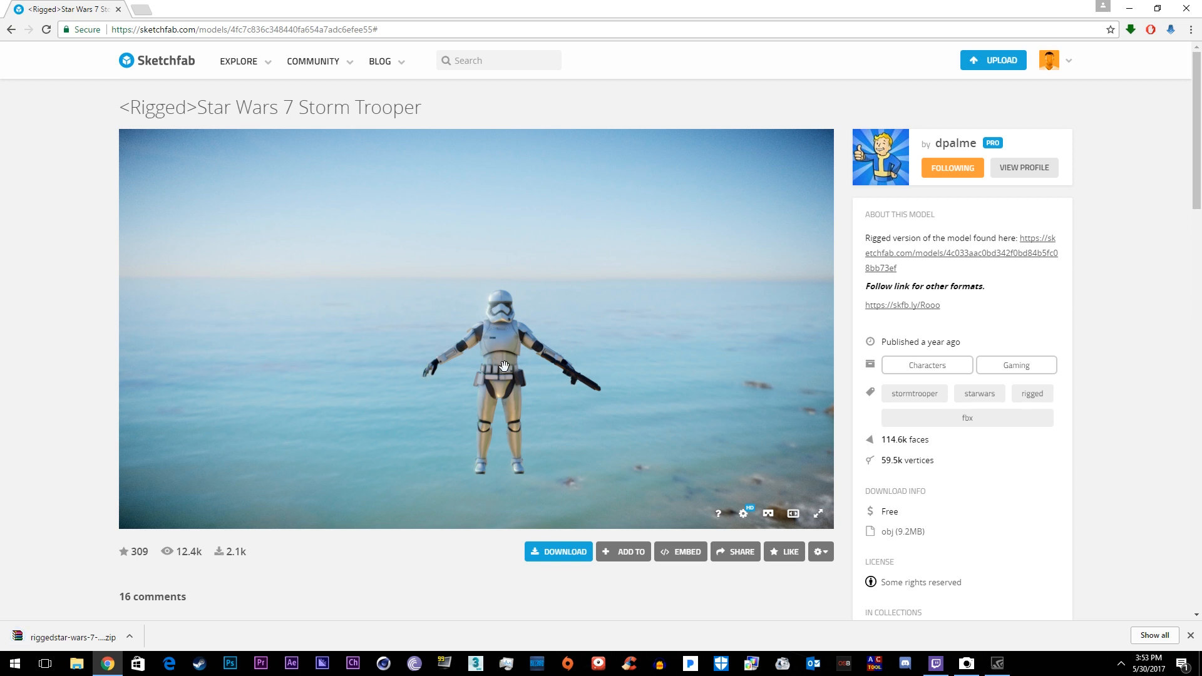
pyautogui.moveTo(482, 341)
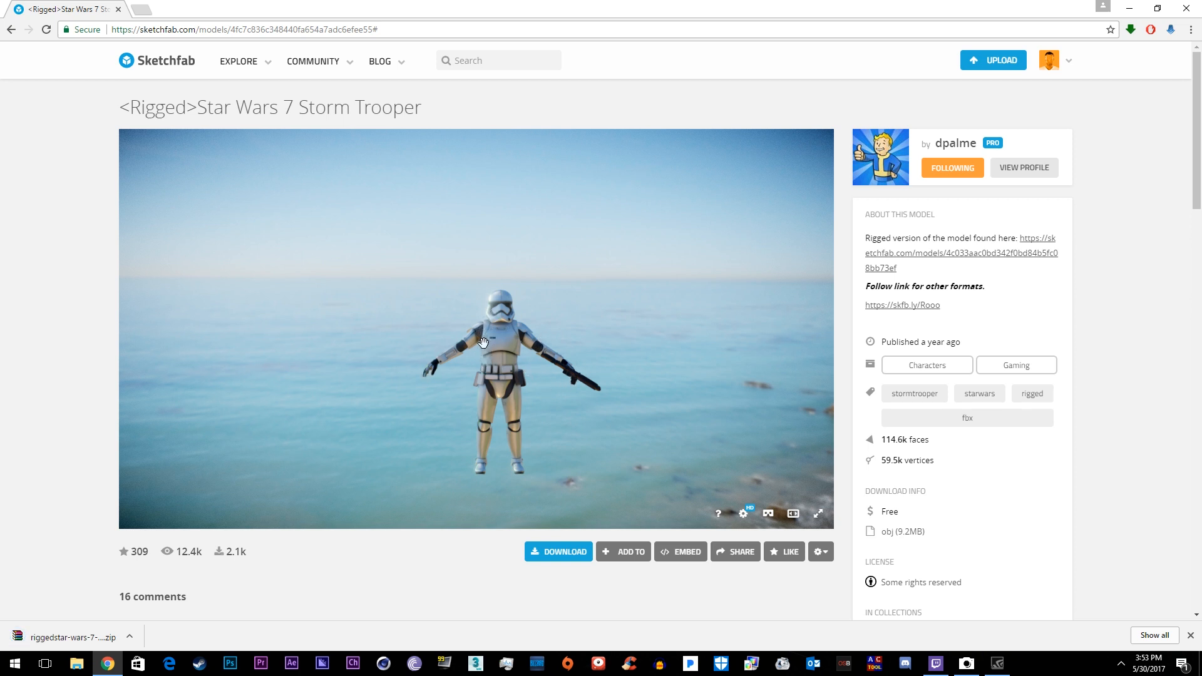
# Orbit the trooper model from above, the side and back to the front.
pyautogui.moveTo(482, 342); pyautogui.dragTo(559, 331)
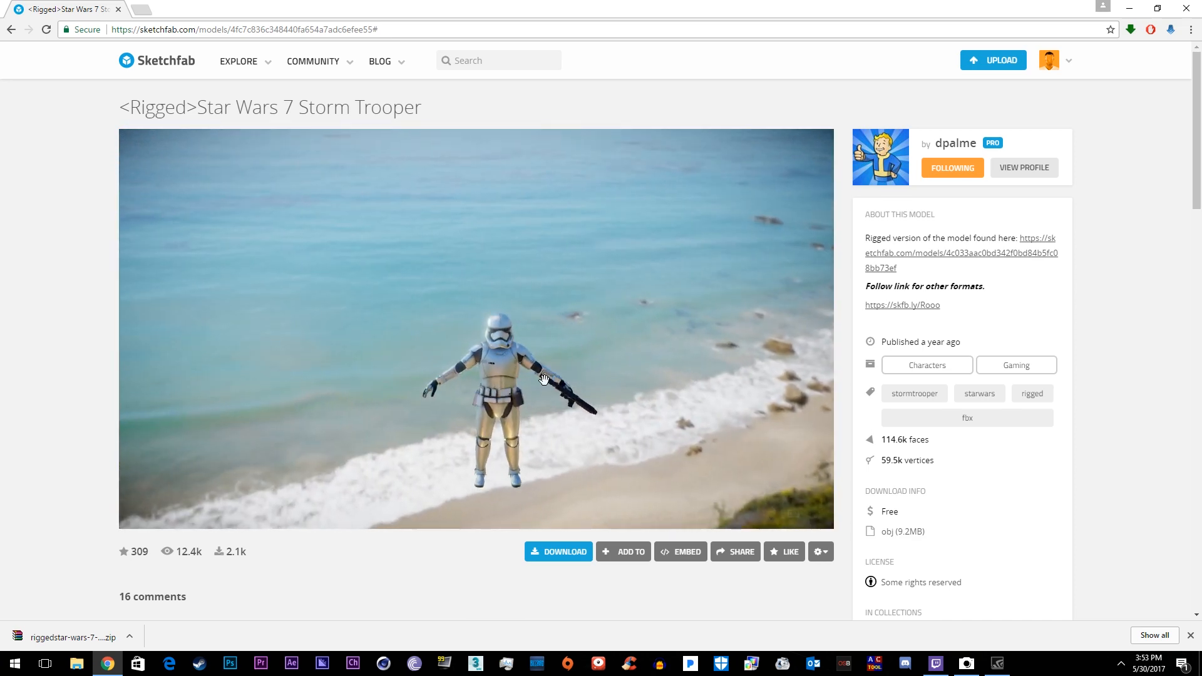
pyautogui.moveTo(543, 379); pyautogui.dragTo(544, 379)
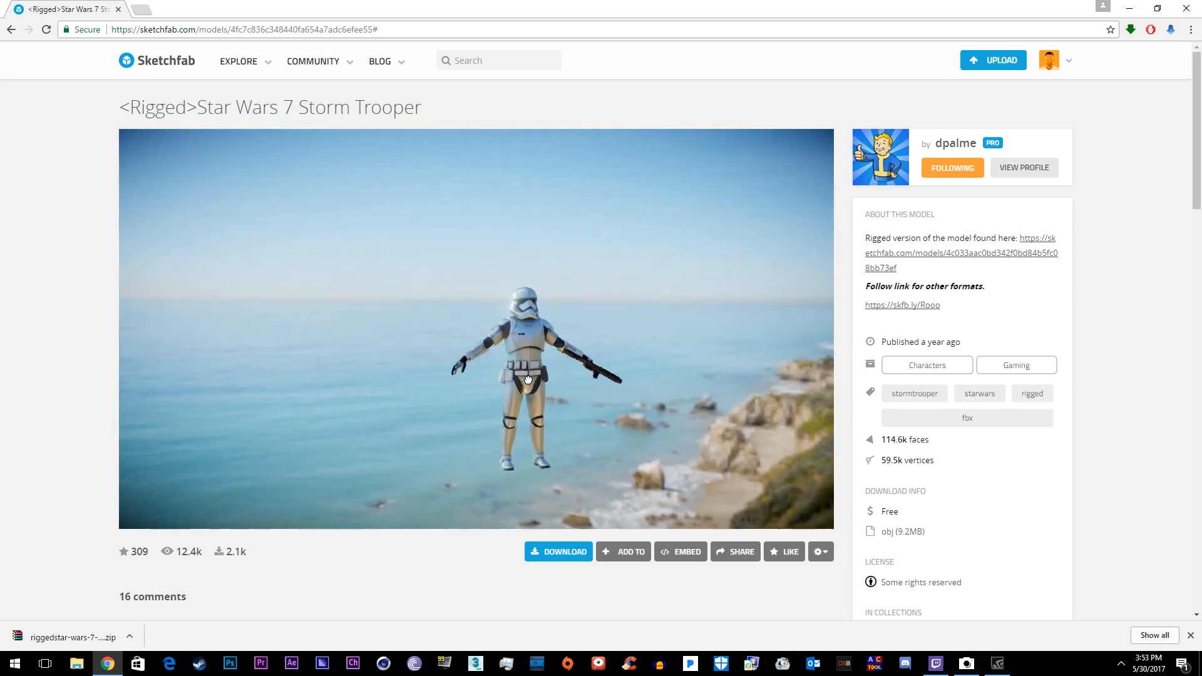
pyautogui.moveTo(528, 380); pyautogui.dragTo(519, 381)
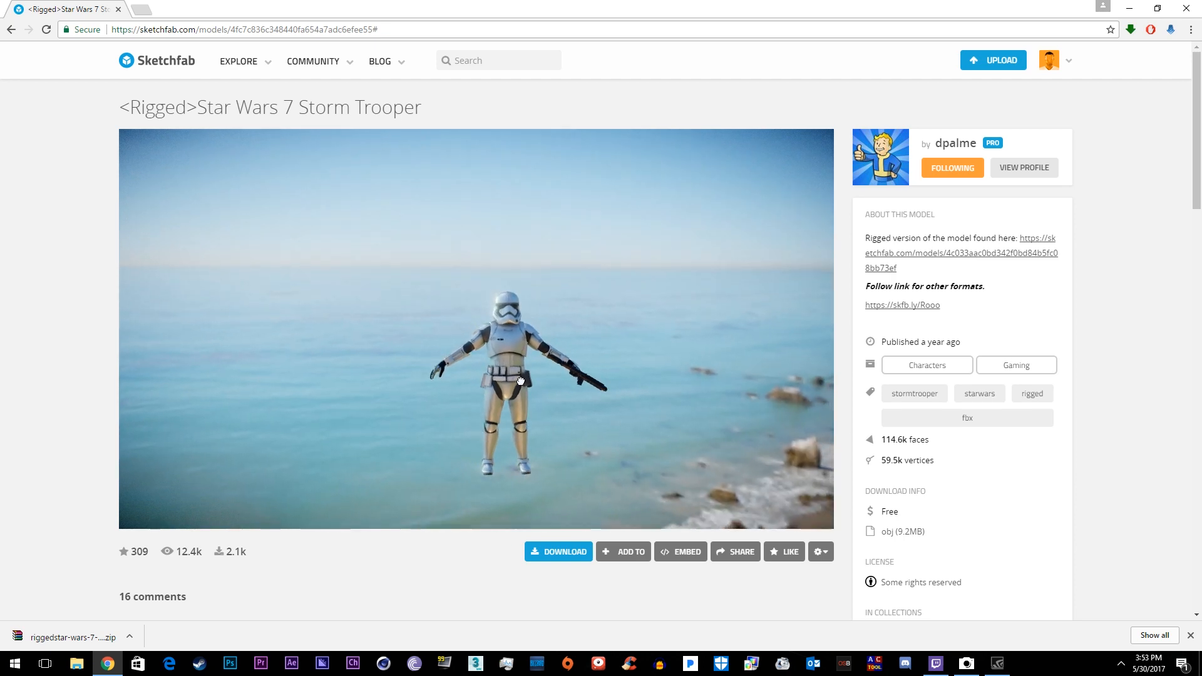
pyautogui.moveTo(520, 381); pyautogui.dragTo(493, 379)
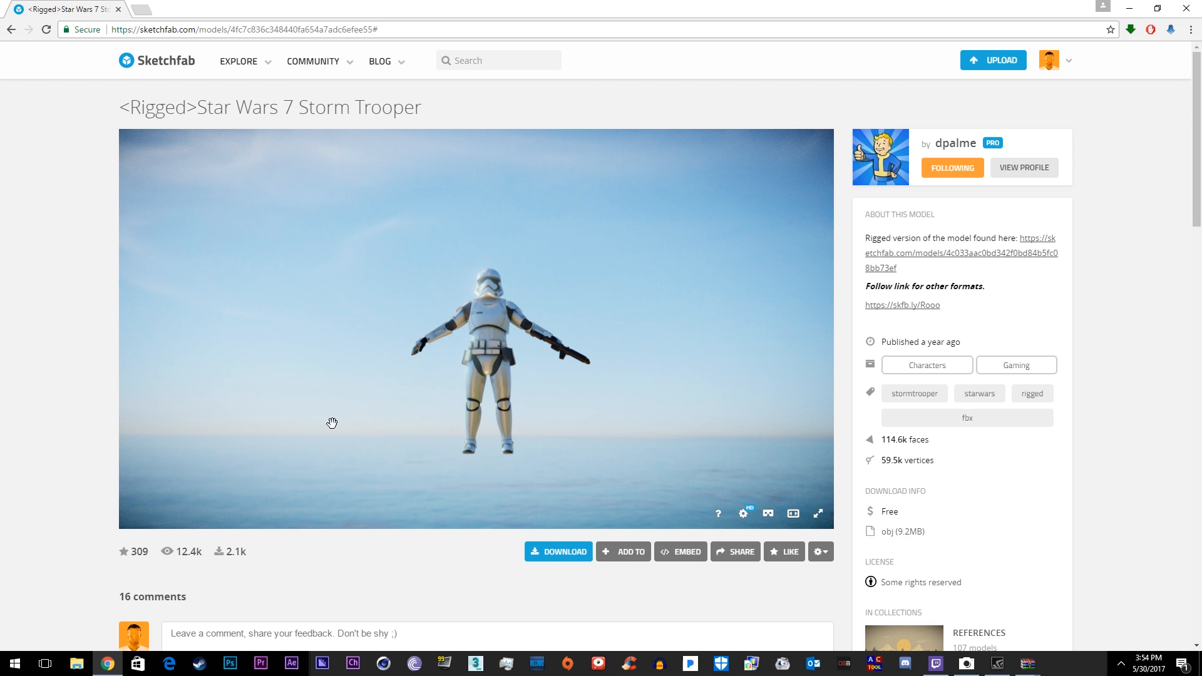
pyautogui.moveTo(386, 430)
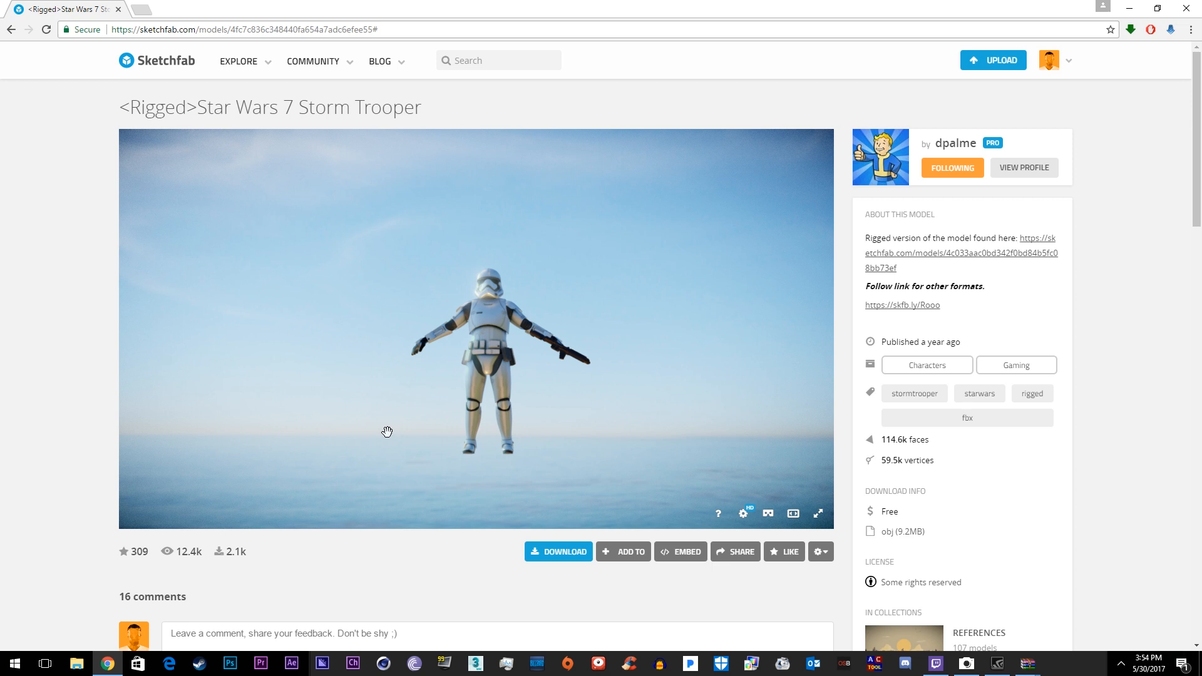
pyautogui.moveTo(392, 428)
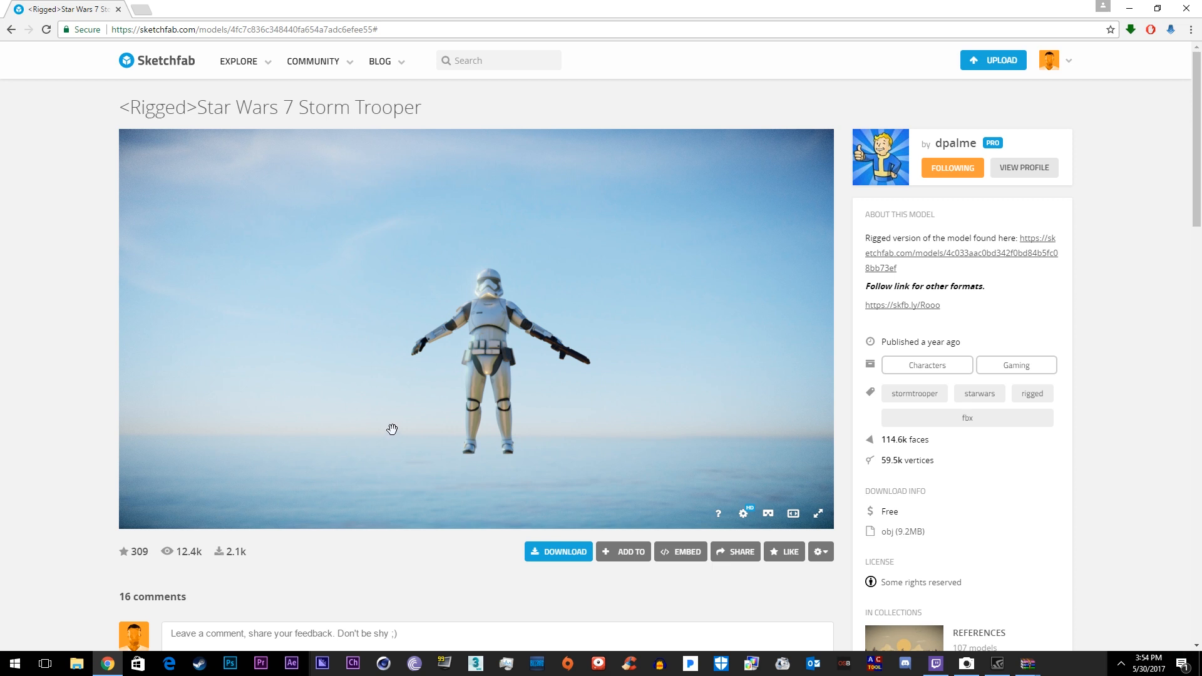
pyautogui.moveTo(398, 422)
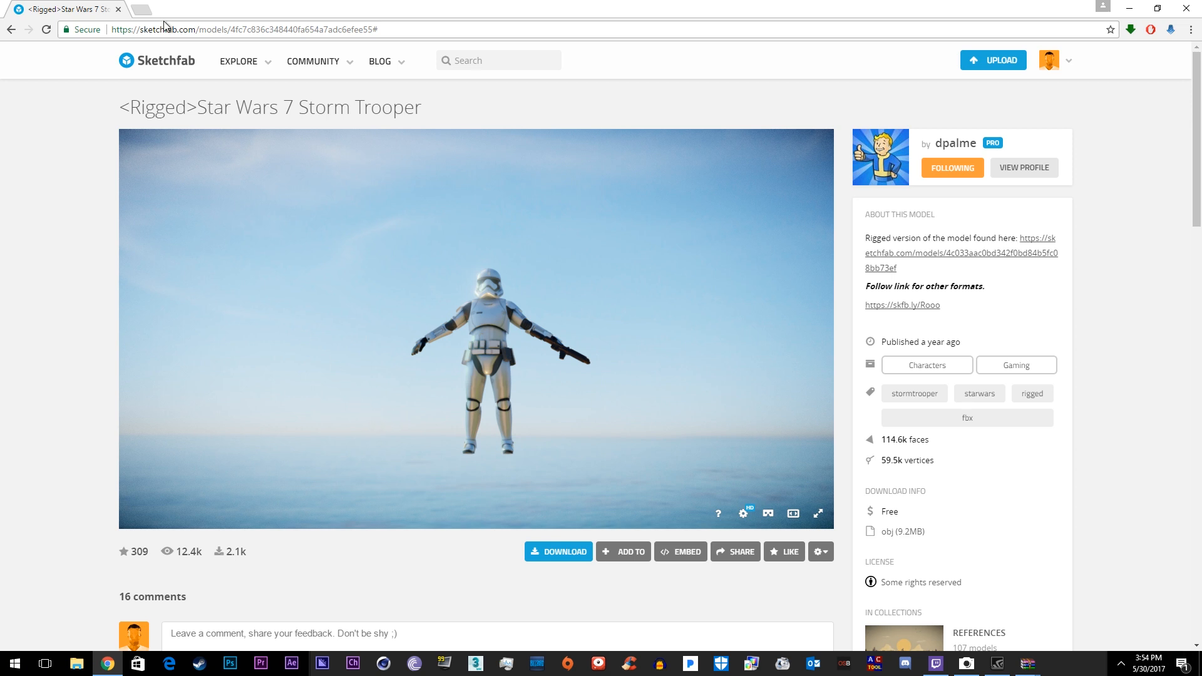
# Search Google for '3ds max student' in a new tab.
pyautogui.click(188, 9)
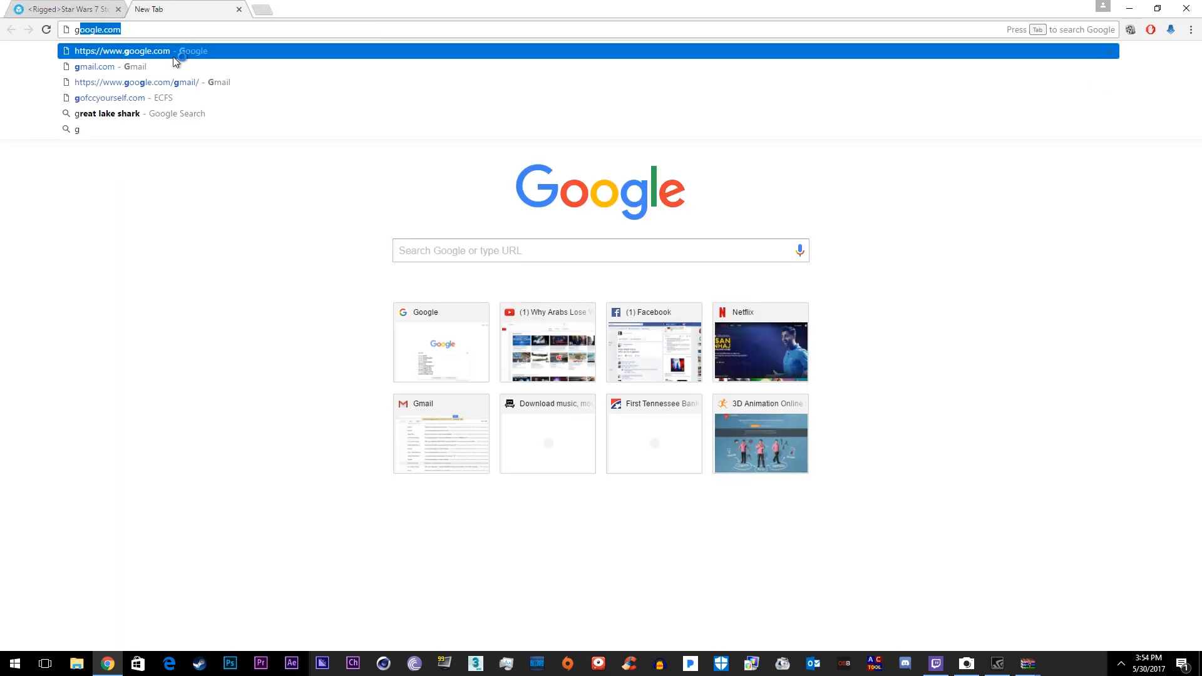
pyautogui.click(120, 51)
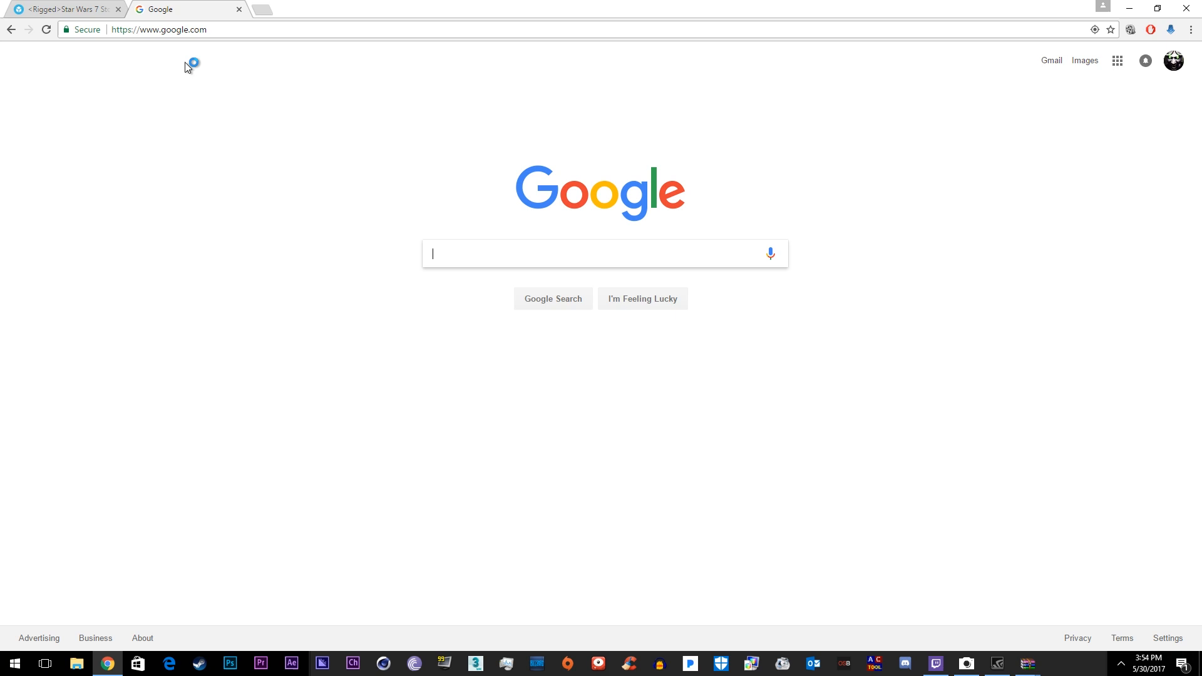
pyautogui.write('3ds')
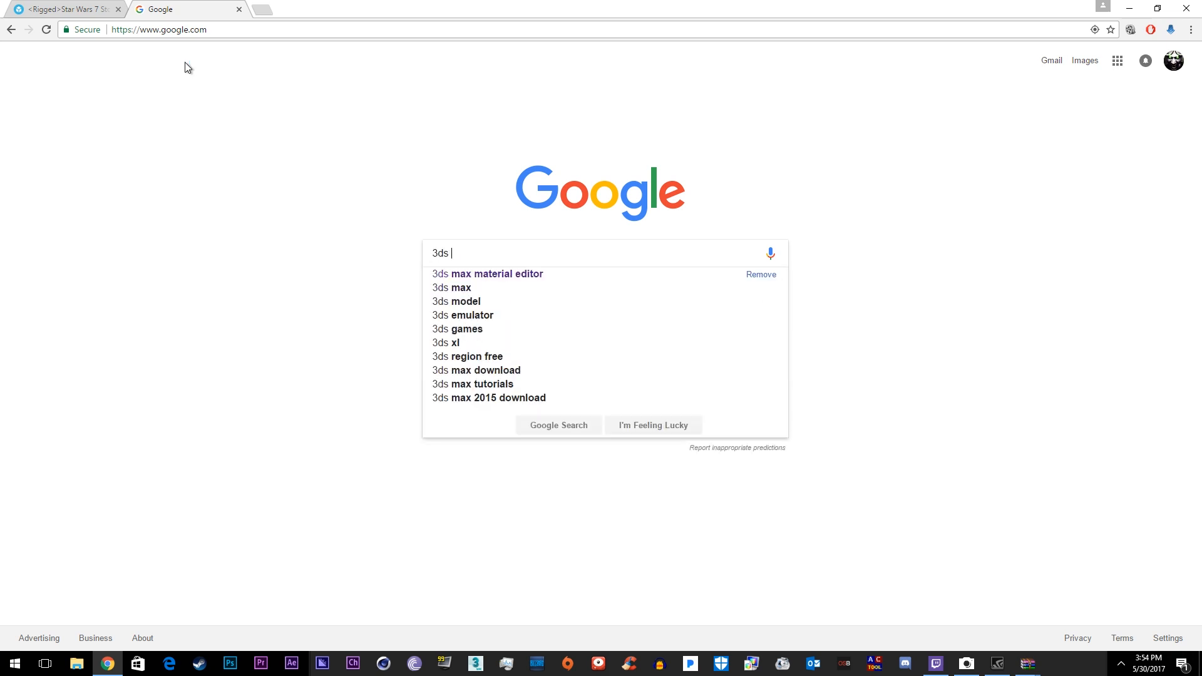
pyautogui.write('max stude')
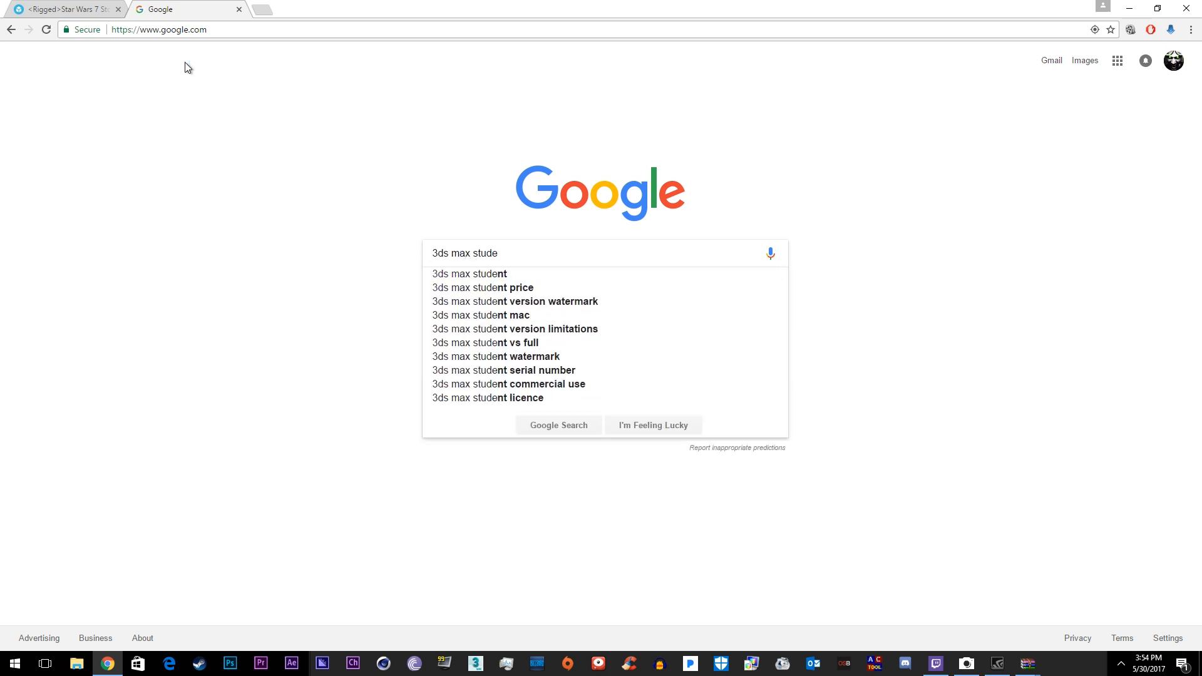
pyautogui.click(469, 274)
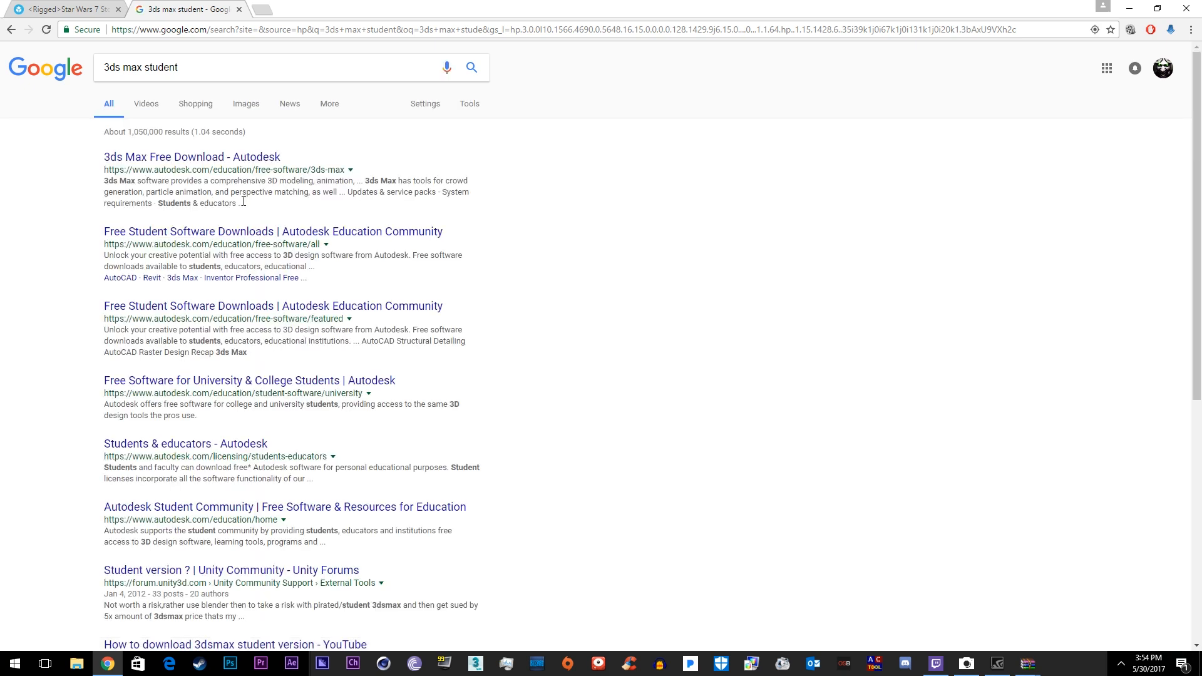
# Search for Cinema 4D student and open MAXON's Student Version page.
pyautogui.click(192, 157)
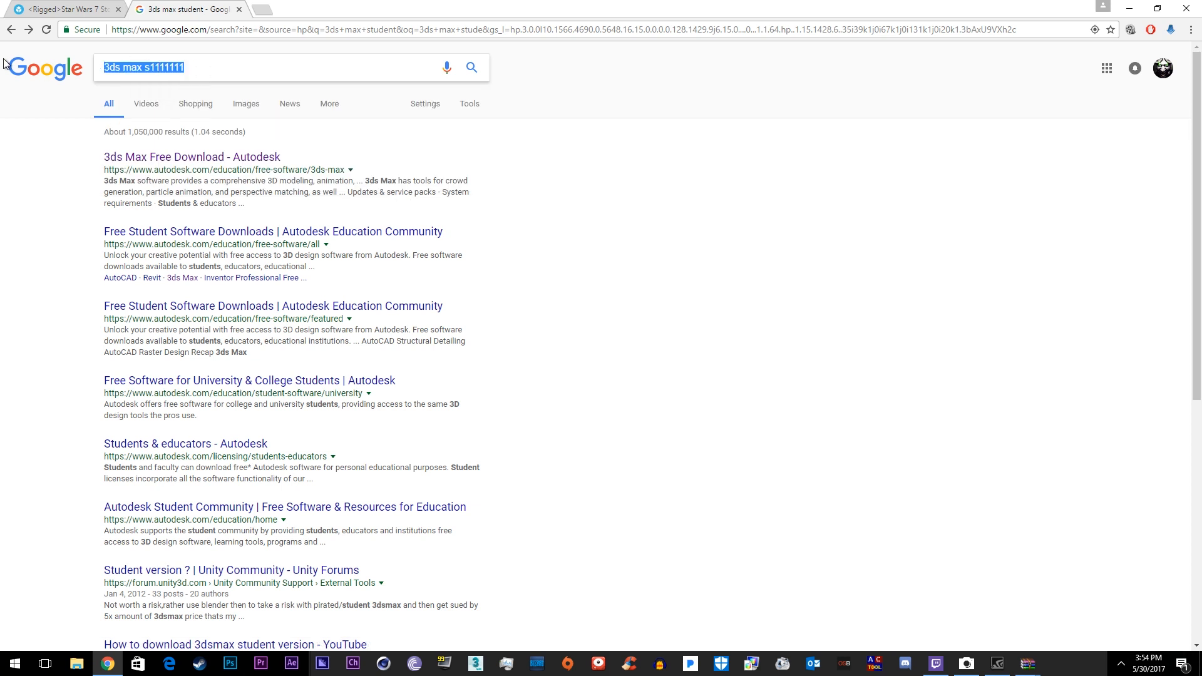
pyautogui.write('cine')
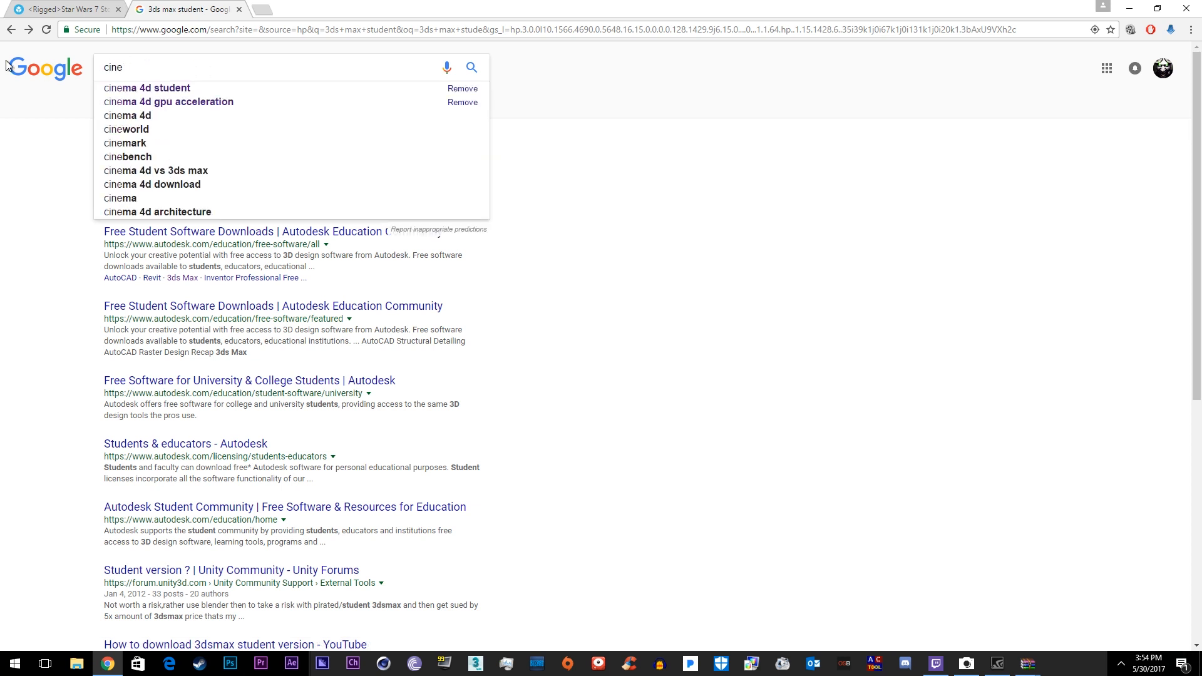
pyautogui.click(146, 88)
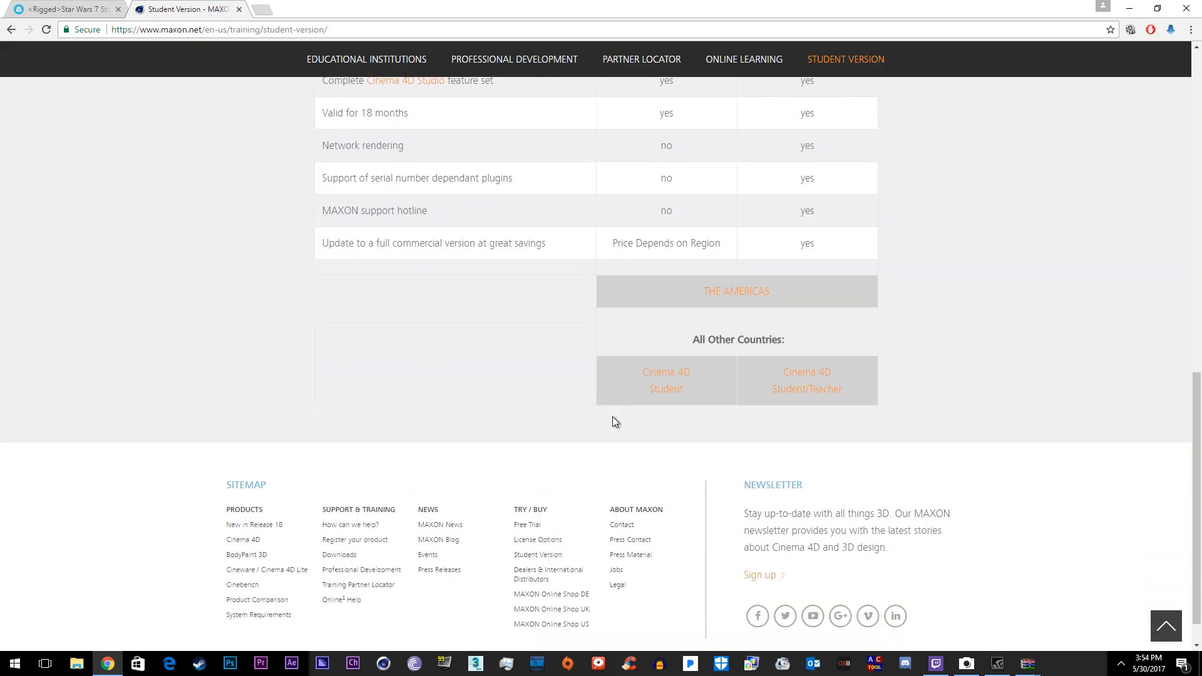
pyautogui.scroll(3)
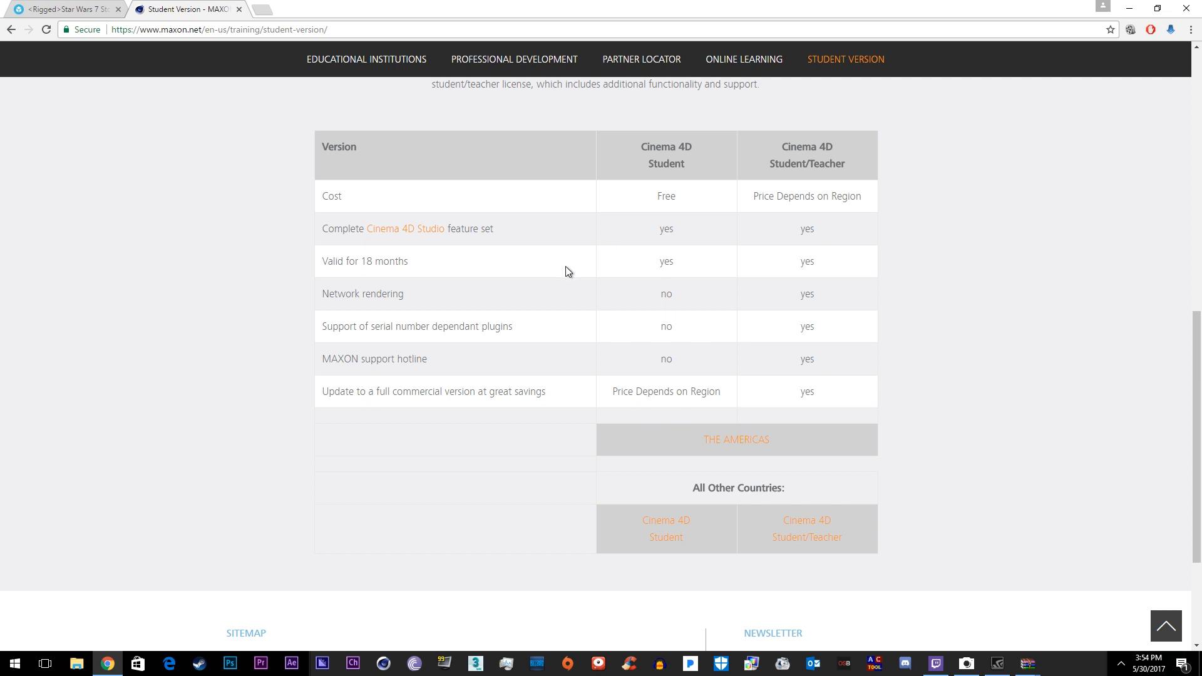
pyautogui.moveTo(413, 238)
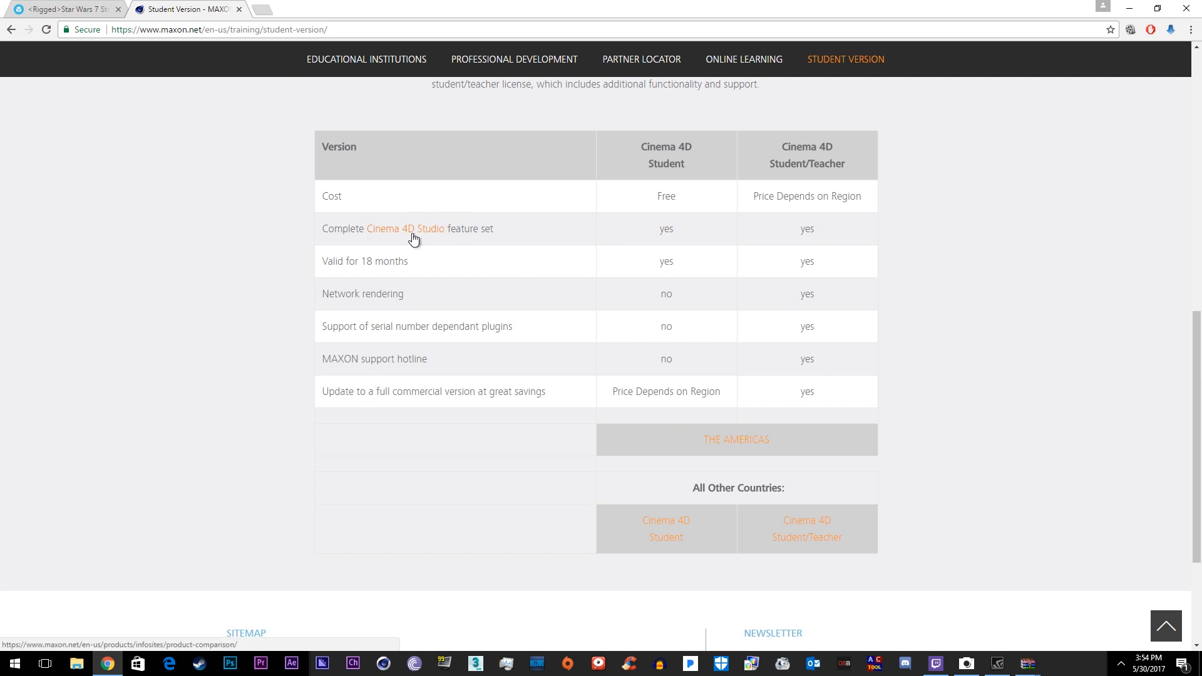
pyautogui.moveTo(270, 61)
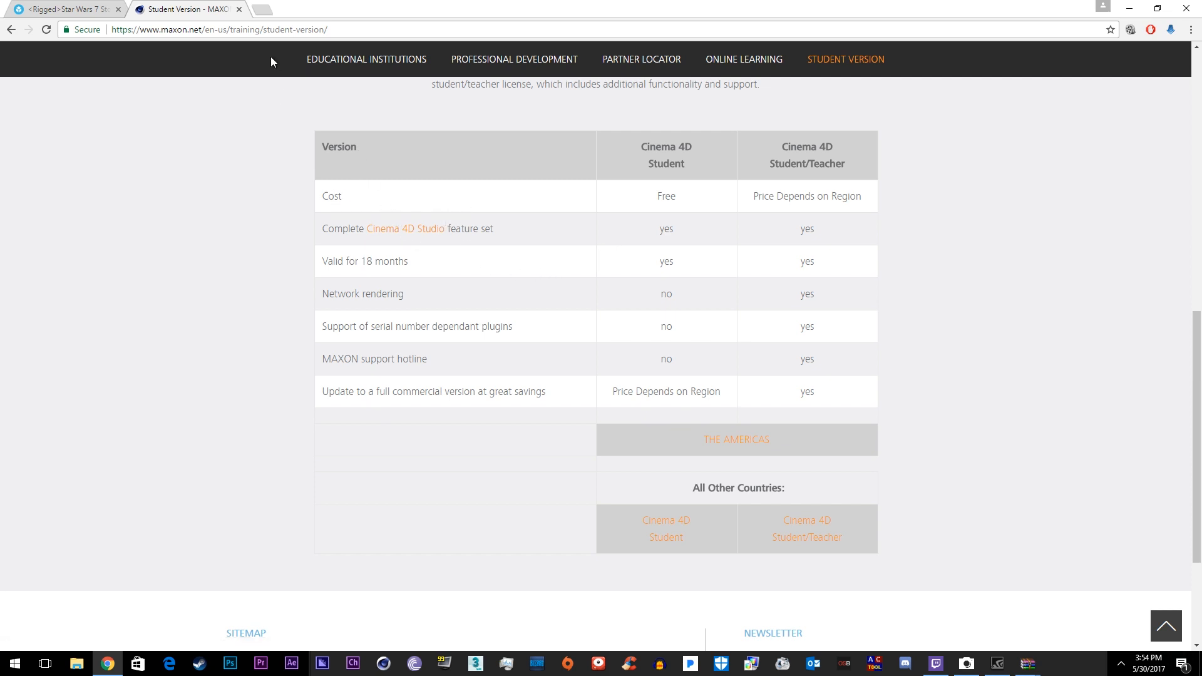
pyautogui.moveTo(238, 213)
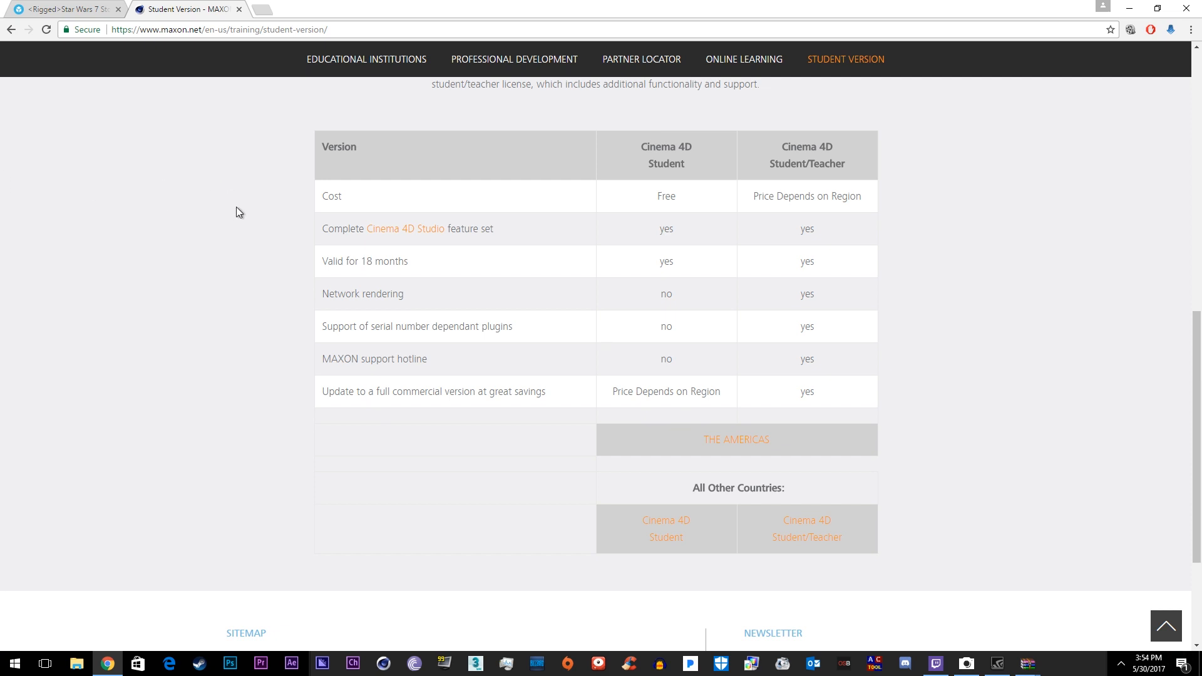
pyautogui.moveTo(289, 225)
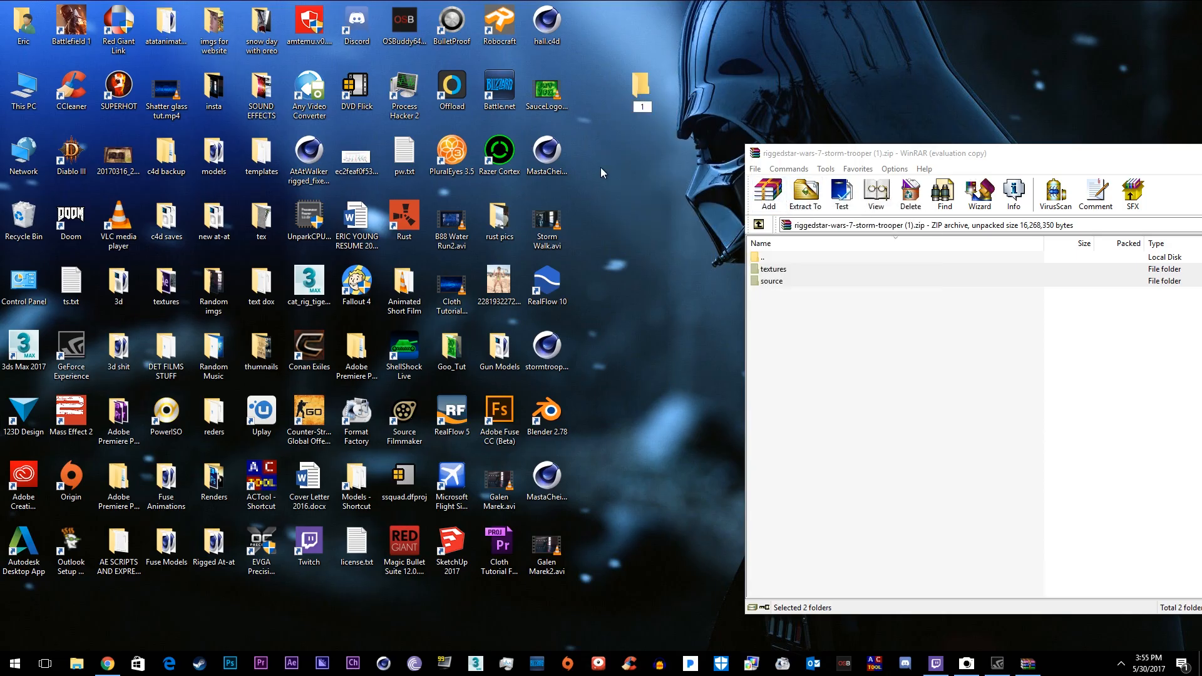
# Extract the Stormtrooper archive into the 'StormTroopr for tut' folder.
pyautogui.write('StormTroopr for tut')
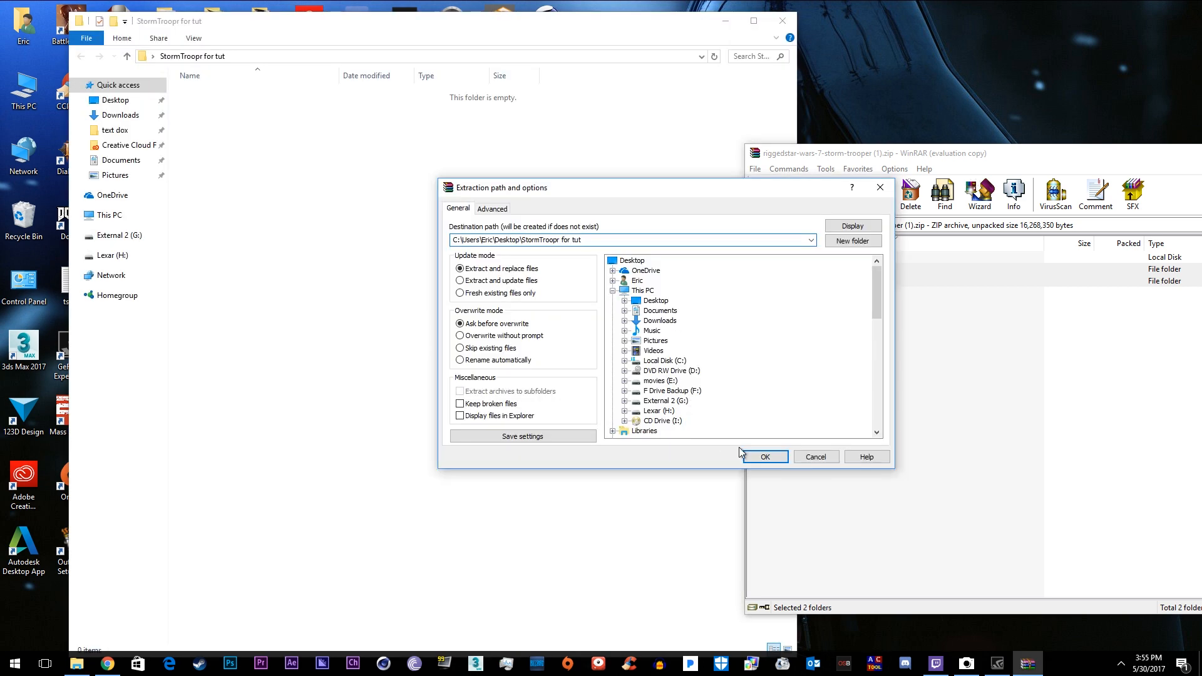
pyautogui.click(763, 457)
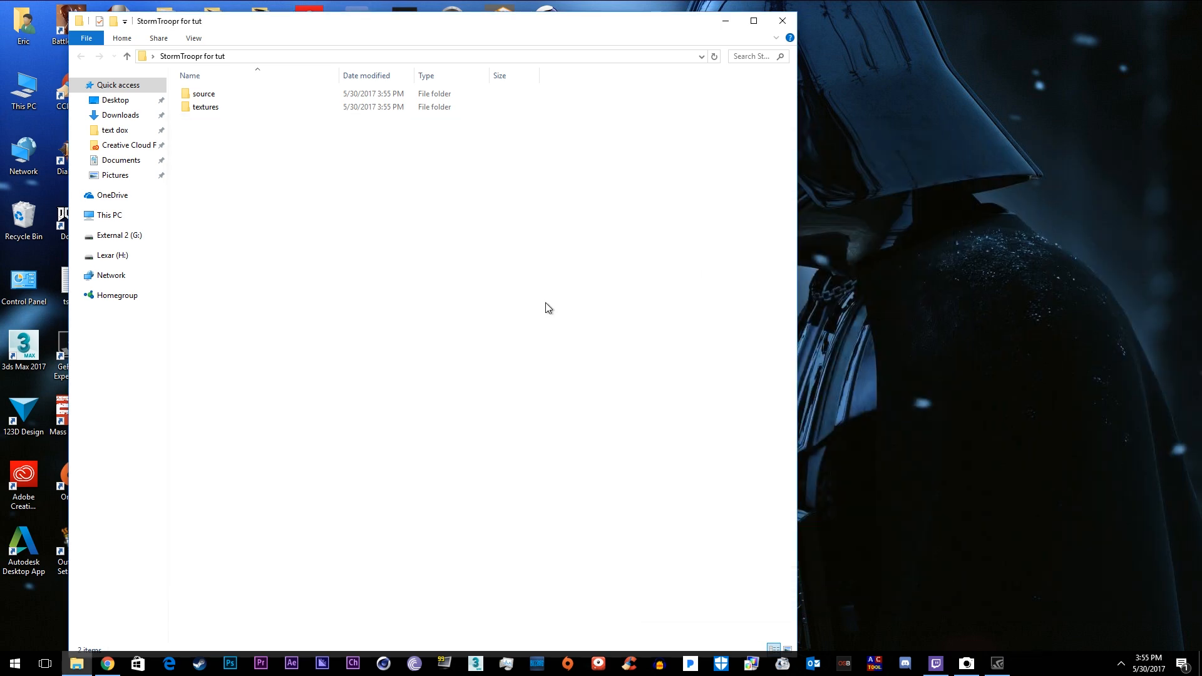
pyautogui.moveTo(389, 277)
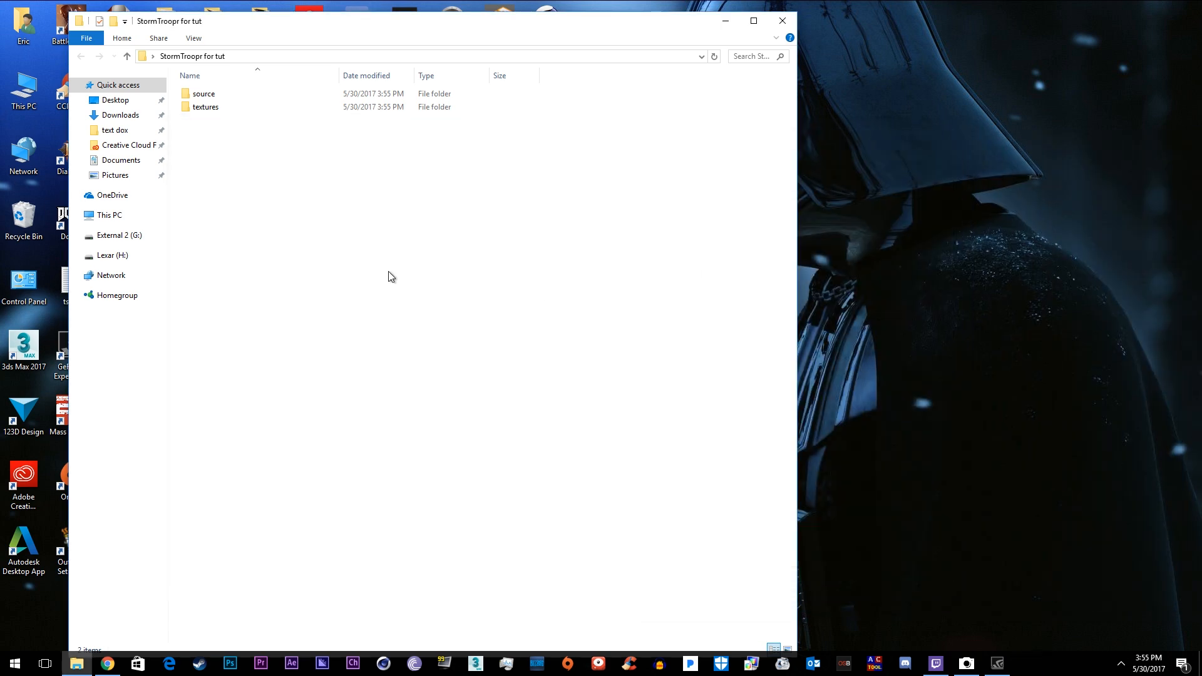
pyautogui.click(205, 106)
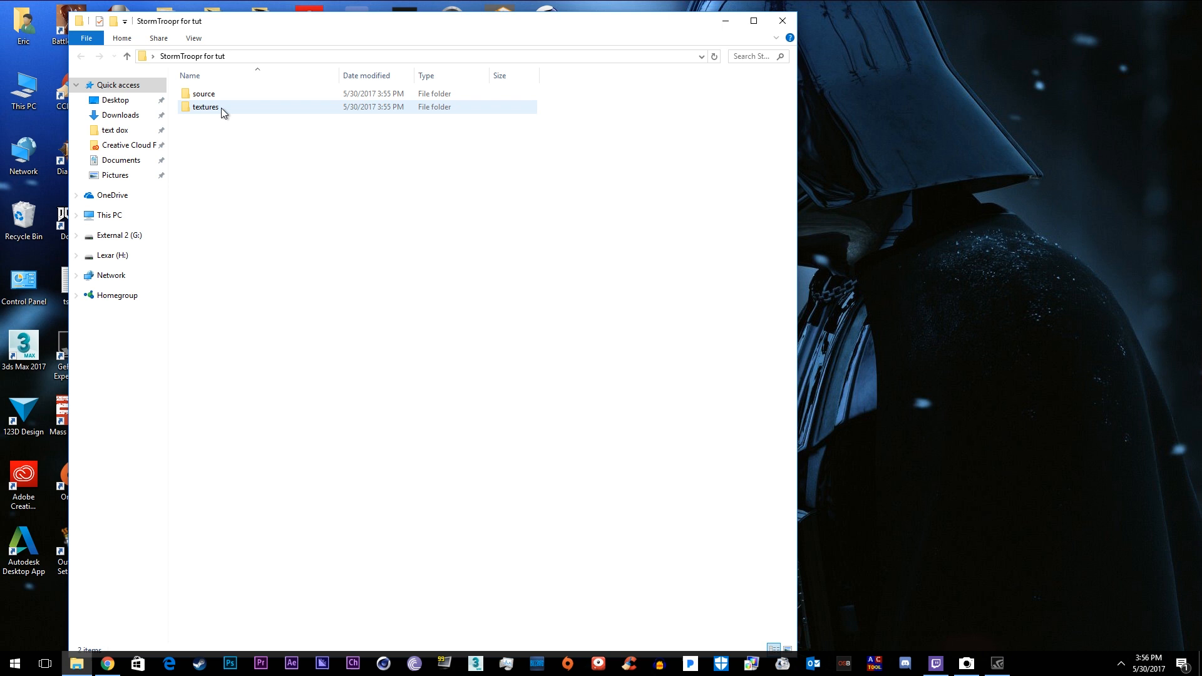
pyautogui.doubleClick(204, 107)
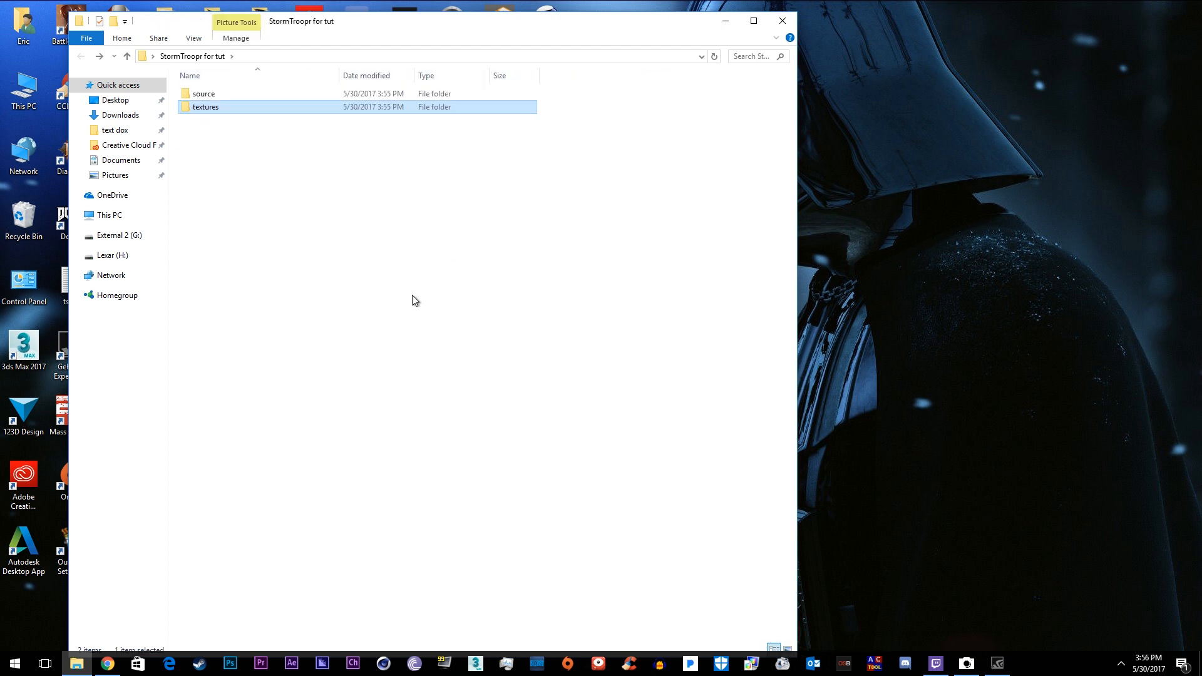
pyautogui.moveTo(417, 330)
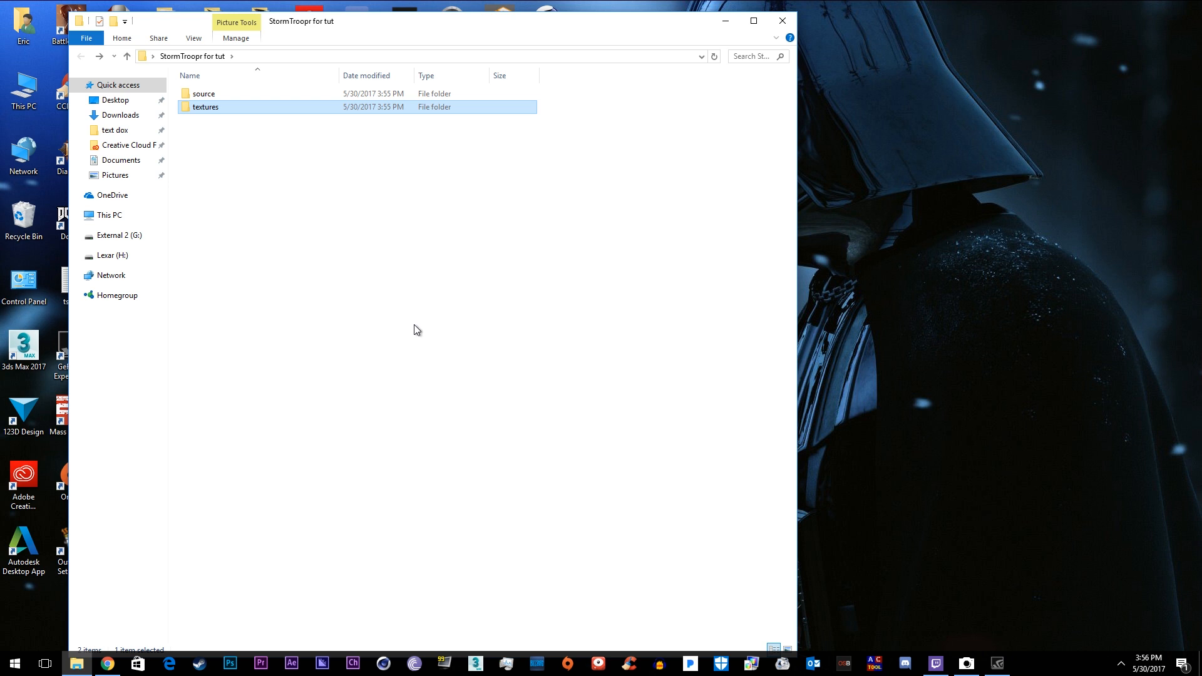
pyautogui.moveTo(392, 451)
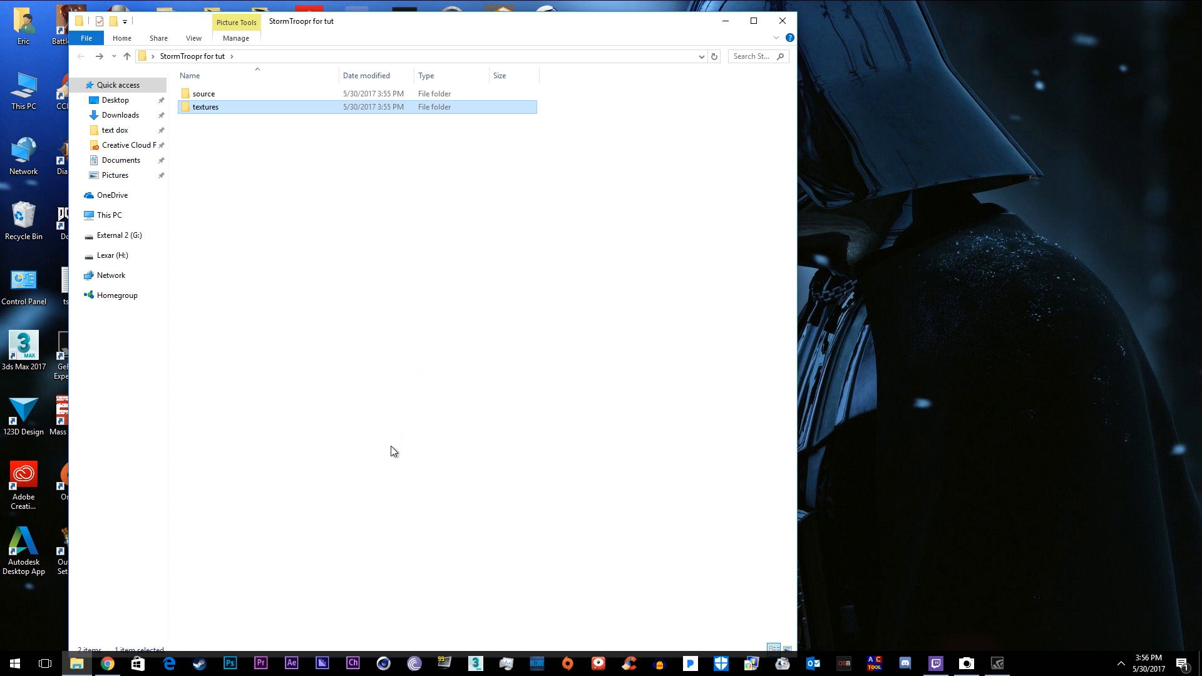
pyautogui.moveTo(404, 454)
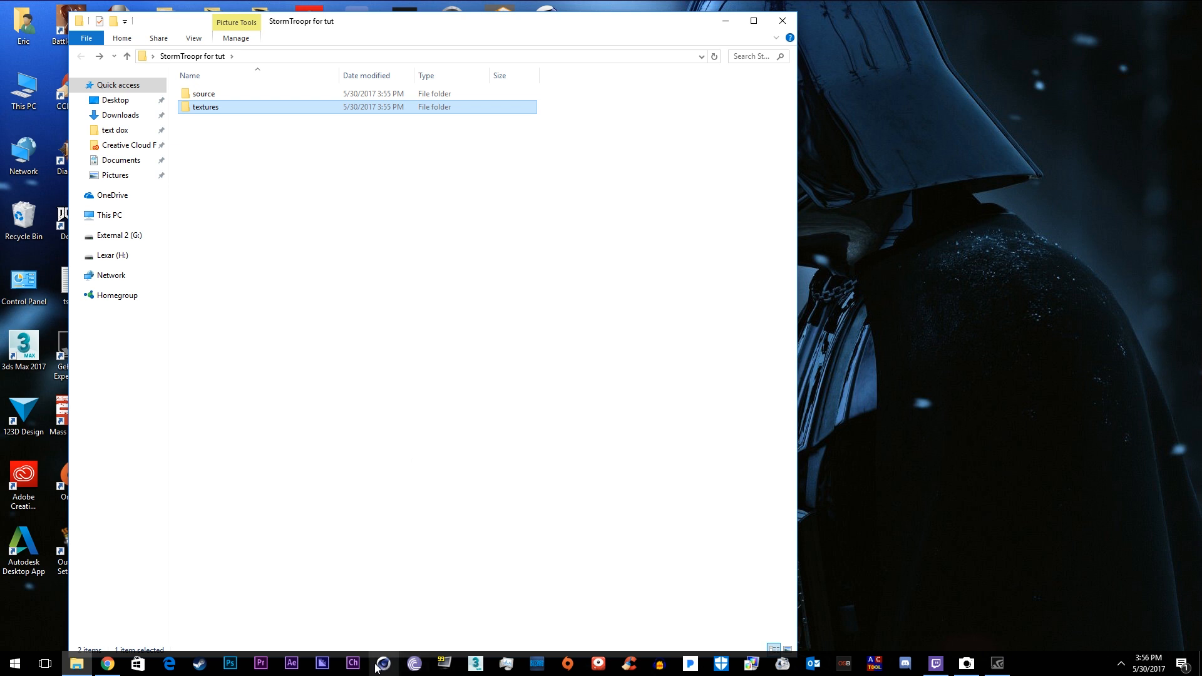
pyautogui.moveTo(600, 664)
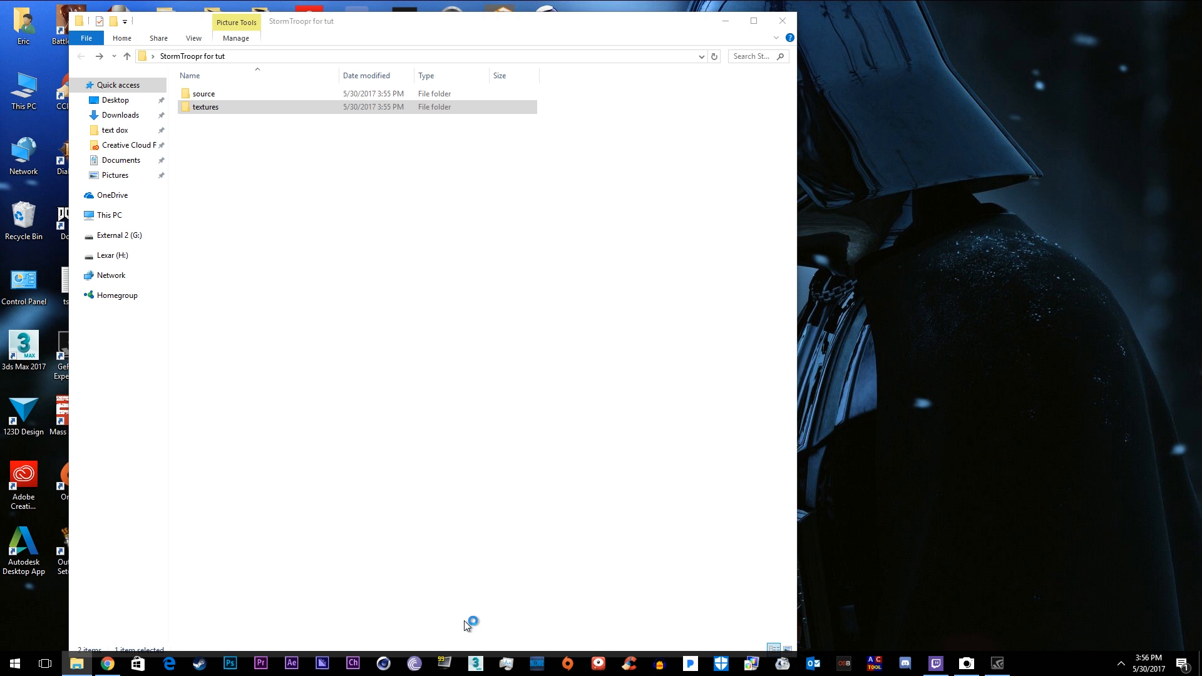
pyautogui.moveTo(592, 589)
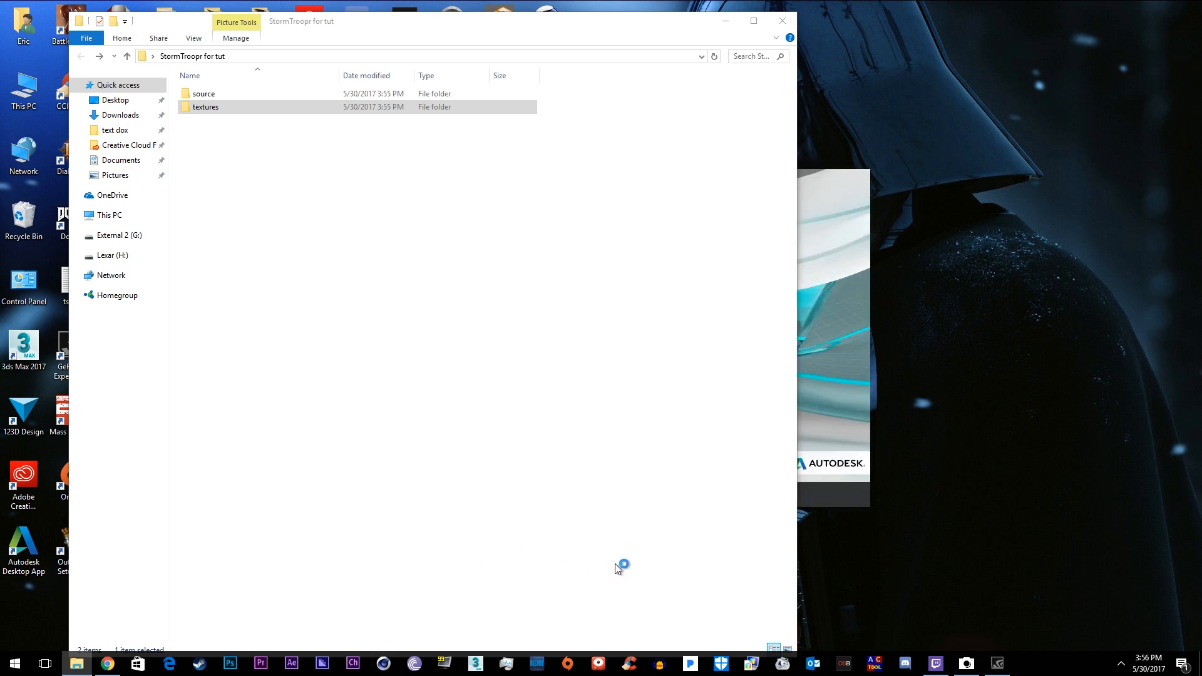
pyautogui.moveTo(723, 22)
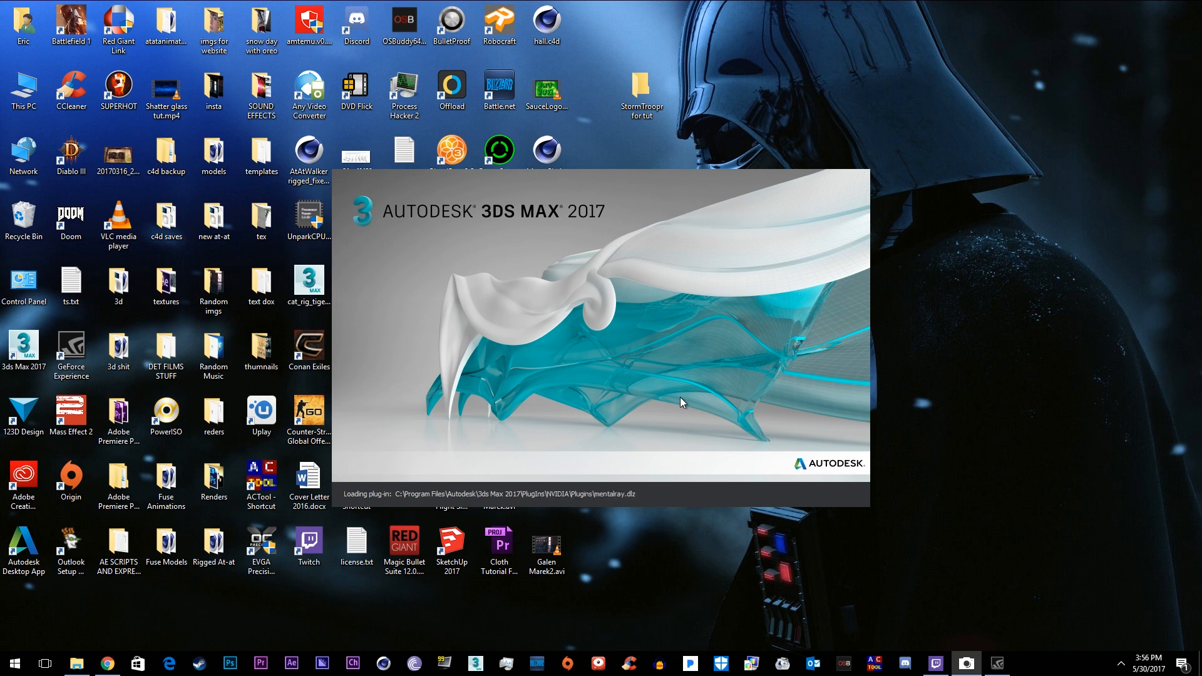
pyautogui.moveTo(625, 414)
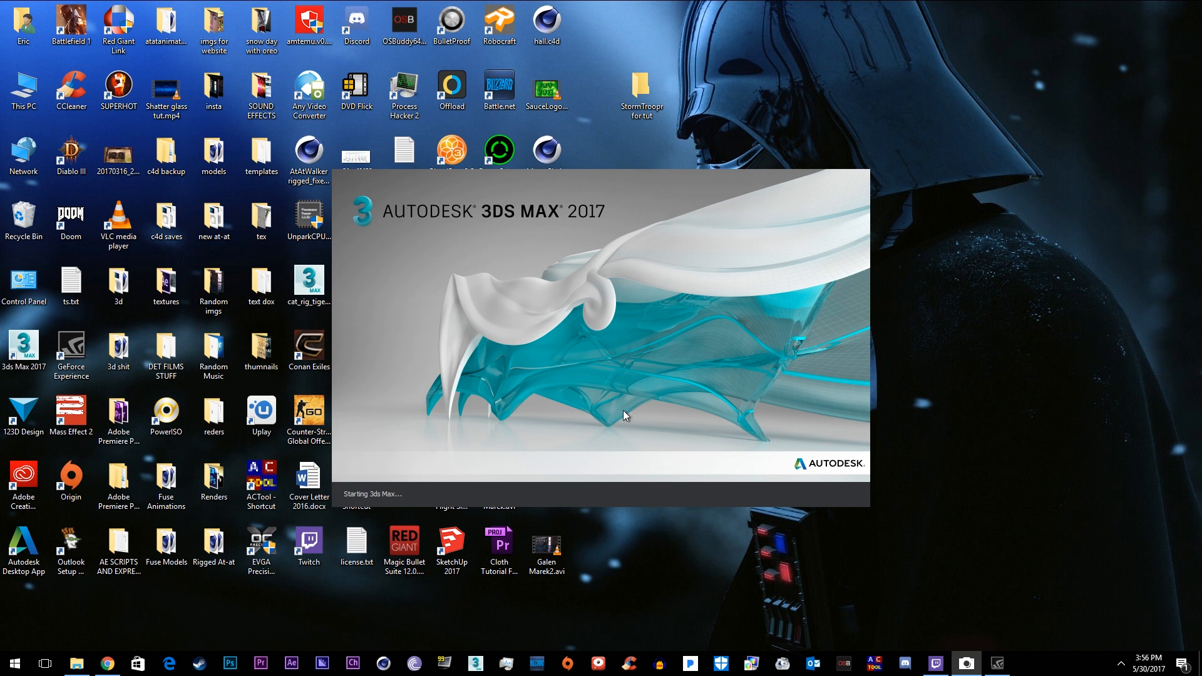
pyautogui.moveTo(646, 454)
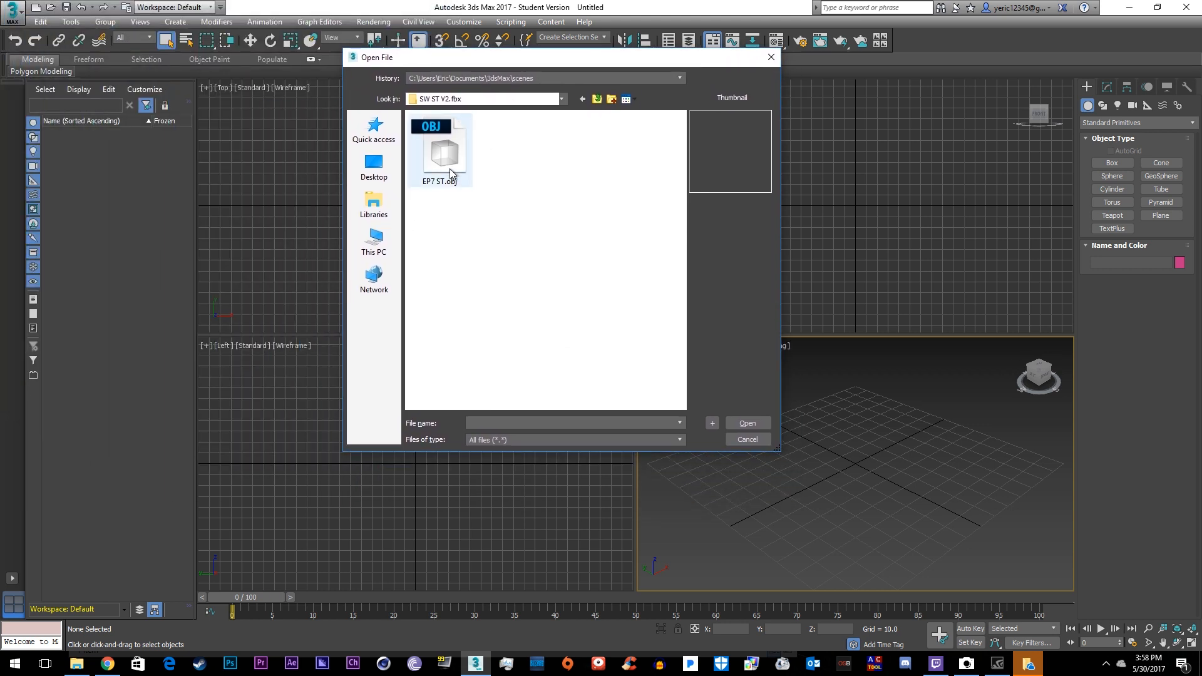
# Import EP7 ST.obj with its 41 objects and close the import summary.
pyautogui.click(745, 439)
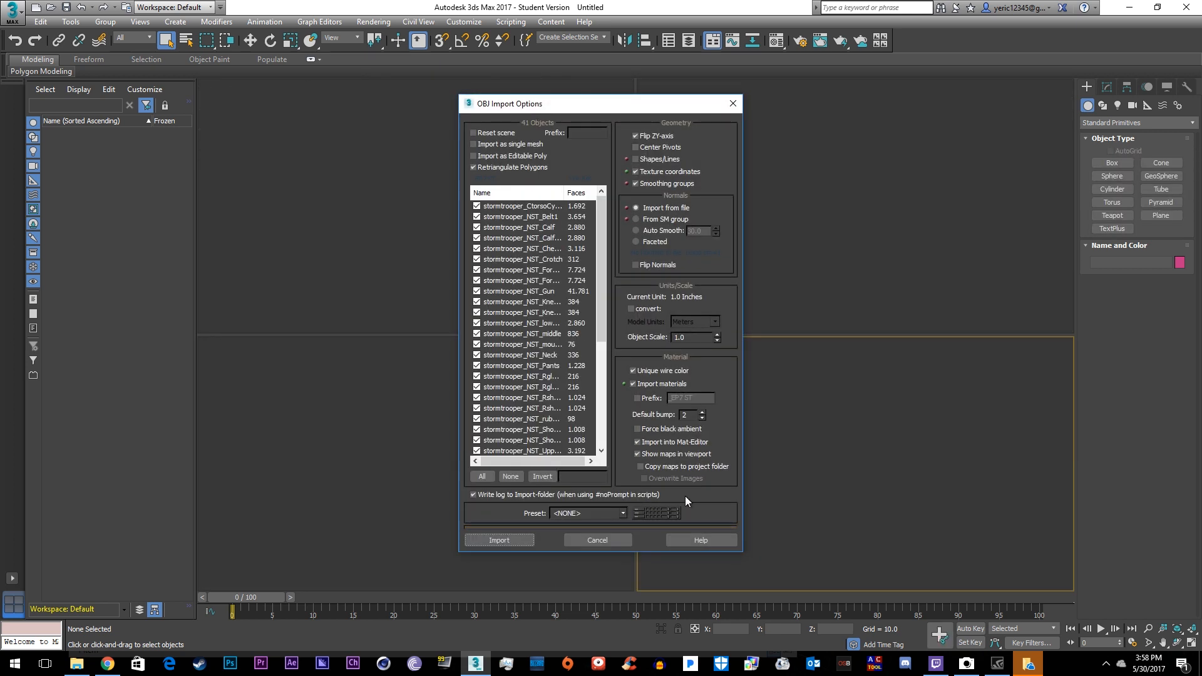
pyautogui.click(499, 540)
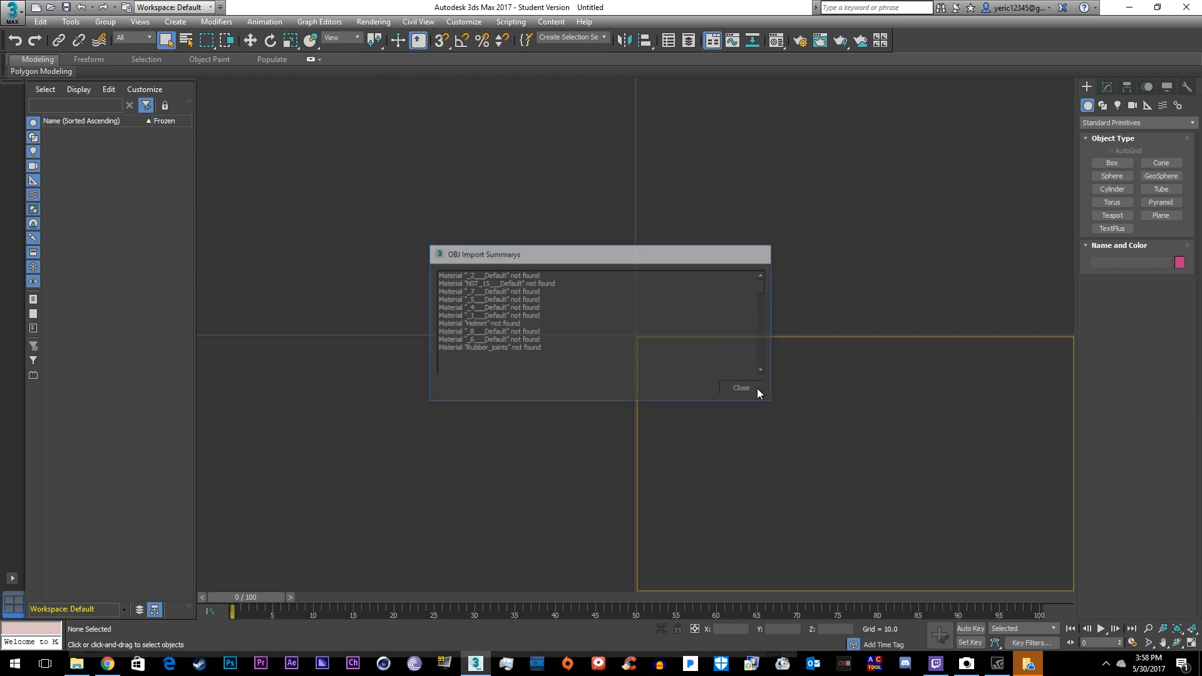
pyautogui.click(740, 387)
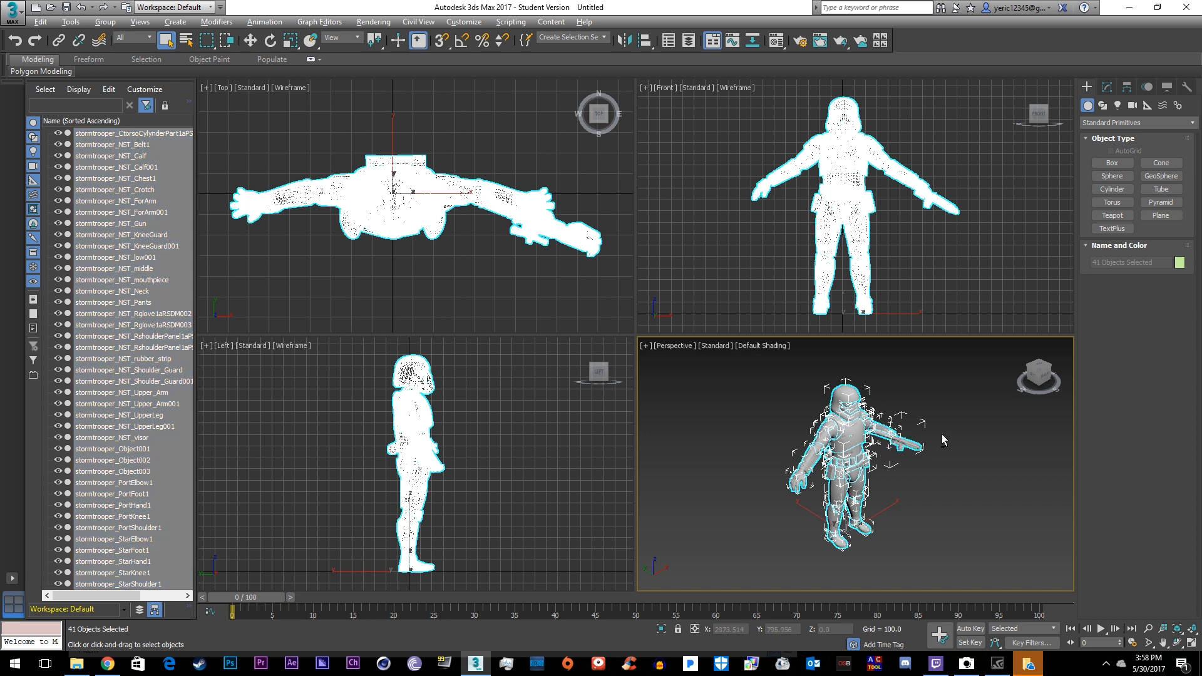
pyautogui.moveTo(920, 412)
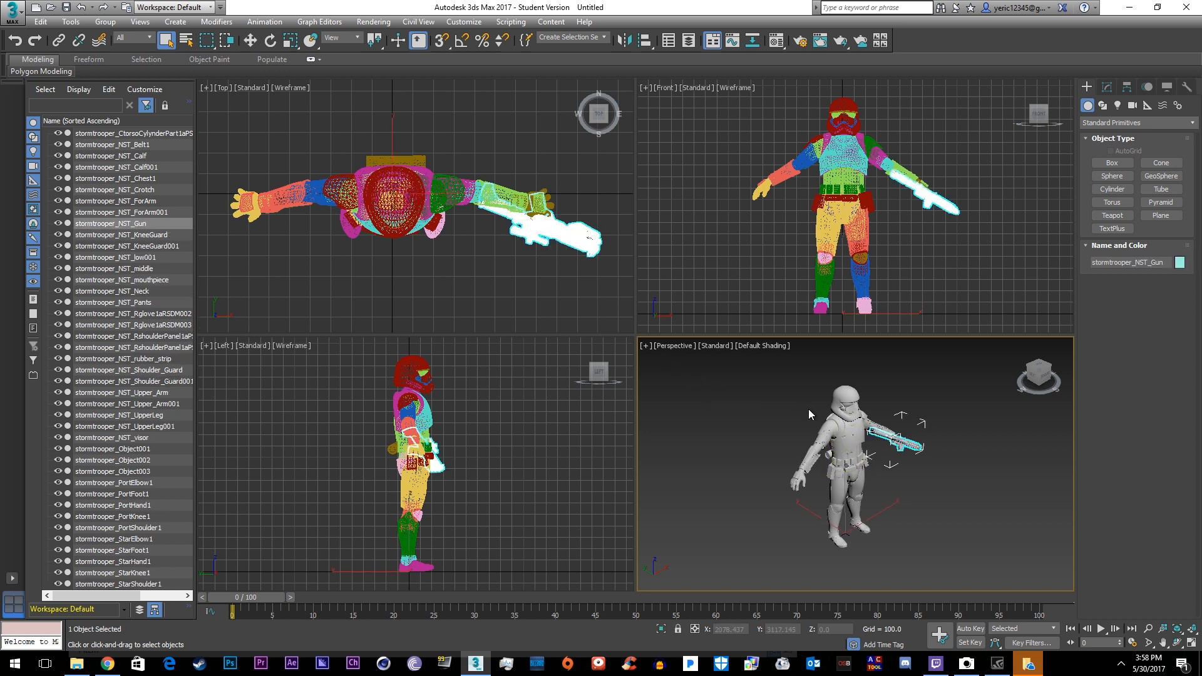
# Select the trooper's other parts and delete them, keeping only stormtrooper_NST_Gun.
pyautogui.moveTo(808, 414); pyautogui.dragTo(778, 559)
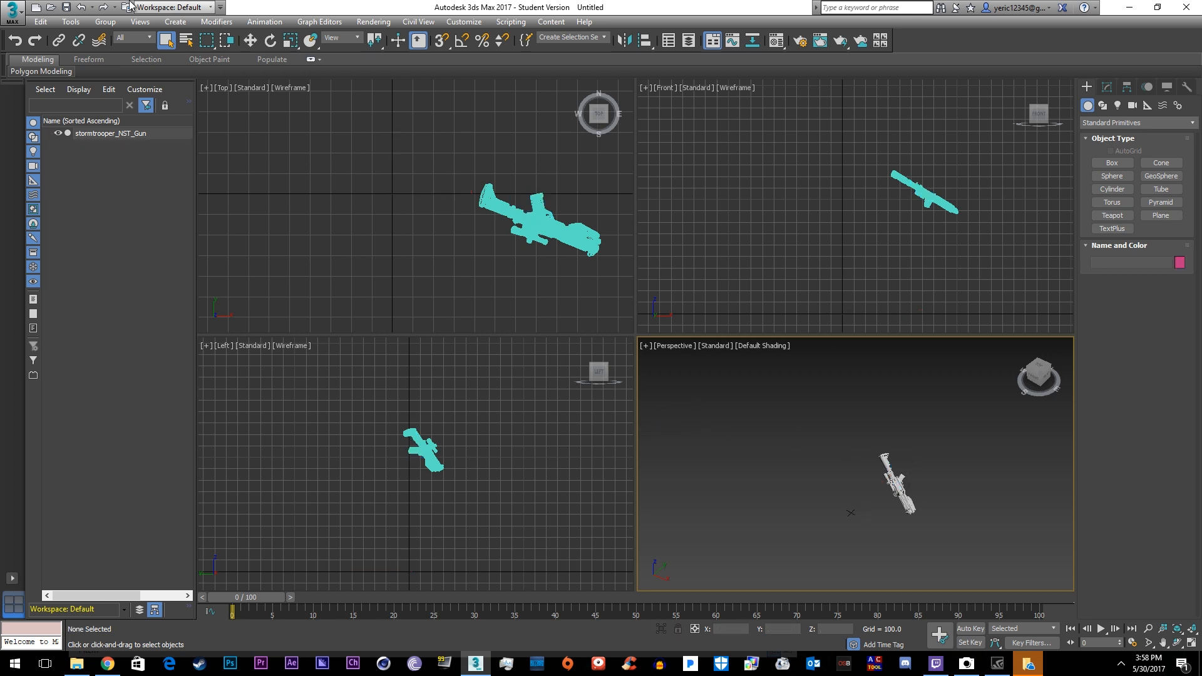
# Export the gun as FBX into 'StormTroopr for tut' with Embed Media enabled.
pyautogui.click(13, 10)
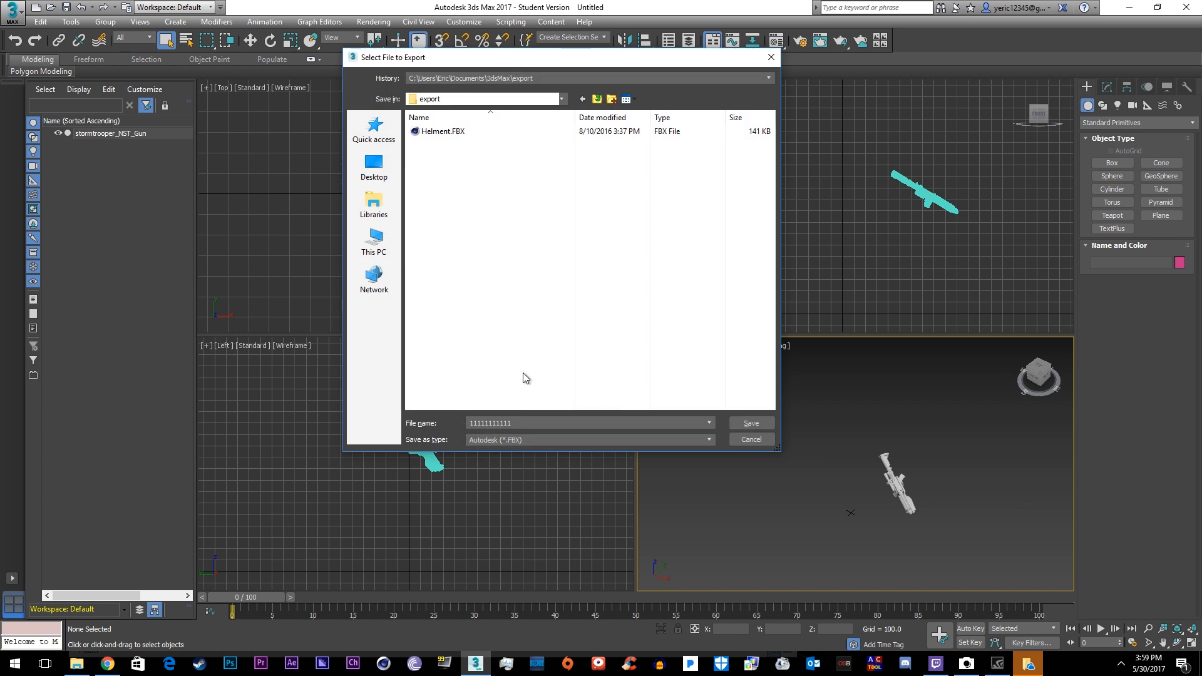
pyautogui.click(373, 164)
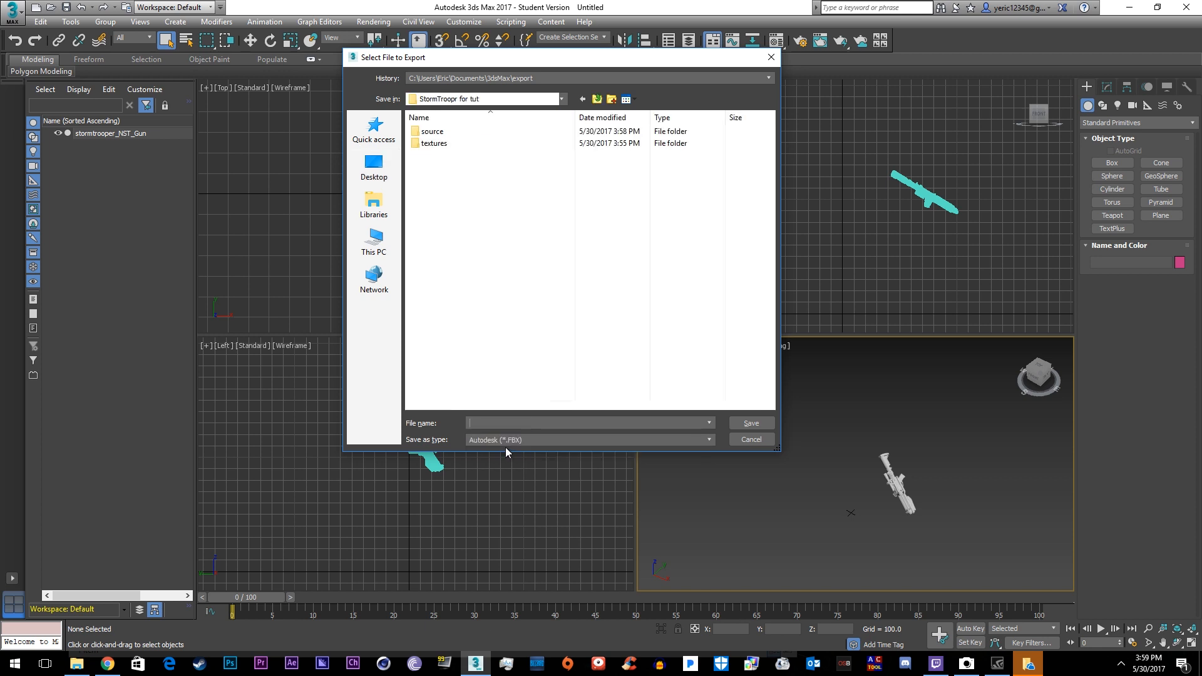
pyautogui.write('11111111111111111')
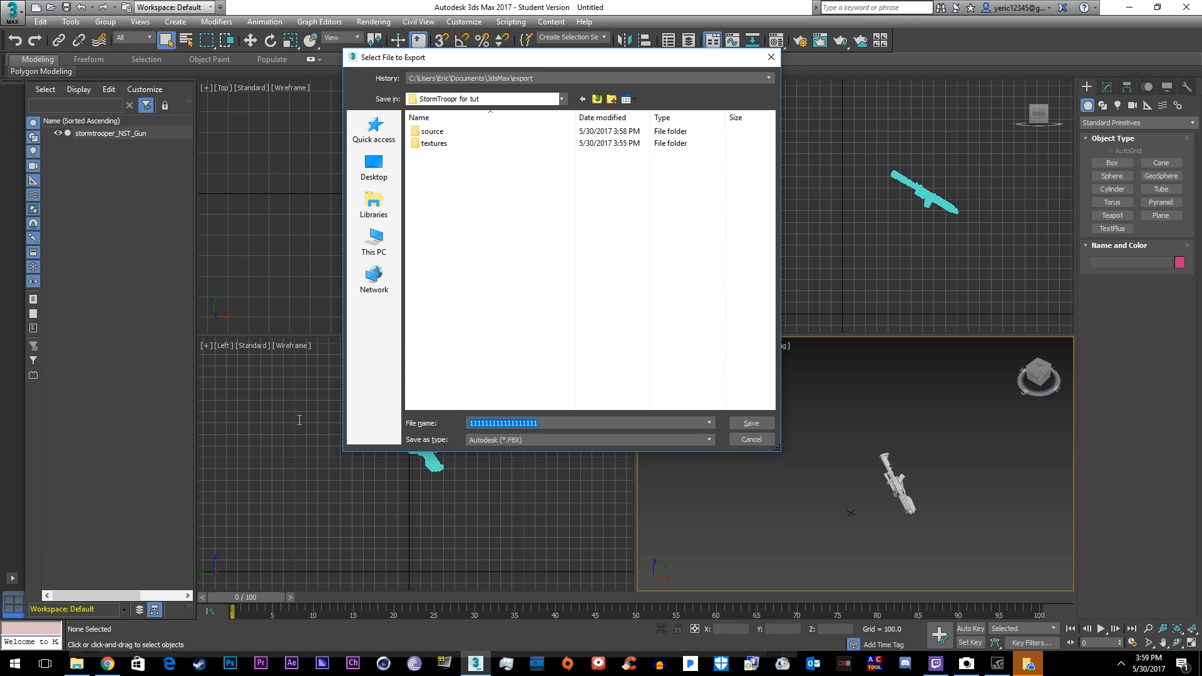
pyautogui.write('Just')
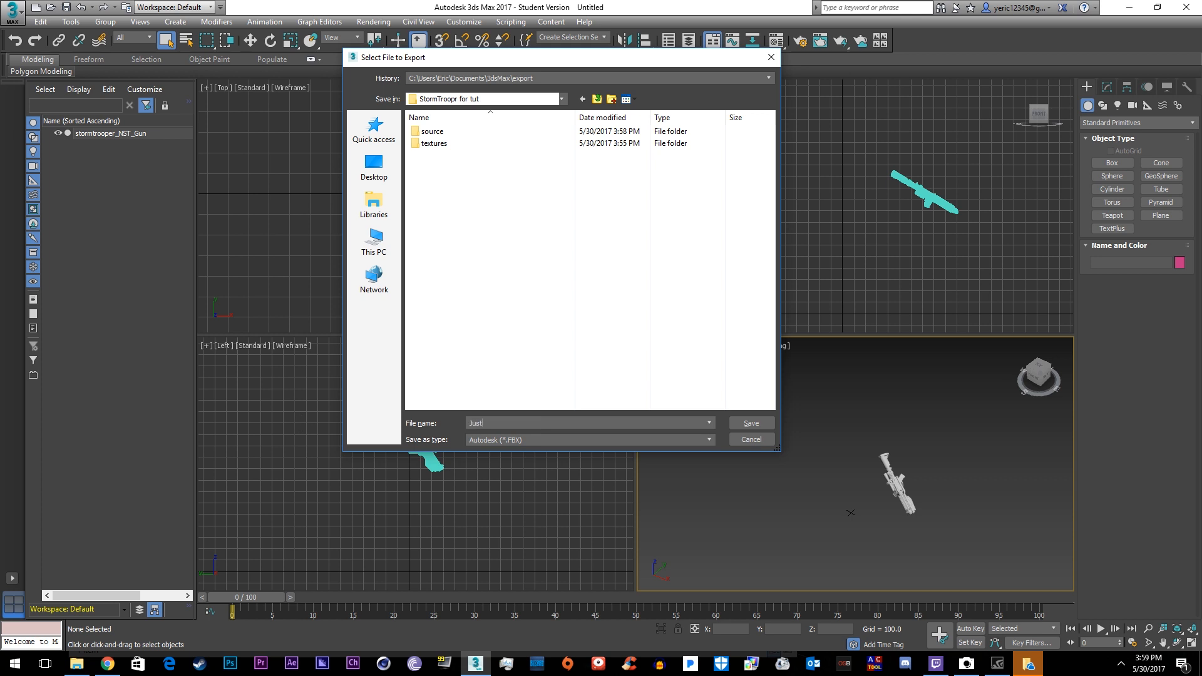
pyautogui.click(750, 423)
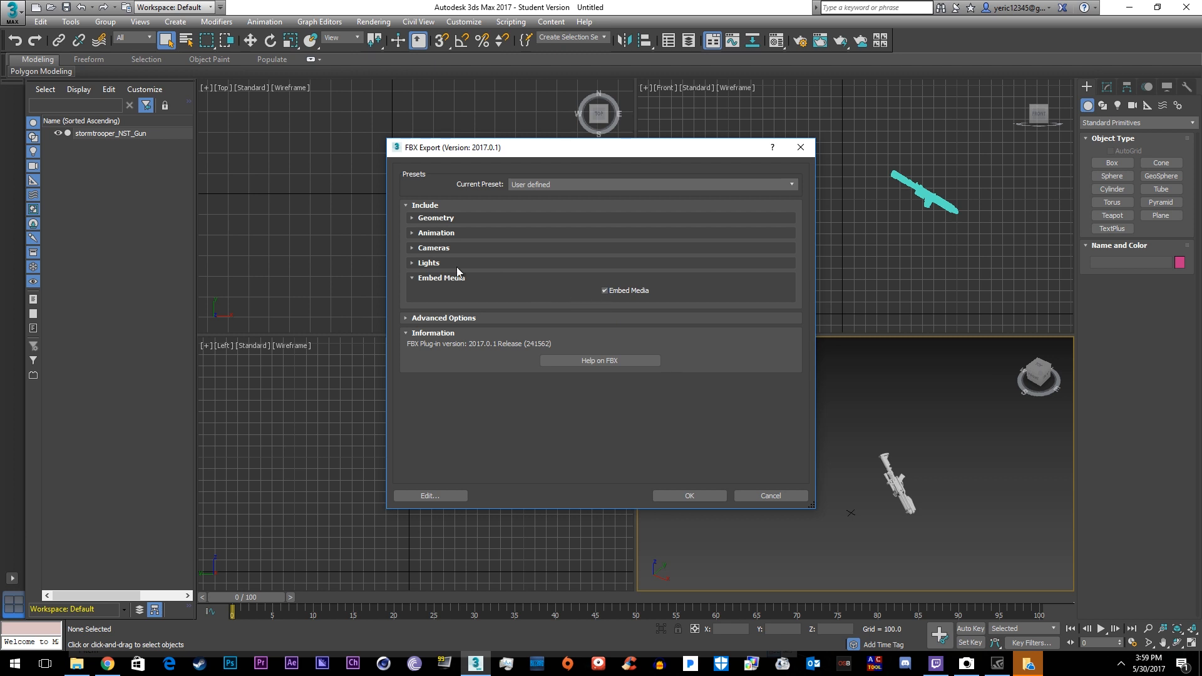
pyautogui.moveTo(535, 287)
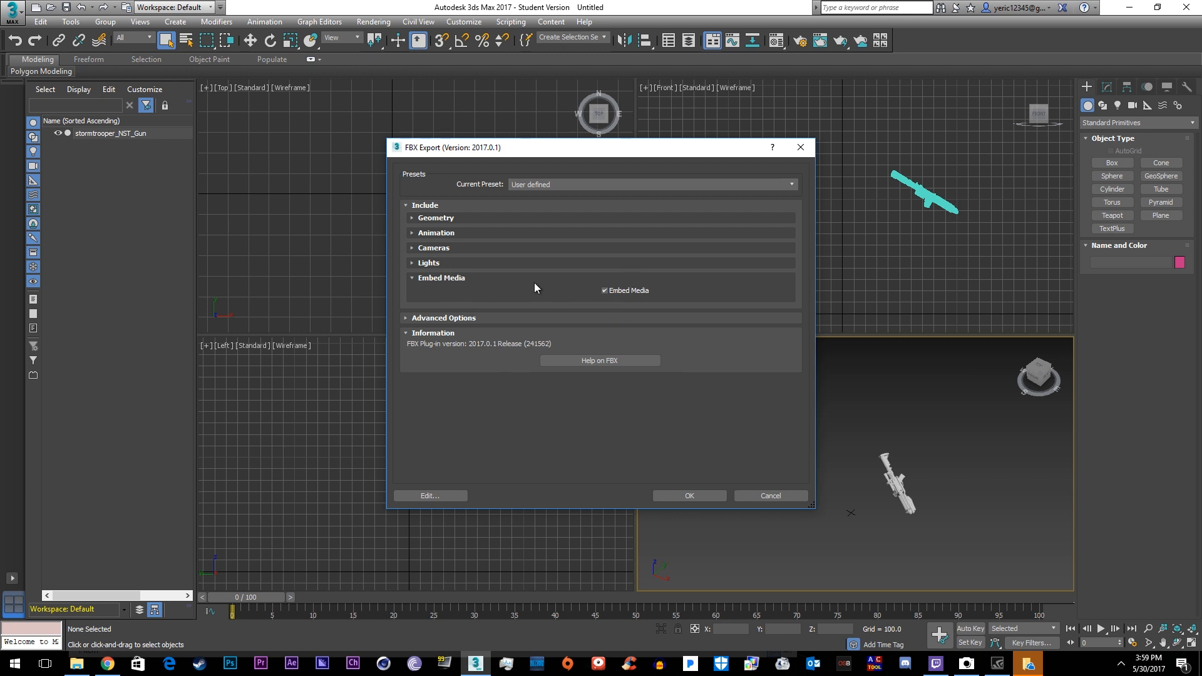
pyautogui.click(604, 290)
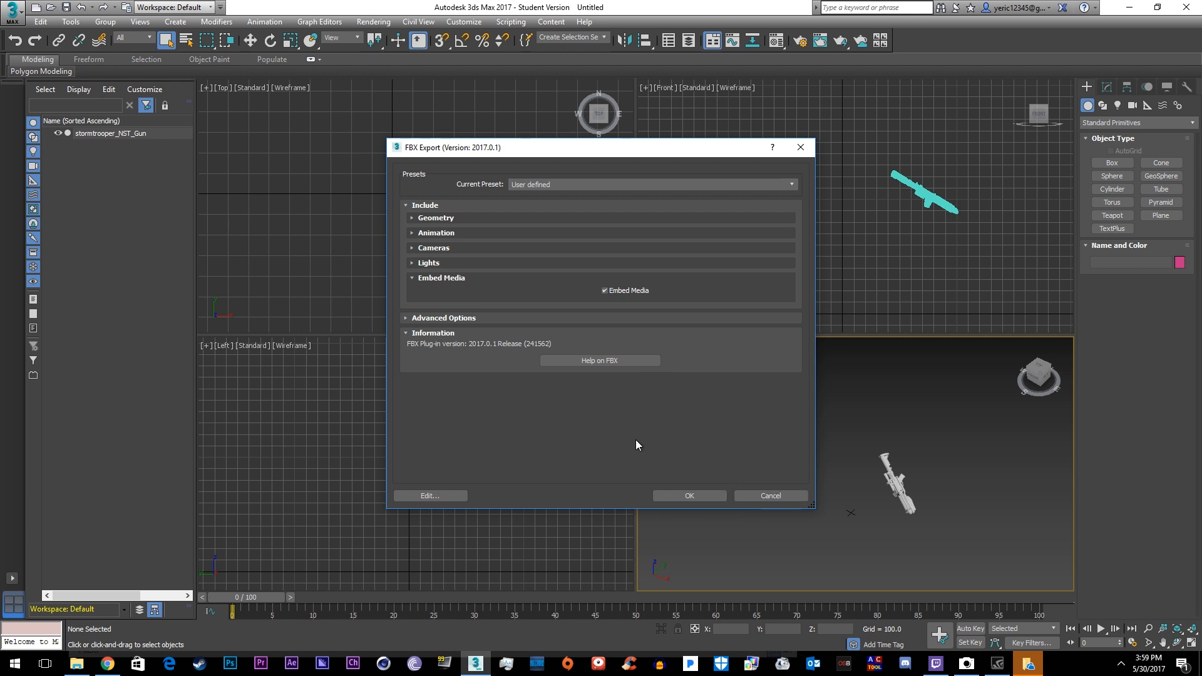
pyautogui.moveTo(954, 509)
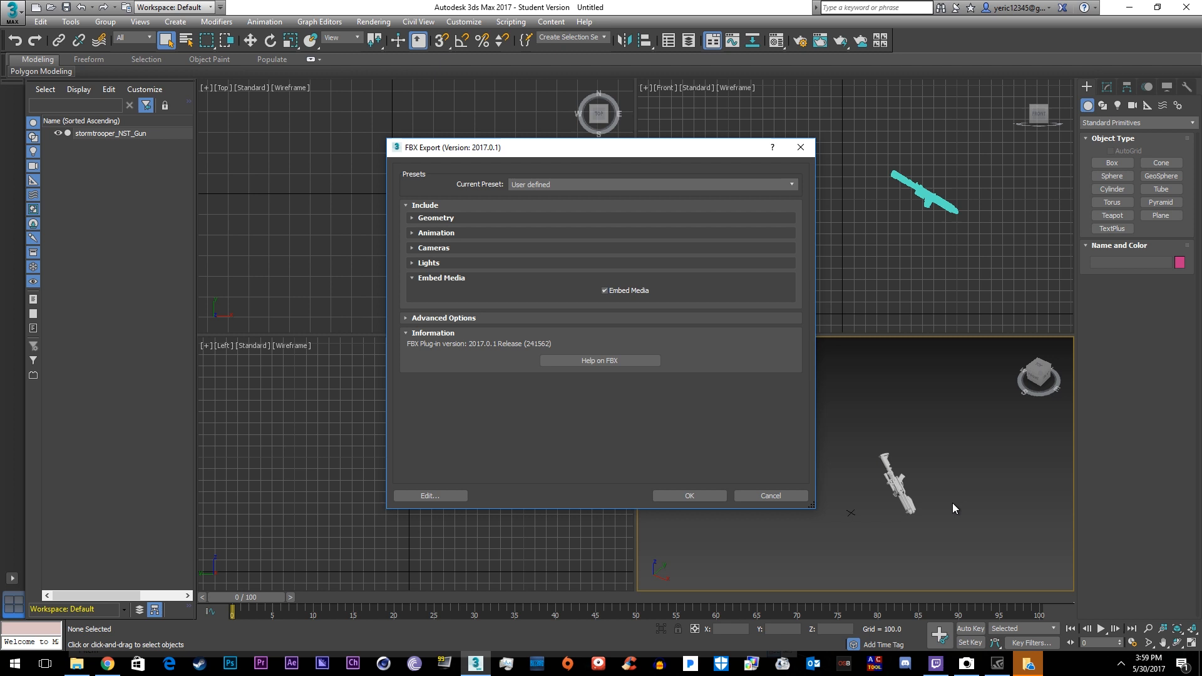
pyautogui.moveTo(689, 495)
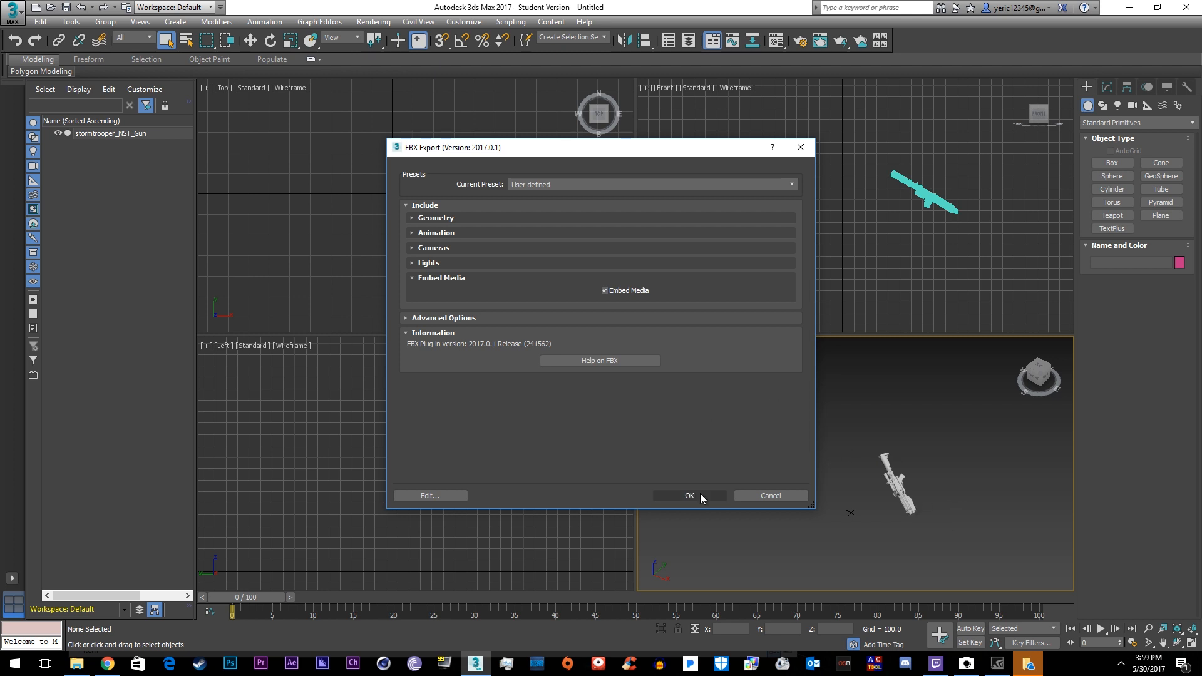
pyautogui.click(687, 495)
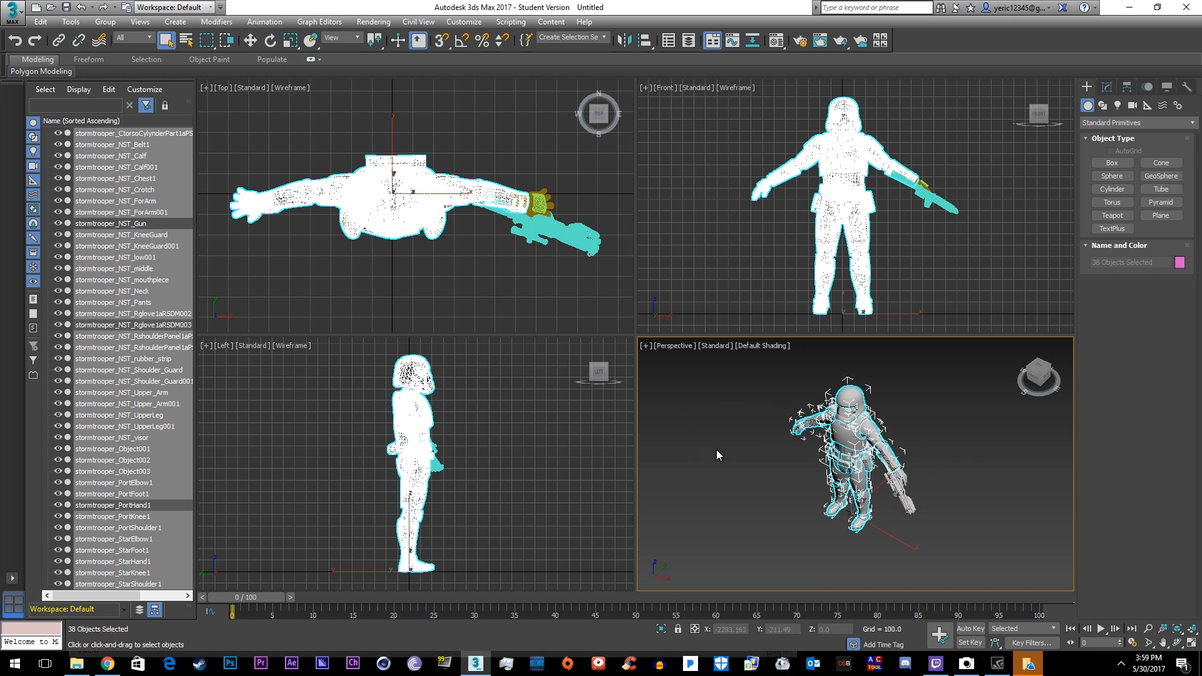
pyautogui.moveTo(692, 522)
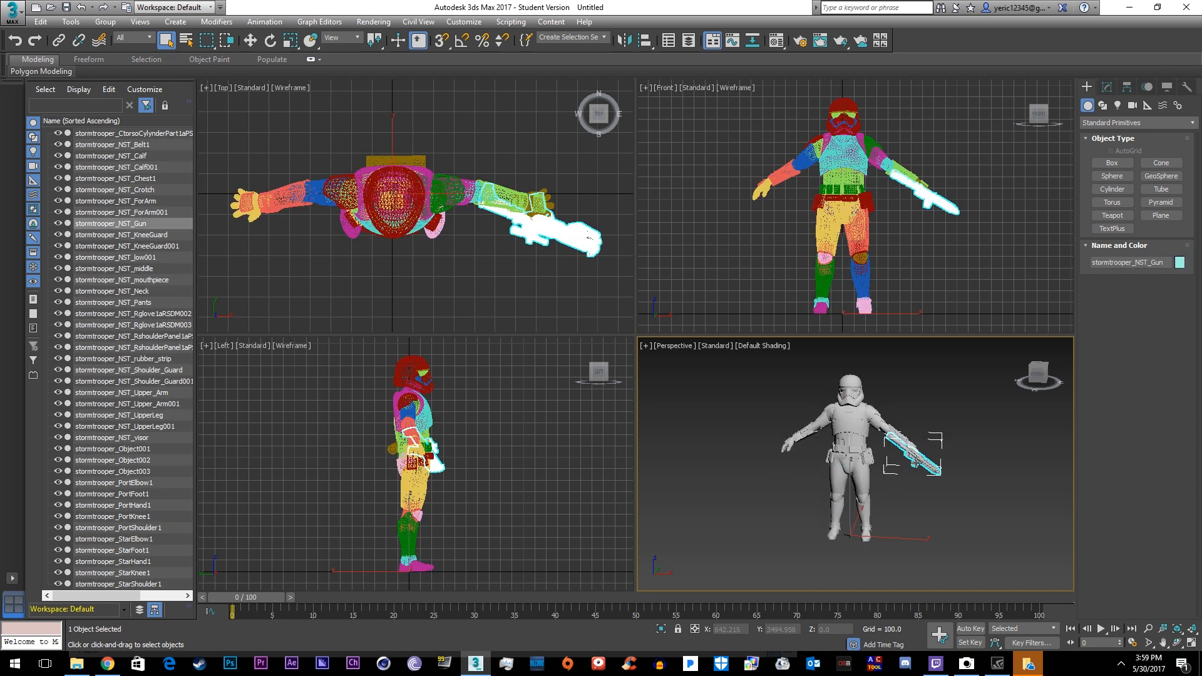
# Delete stormtrooper_NST_Gun and open the Material Editor on a default Blinn material.
pyautogui.click(734, 457)
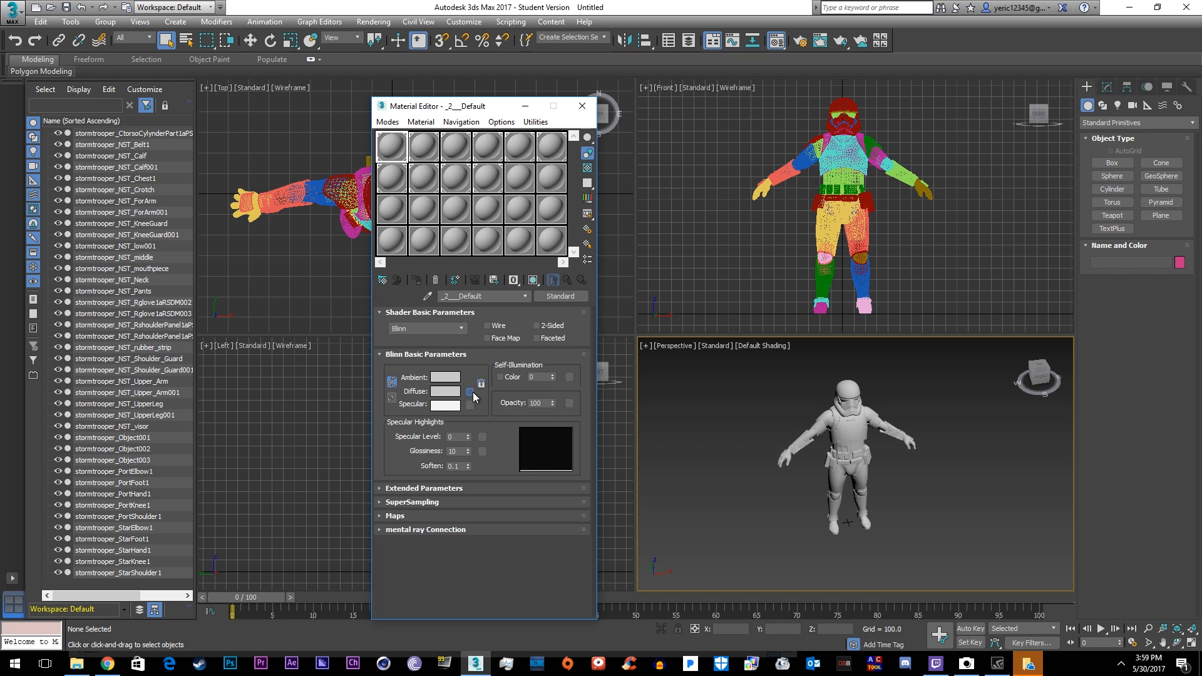
# Load ArmNLeg.png from 'StormTroopr for tut' > textures as the diffuse bitmap.
pyautogui.click(481, 390)
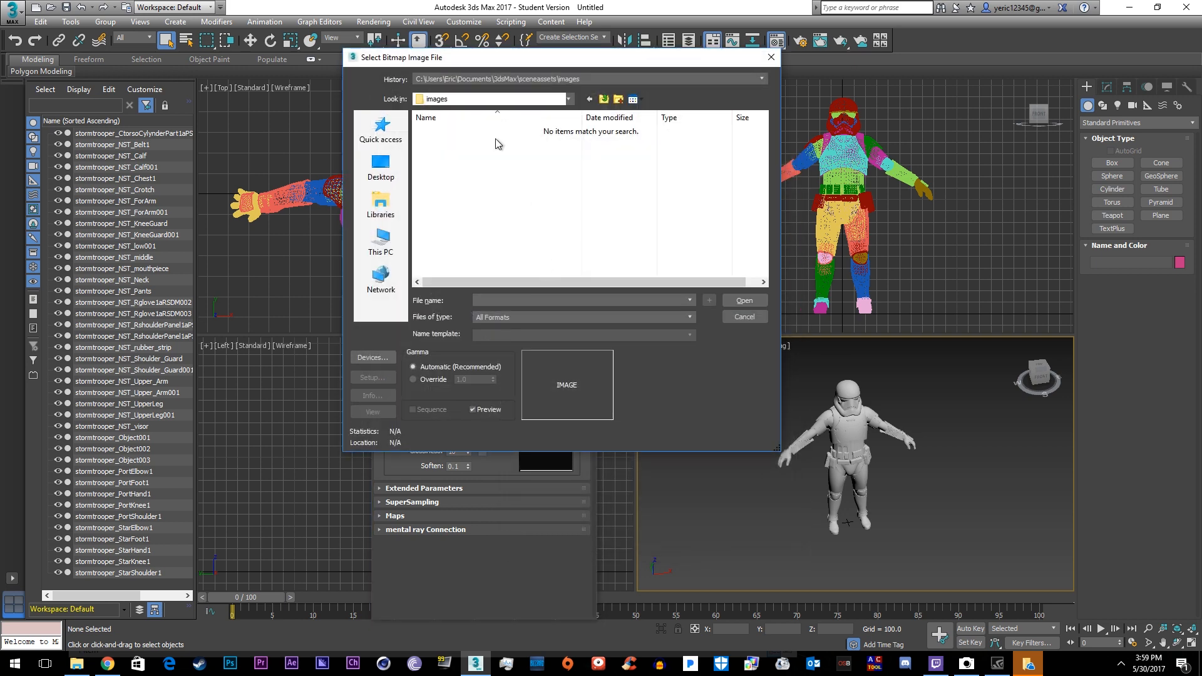
pyautogui.click(567, 99)
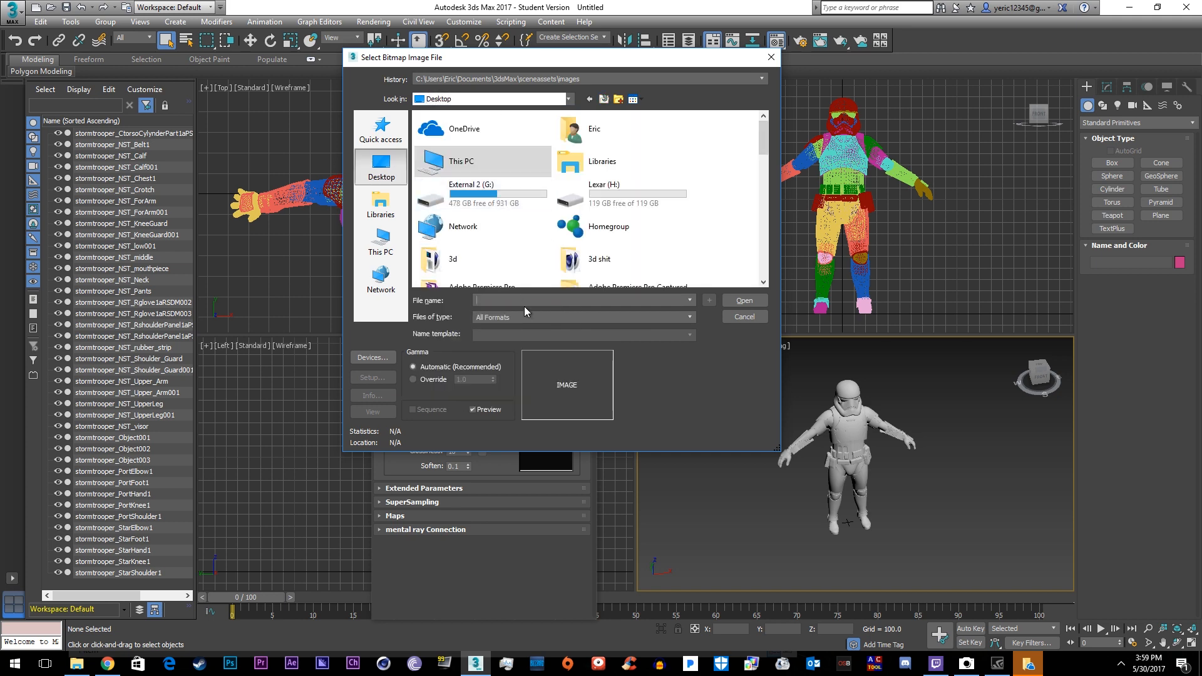
pyautogui.write('11111')
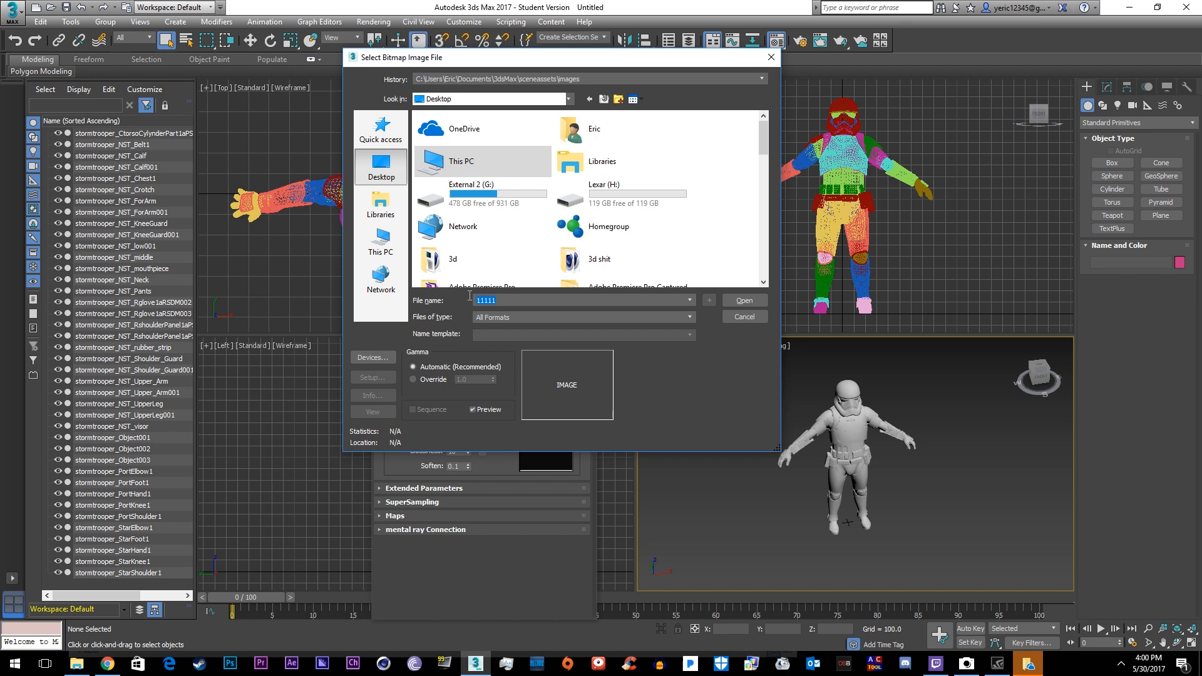
pyautogui.click(688, 299)
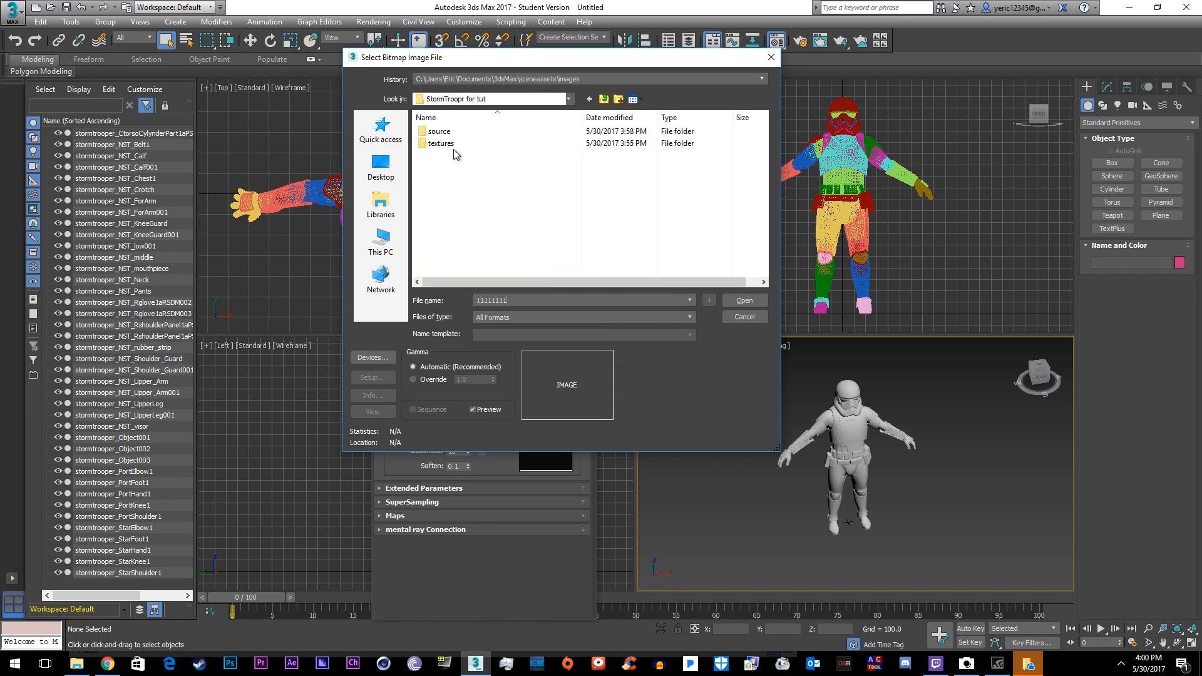
pyautogui.doubleClick(440, 143)
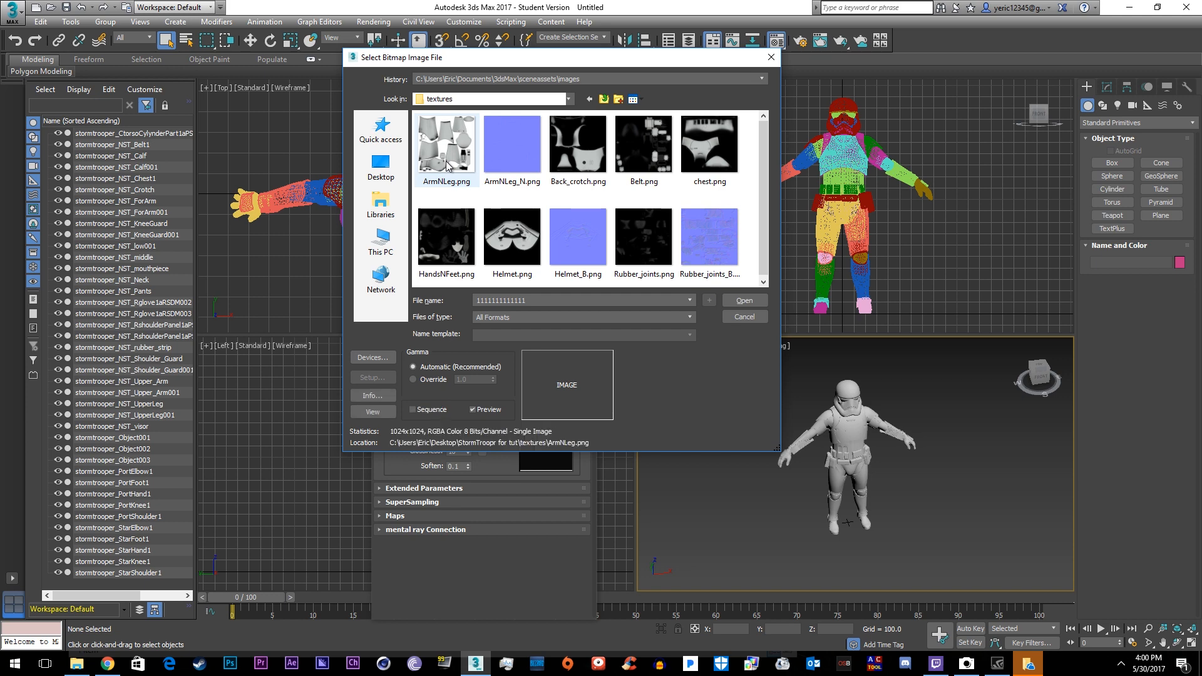
pyautogui.click(741, 317)
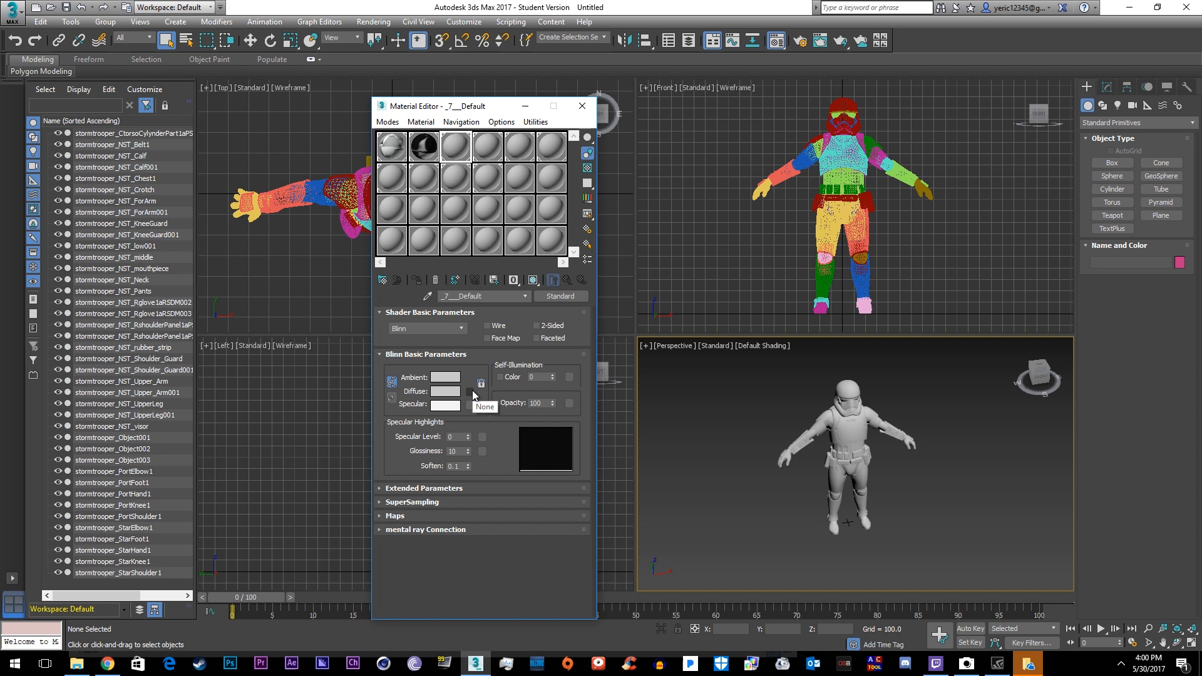
pyautogui.click(482, 391)
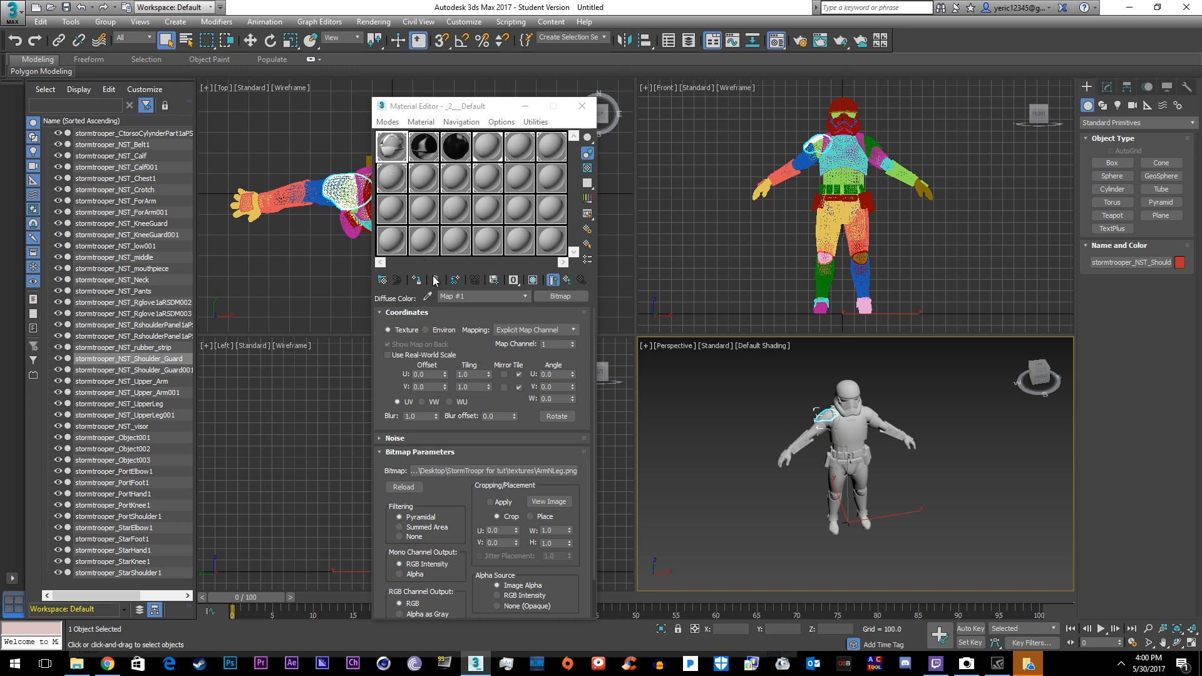
pyautogui.moveTo(417, 279)
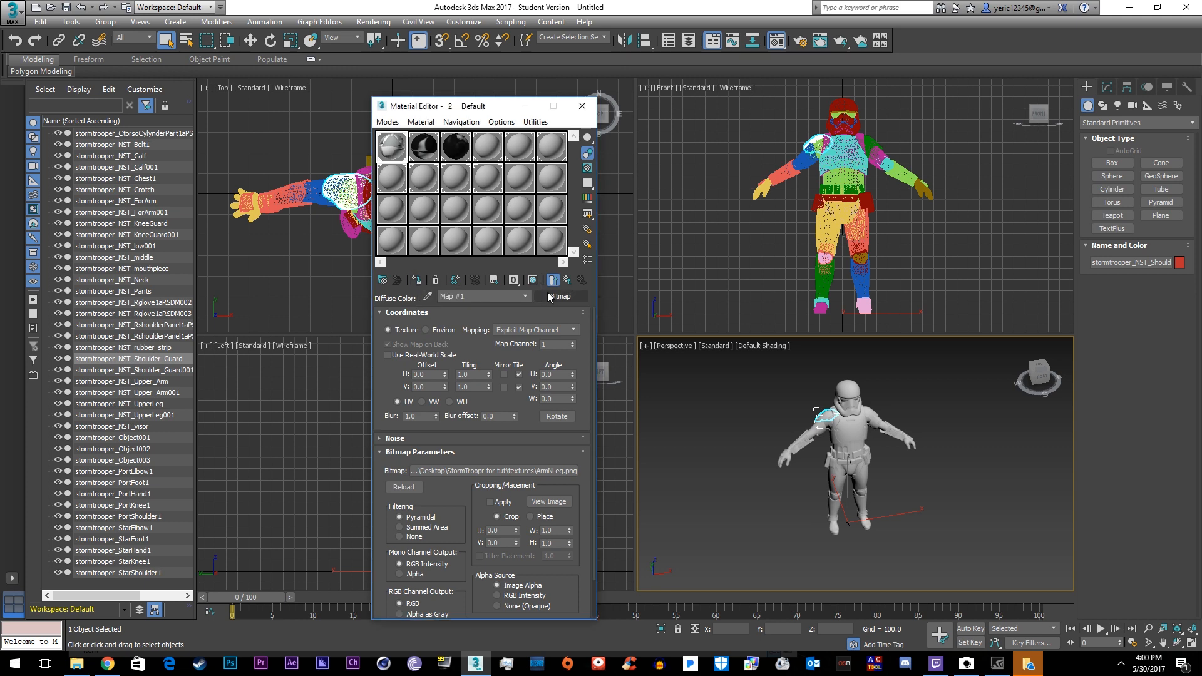
pyautogui.moveTo(532, 279)
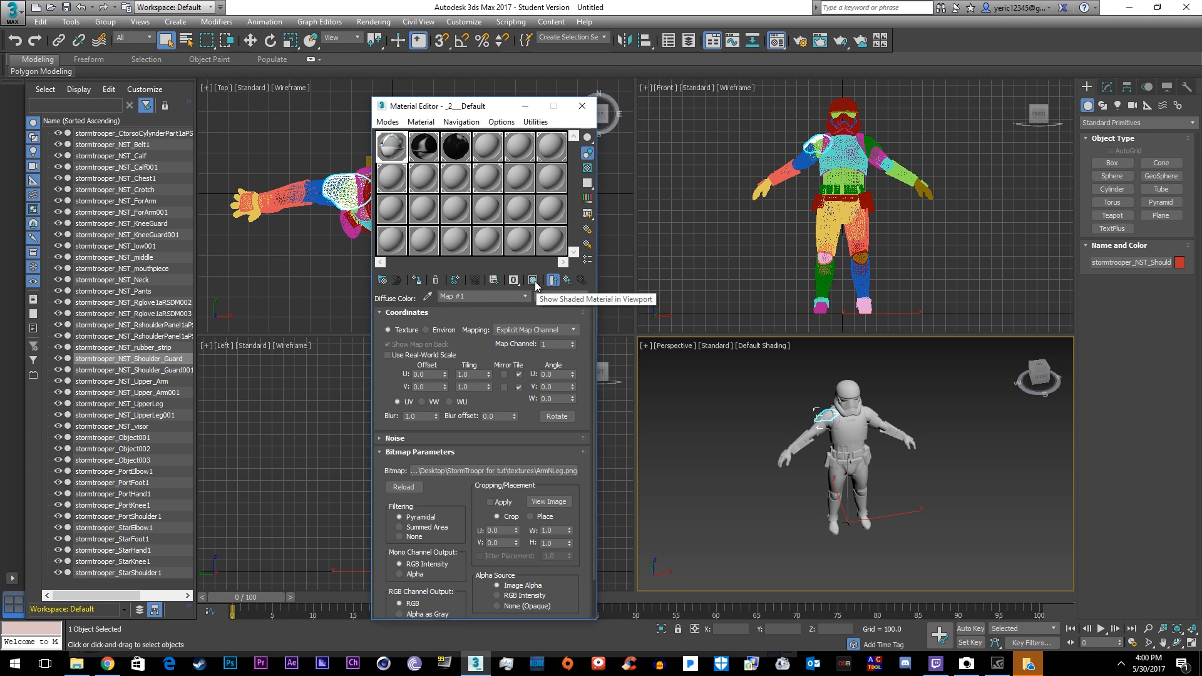
# Show the texture in the viewport and apply the Back_crotch.png material to the upper arm.
pyautogui.click(532, 279)
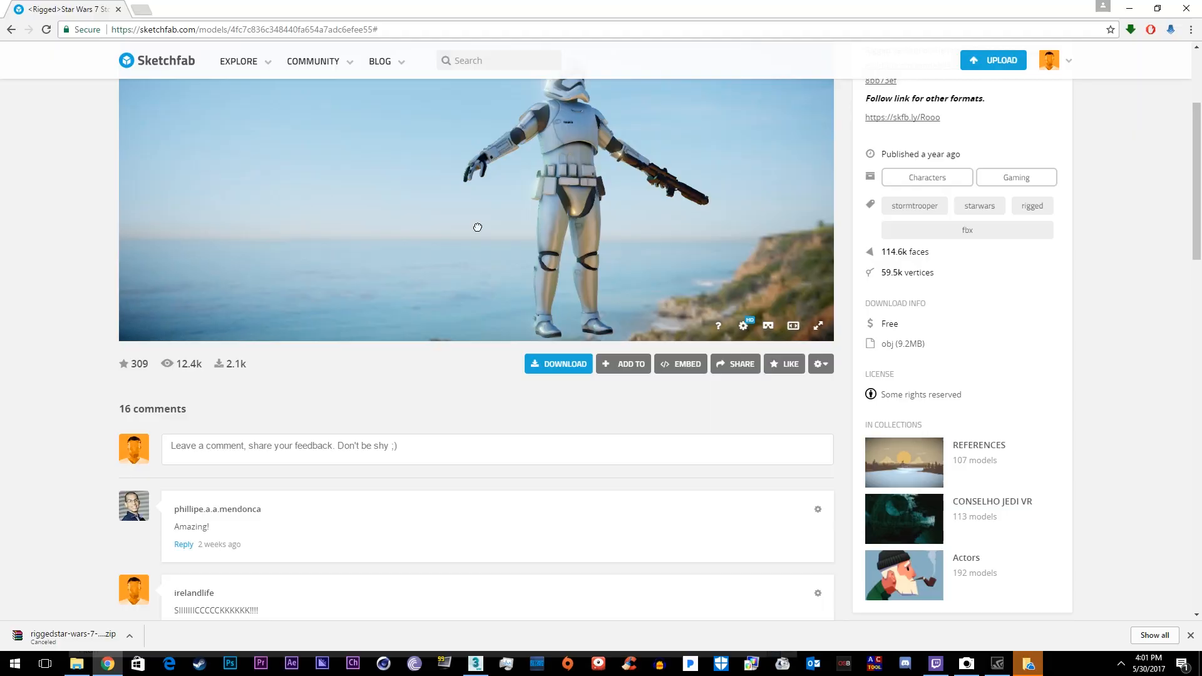
pyautogui.click(475, 663)
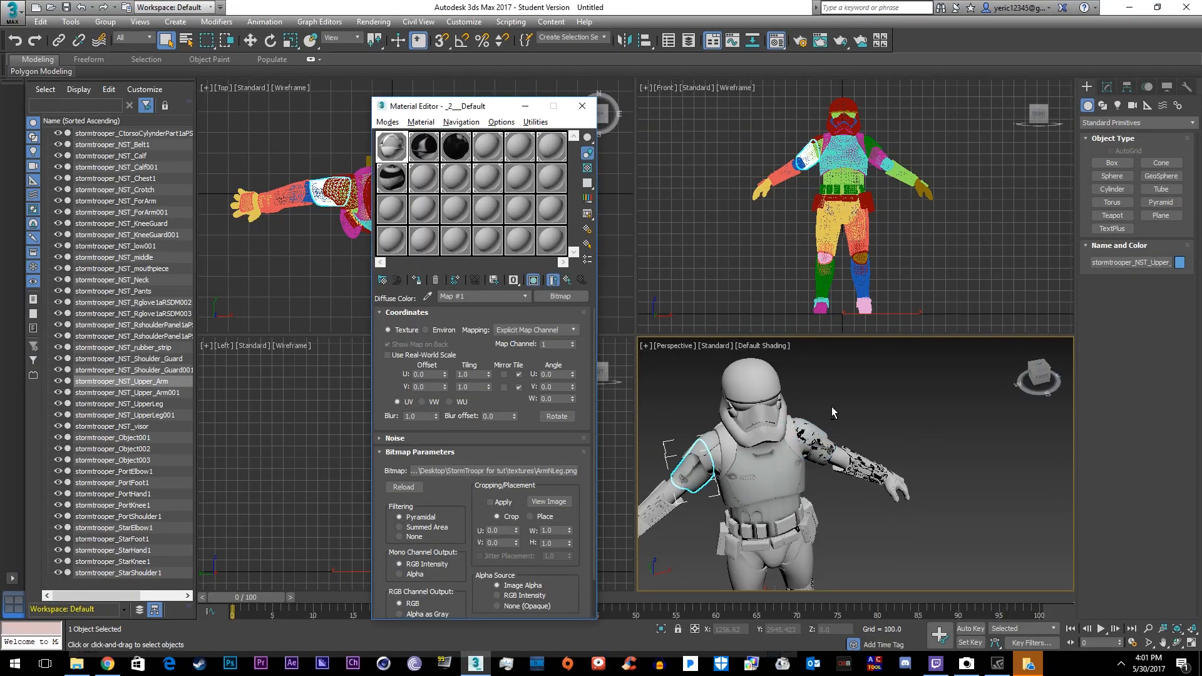
pyautogui.click(422, 146)
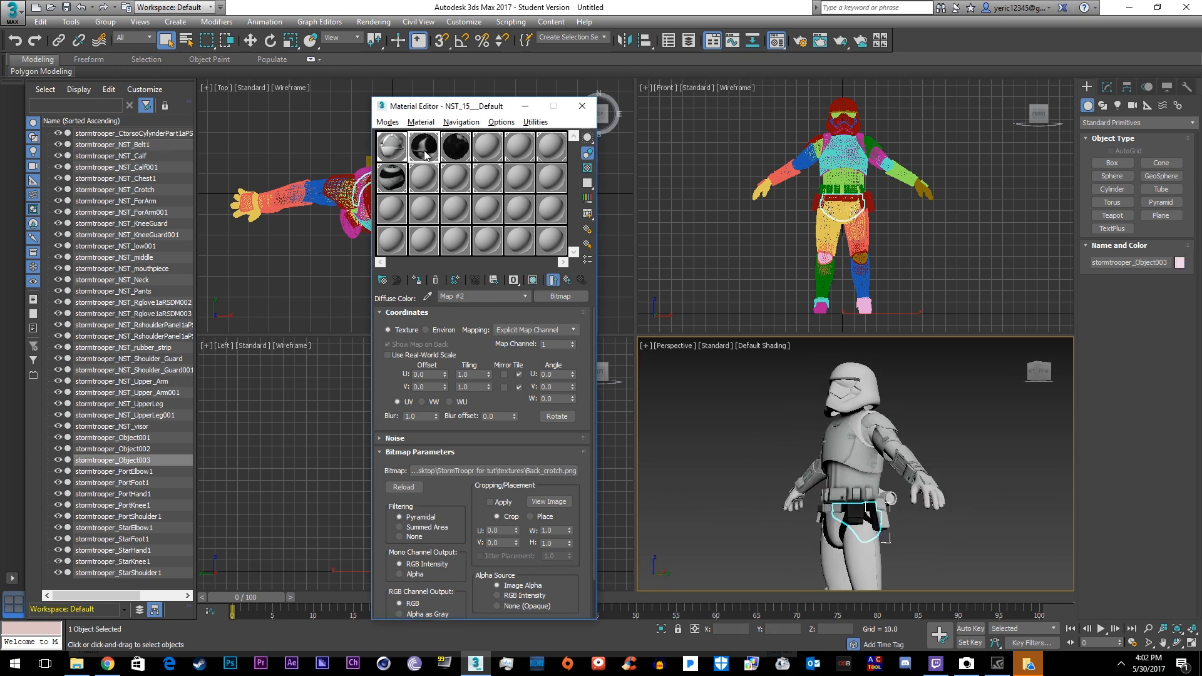
pyautogui.click(423, 177)
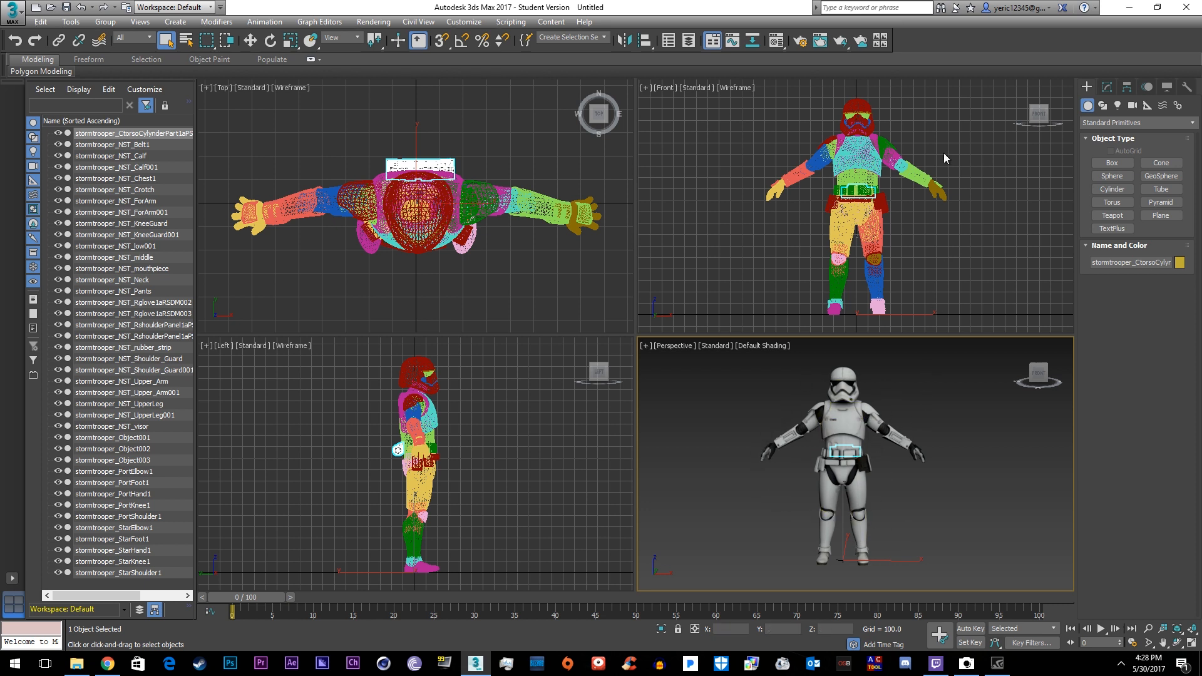
pyautogui.moveTo(670, 98)
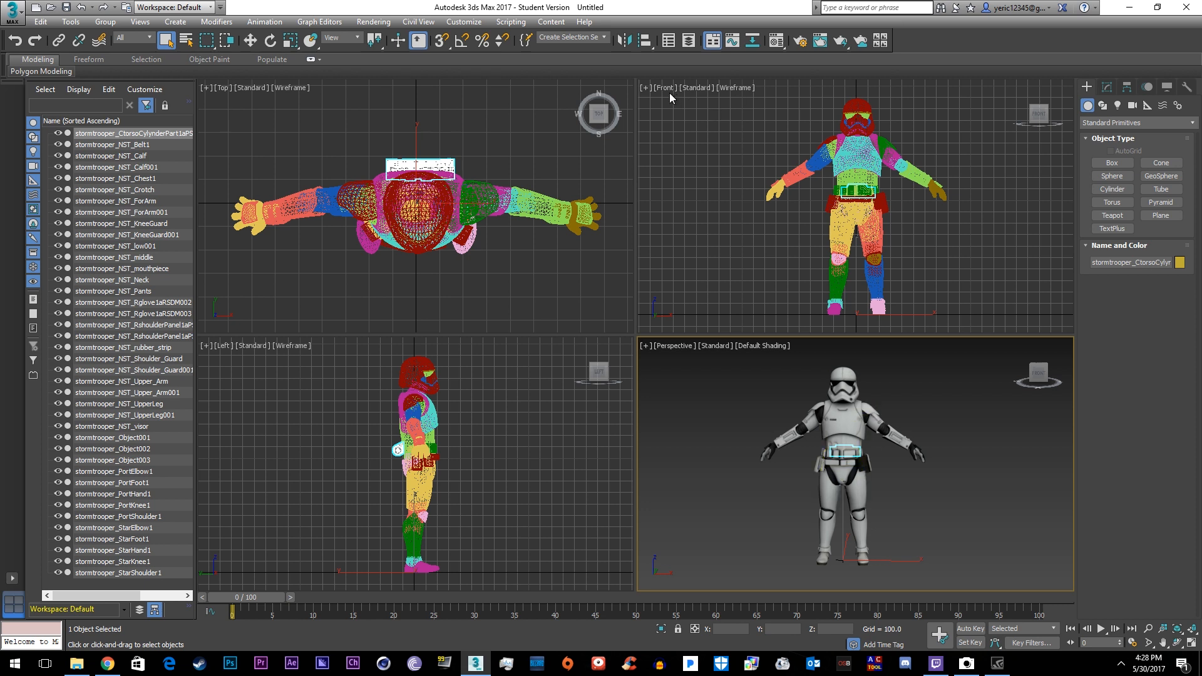
pyautogui.moveTo(816, 312)
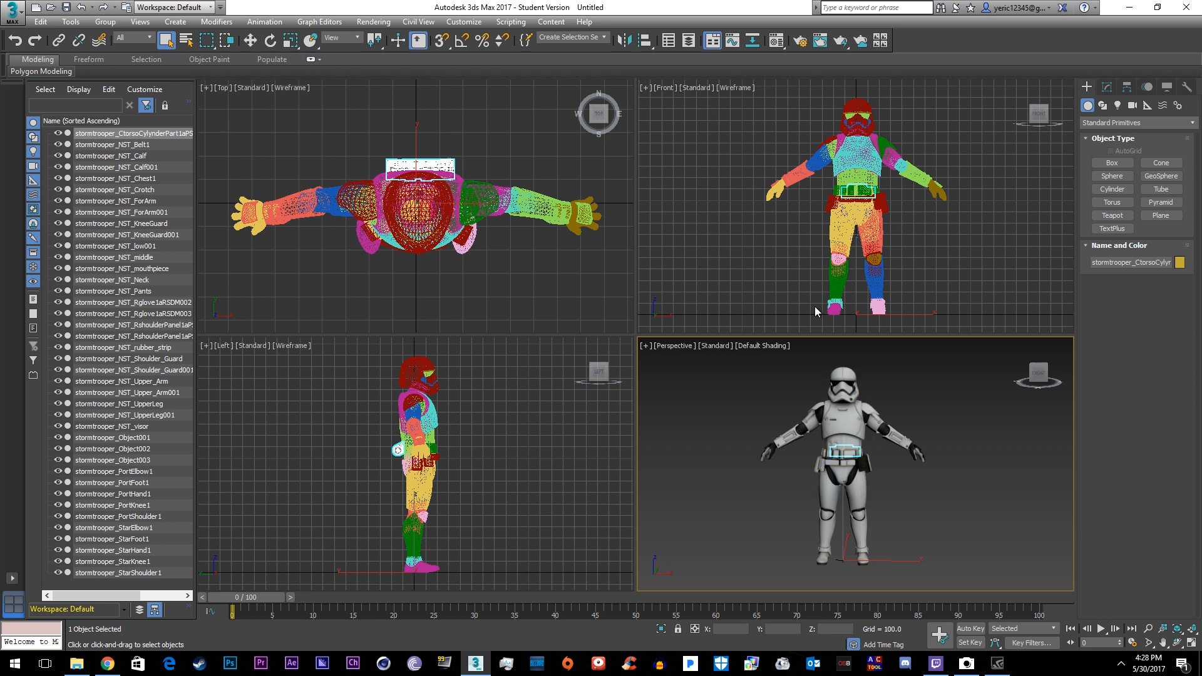
pyautogui.moveTo(1040, 115)
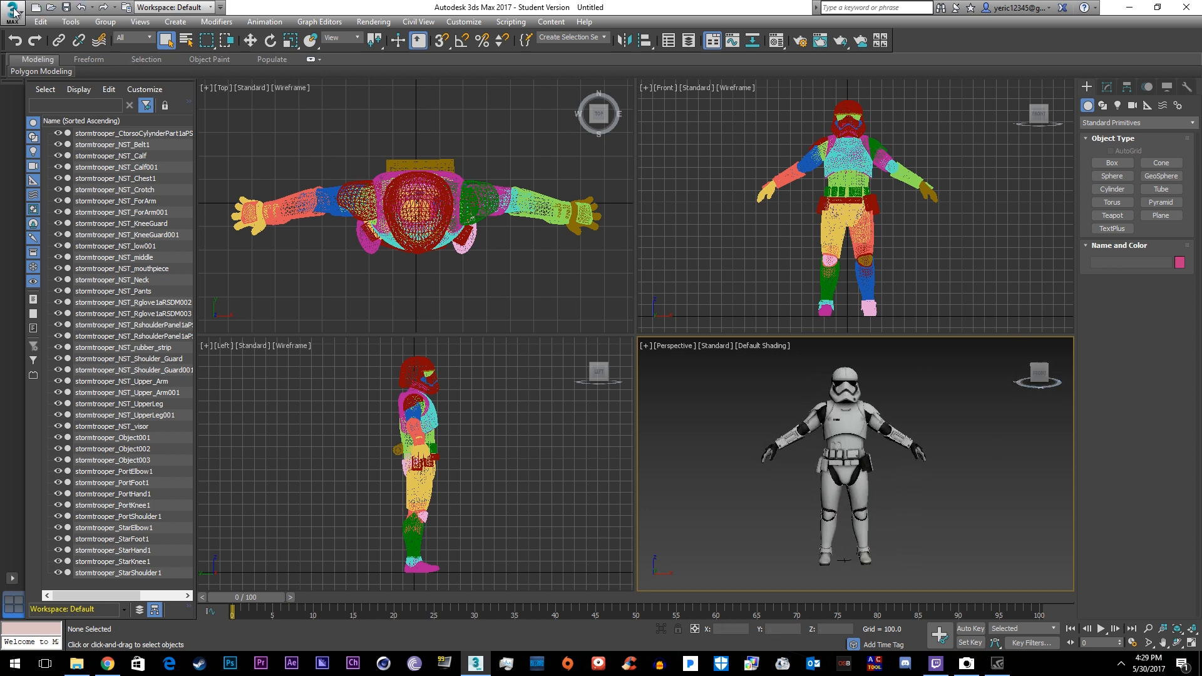
pyautogui.moveTo(948, 371)
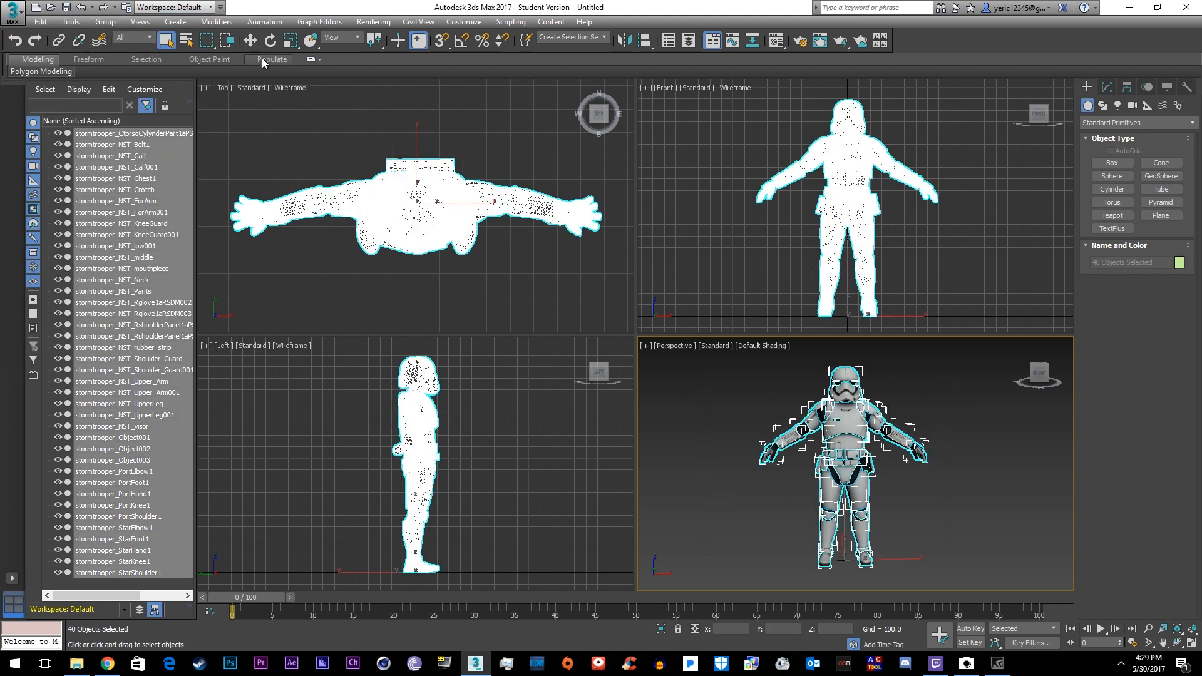
pyautogui.click(418, 41)
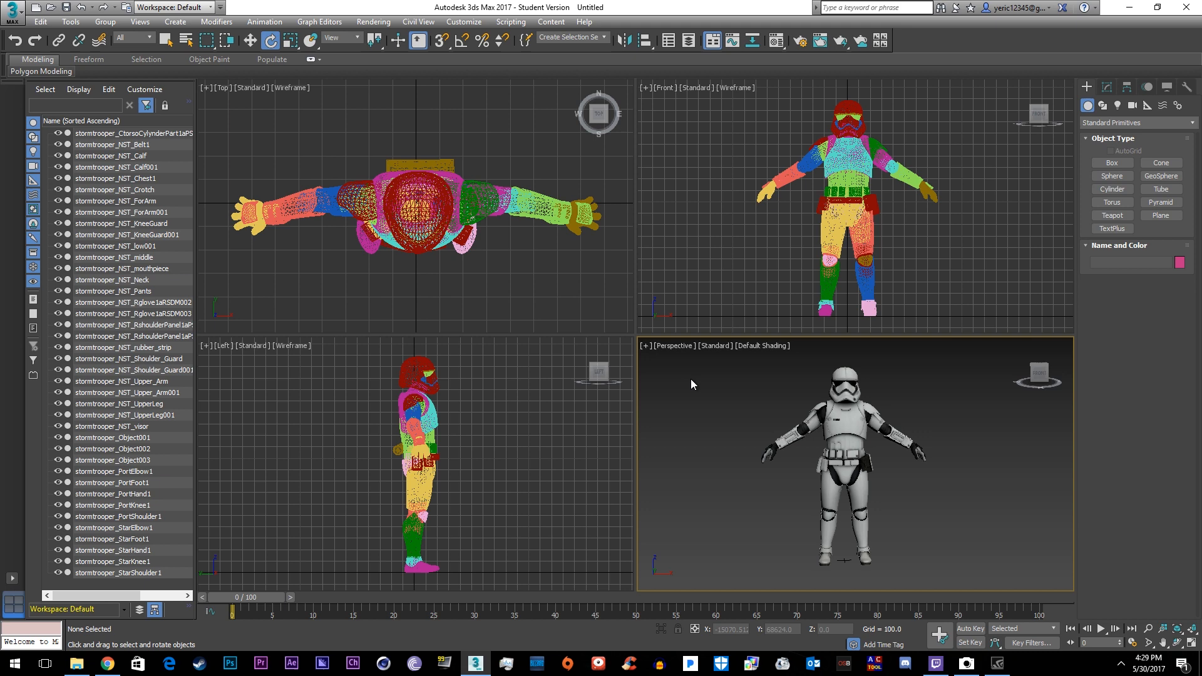
# Export the textured trooper over the existing Stormtrooper.FBX, confirming the replacement.
pyautogui.click(10, 11)
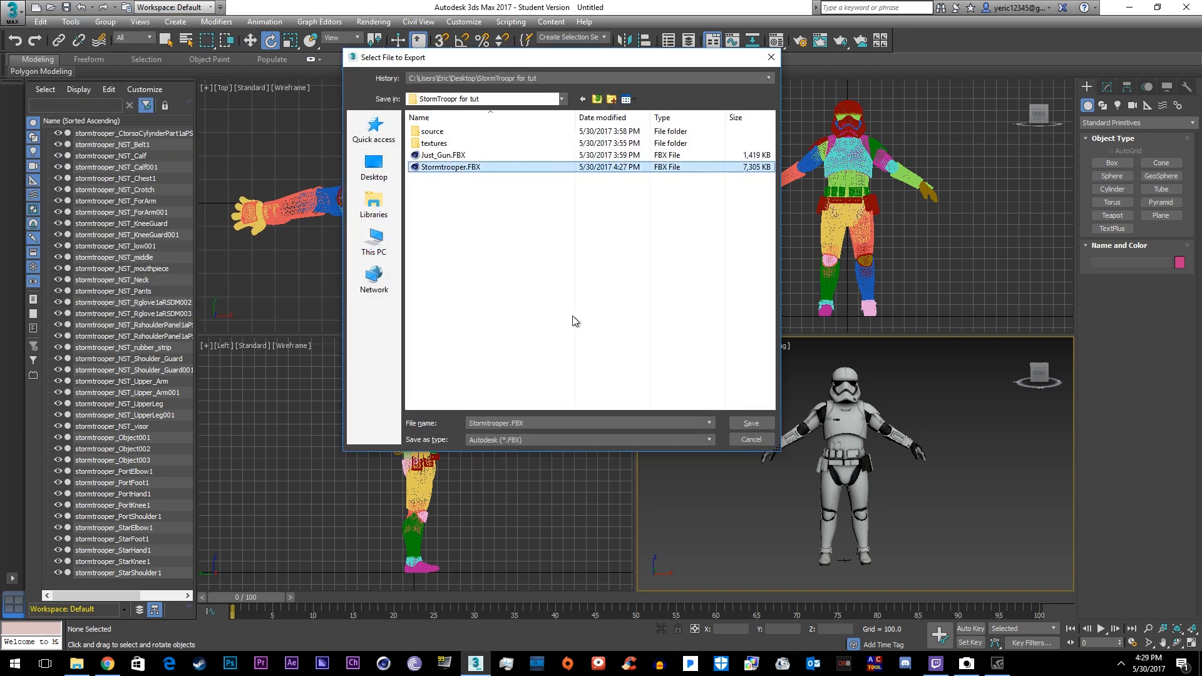
pyautogui.click(749, 423)
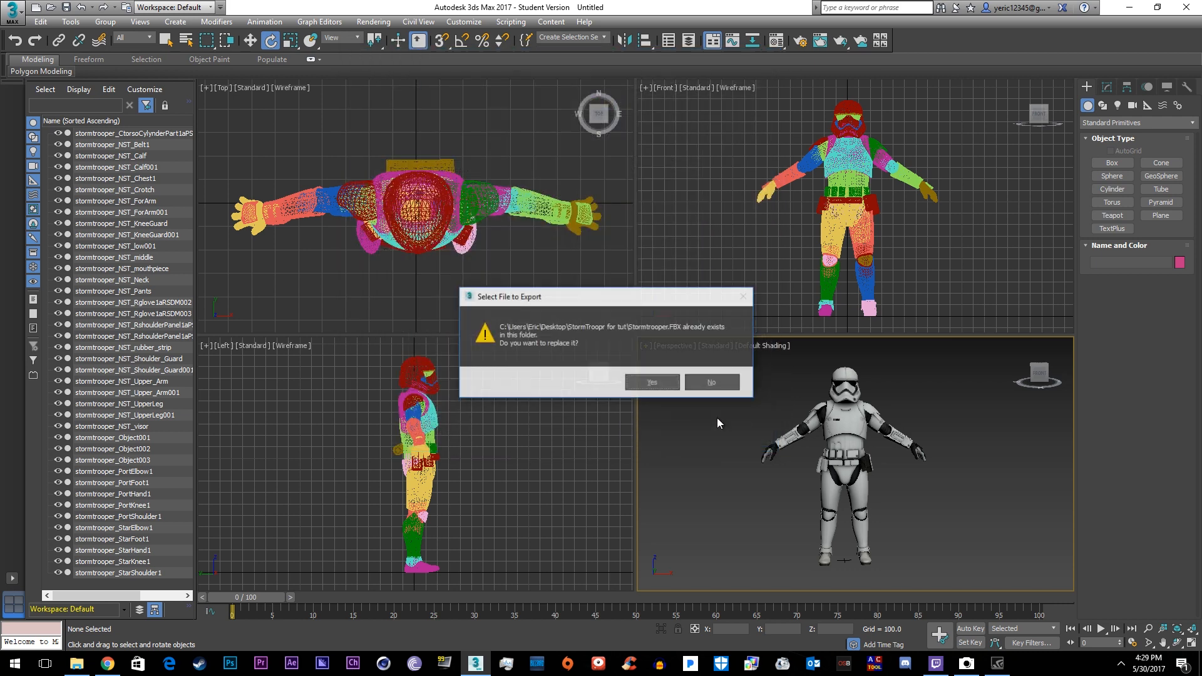
pyautogui.click(651, 382)
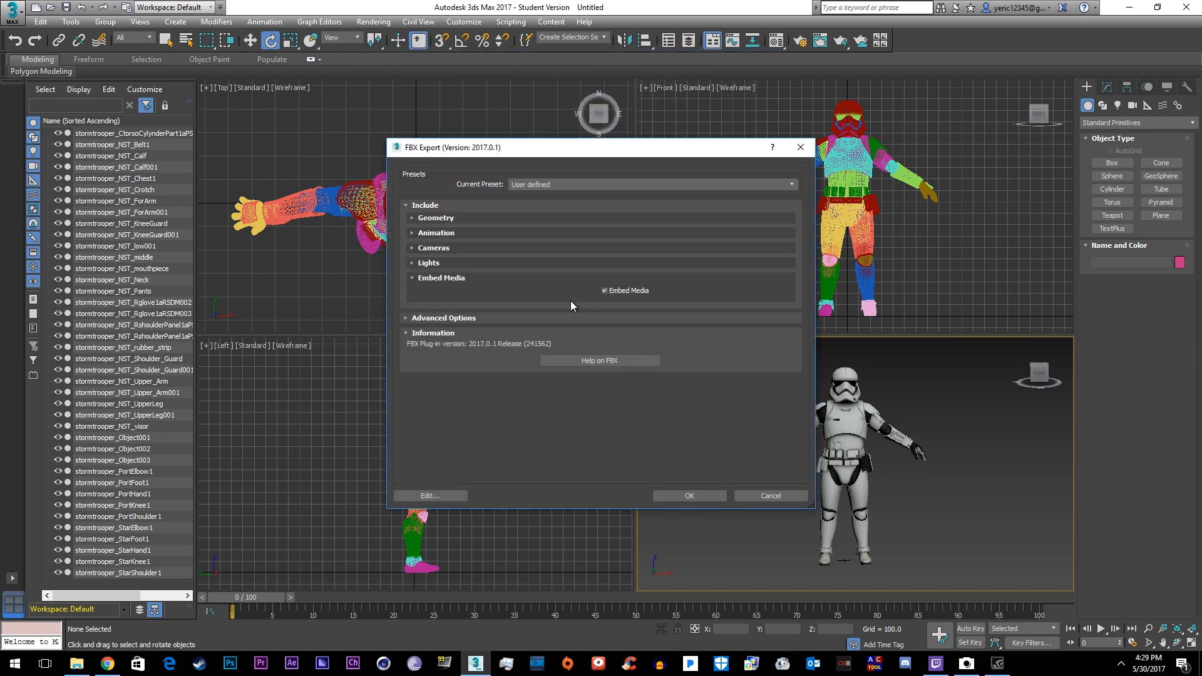
pyautogui.moveTo(908, 492)
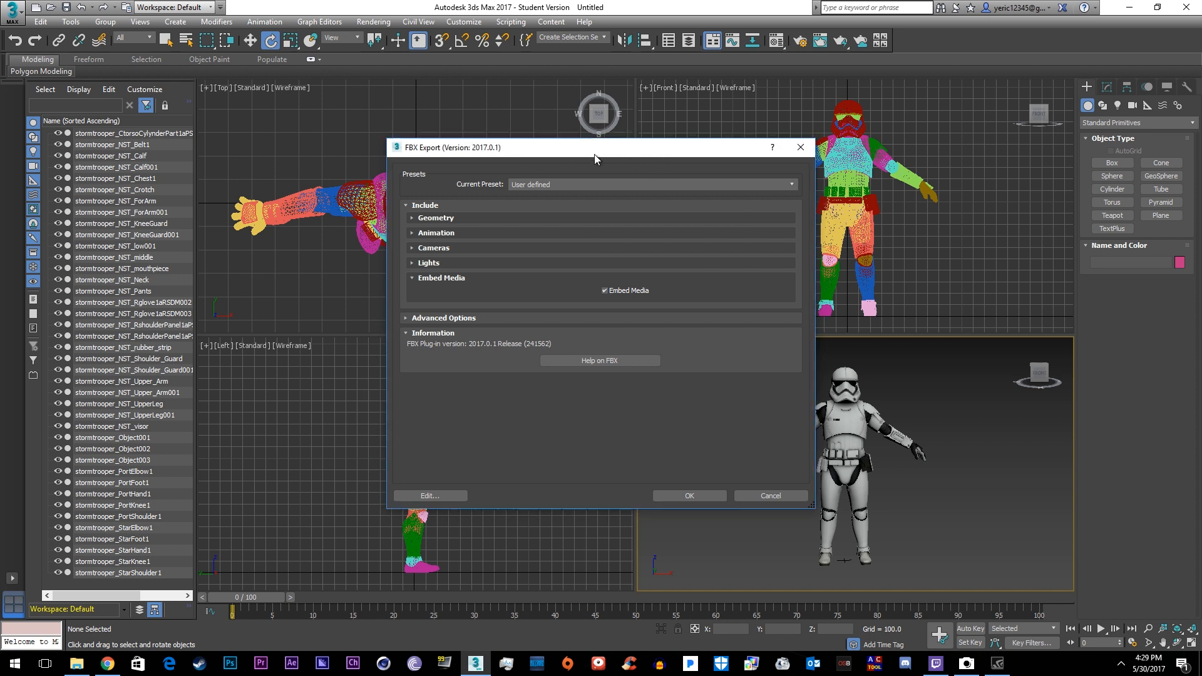
pyautogui.moveTo(757, 239)
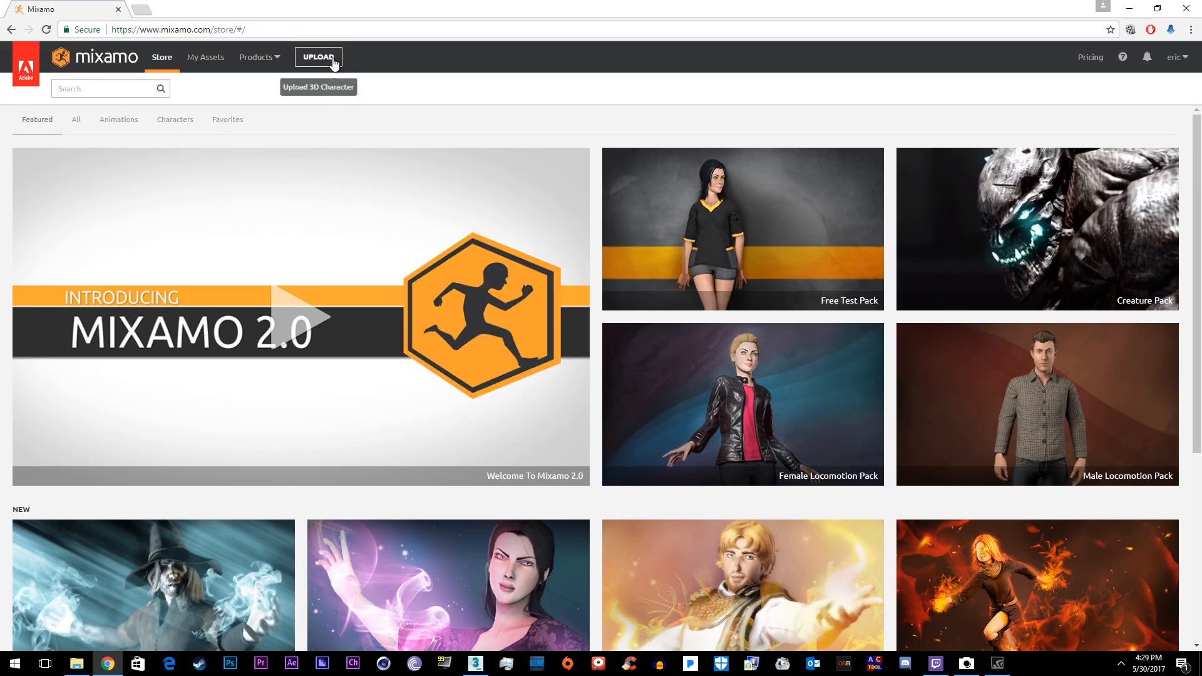
# Upload Stormtrooper.FBX from the StormTroopr for tut folder.
pyautogui.click(317, 57)
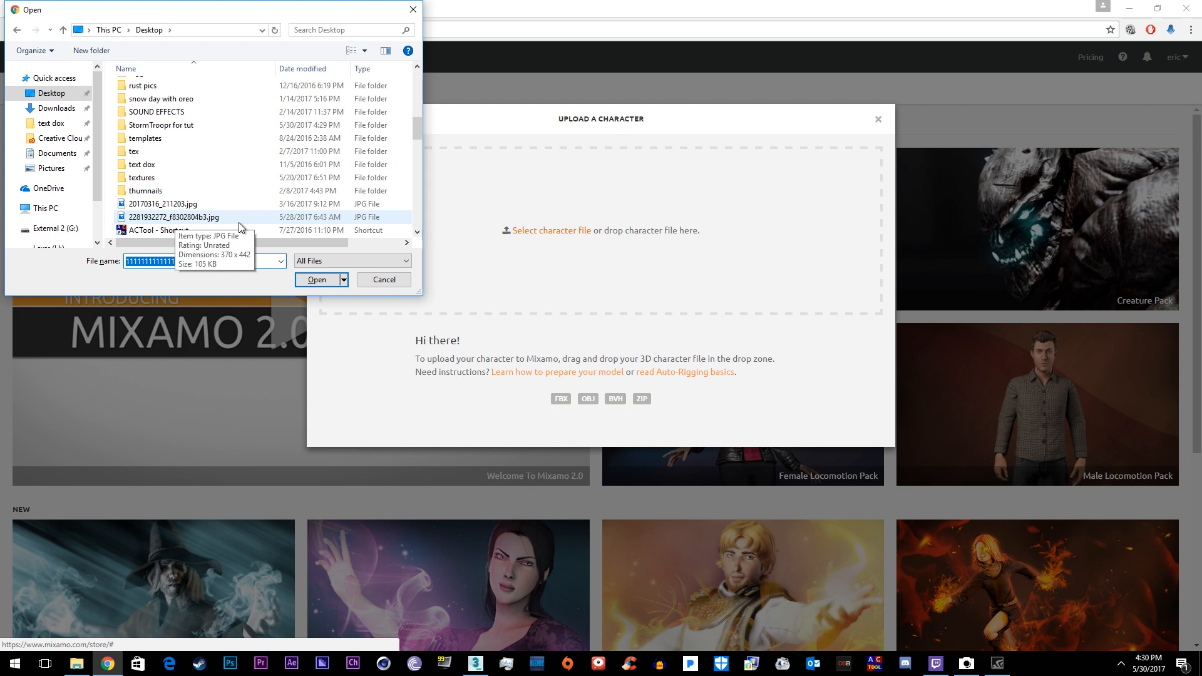
pyautogui.doubleClick(162, 126)
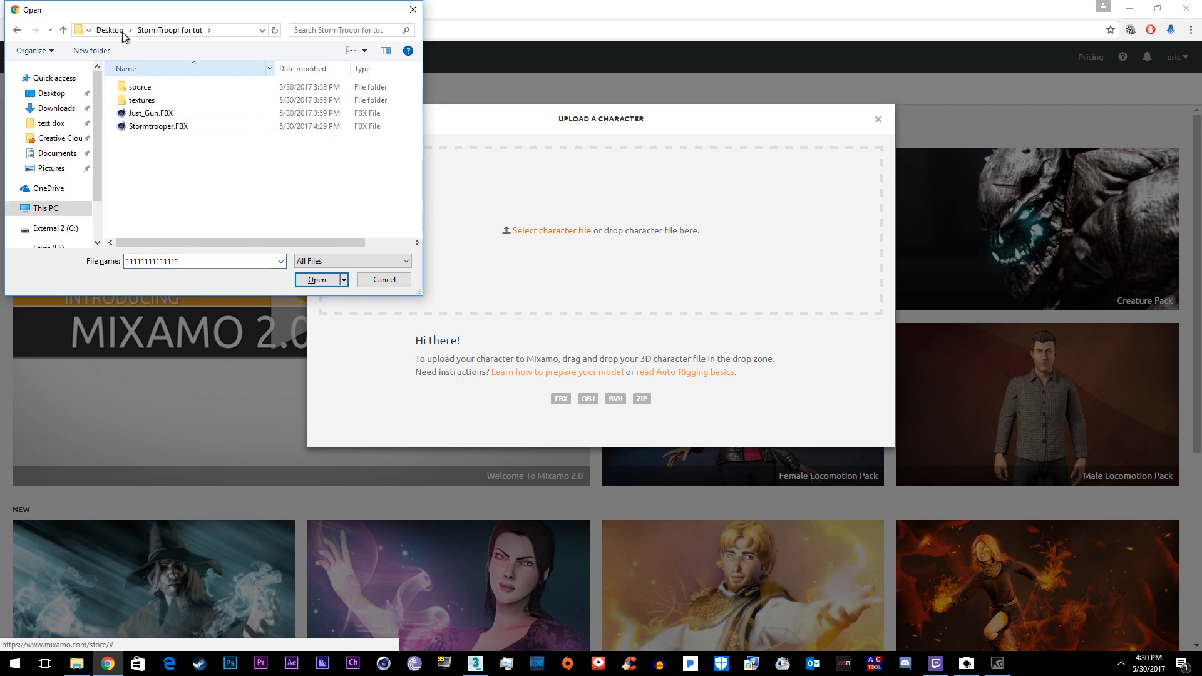
pyautogui.click(317, 279)
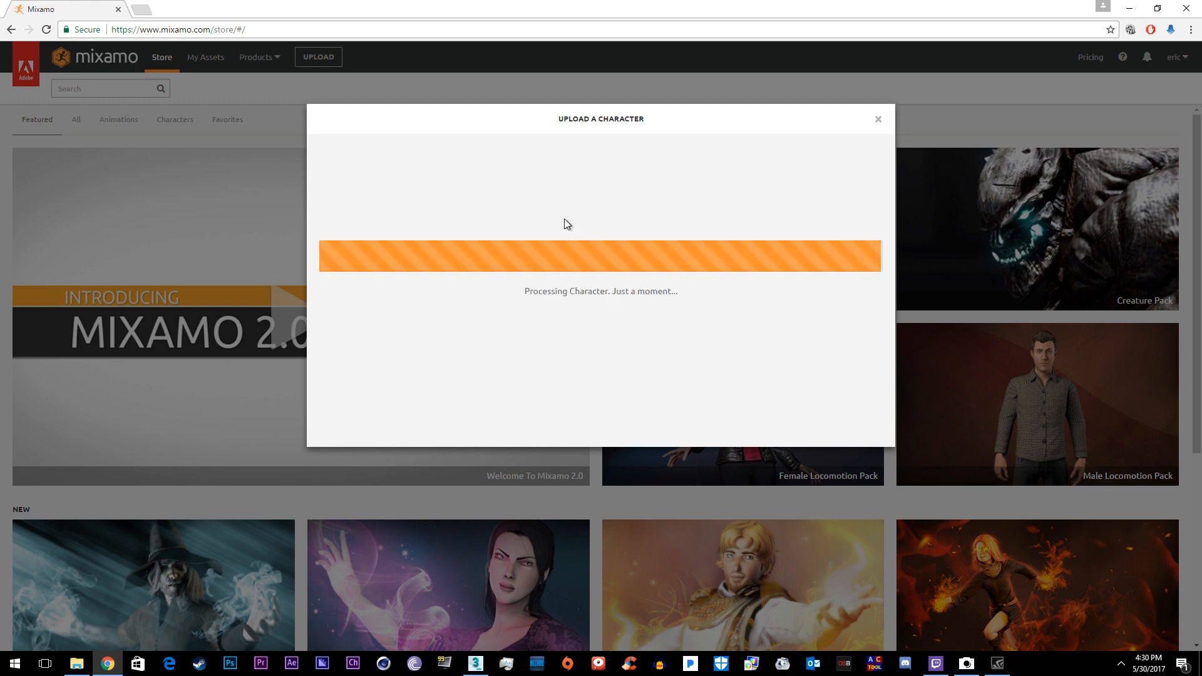
pyautogui.moveTo(653, 225)
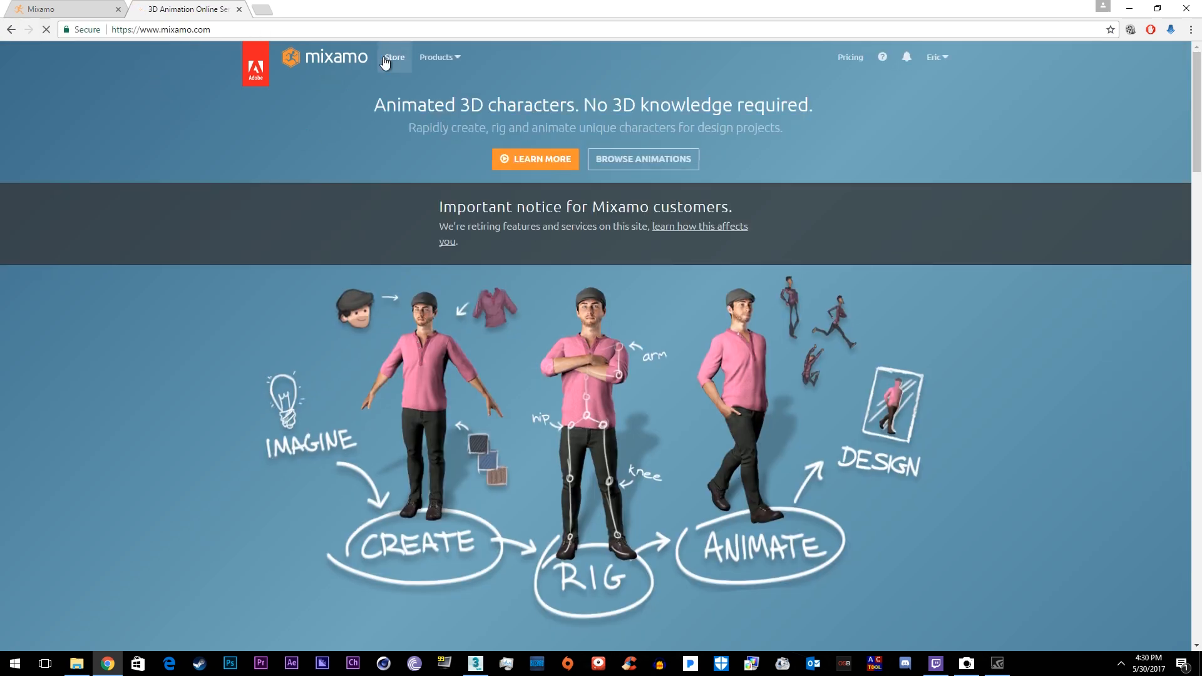
# Go to the signed-in Mixamo store and scroll through My Characters.
pyautogui.click(393, 57)
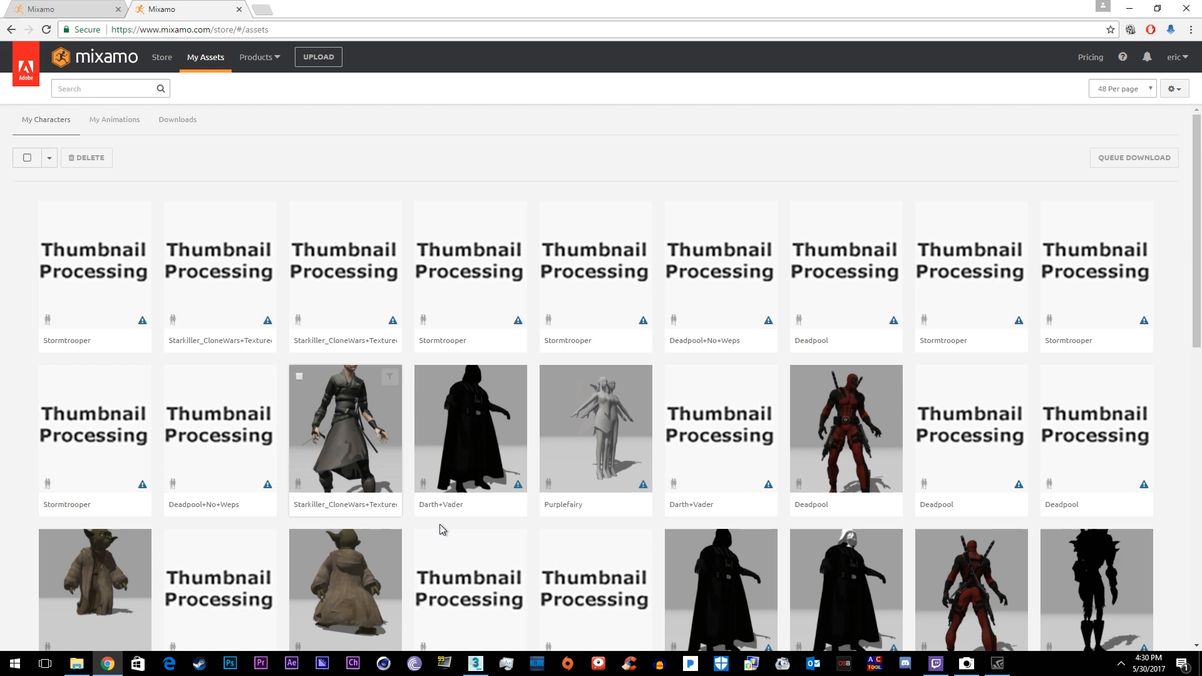
pyautogui.scroll(-3)
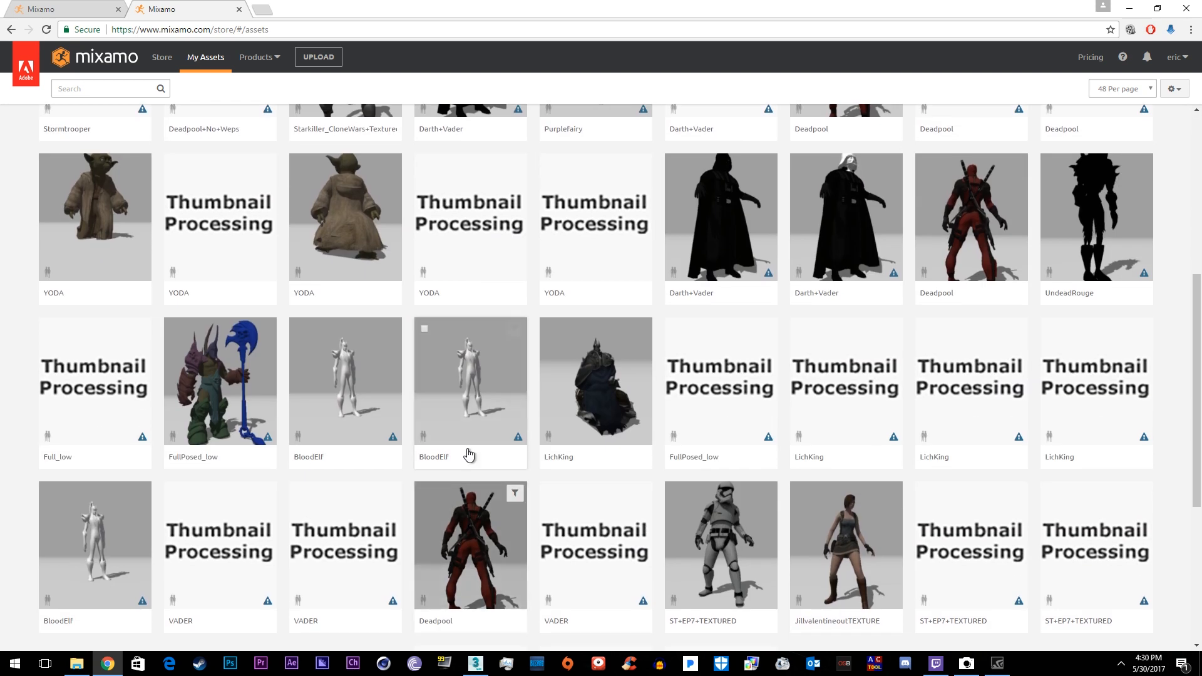
pyautogui.scroll(-3)
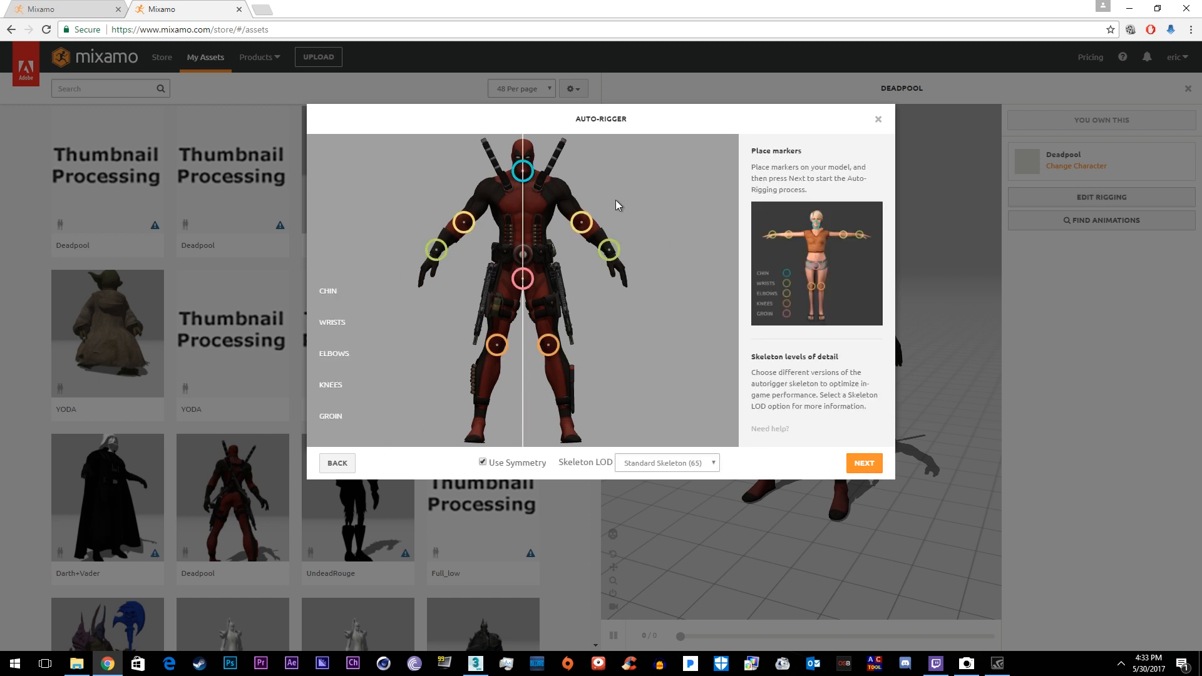
# Place the Deadpool knee marker, re-enable Use Symmetry, and submit for auto-rigging.
pyautogui.click(863, 463)
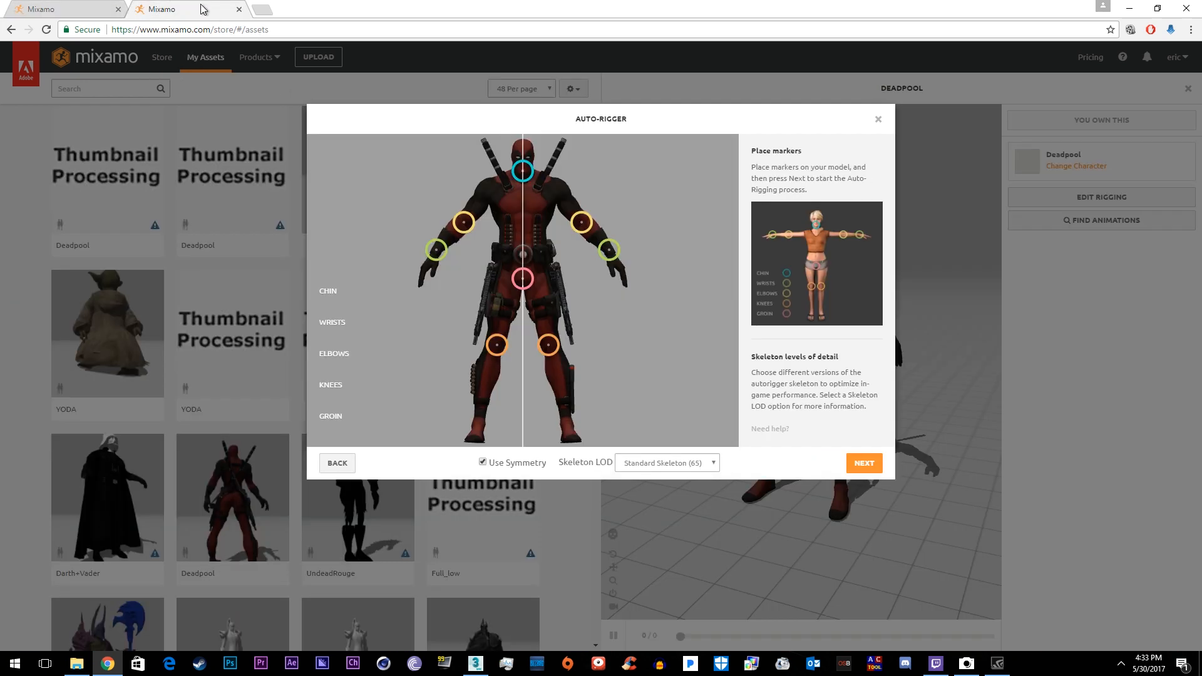
pyautogui.moveTo(465, 233)
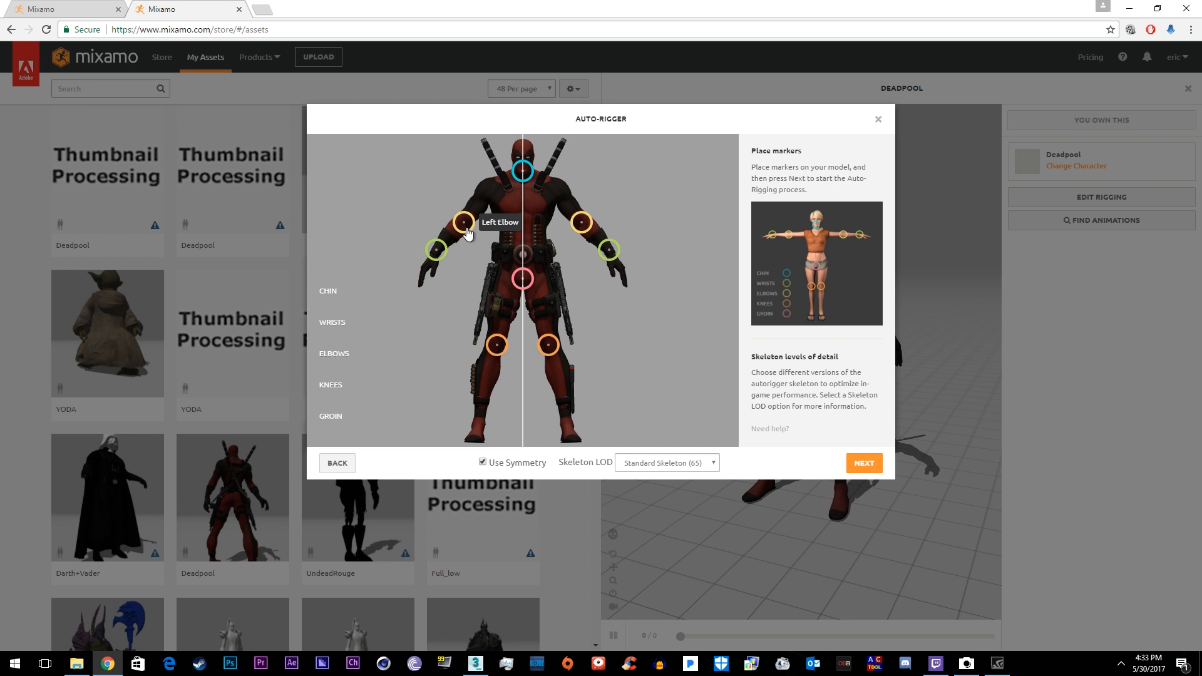
pyautogui.moveTo(435, 251)
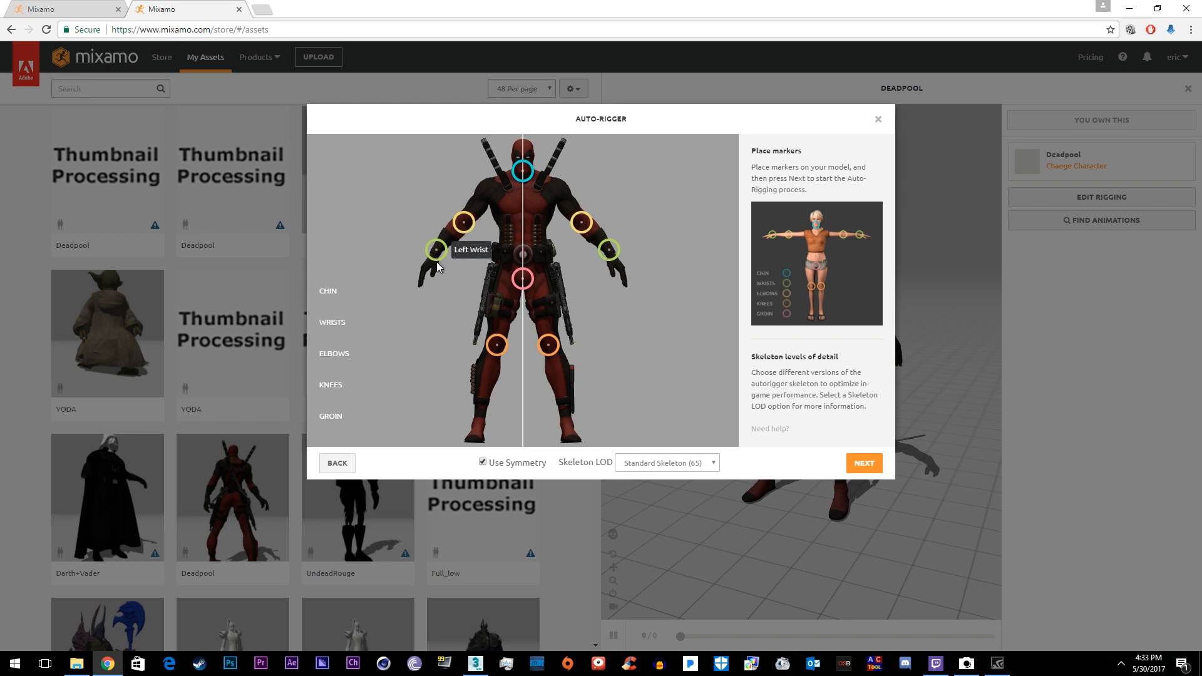
pyautogui.moveTo(498, 357)
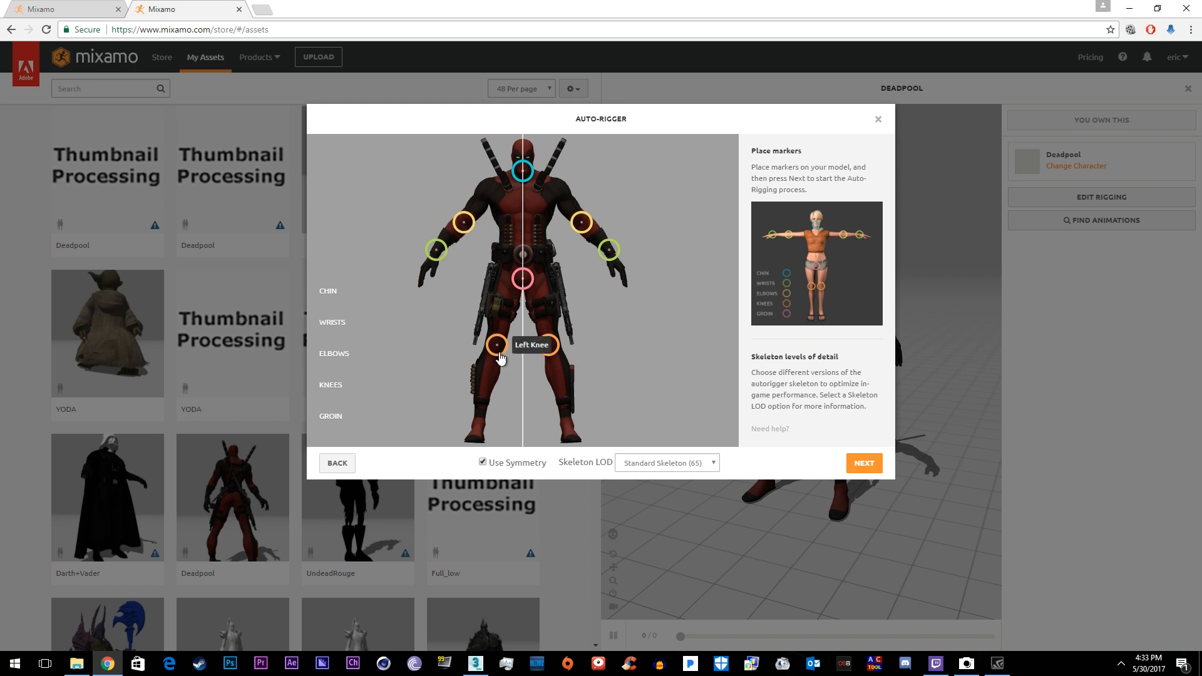
pyautogui.click(483, 462)
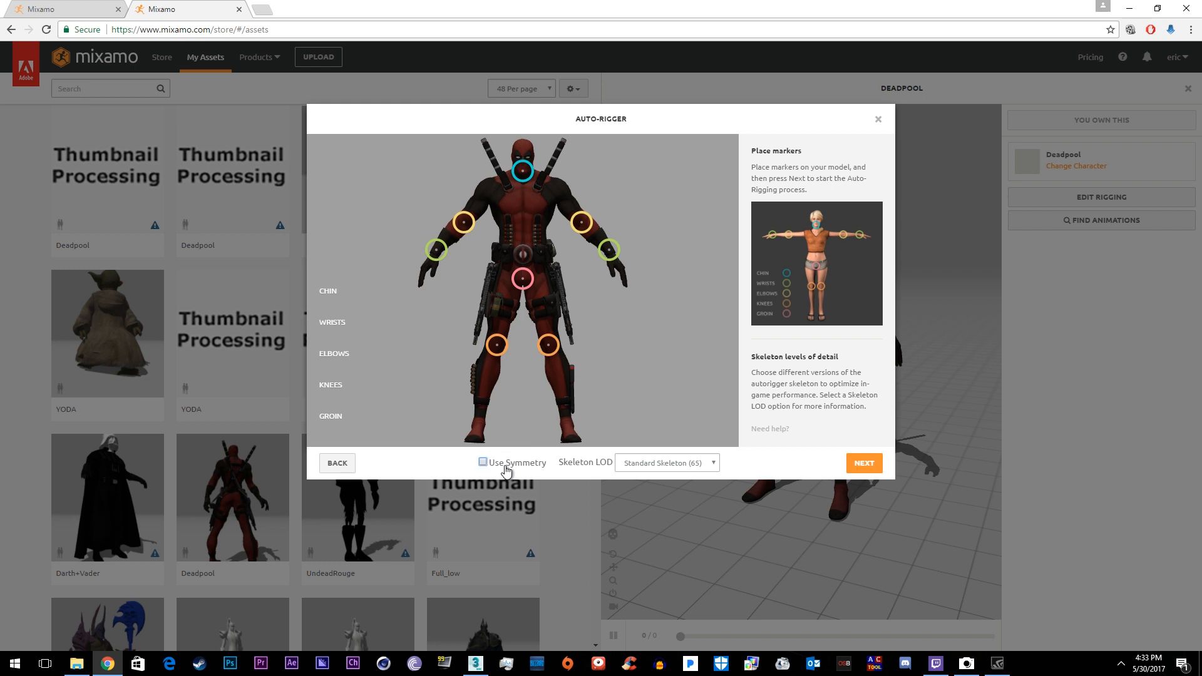
pyautogui.click(482, 462)
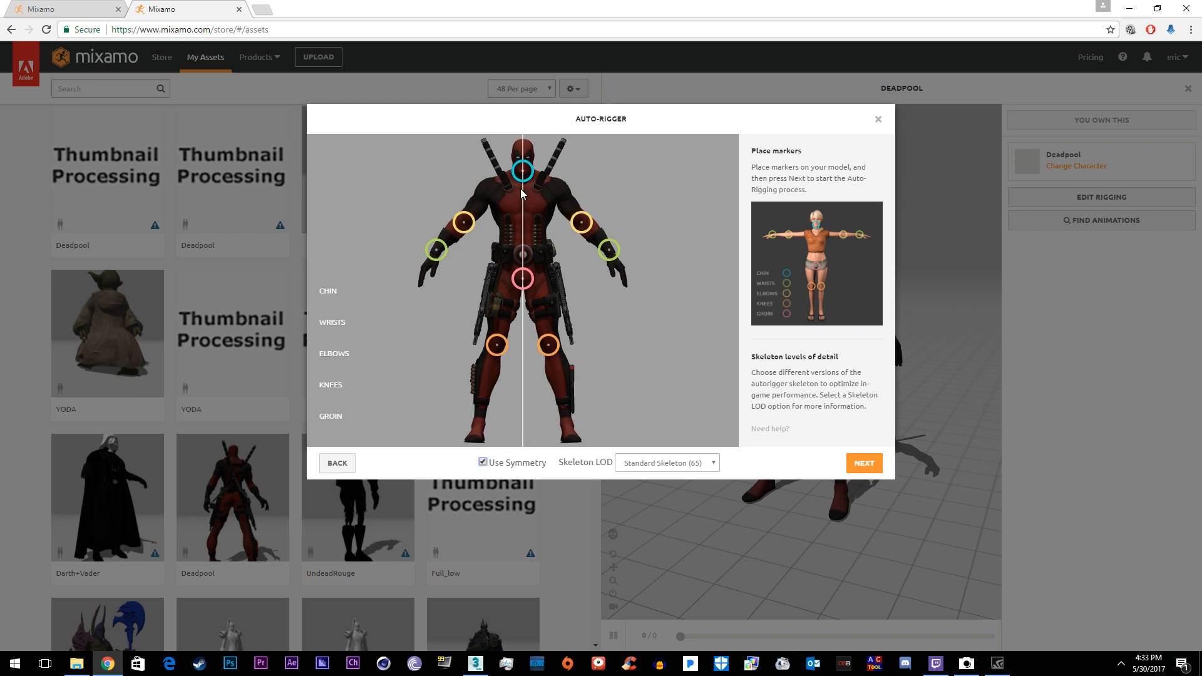
pyautogui.moveTo(577, 557)
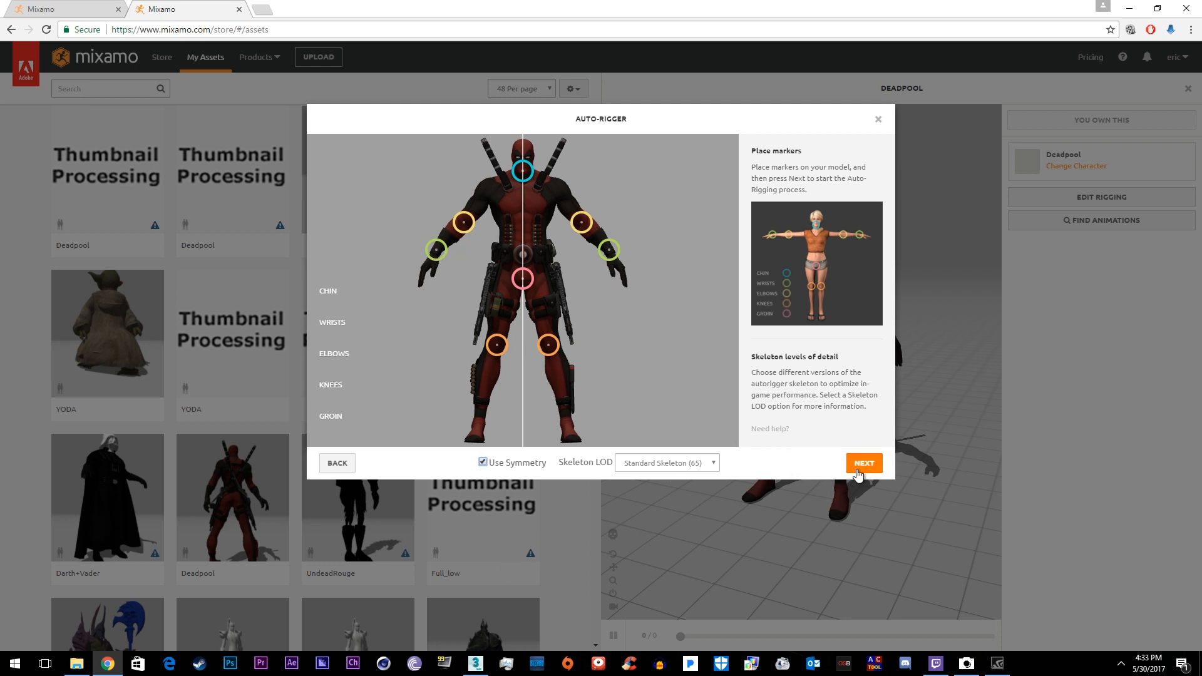
pyautogui.click(863, 463)
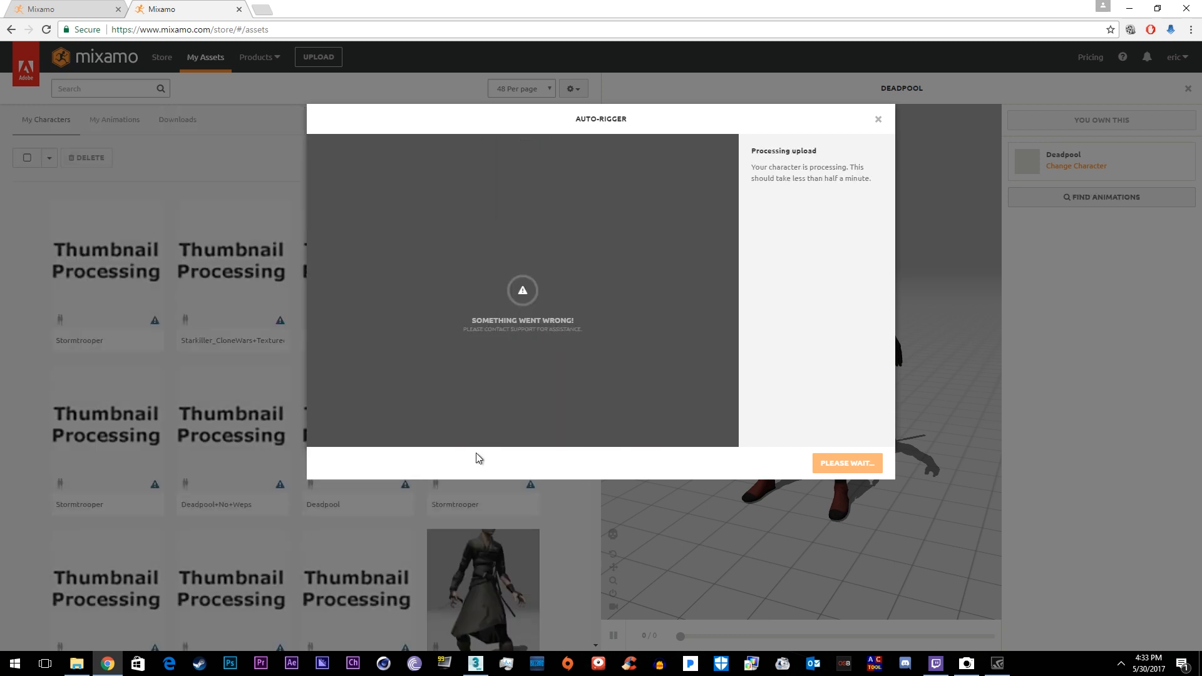
pyautogui.moveTo(512, 421)
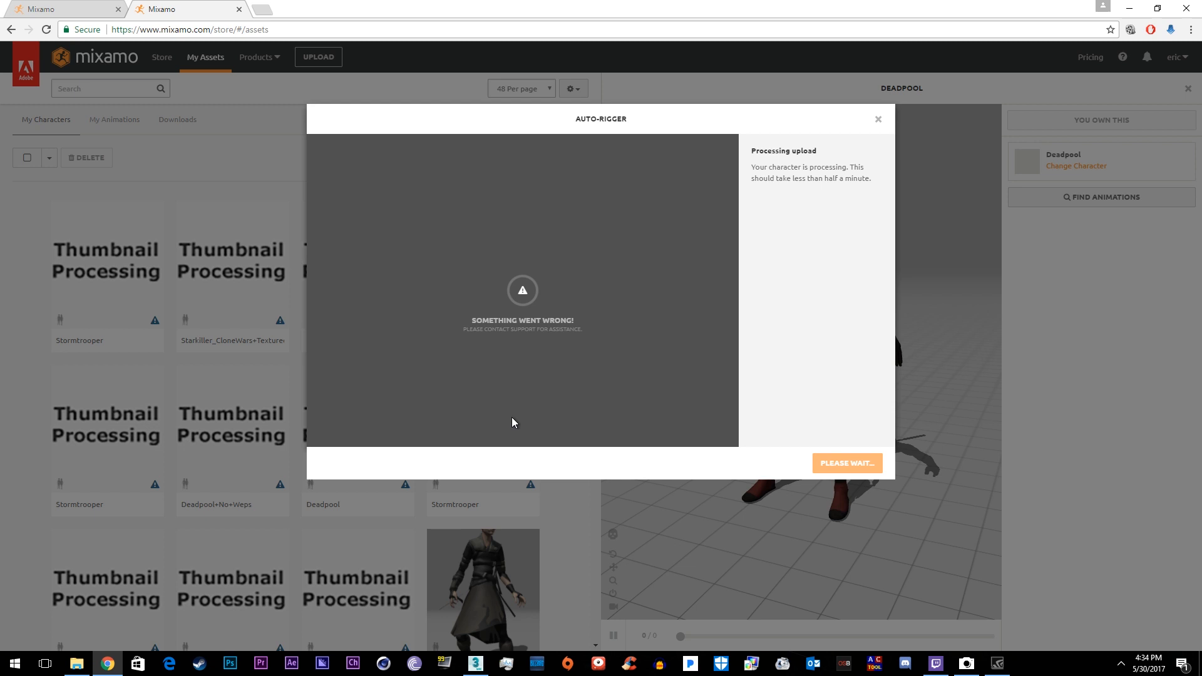
pyautogui.moveTo(535, 490)
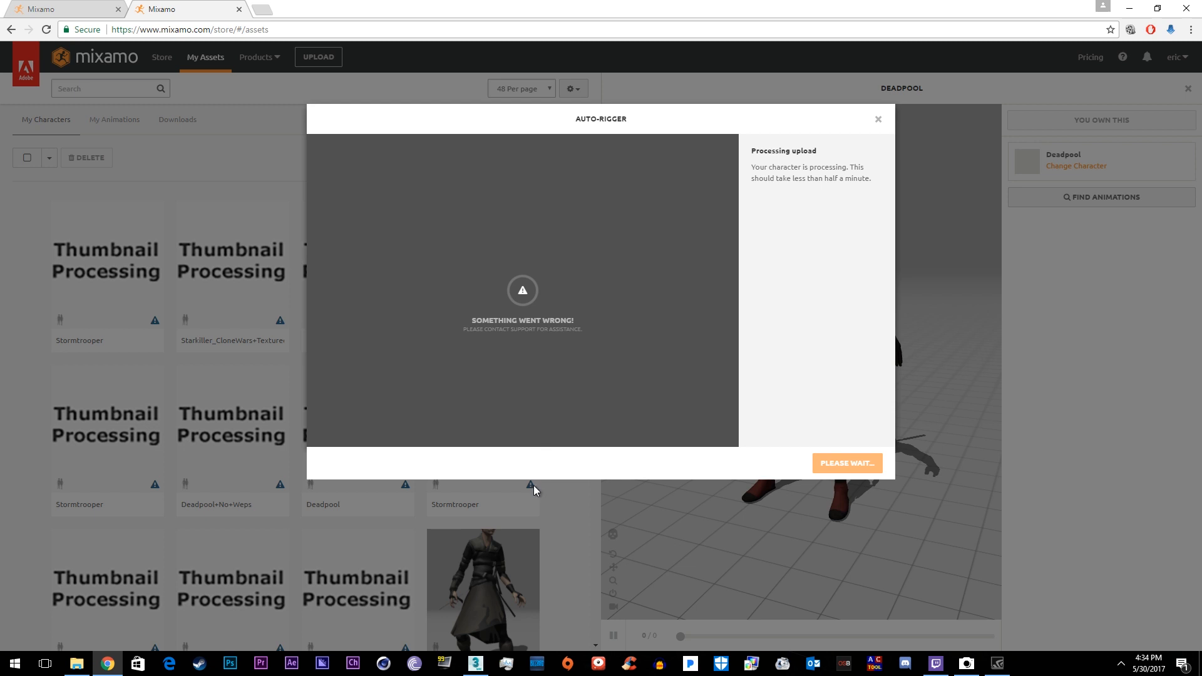
# Switch to the first Mixamo tab and close the failed rigging tab.
pyautogui.click(65, 8)
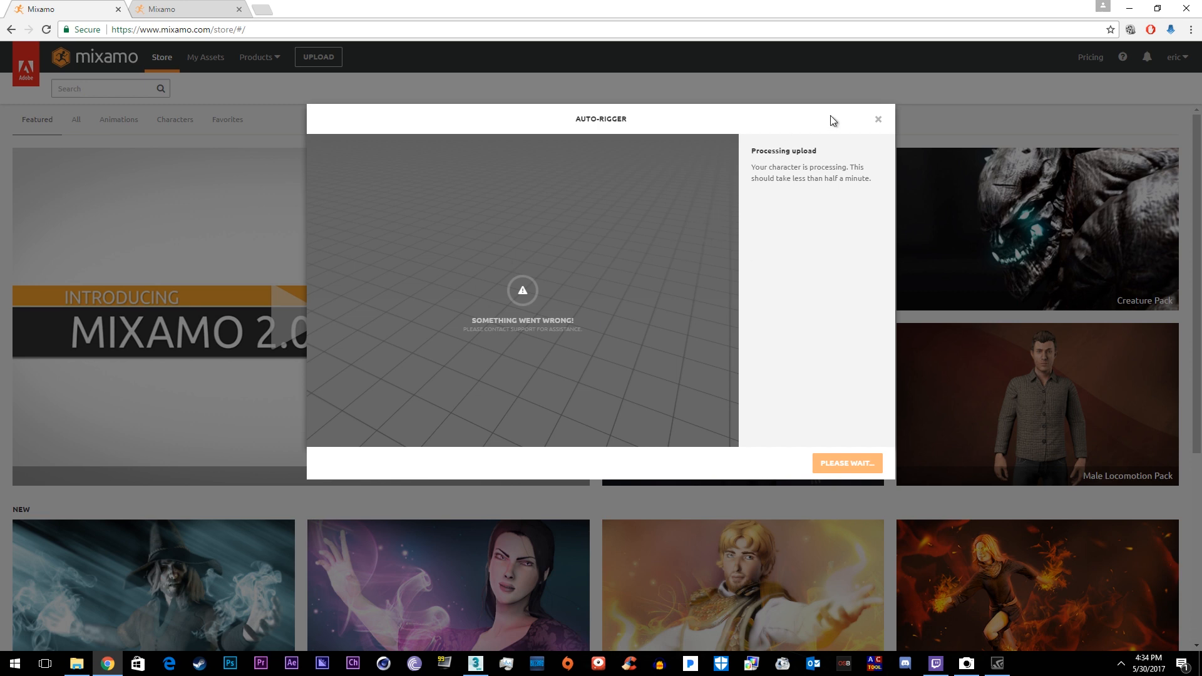
pyautogui.click(878, 120)
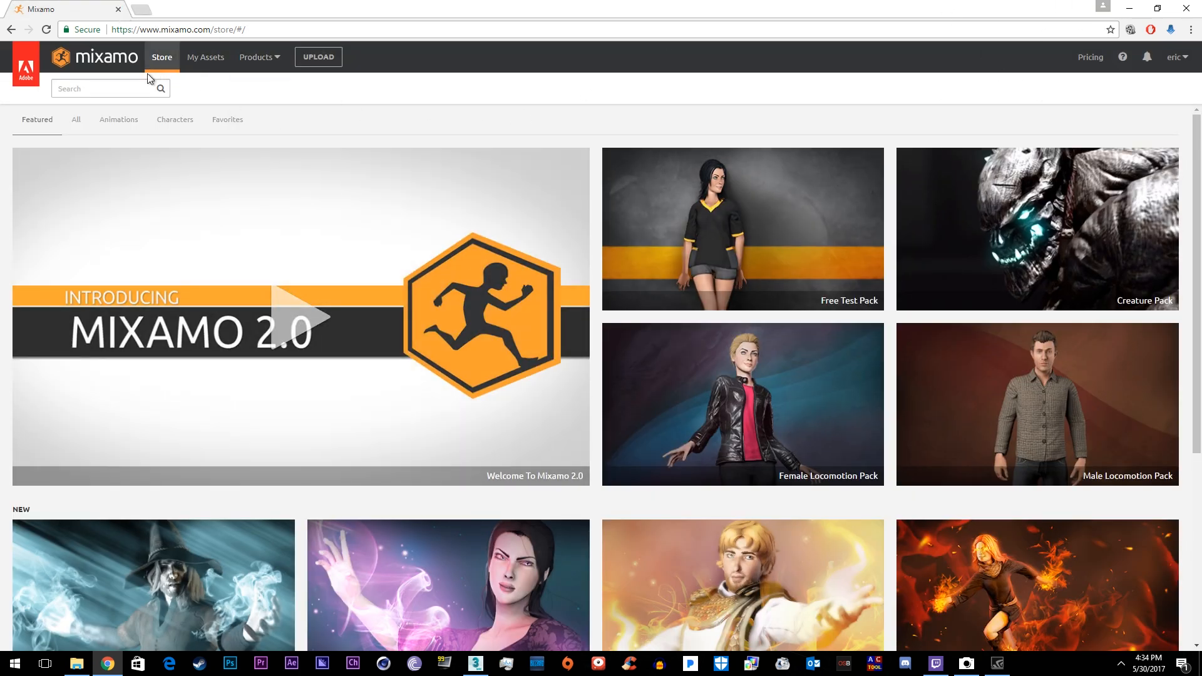
# Select ST+EP7+TEXTURED in My Assets > My Characters and scroll the walking results.
pyautogui.click(119, 120)
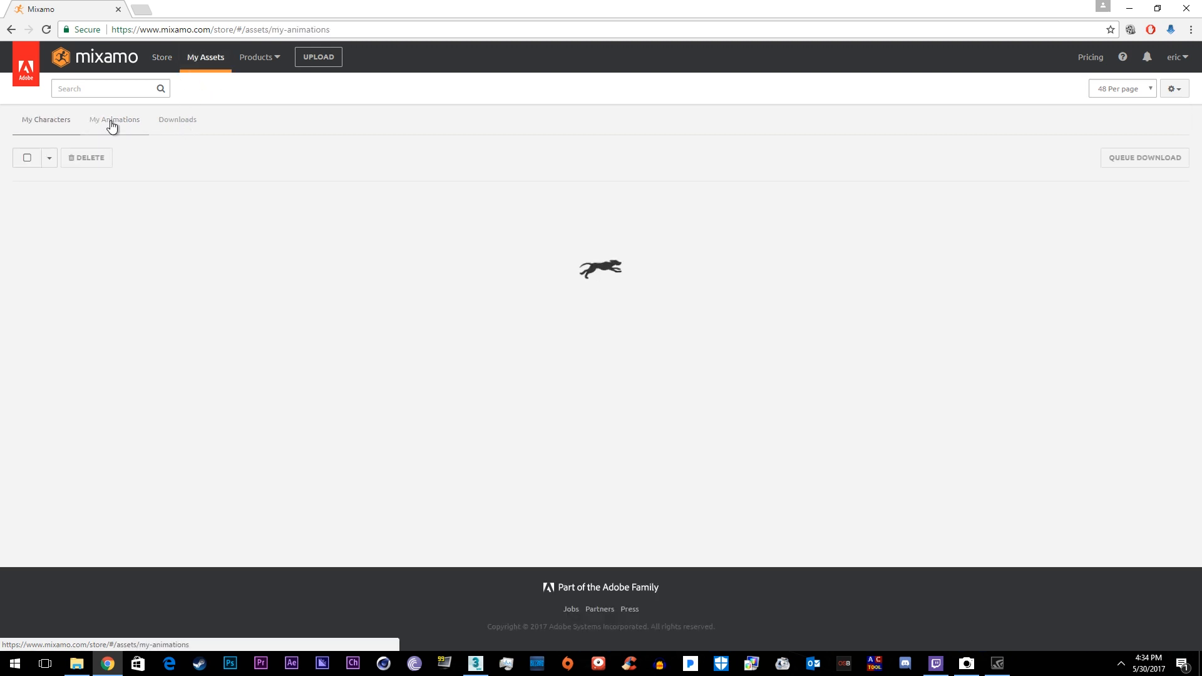
pyautogui.click(45, 119)
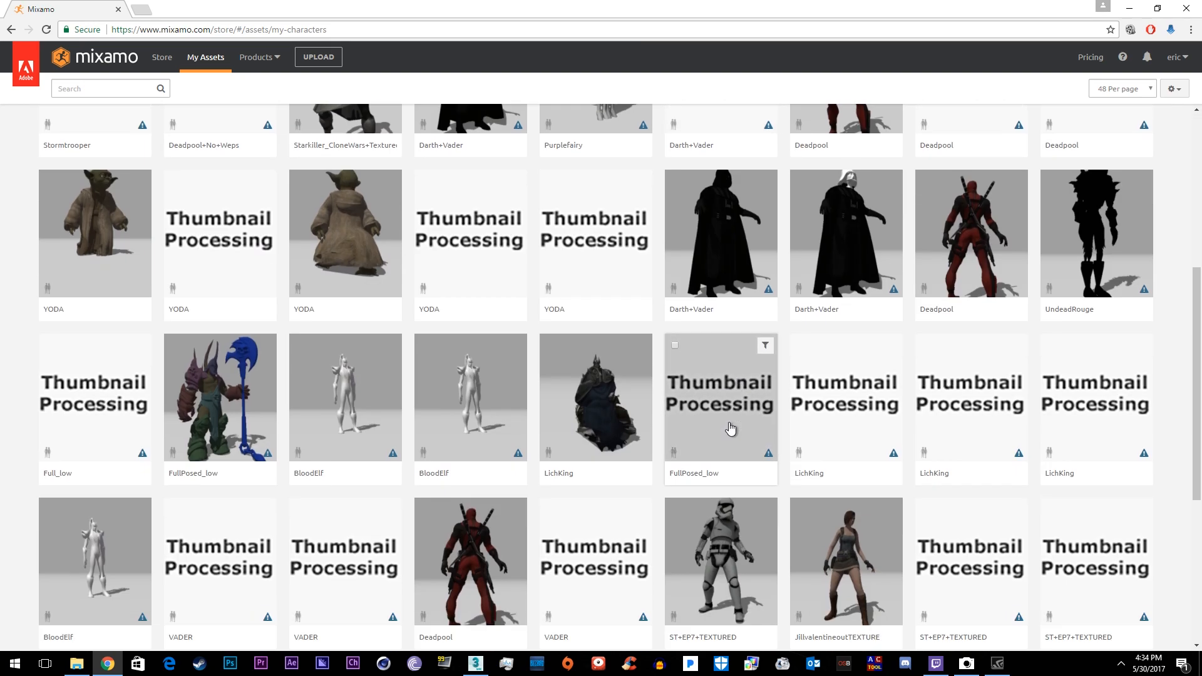
pyautogui.click(719, 559)
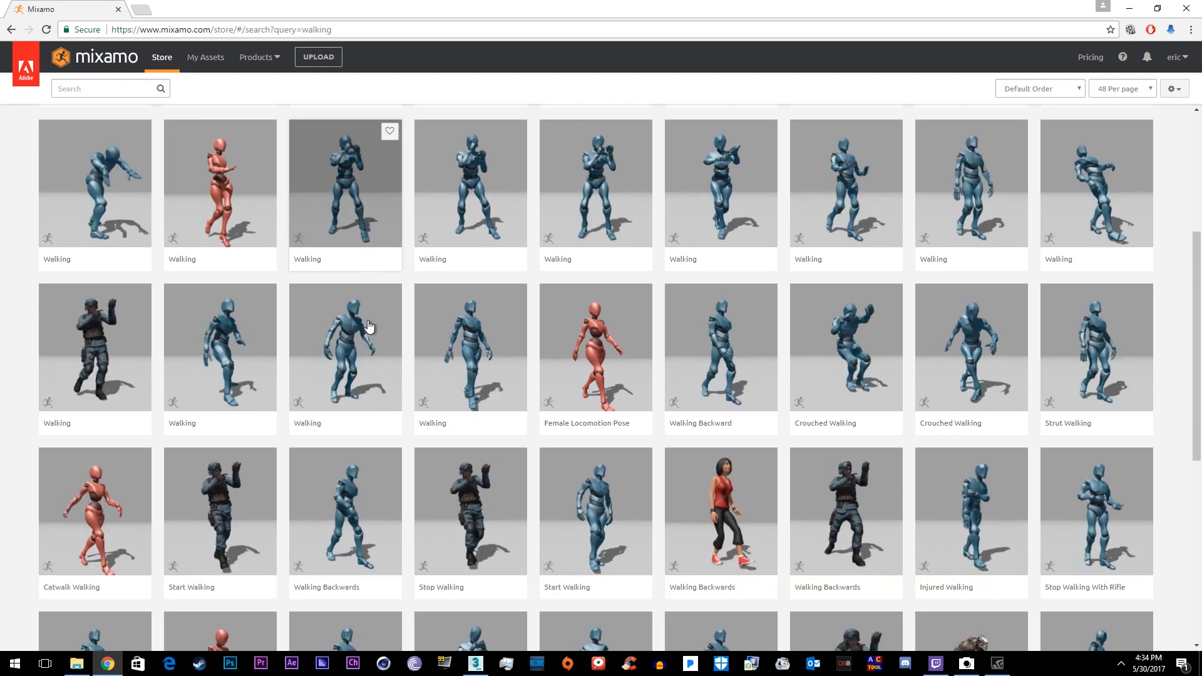
pyautogui.scroll(-3)
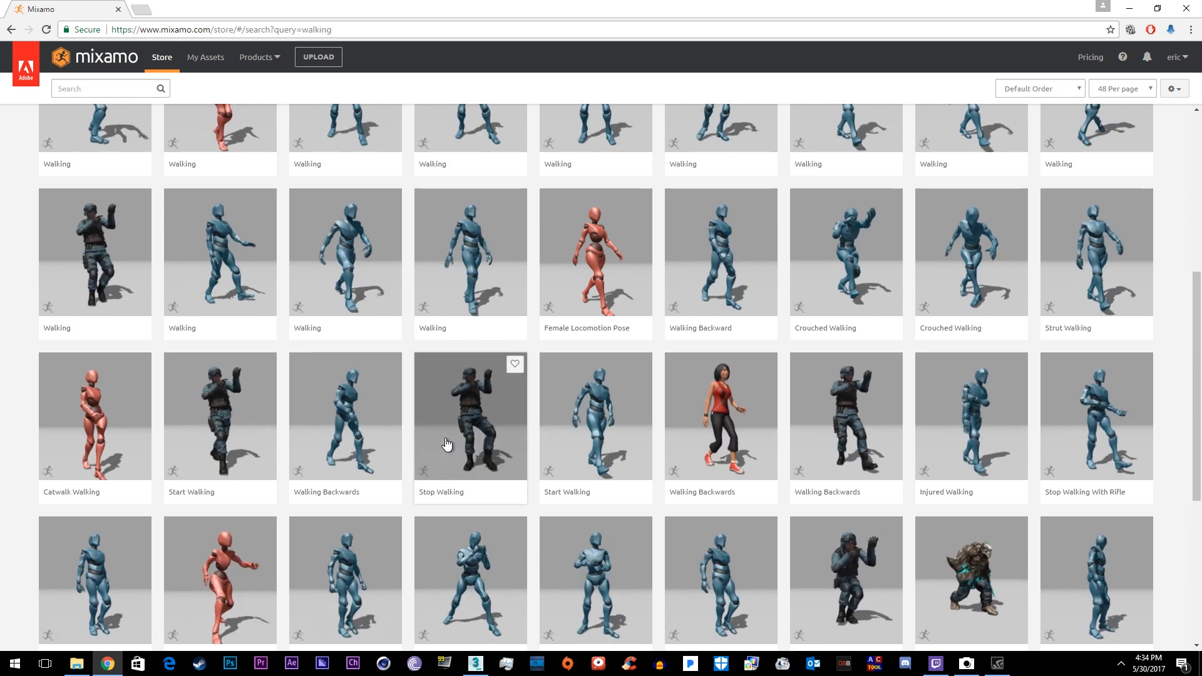
pyautogui.scroll(-3)
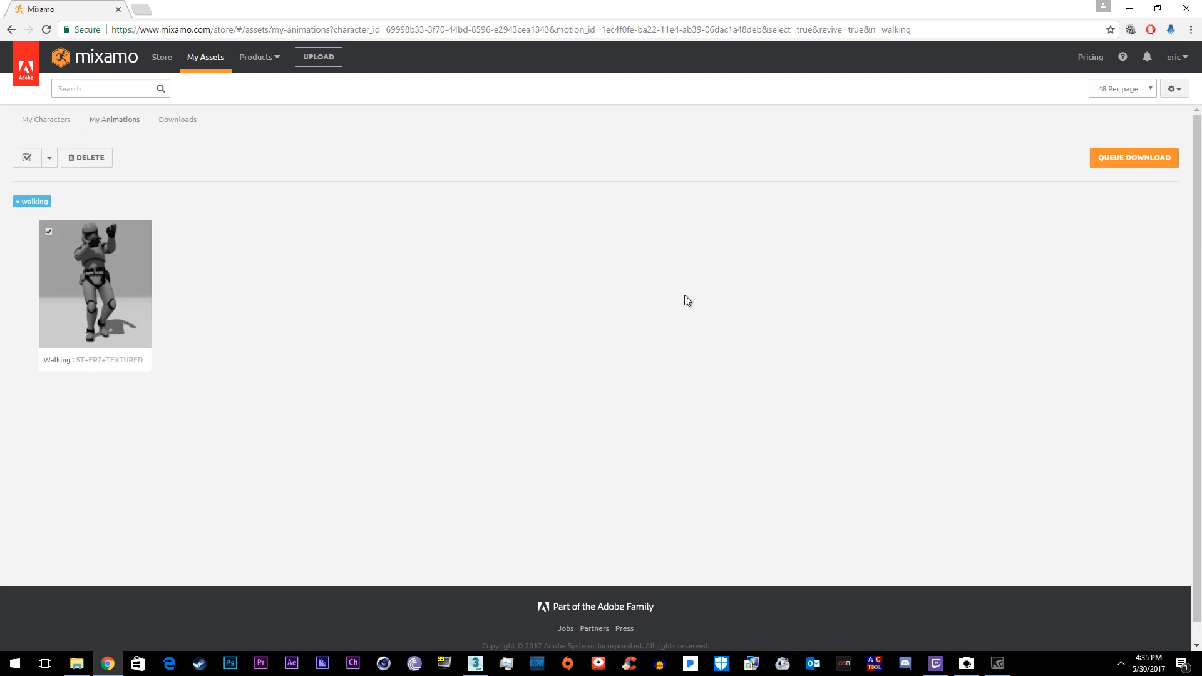
# Queue the walking download as FBX with skin at 60 fps.
pyautogui.click(1133, 157)
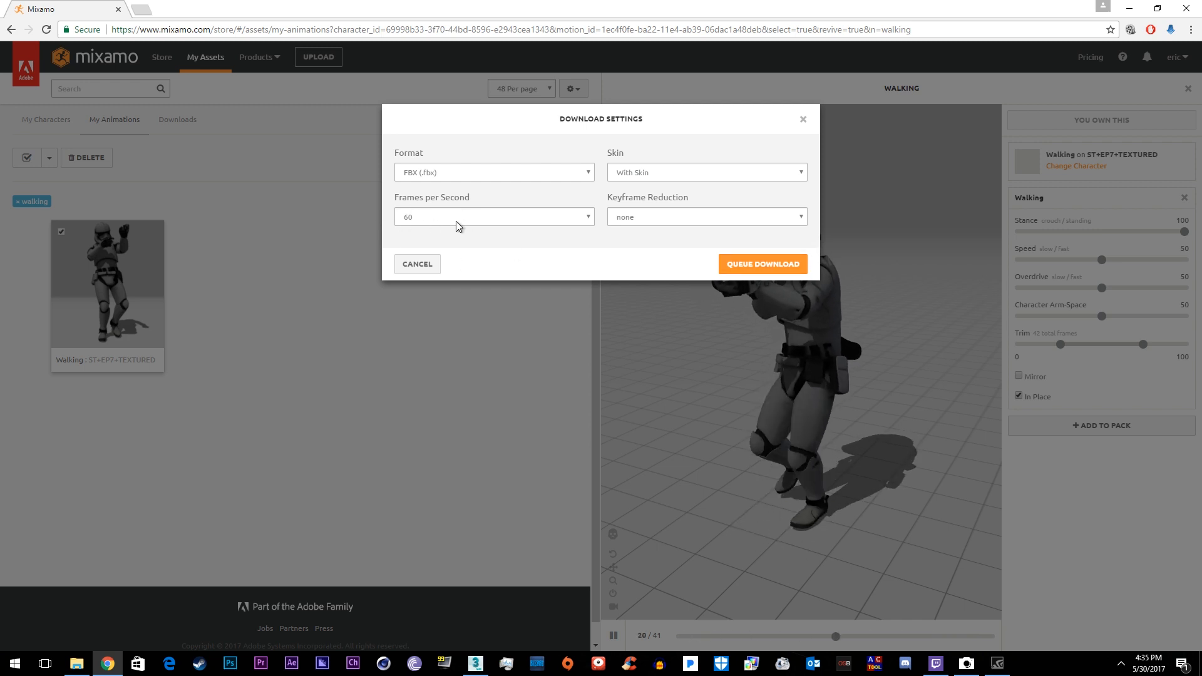
pyautogui.click(762, 263)
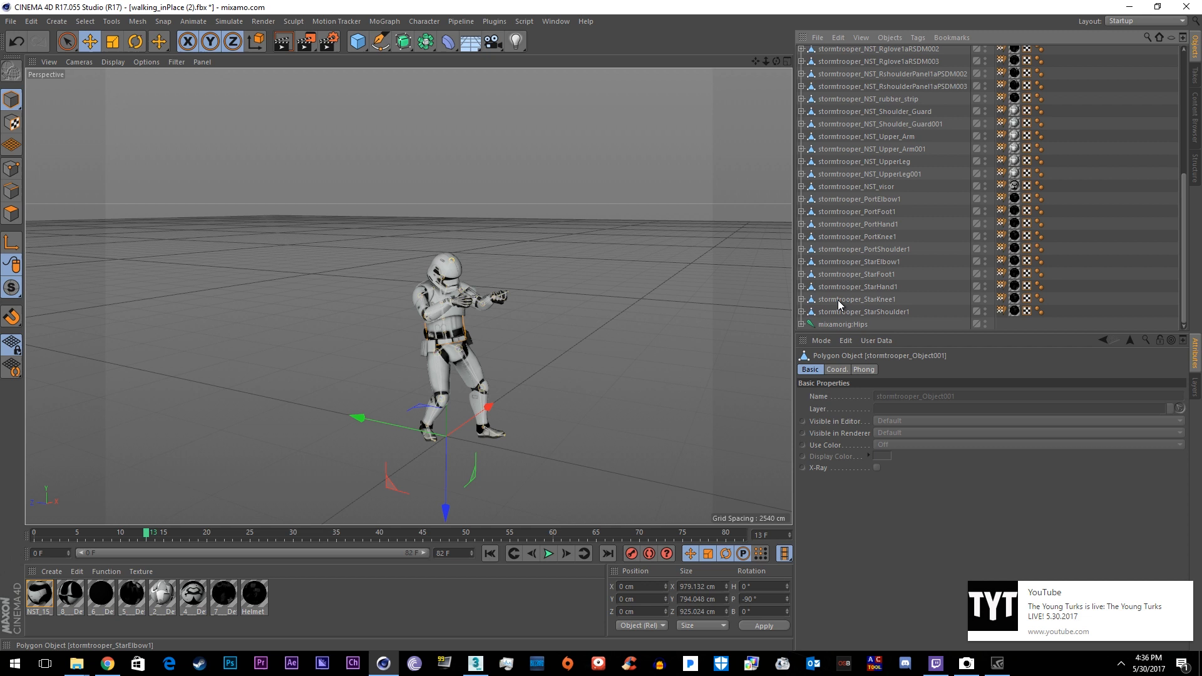
# Group all selected stormtrooper parts into one null and rename it.
pyautogui.rightClick(865, 311)
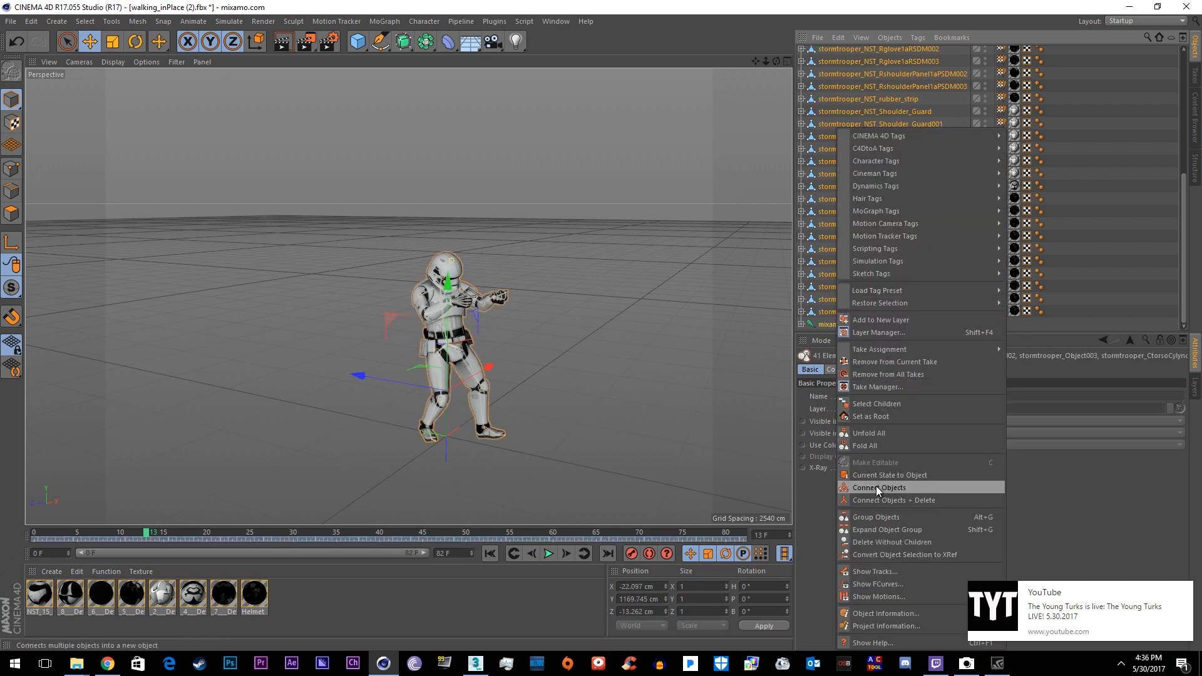
pyautogui.click(878, 488)
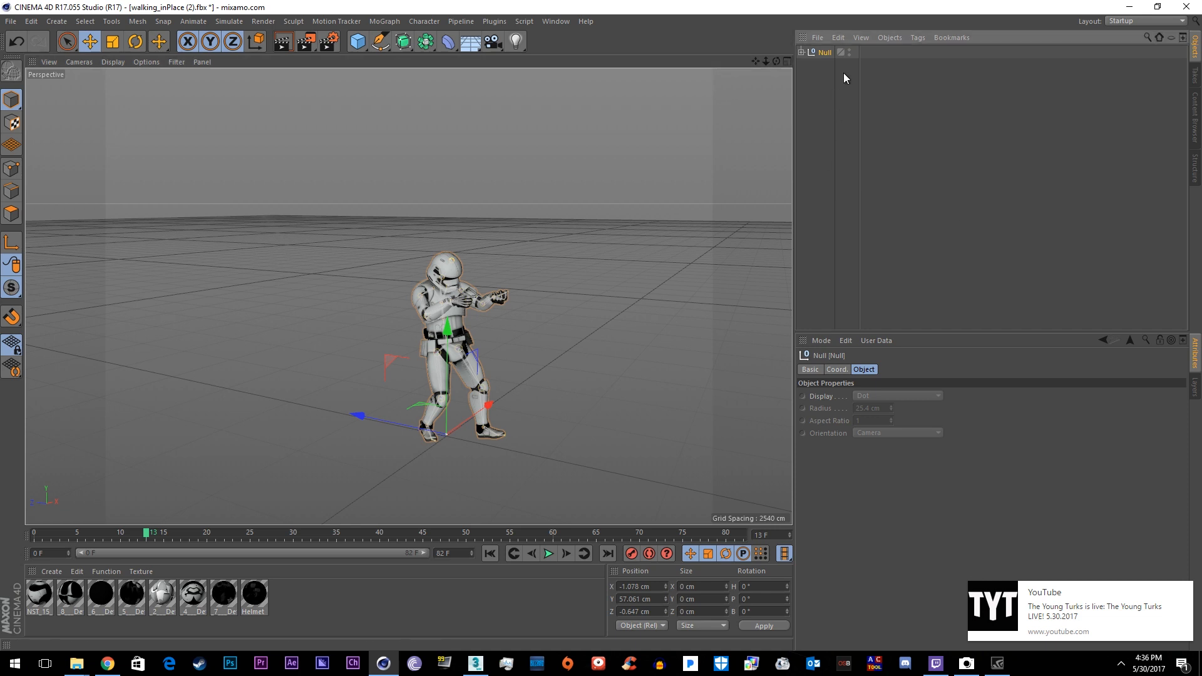
pyautogui.doubleClick(825, 52)
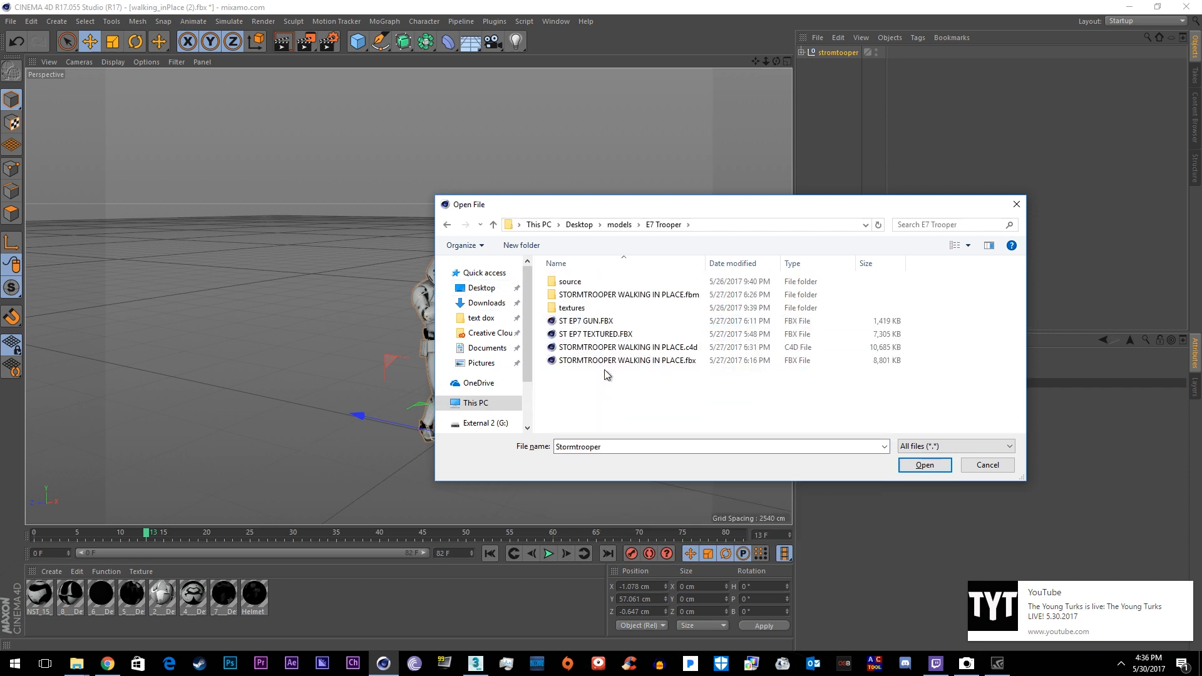
# Merge ST EP7 GUN.FBX, then rotate and move the gun into the trooper's hands.
pyautogui.click(923, 464)
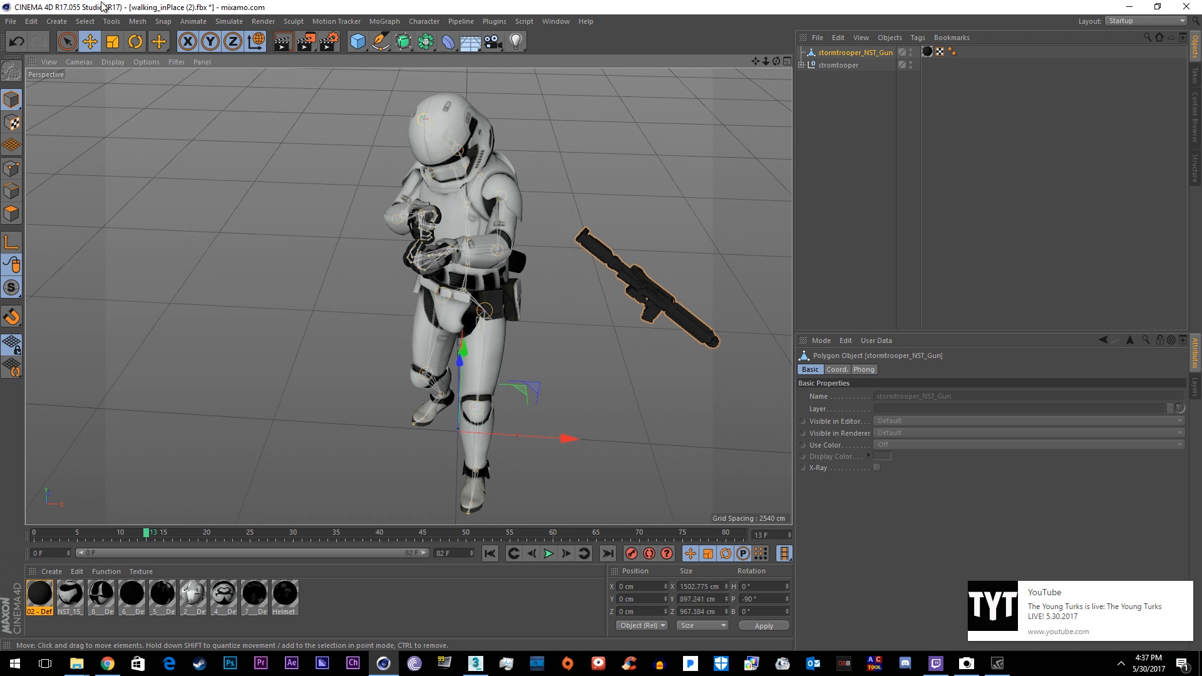
pyautogui.click(135, 41)
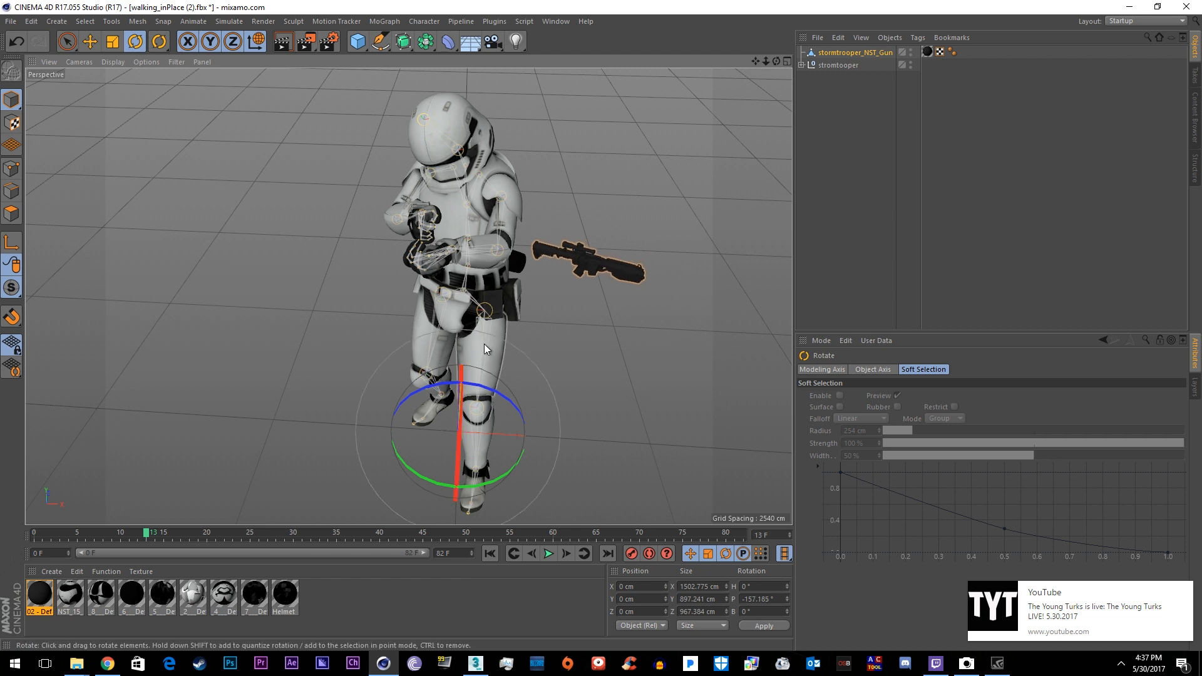
pyautogui.moveTo(483, 349); pyautogui.dragTo(520, 420)
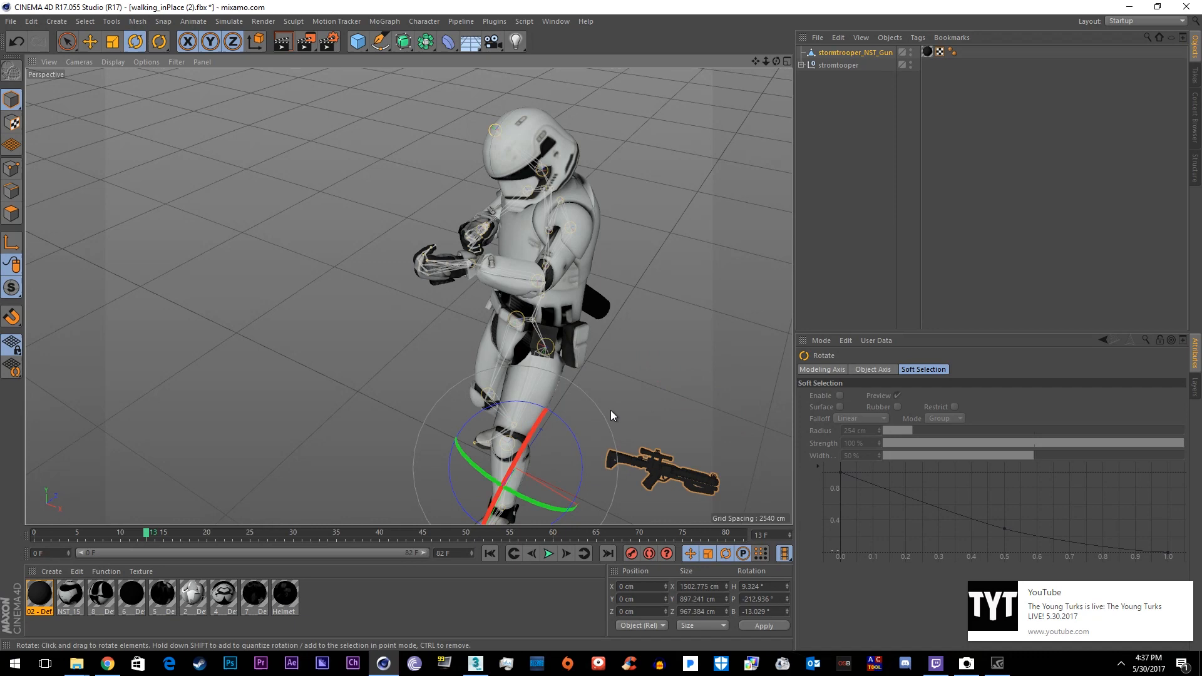
pyautogui.click(89, 42)
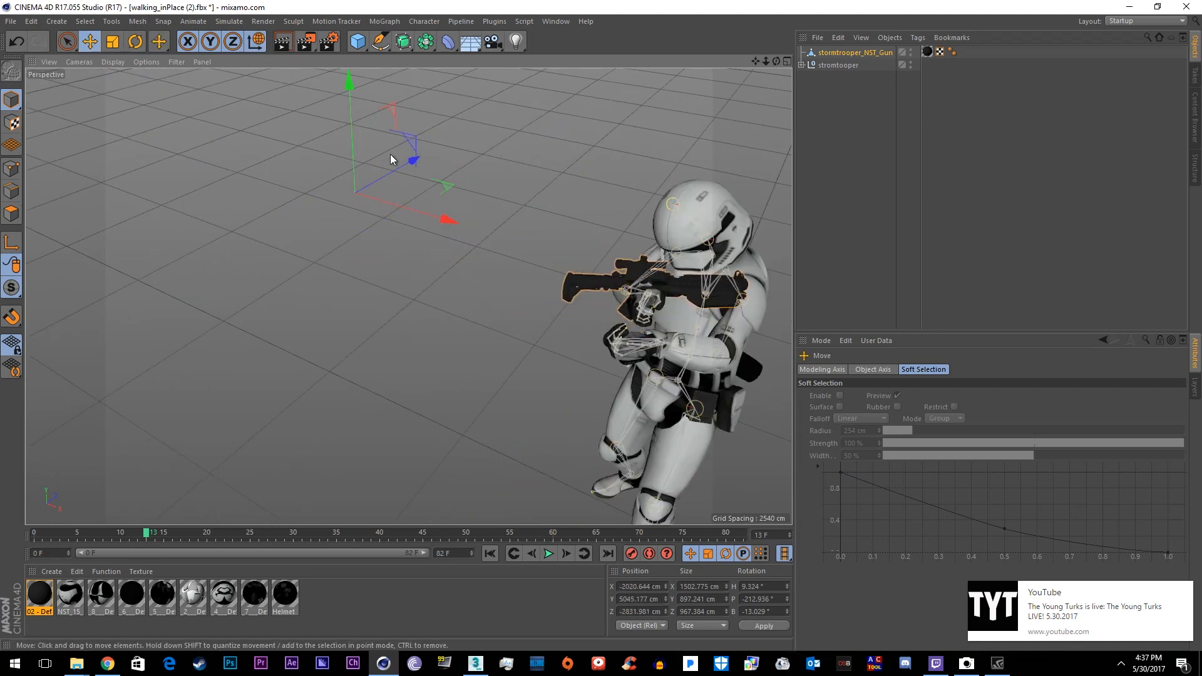
pyautogui.moveTo(414, 159); pyautogui.dragTo(548, 259)
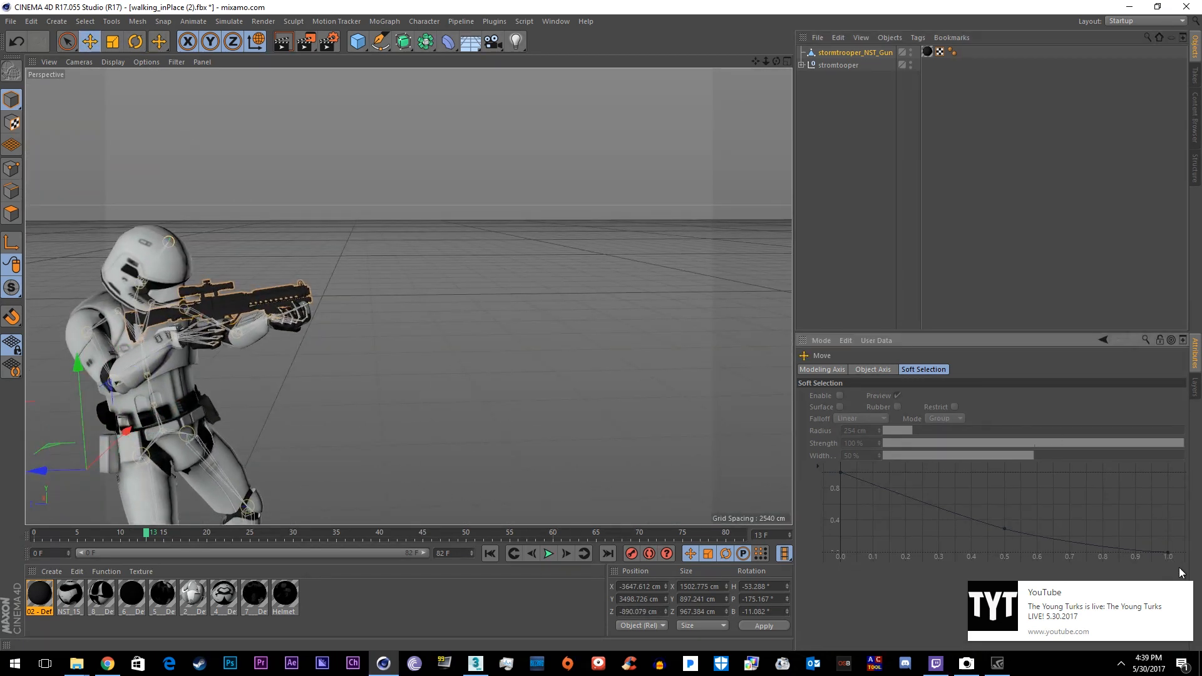
pyautogui.click(838, 65)
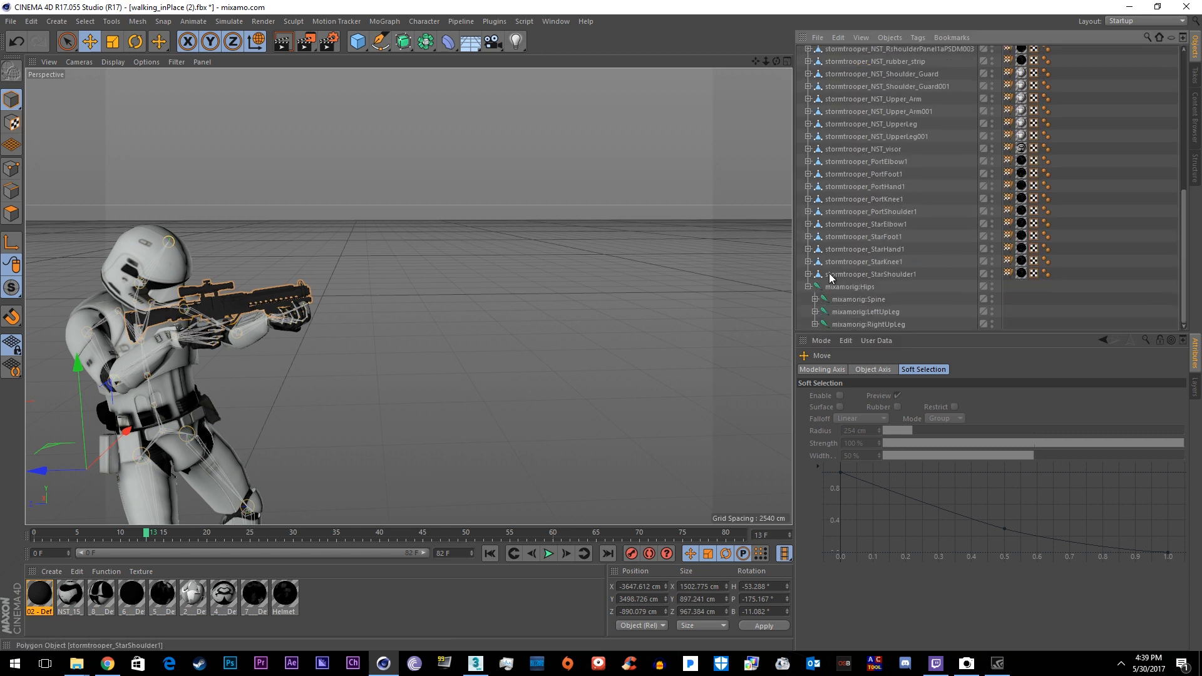
# Parent stormtrooper_NST_Gun under the RightHand joint and preview the walk.
pyautogui.click(864, 311)
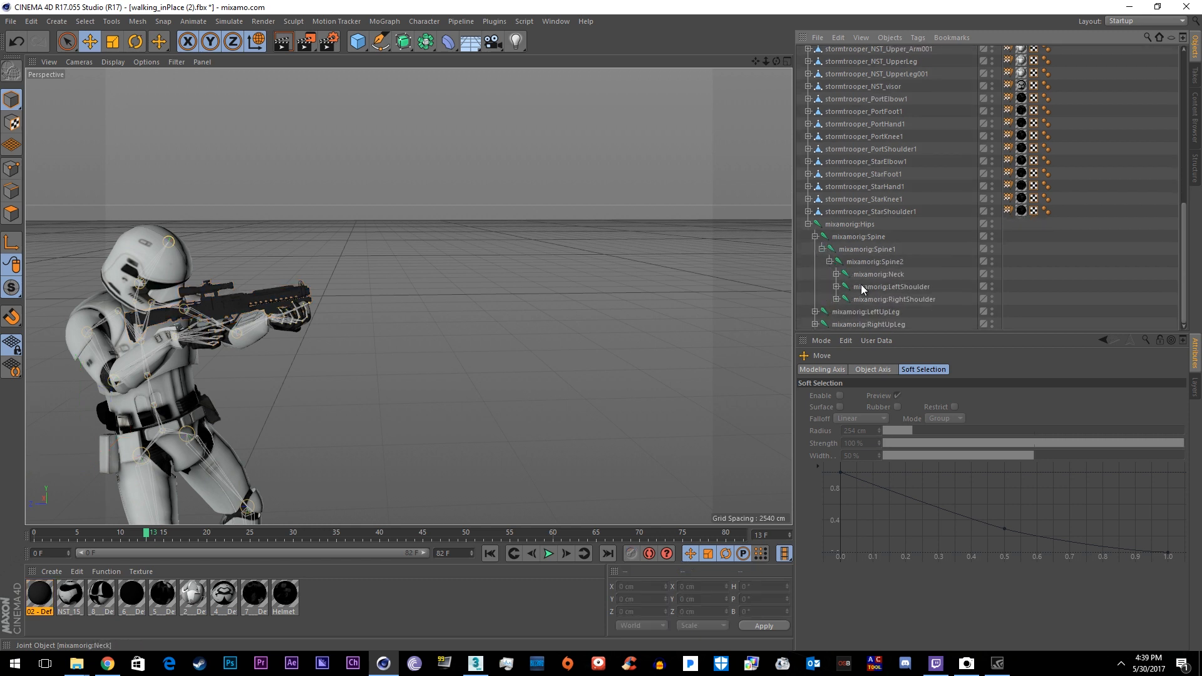
pyautogui.click(846, 299)
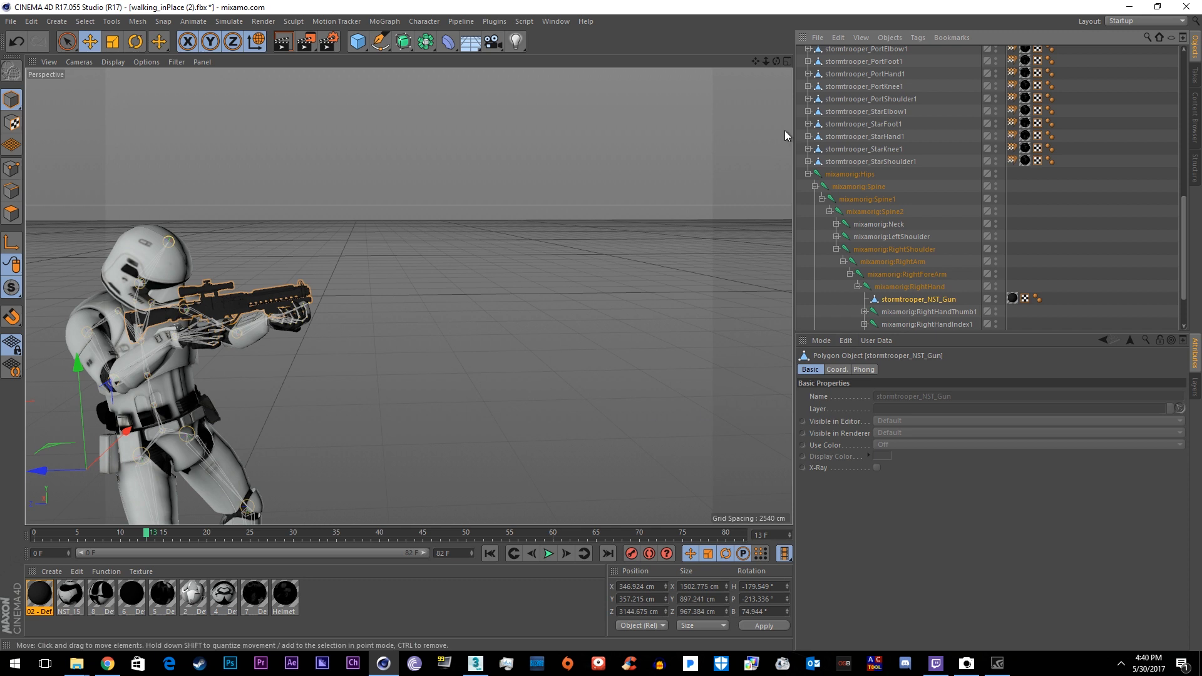
pyautogui.click(547, 552)
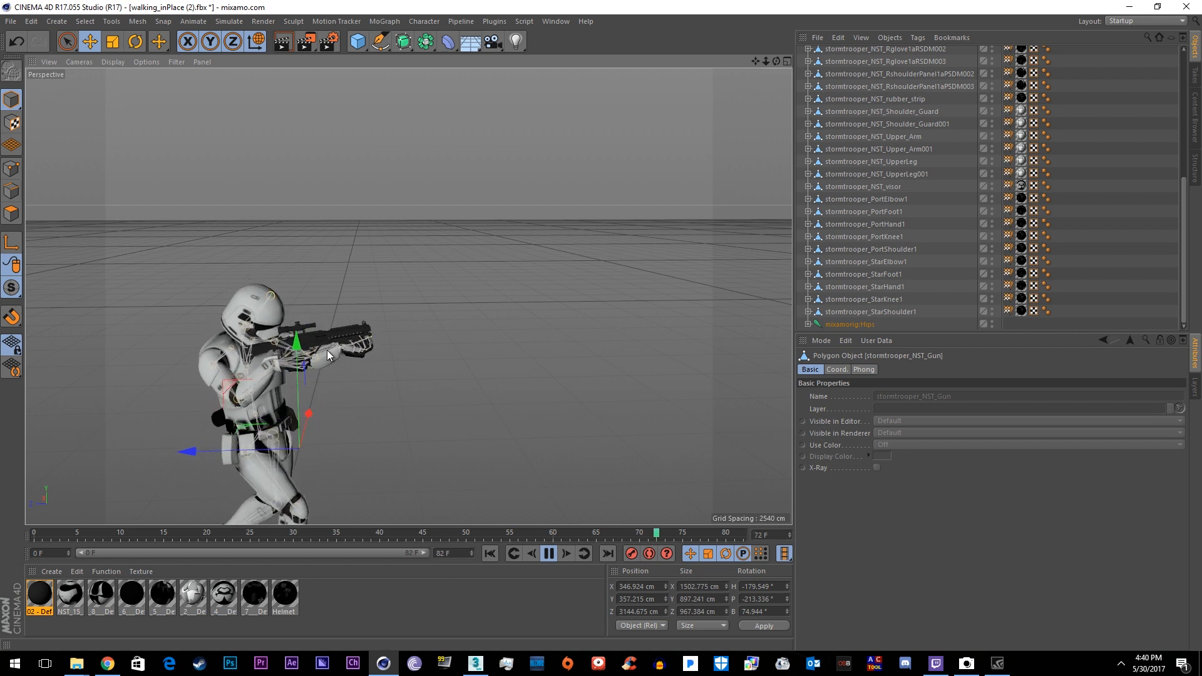
pyautogui.click(548, 553)
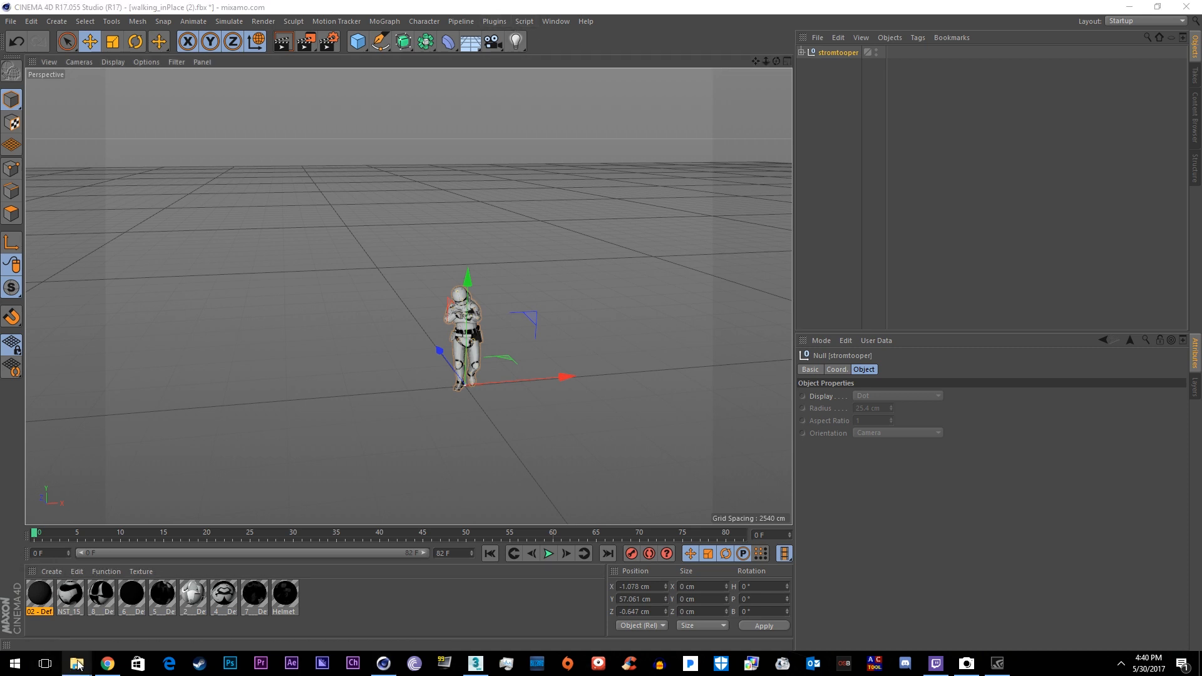
# Launch SteadyBAKE xREC v1.4_F from the Plugins menu.
pyautogui.click(76, 663)
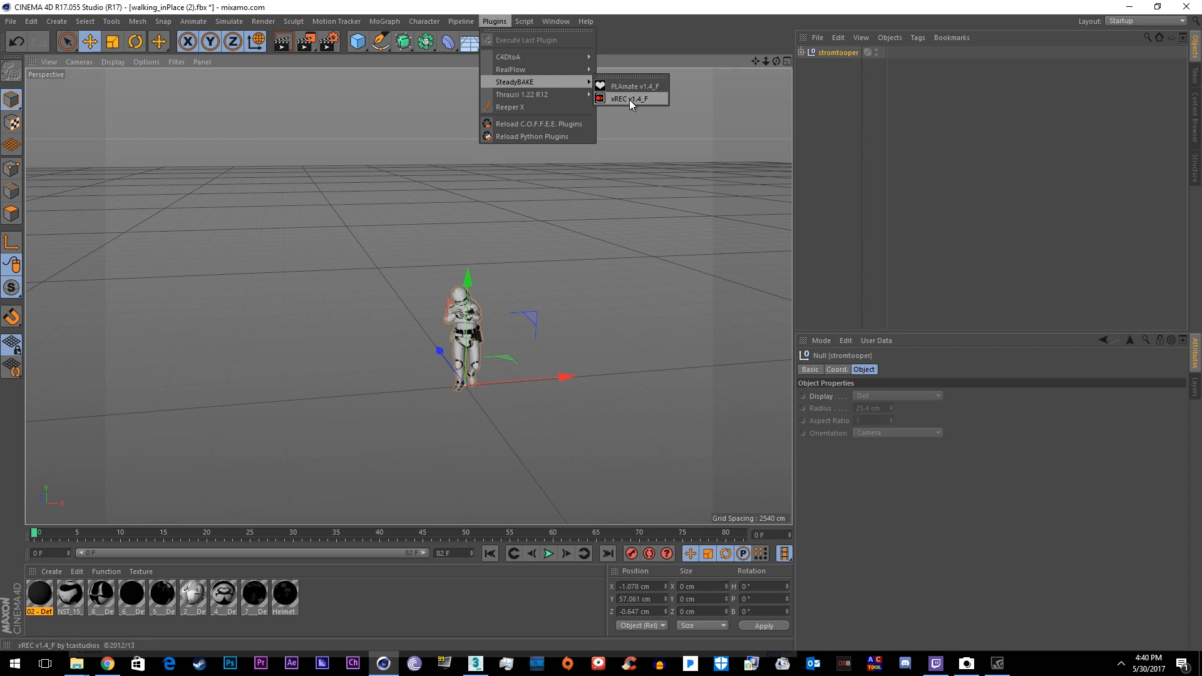
pyautogui.click(628, 98)
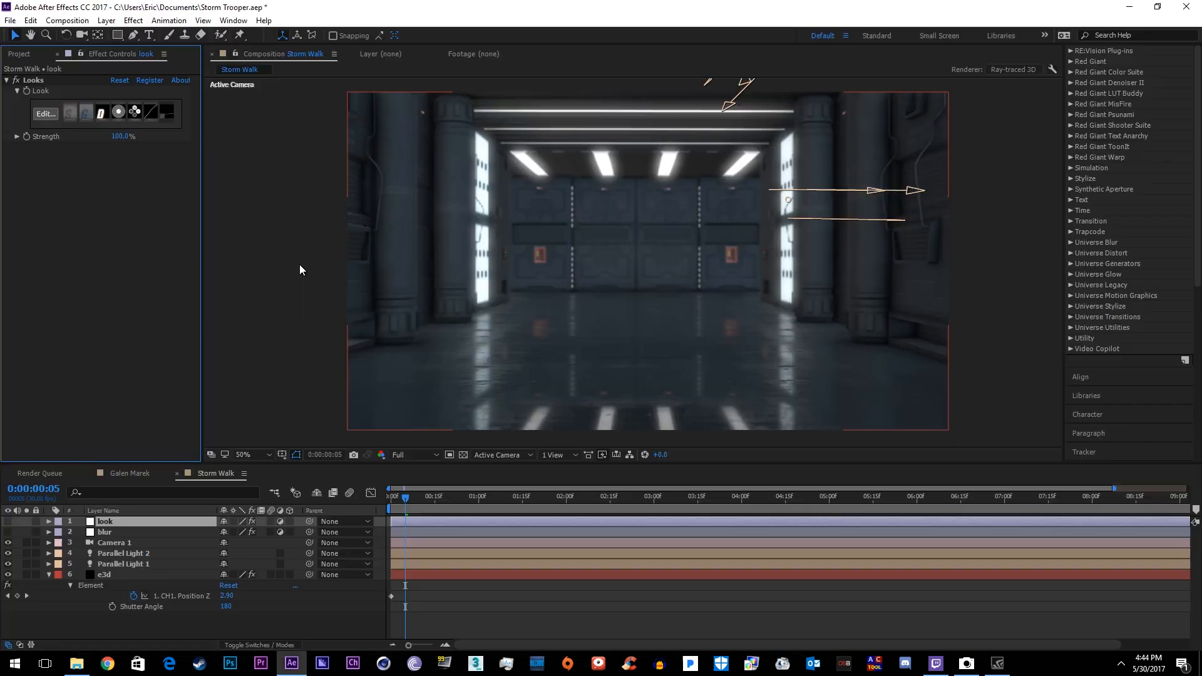
pyautogui.moveTo(671, 375)
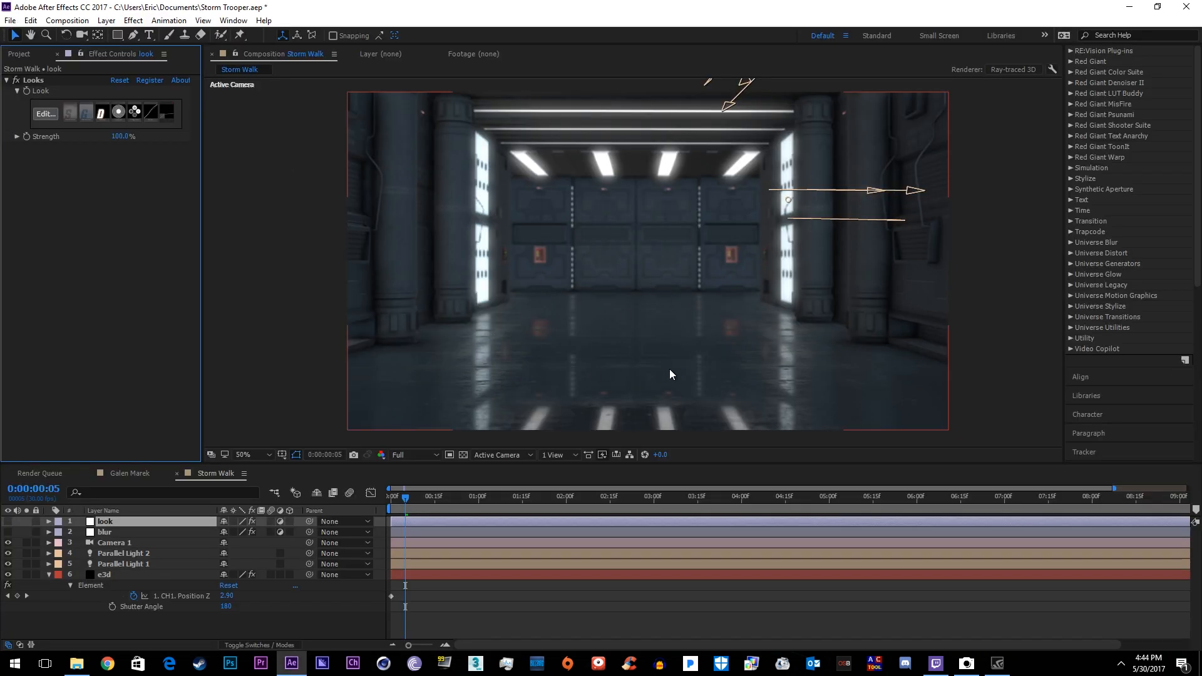
pyautogui.moveTo(836, 445)
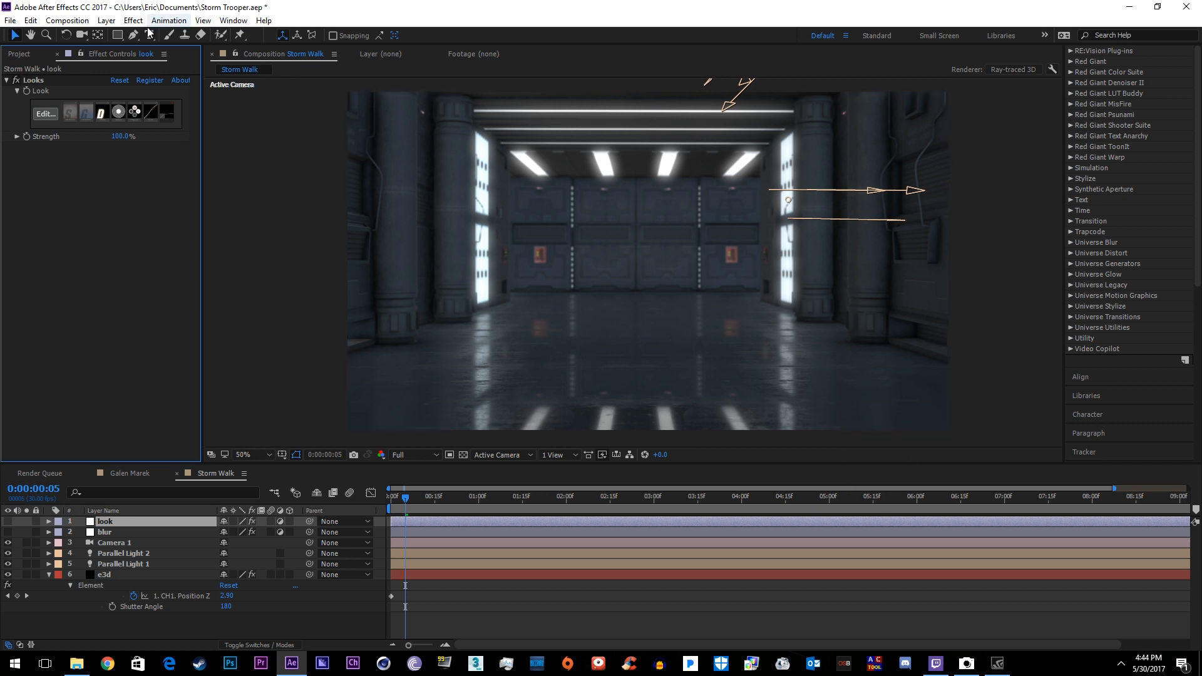
# Purge all memory and disk cache from the Edit menu and confirm the warning.
pyautogui.click(10, 20)
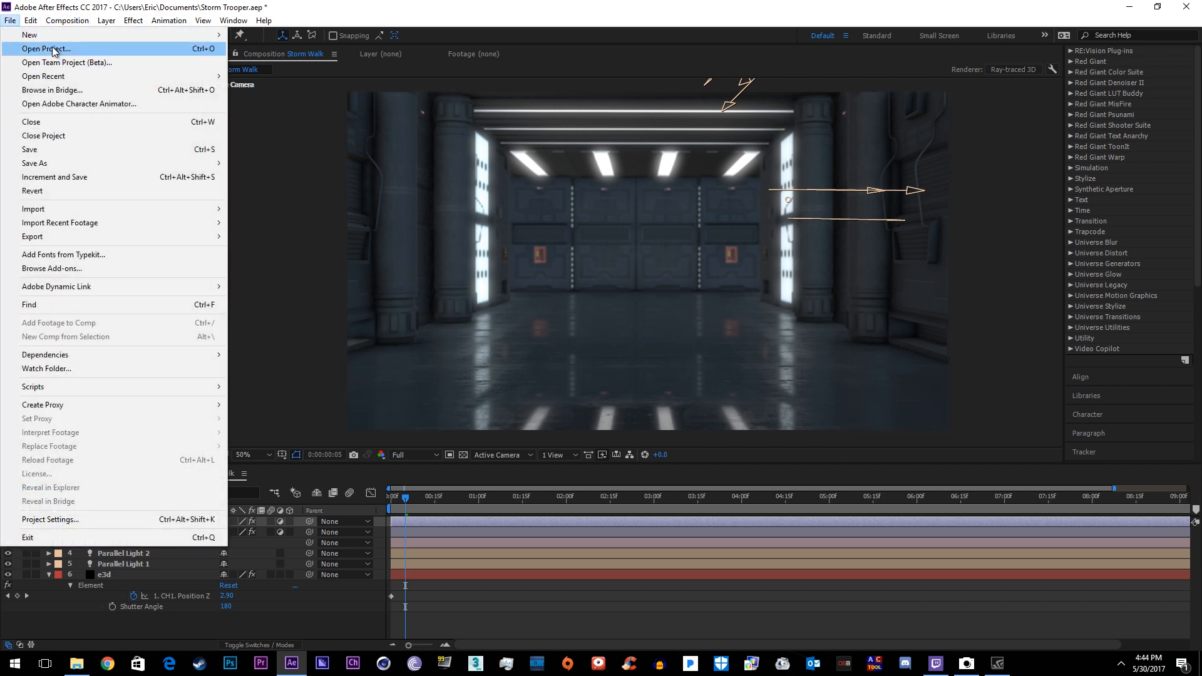
pyautogui.click(30, 20)
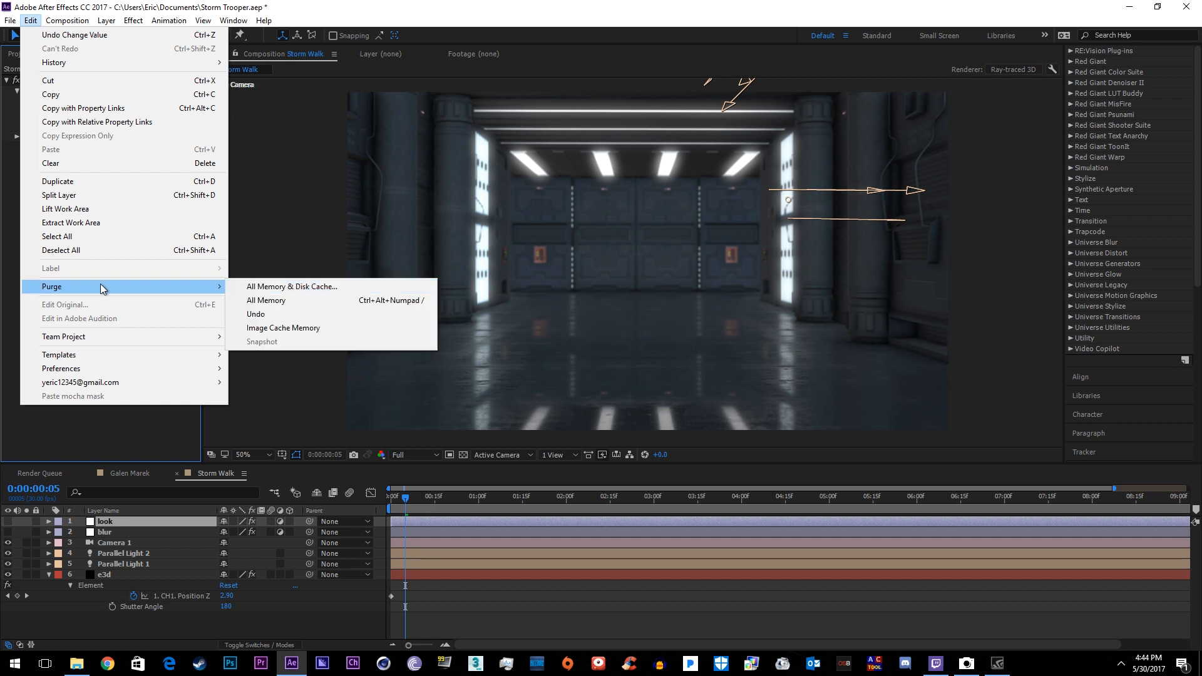
pyautogui.moveTo(114, 289)
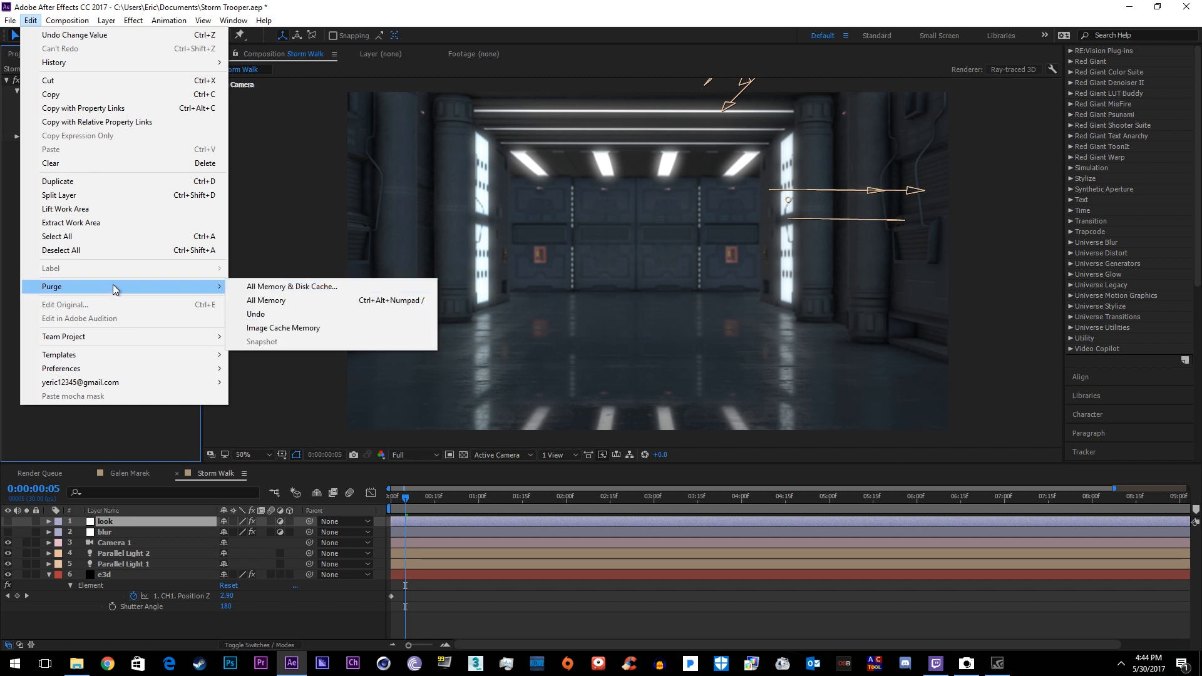
pyautogui.moveTo(214, 297)
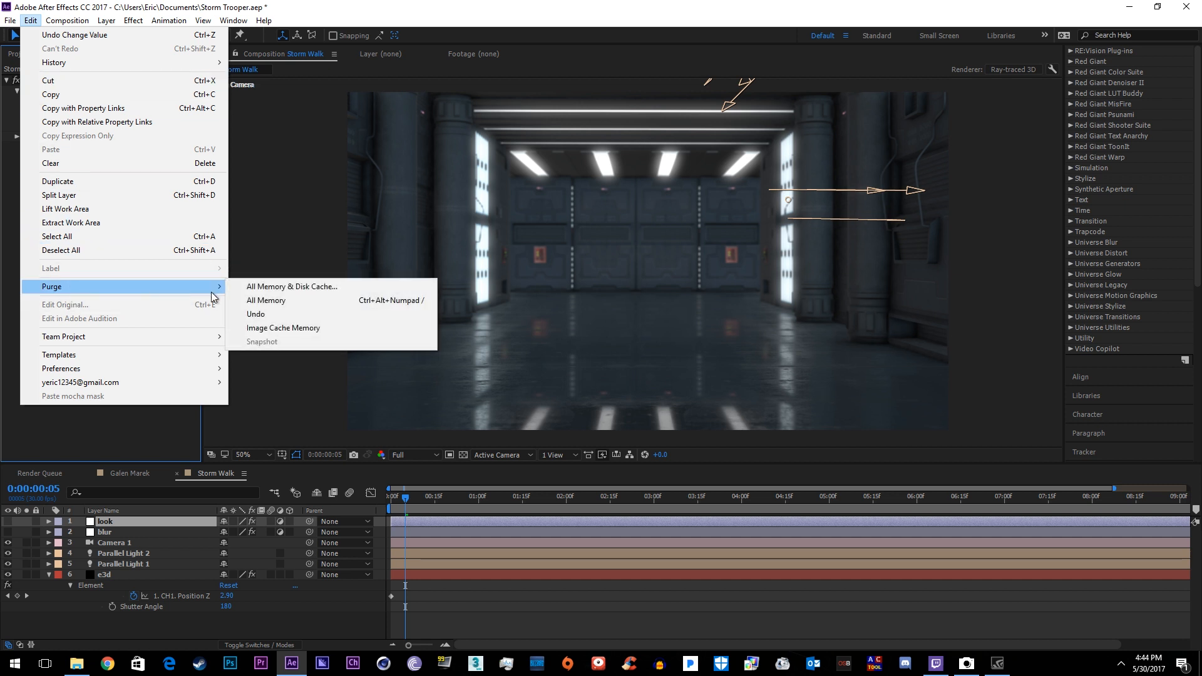
pyautogui.moveTo(291, 286)
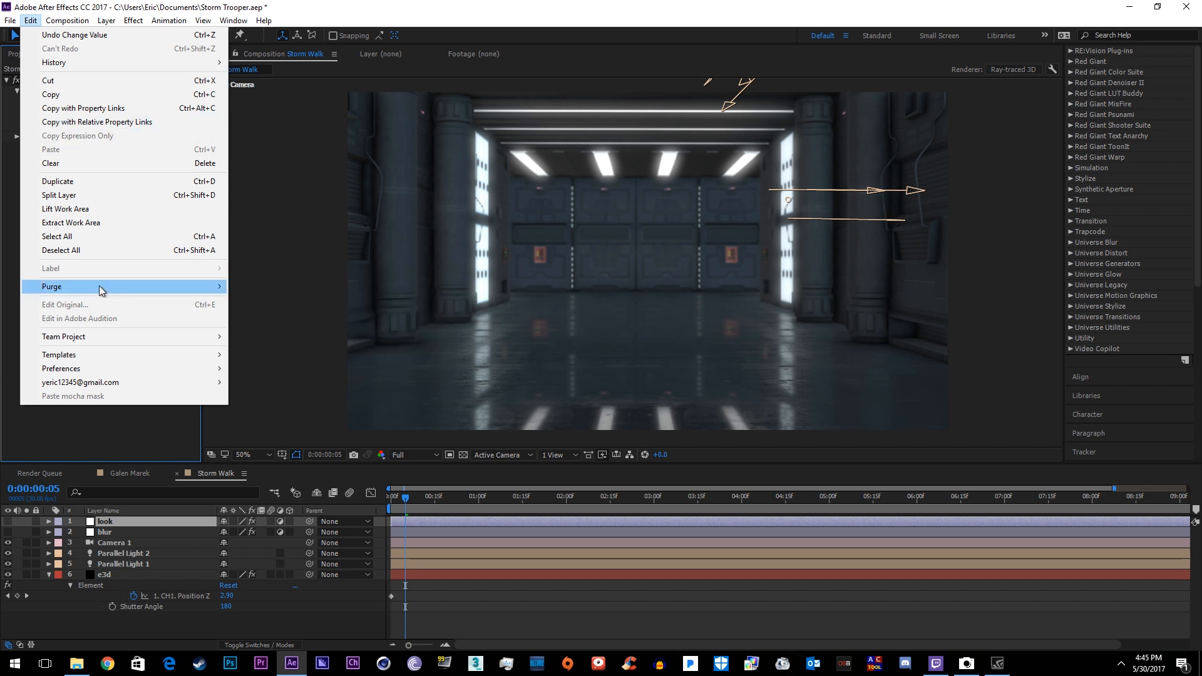
pyautogui.moveTo(216, 288)
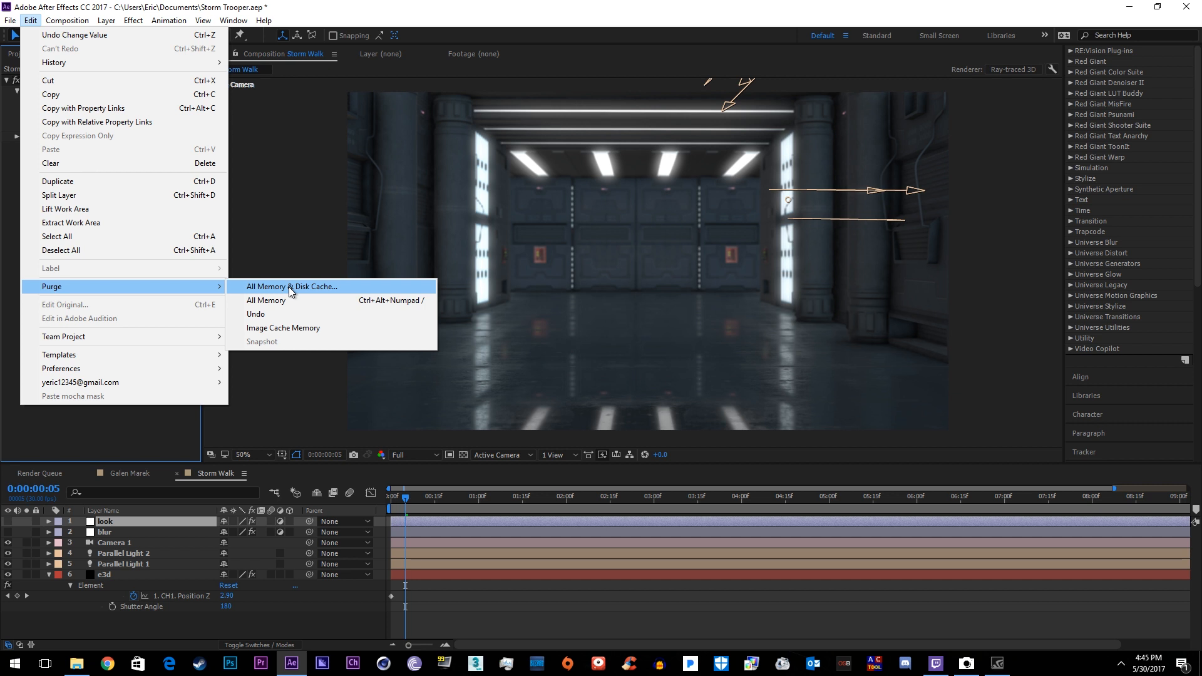
pyautogui.moveTo(291, 314)
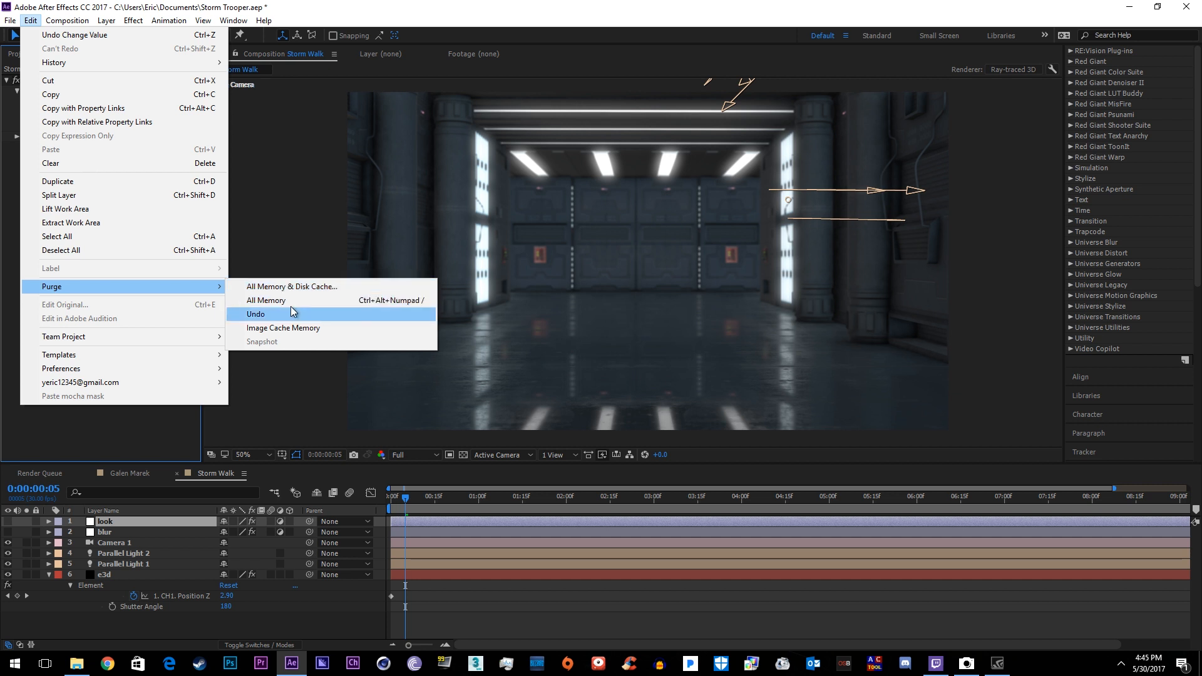
pyautogui.moveTo(310, 291)
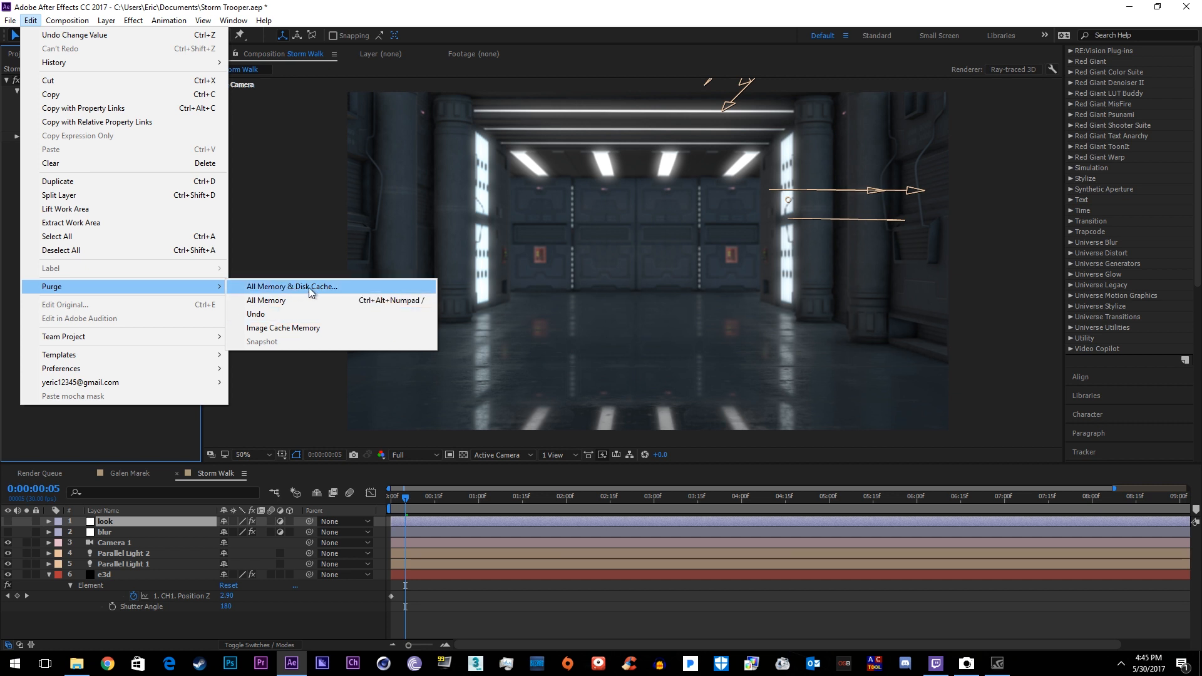
pyautogui.moveTo(334, 293)
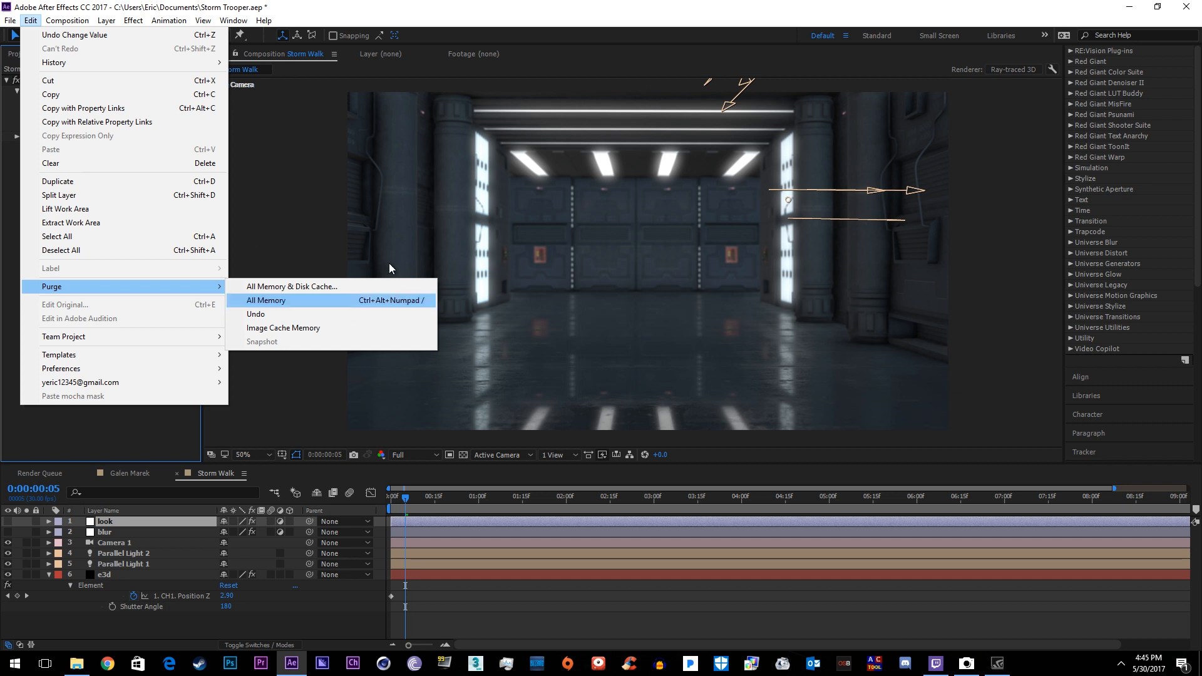
pyautogui.moveTo(642, 296)
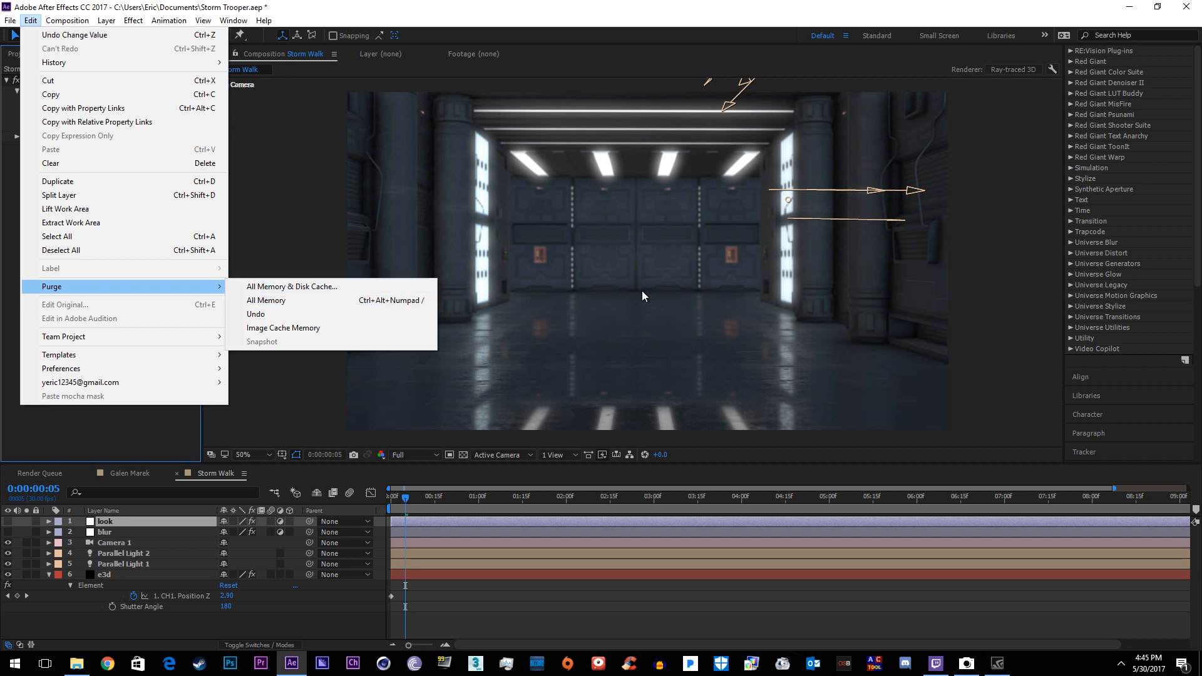
pyautogui.moveTo(608, 303)
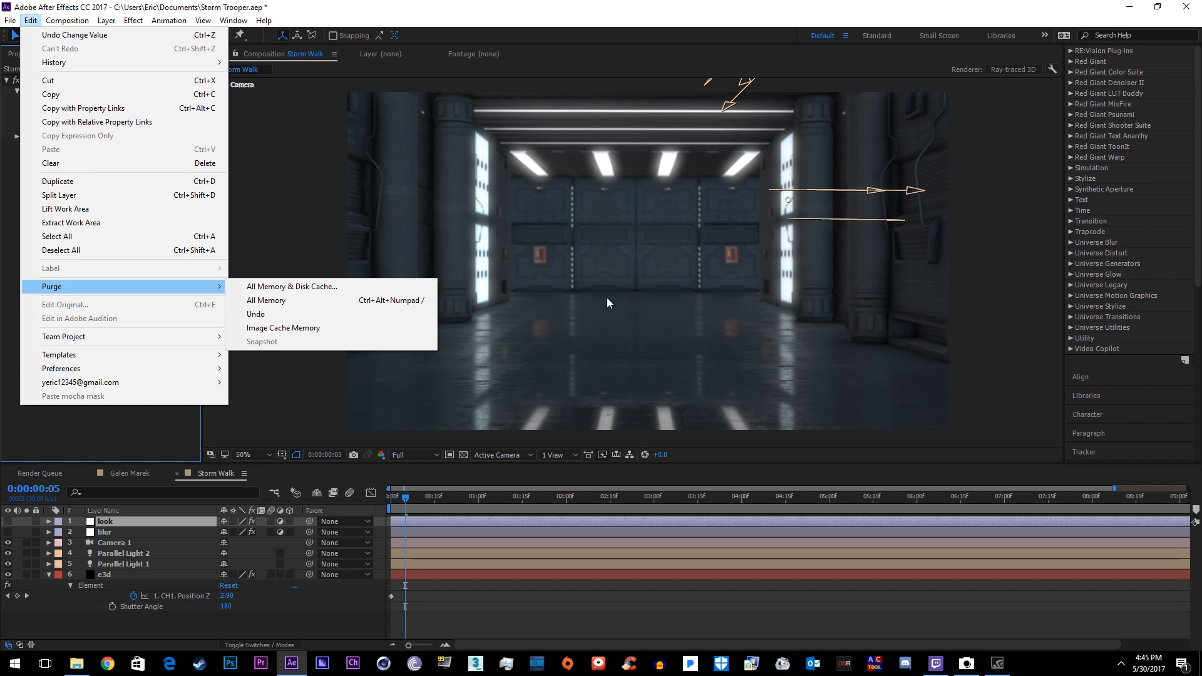
pyautogui.moveTo(743, 352)
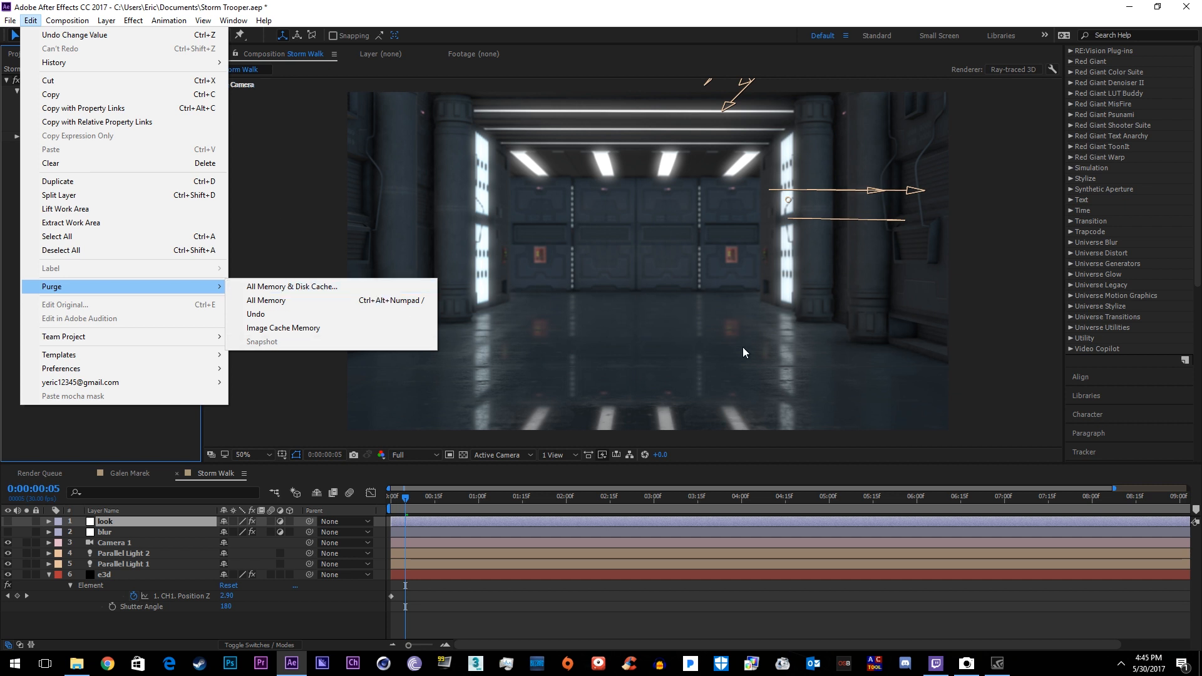
pyautogui.moveTo(656, 348)
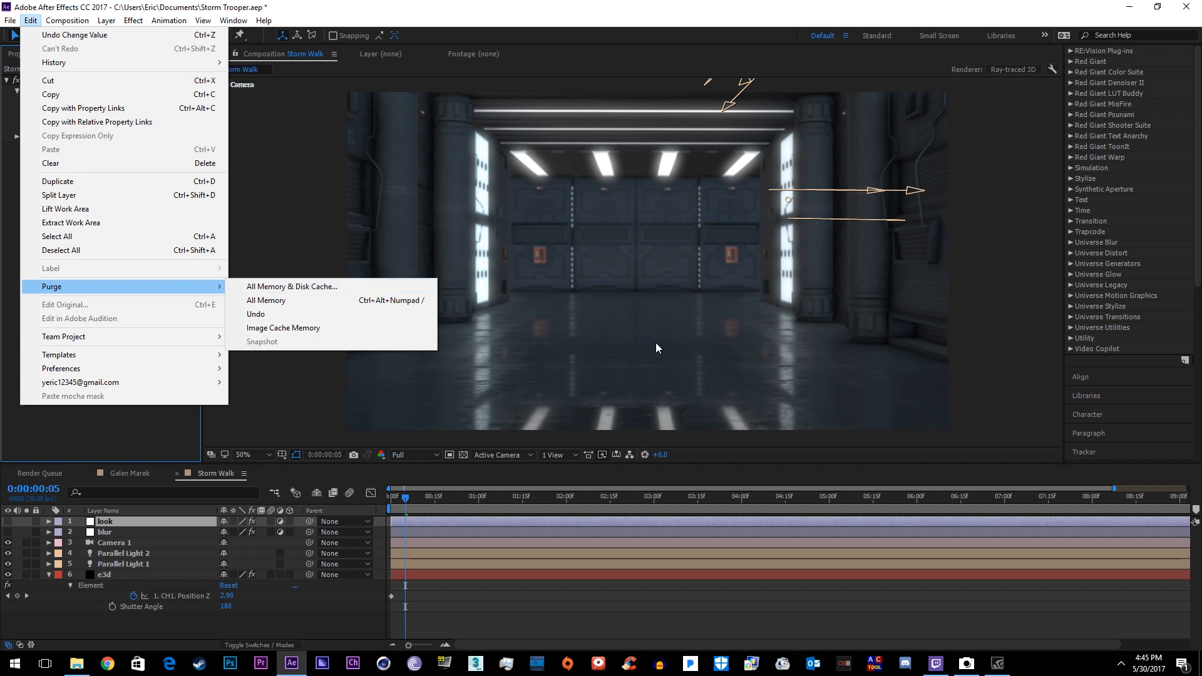
pyautogui.moveTo(730, 253)
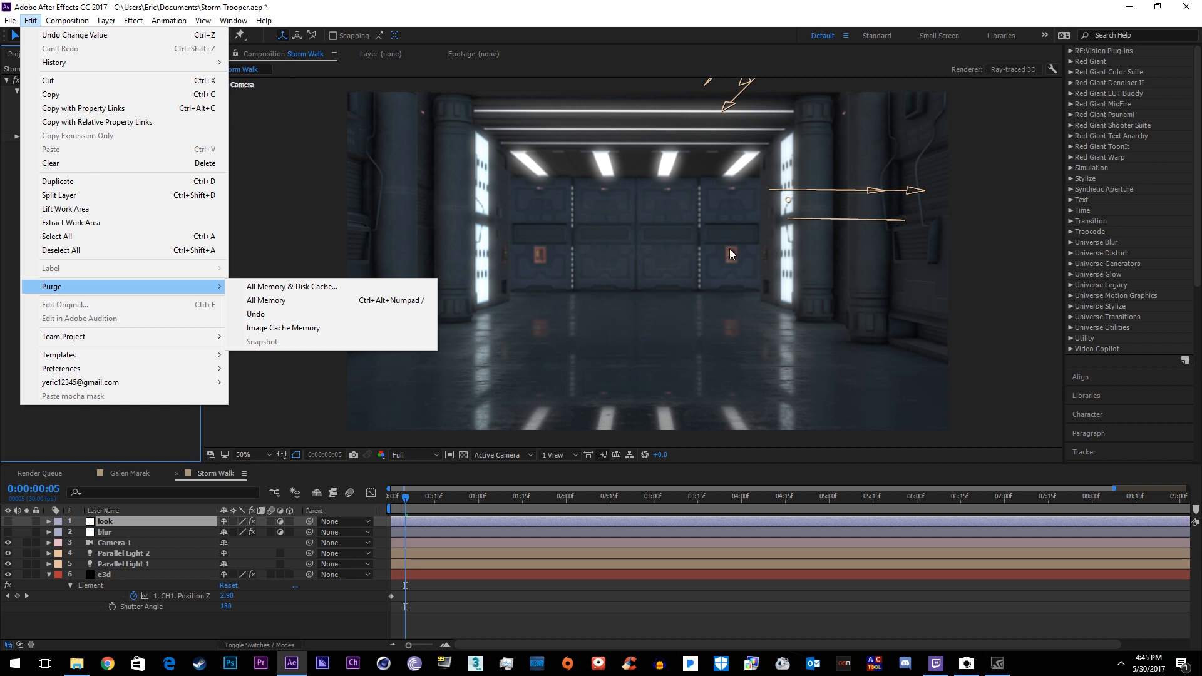
pyautogui.moveTo(669, 392)
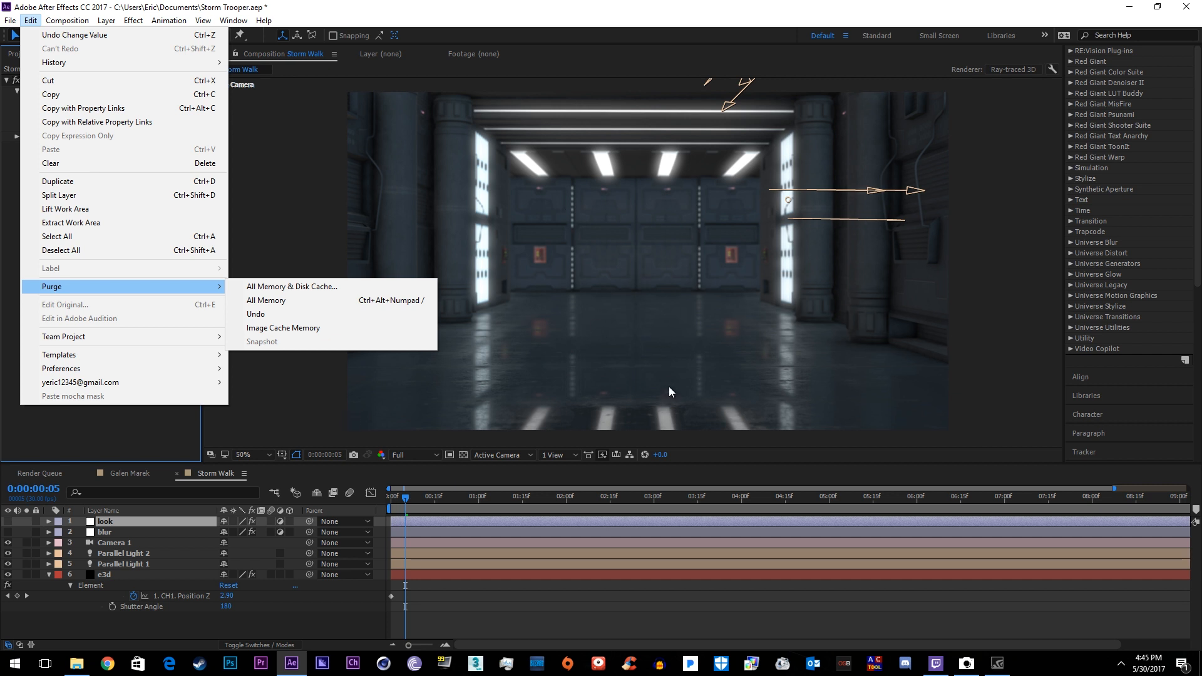
pyautogui.moveTo(307, 286)
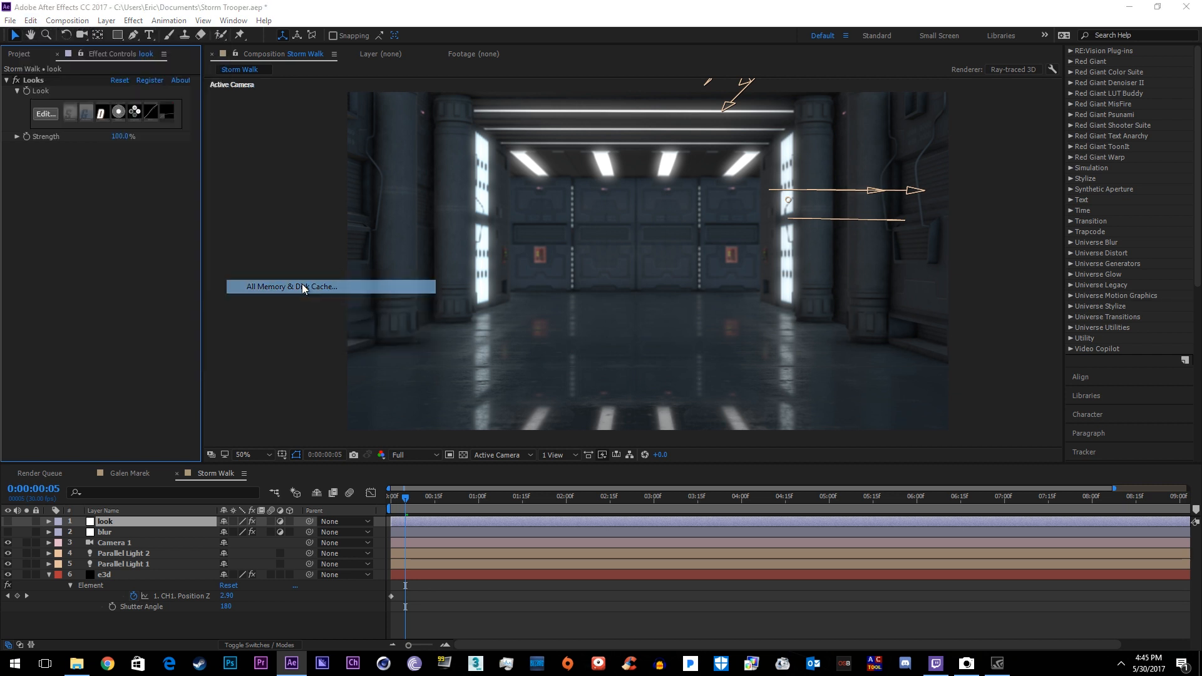
pyautogui.click(291, 286)
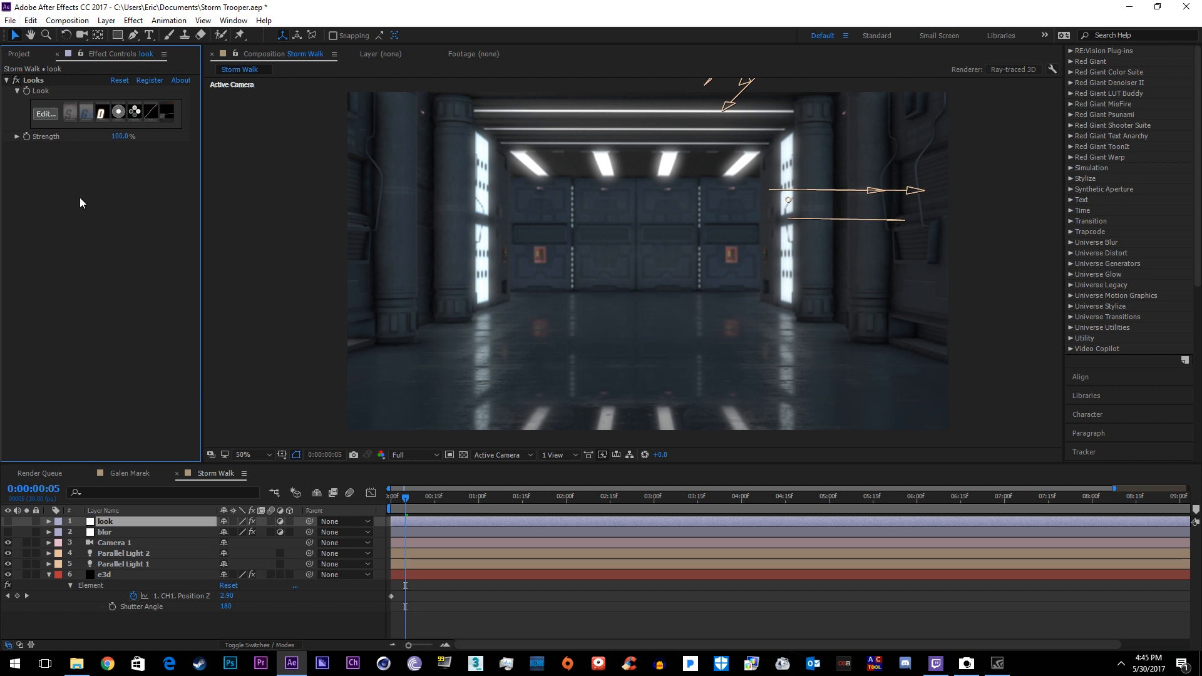
pyautogui.moveTo(52, 161)
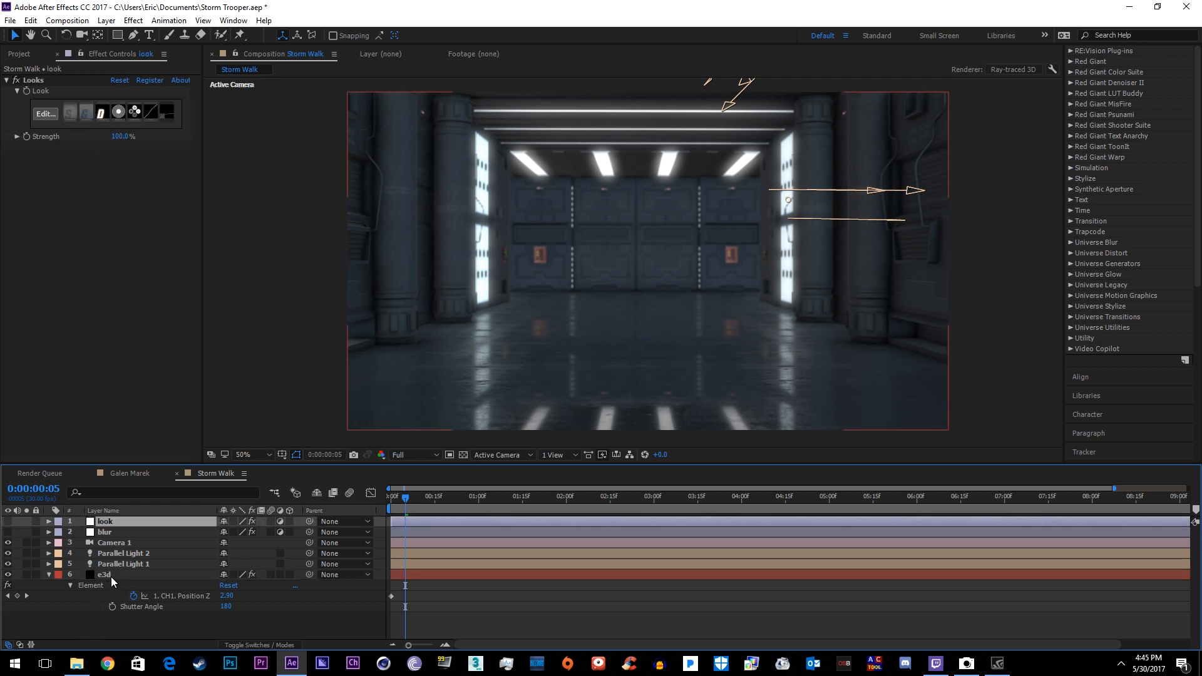
# Import the baked trooper walk sequence into Element 3D Scene Setup and give it its own render group.
pyautogui.click(103, 574)
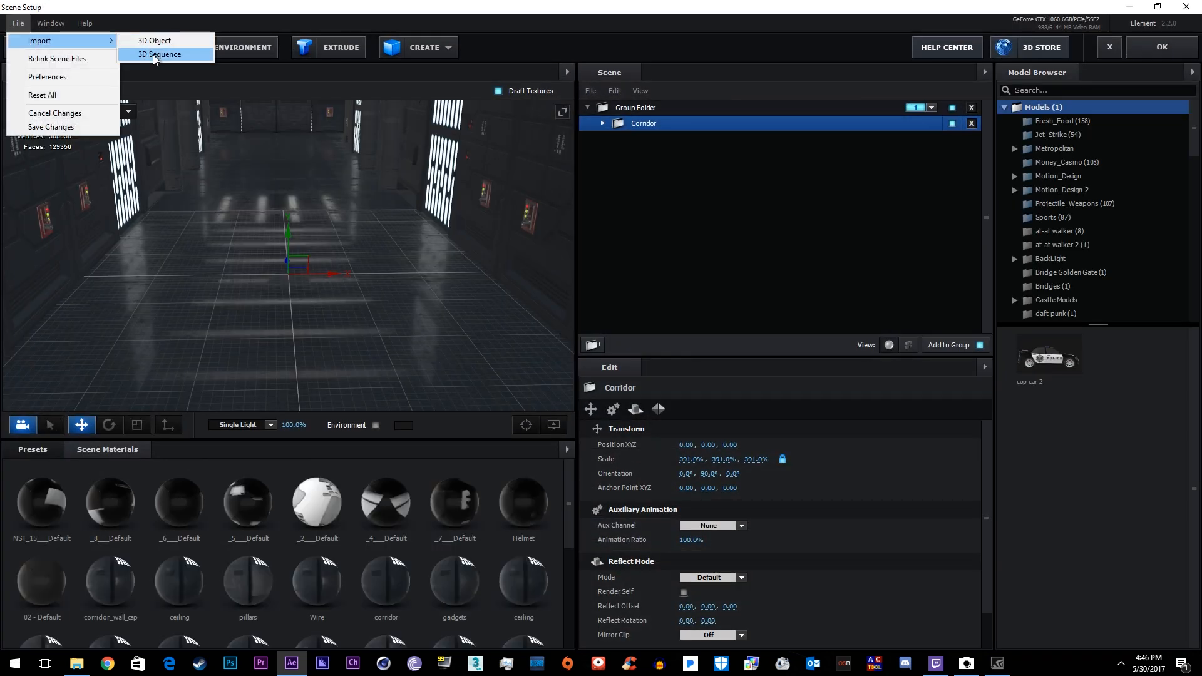
pyautogui.click(159, 55)
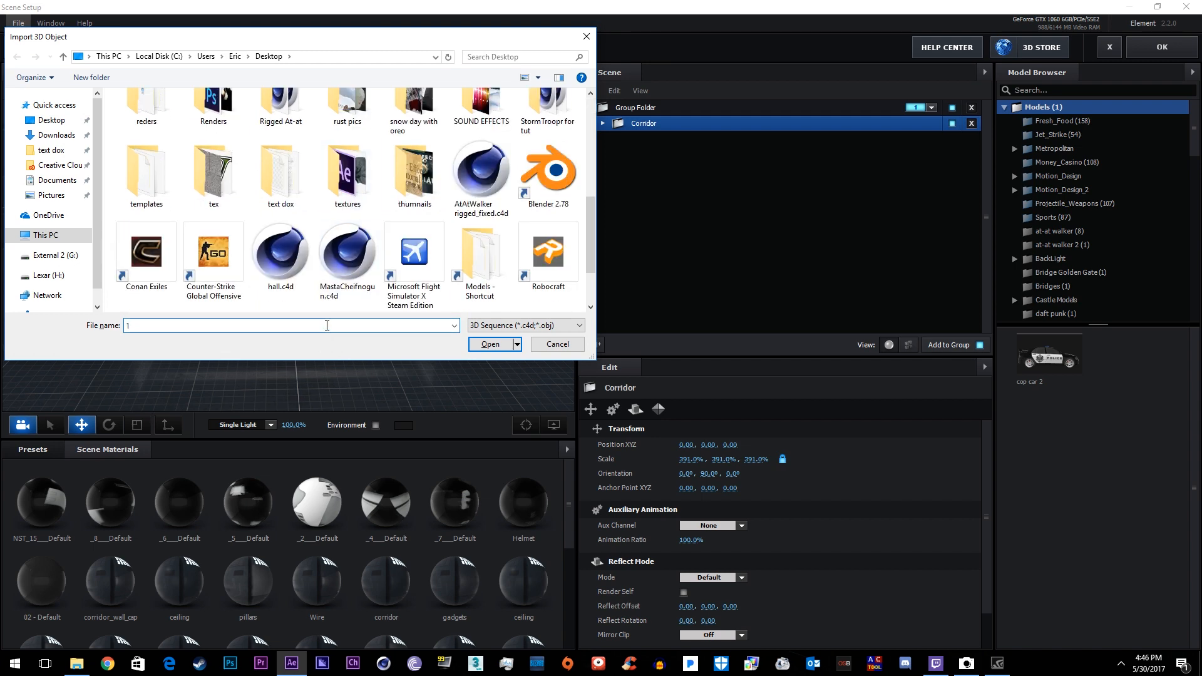
pyautogui.click(489, 344)
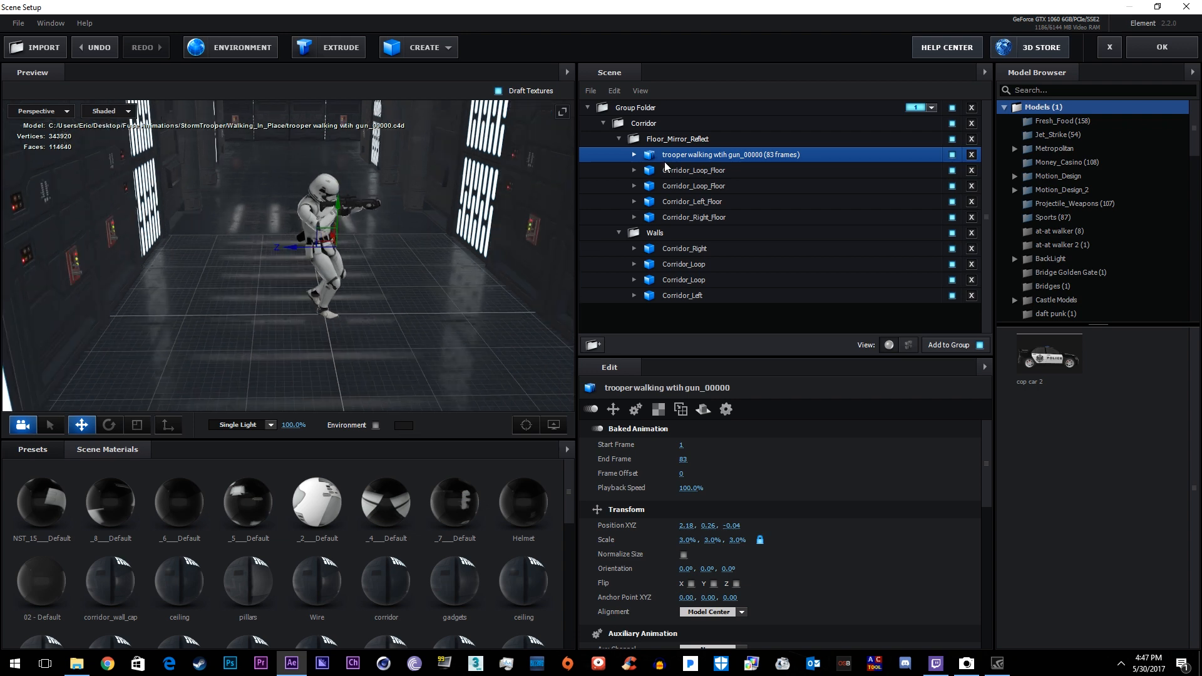
pyautogui.click(635, 107)
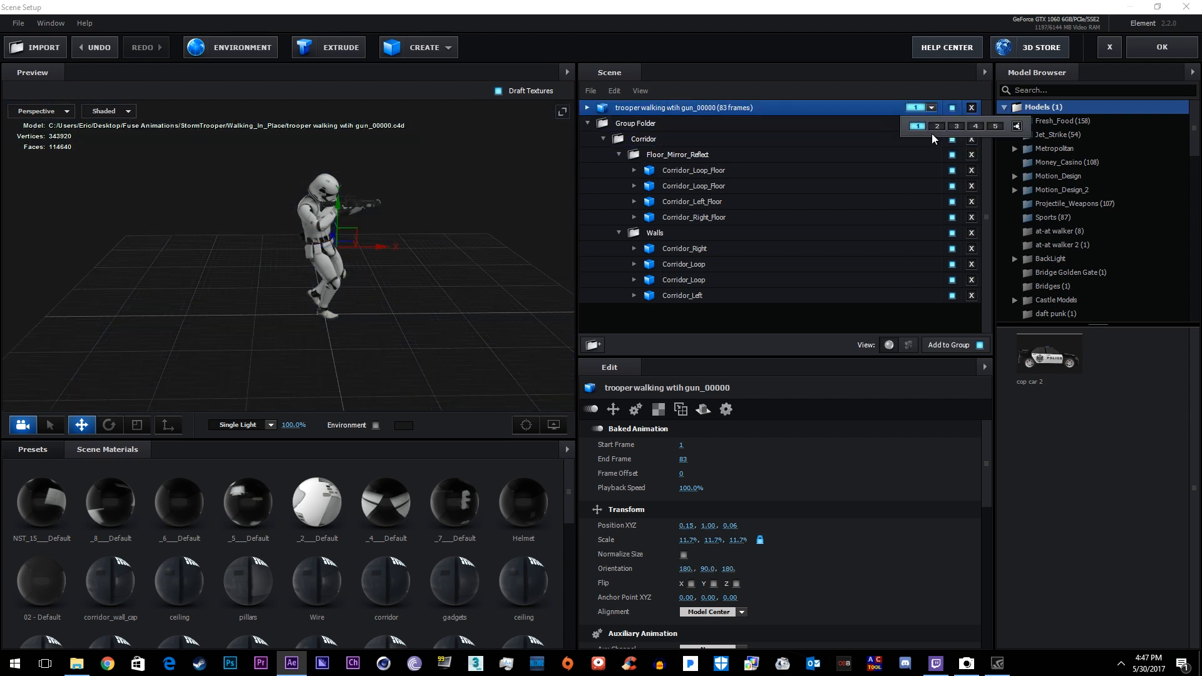
pyautogui.click(935, 126)
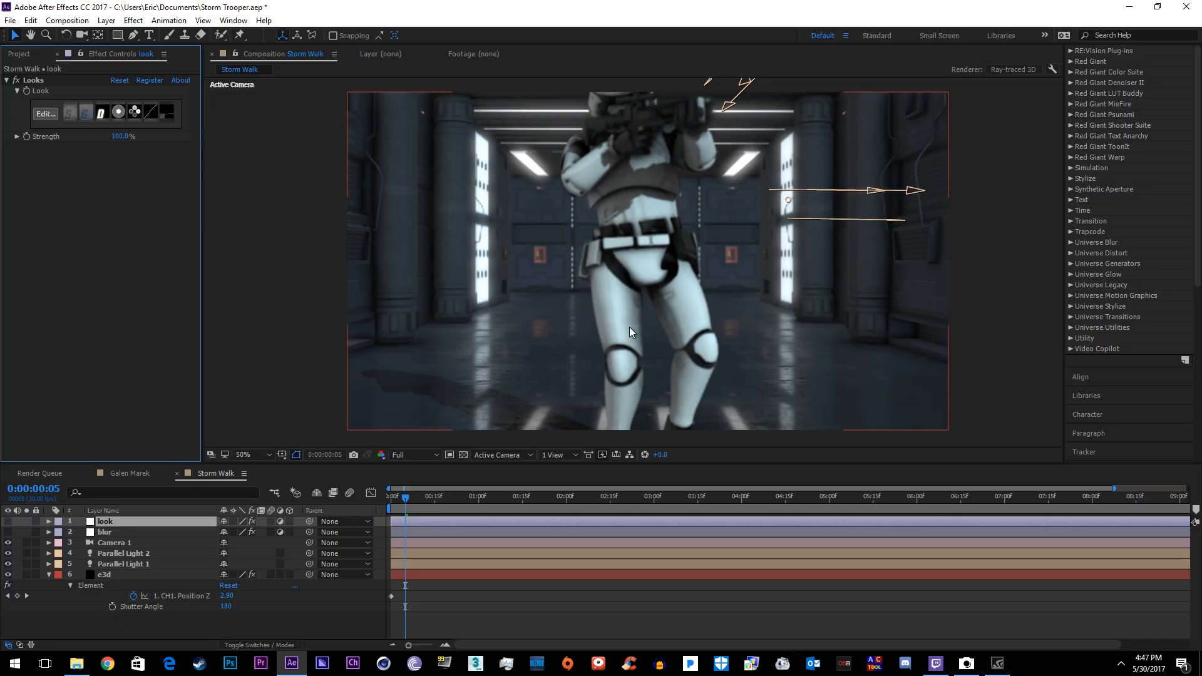
pyautogui.moveTo(470, 280)
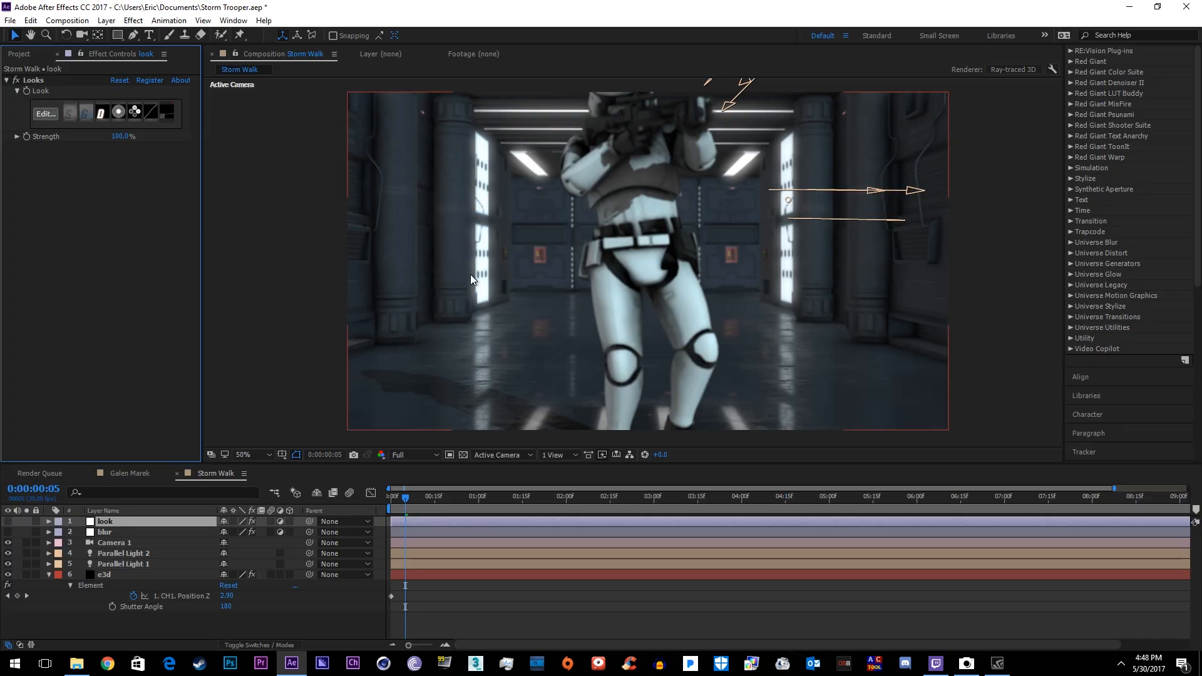
pyautogui.moveTo(632, 274)
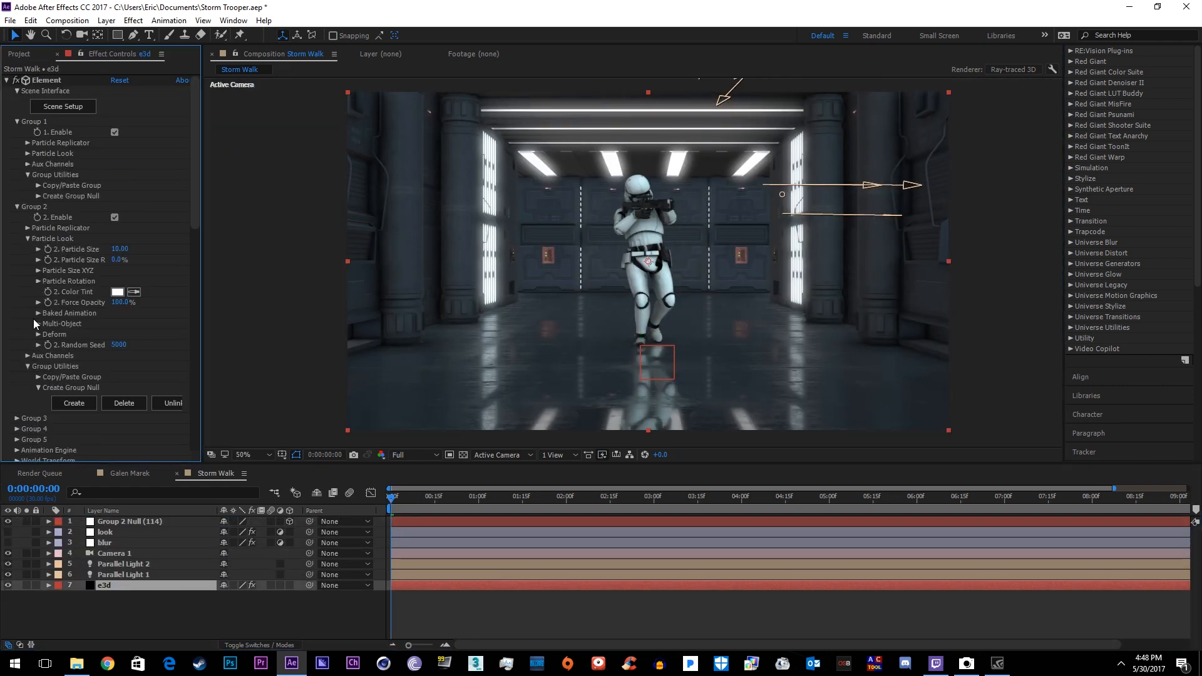
# Select the trooper's e3d layer and Group 2 null, and set preview resolution to Half.
pyautogui.click(103, 585)
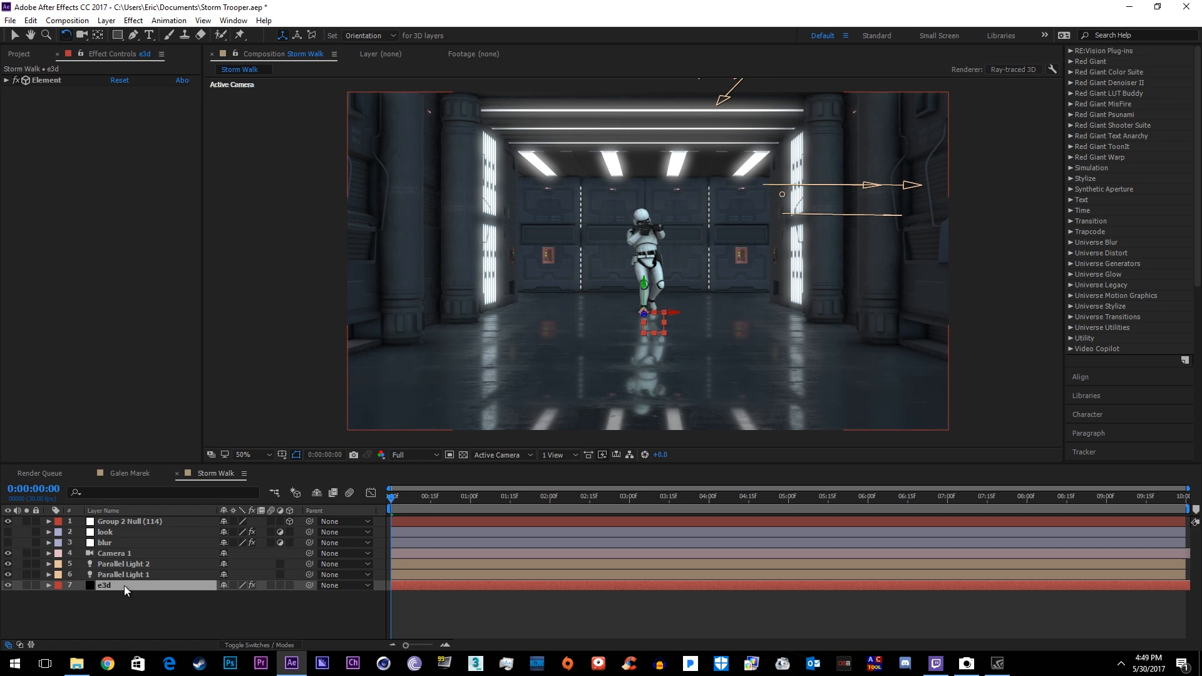
pyautogui.click(131, 521)
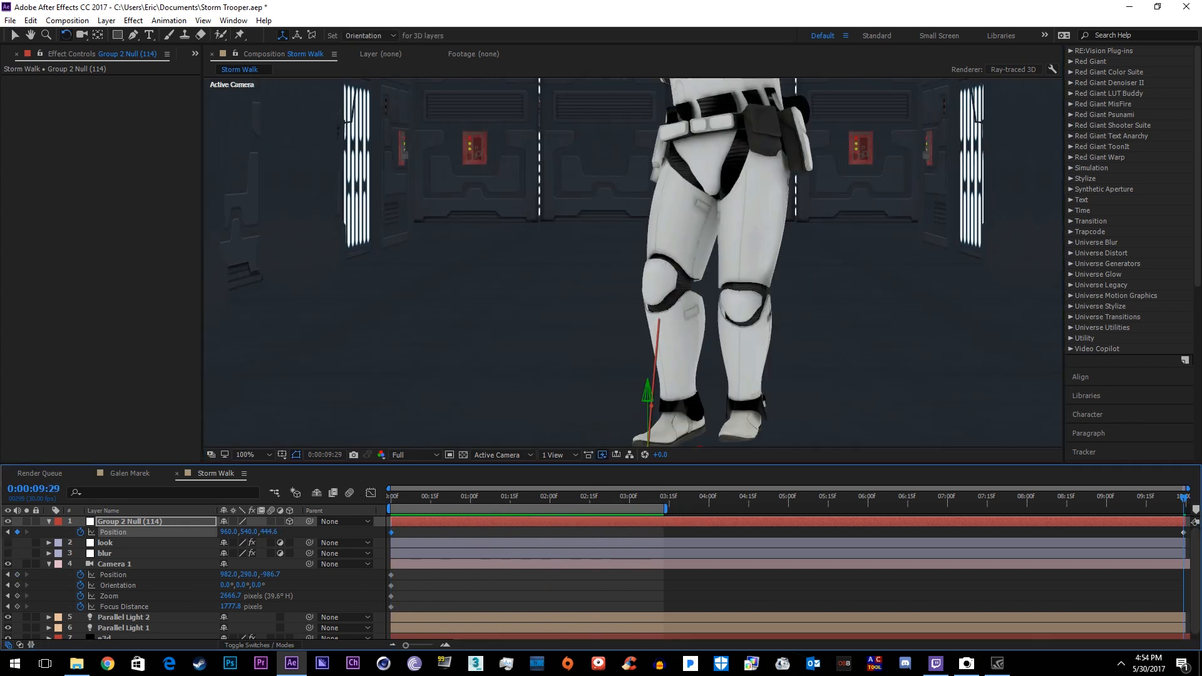
pyautogui.click(412, 454)
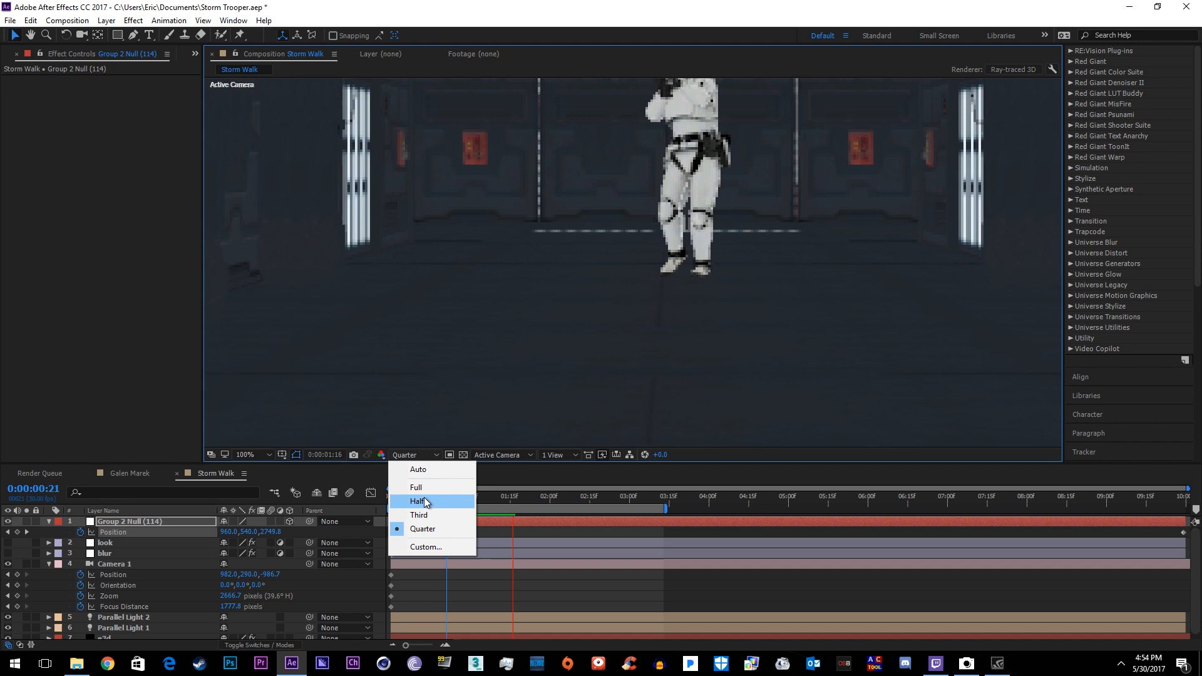
pyautogui.click(420, 501)
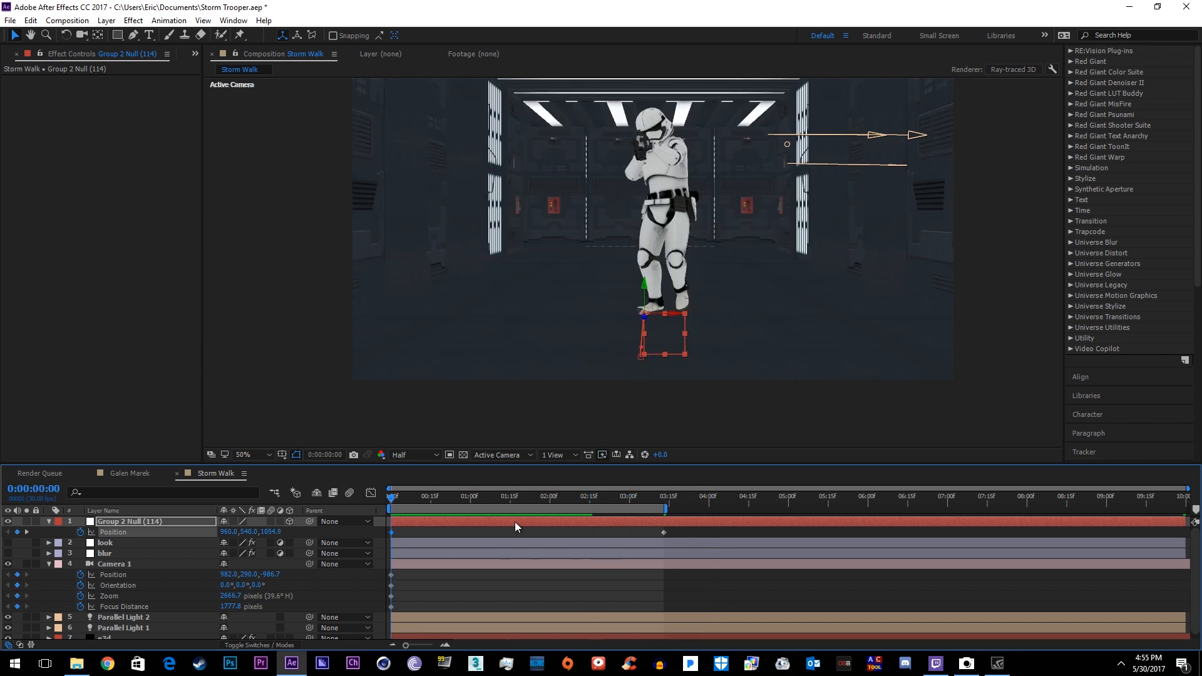
pyautogui.click(106, 20)
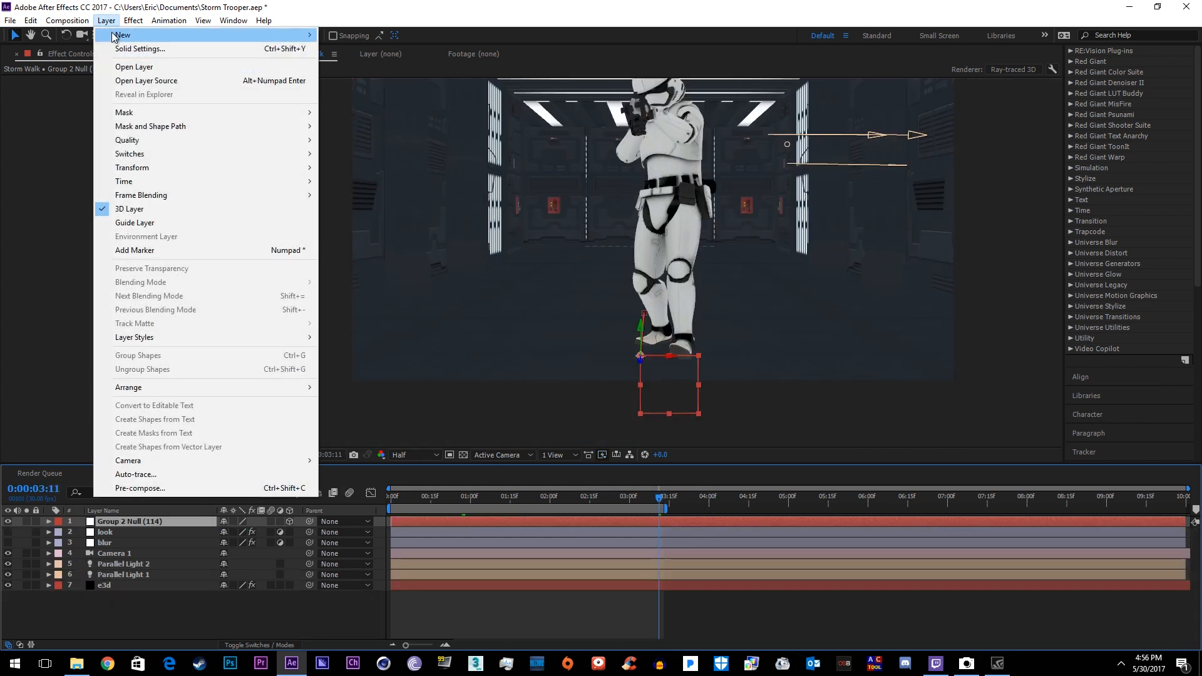
pyautogui.moveTo(122, 35)
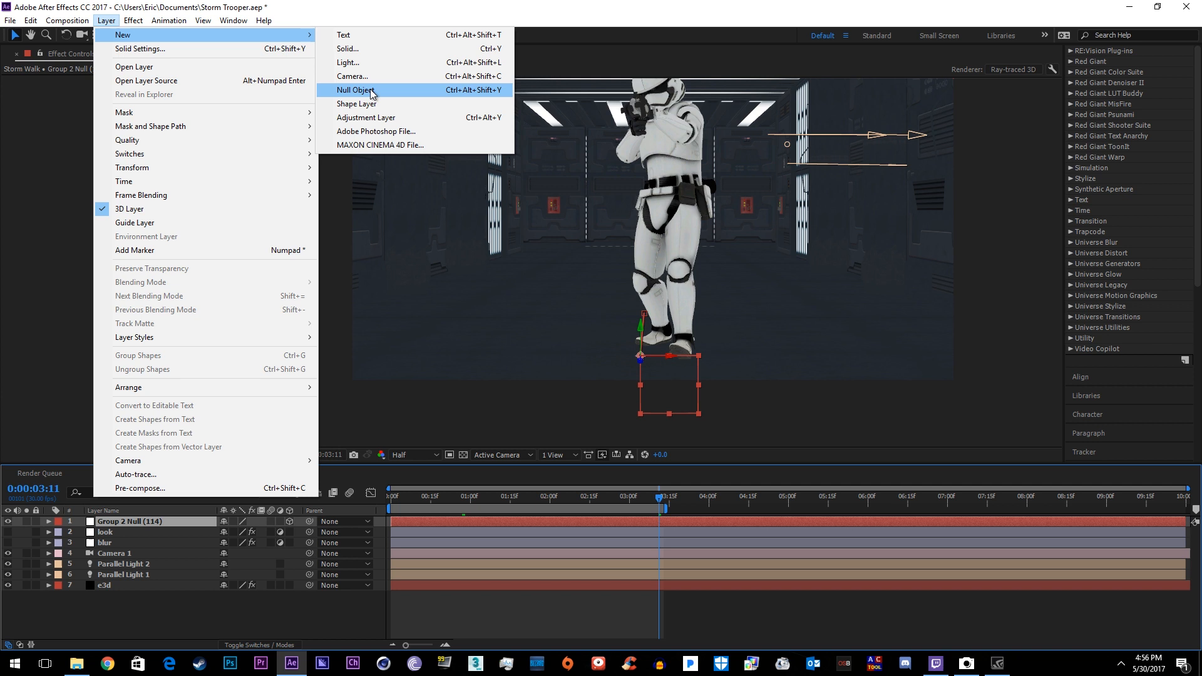
# Add a null object named 'camera dolly' to the Storm Walk composition.
pyautogui.click(353, 89)
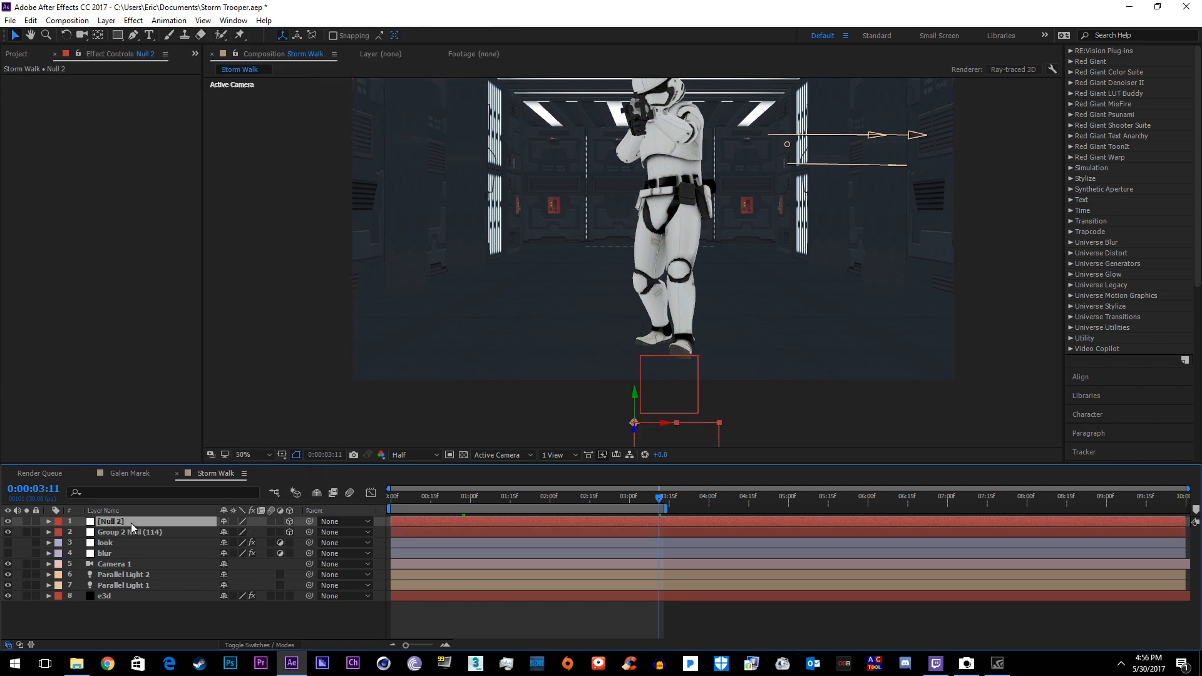
pyautogui.write('camera dolly')
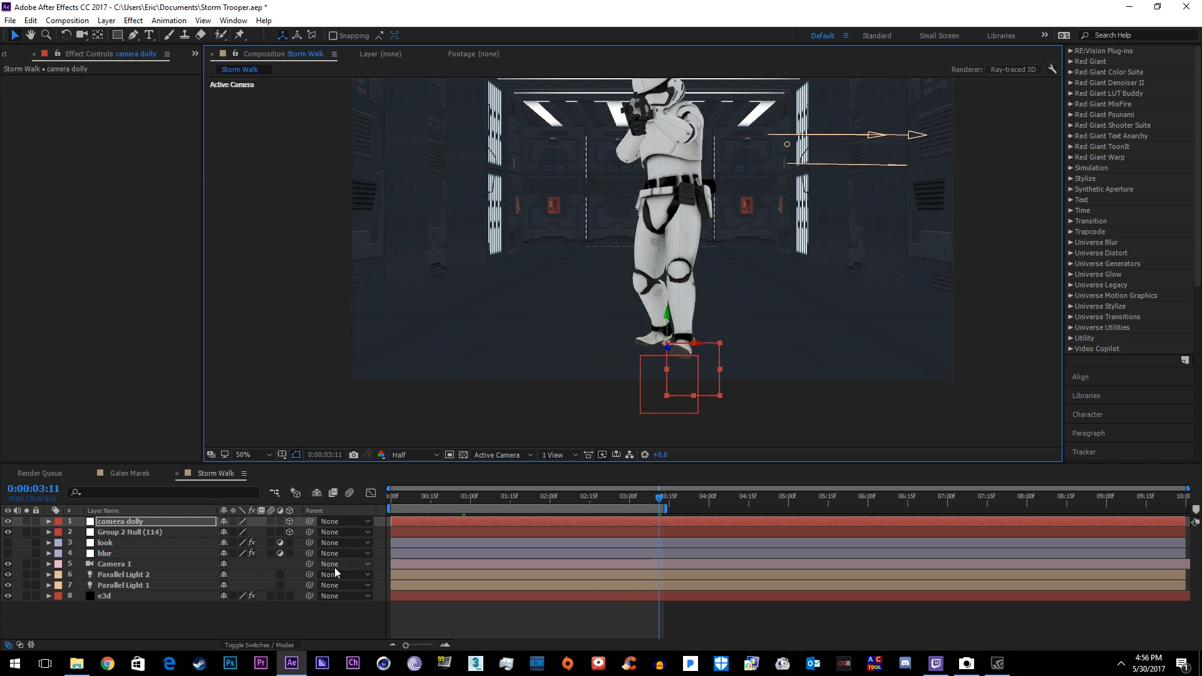
pyautogui.click(344, 563)
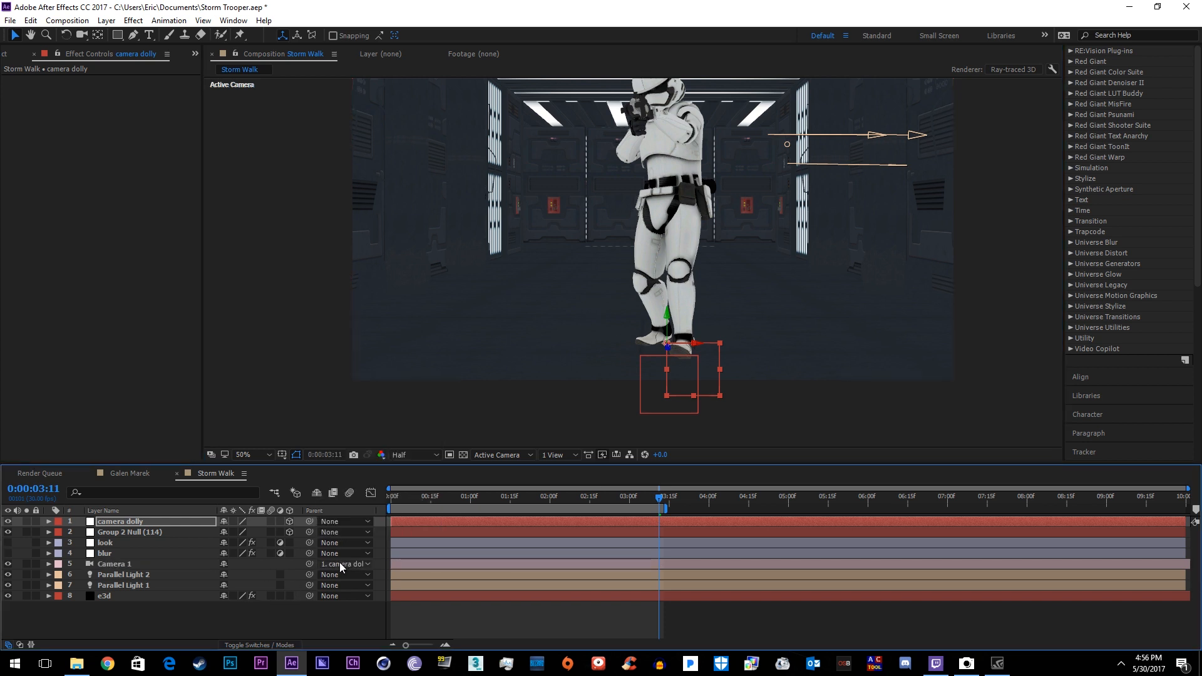
pyautogui.click(344, 563)
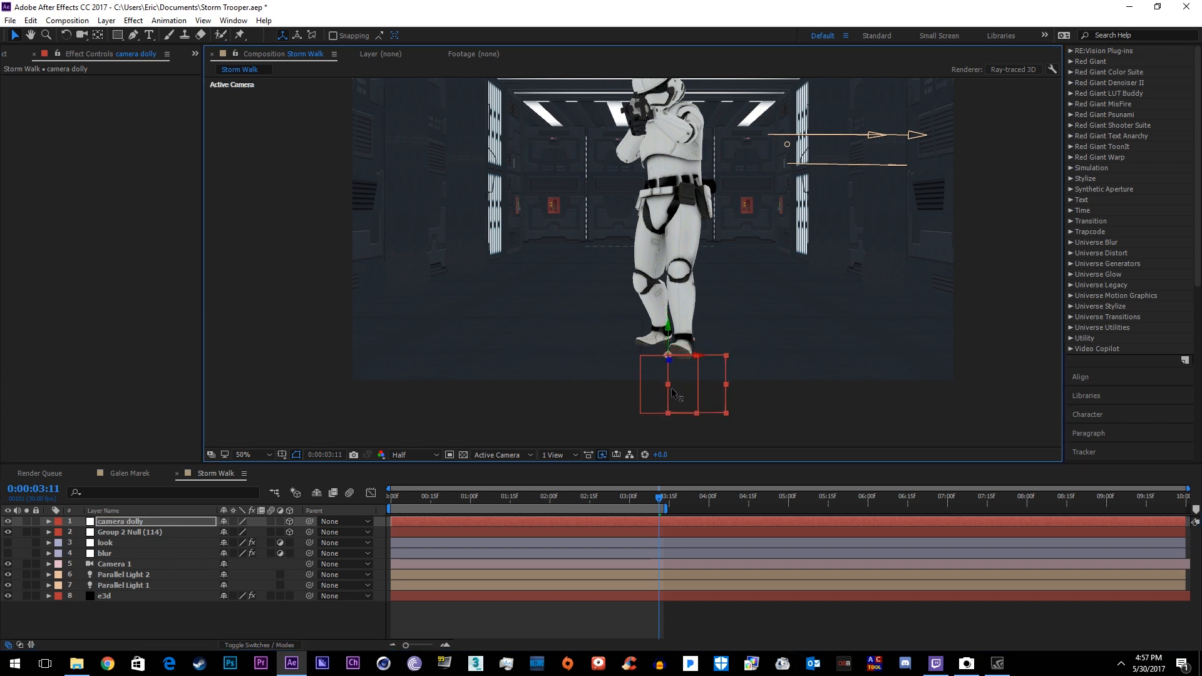
# Set Camera 1's parent to '1. camera dolly' in the timeline Parent column.
pyautogui.click(329, 522)
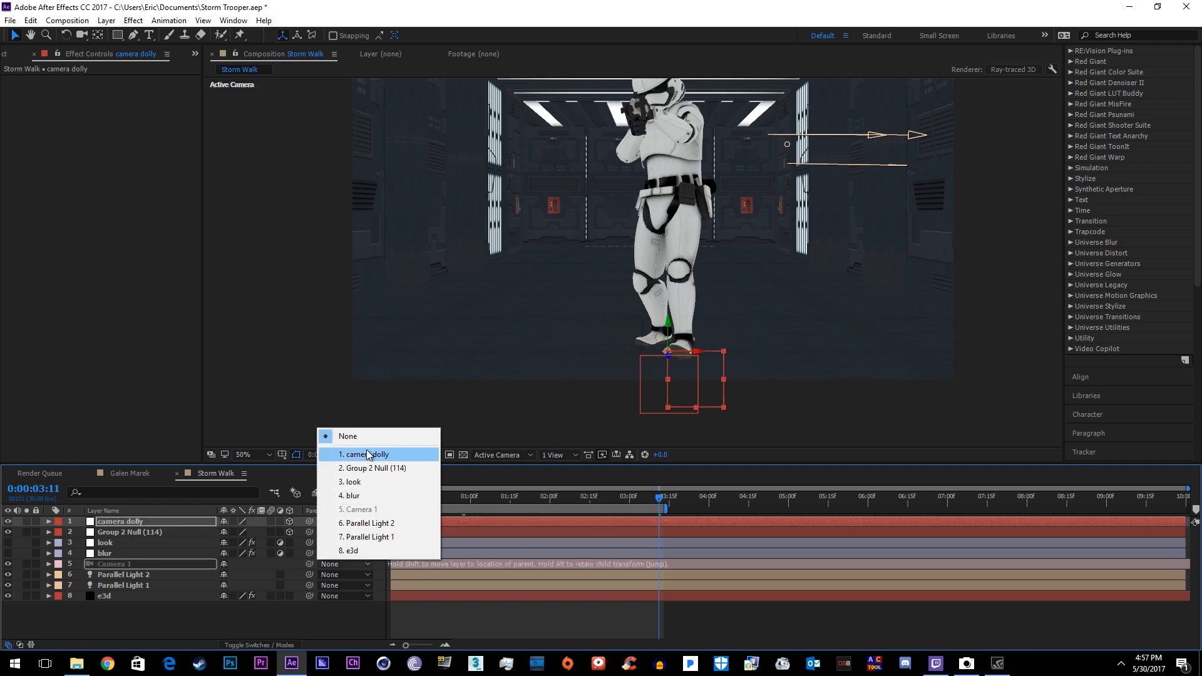
pyautogui.click(363, 454)
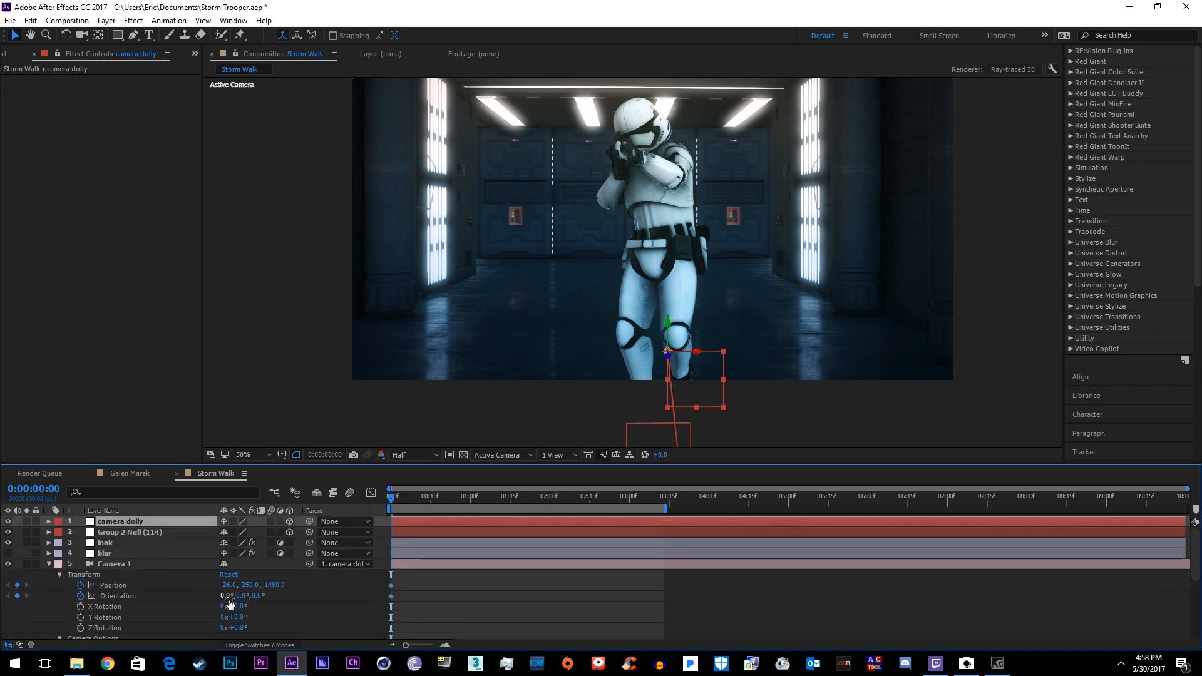
pyautogui.scroll(-3)
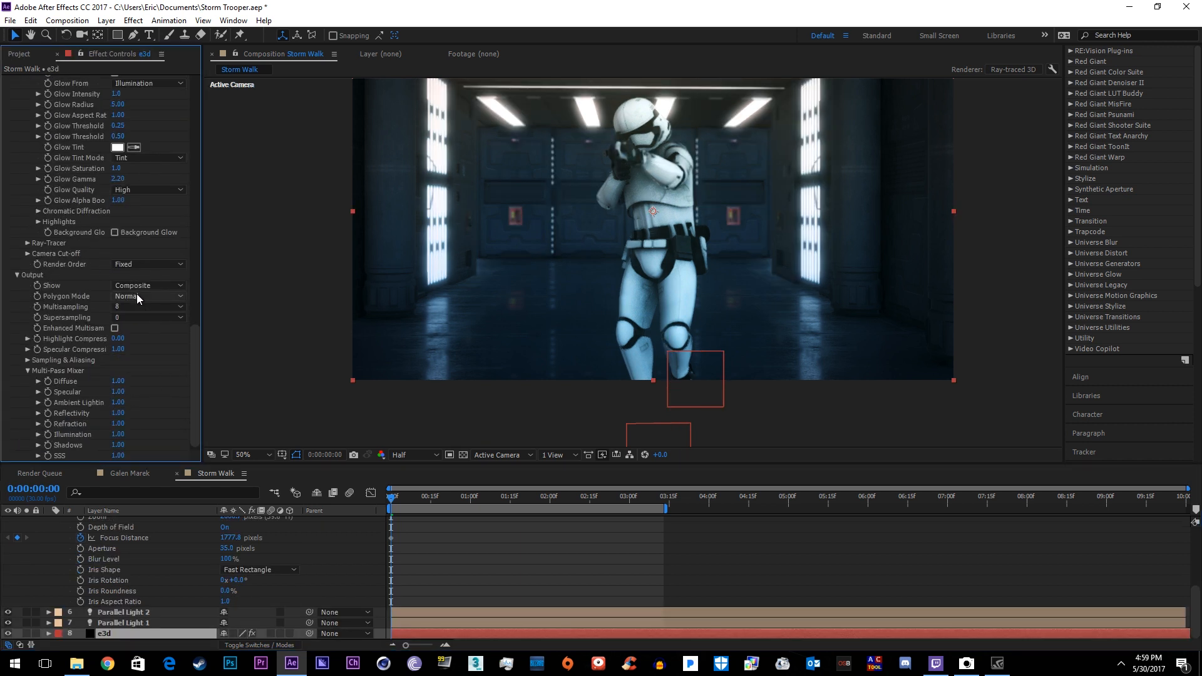
# Keep the e3d Output render mode set to Composite.
pyautogui.click(146, 285)
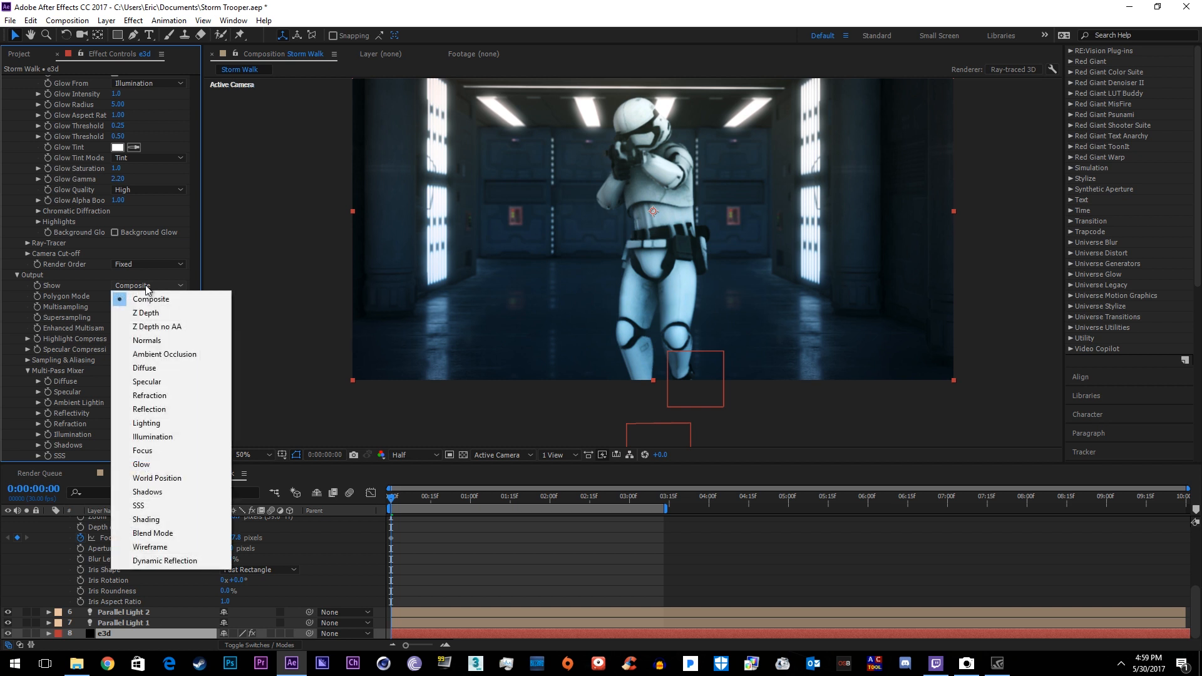
pyautogui.click(142, 450)
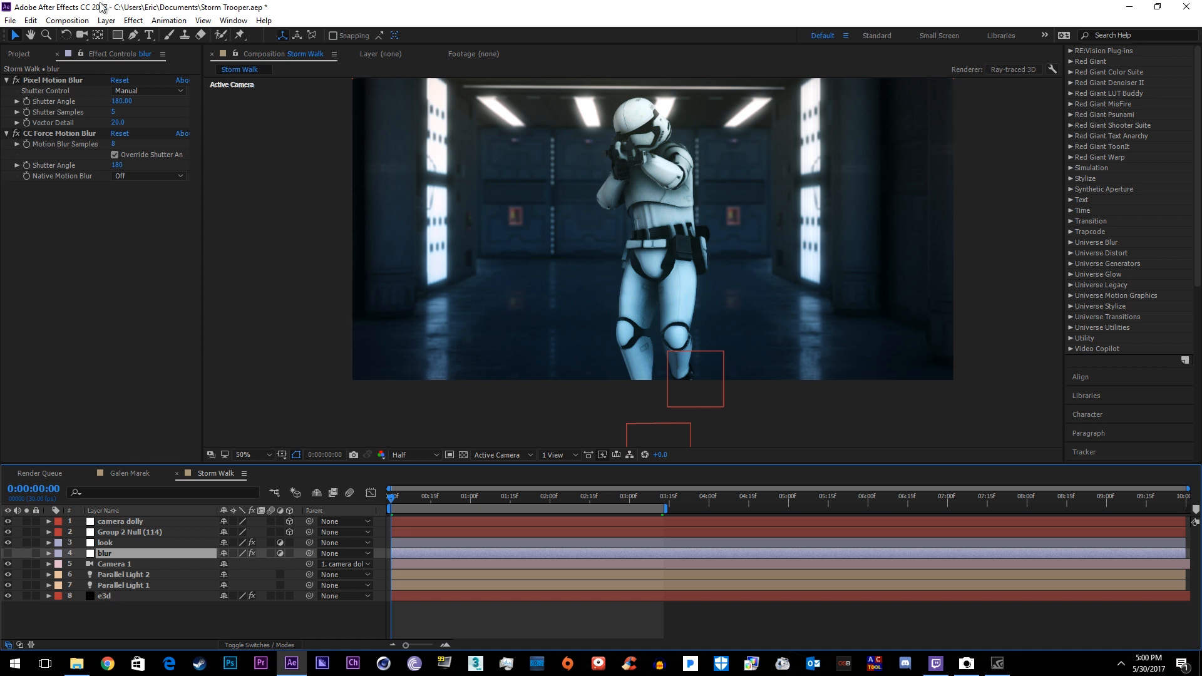
pyautogui.moveTo(339, 144)
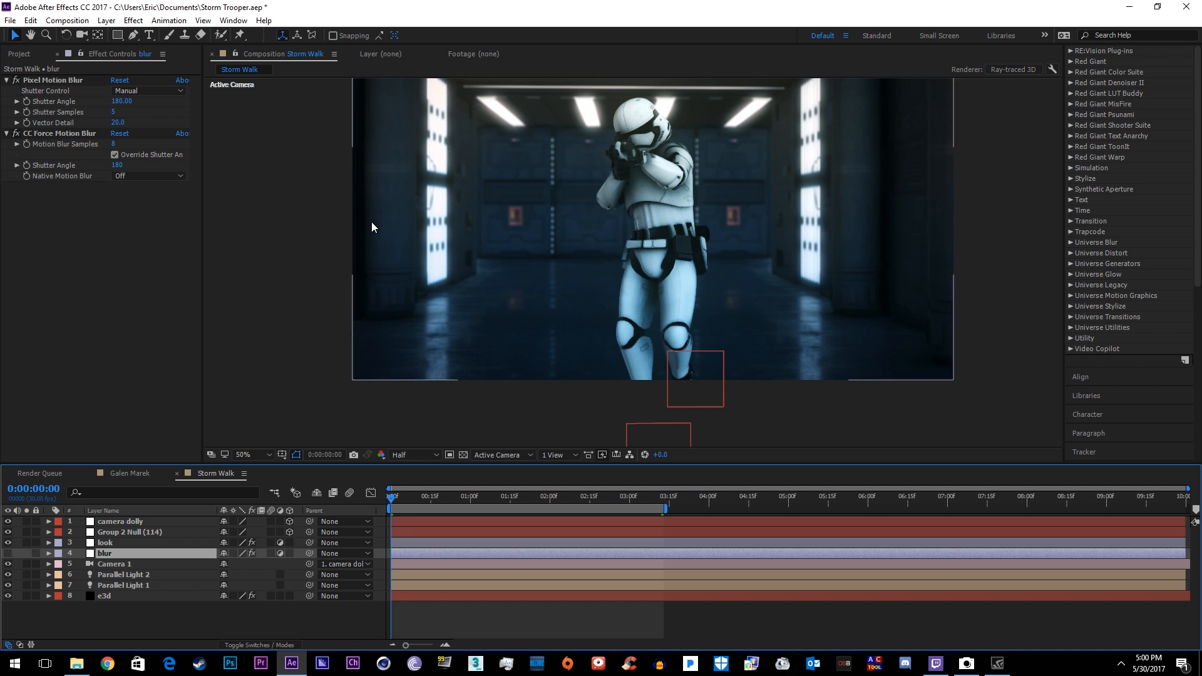
pyautogui.moveTo(47, 90)
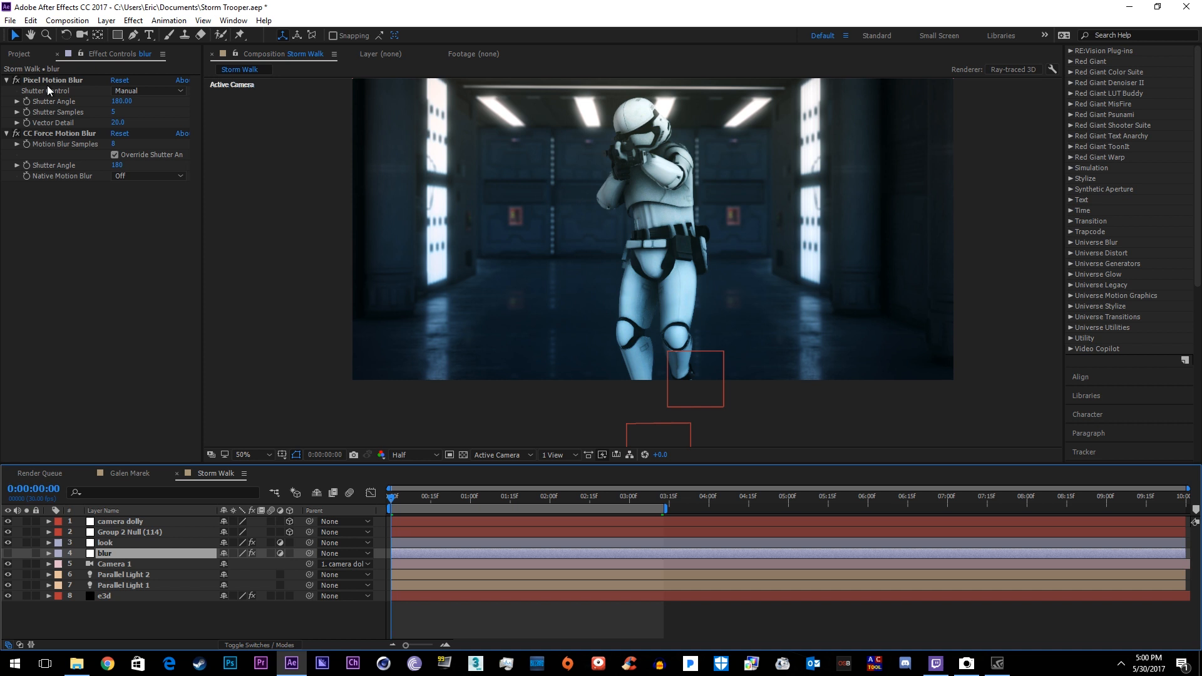
# Select the camera dolly layer in the timeline to prepare for rotating it.
pyautogui.doubleClick(103, 552)
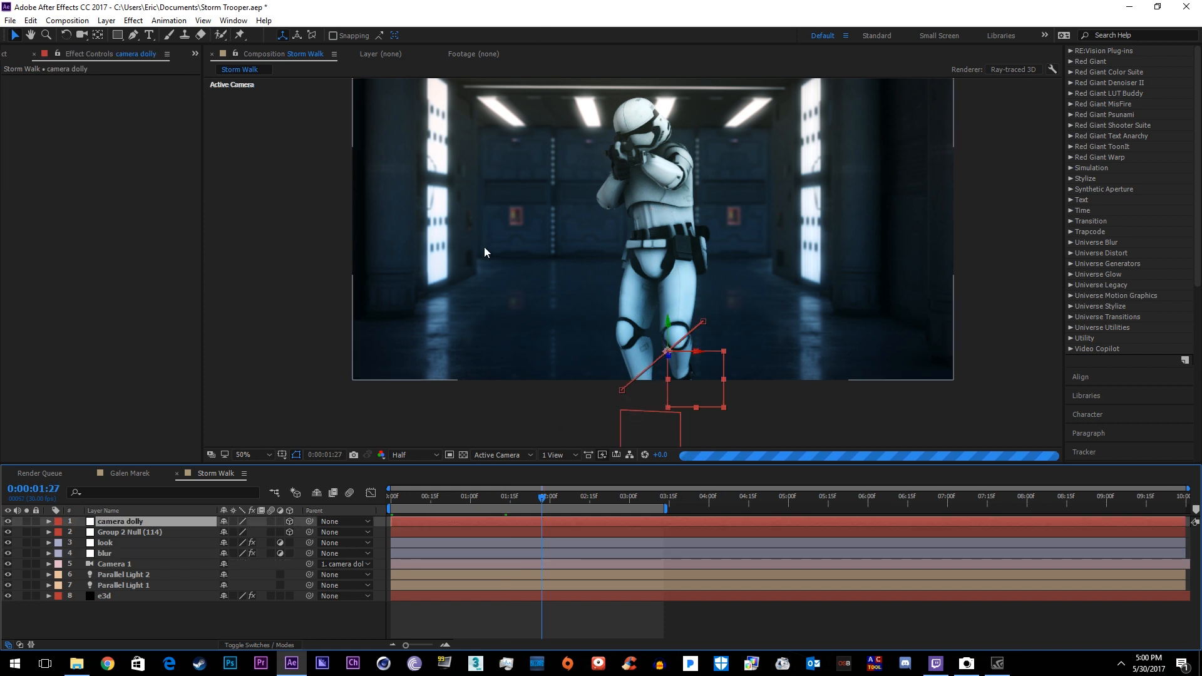
pyautogui.moveTo(505, 246)
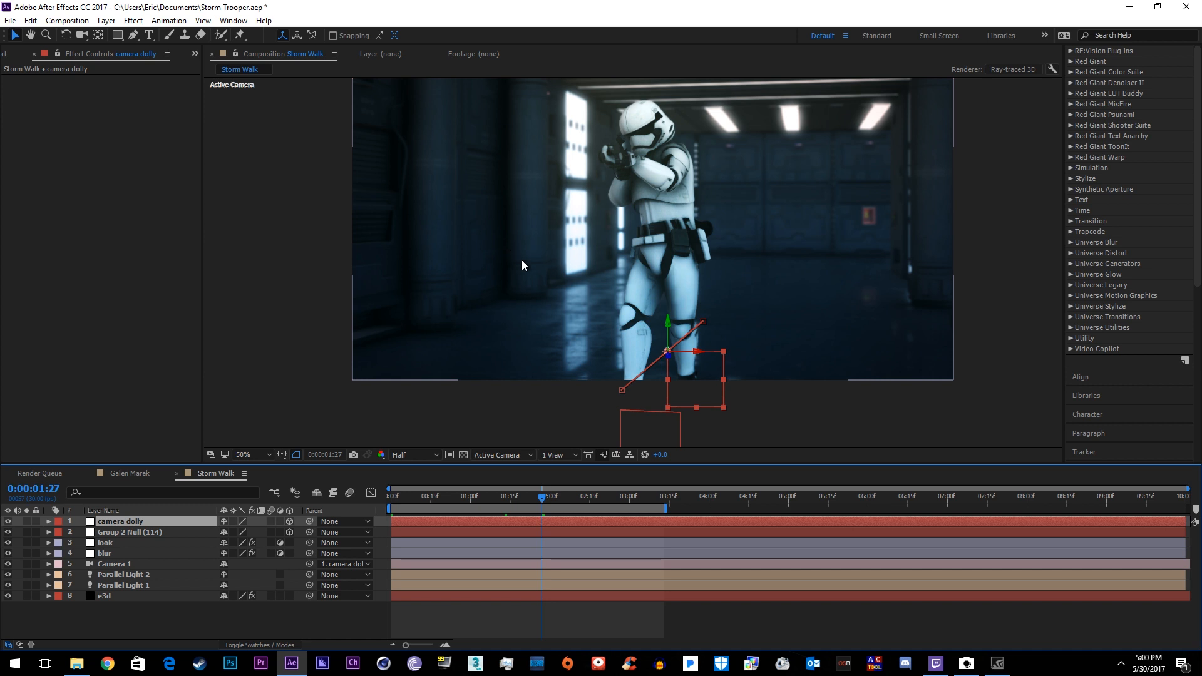
pyautogui.moveTo(570, 226)
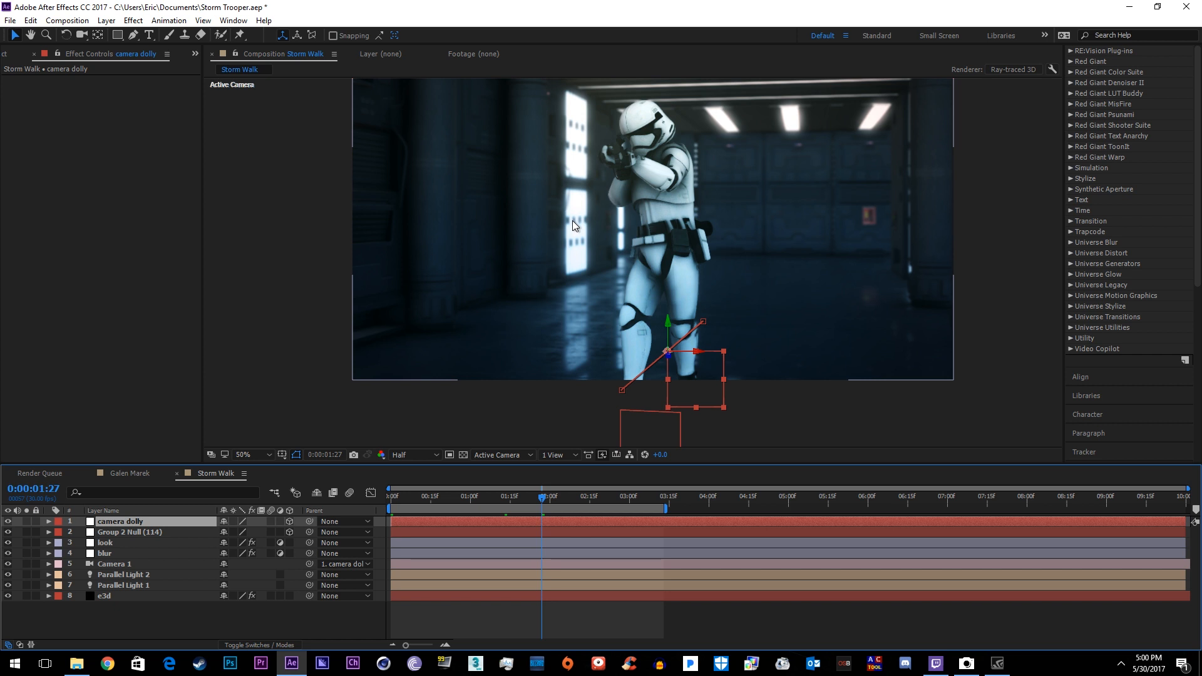
pyautogui.moveTo(748, 266)
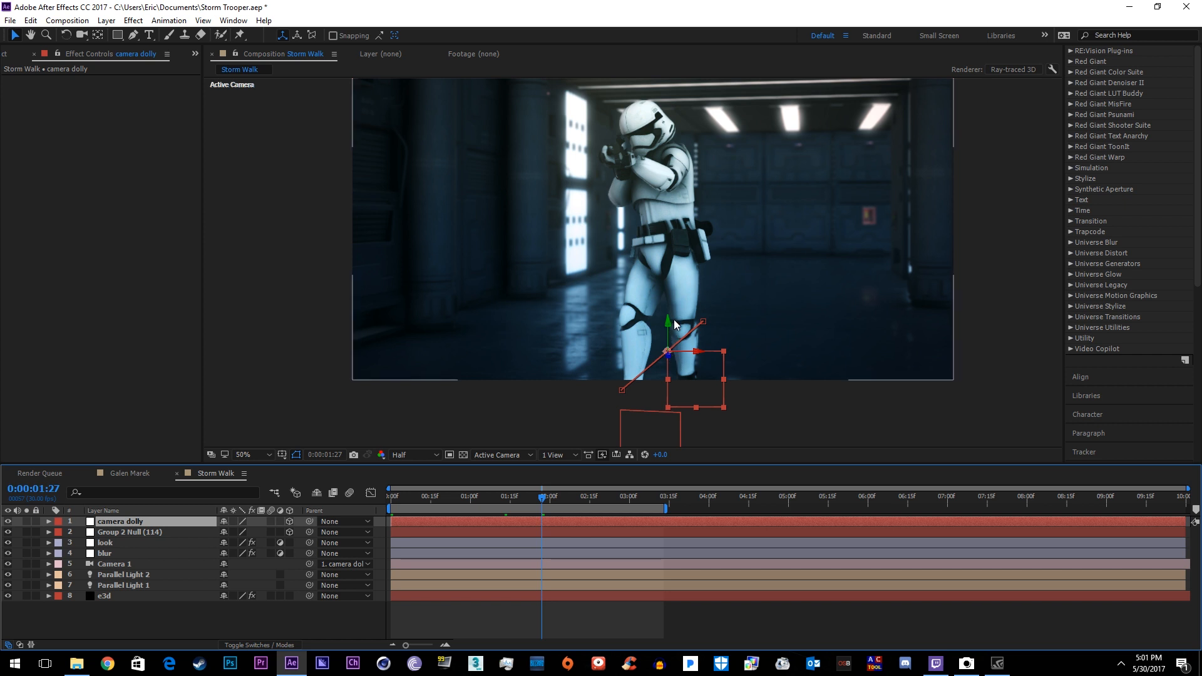
pyautogui.moveTo(677, 328)
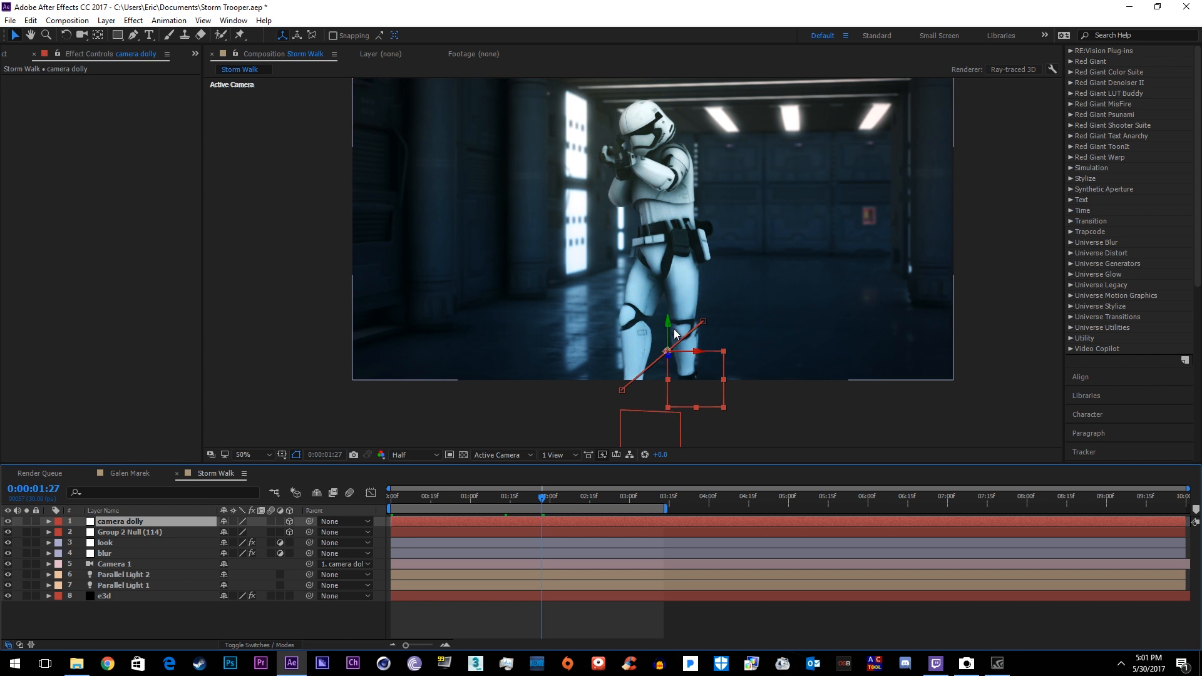
pyautogui.moveTo(677, 338)
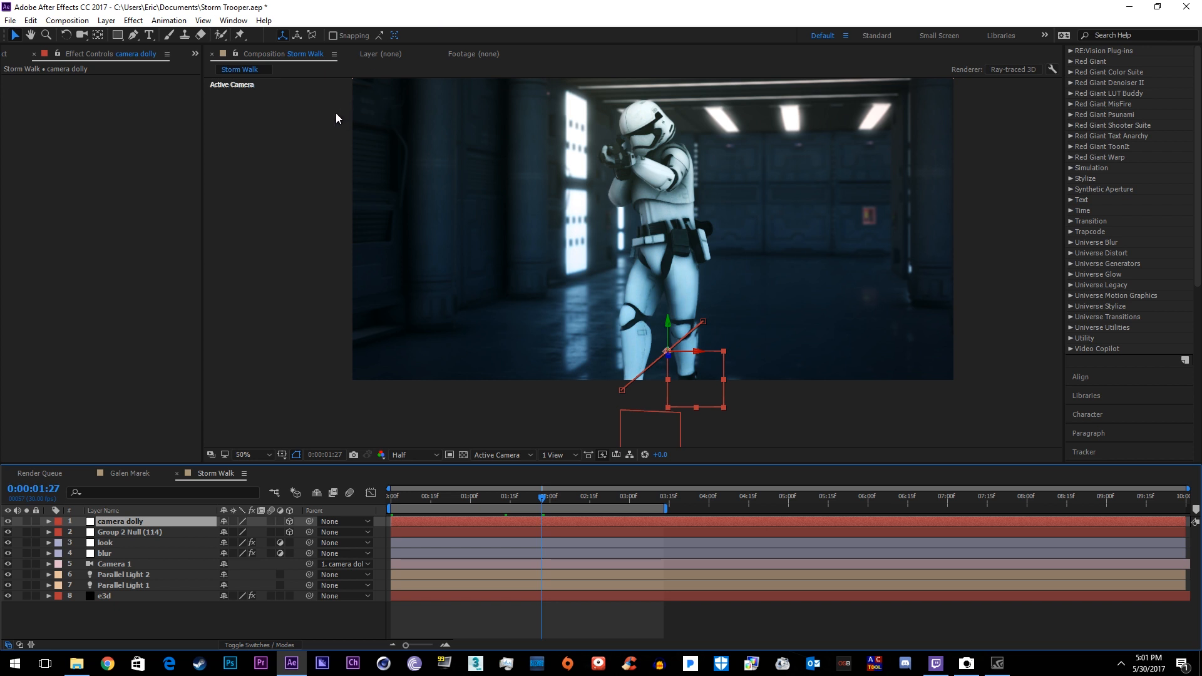
pyautogui.moveTo(268, 54)
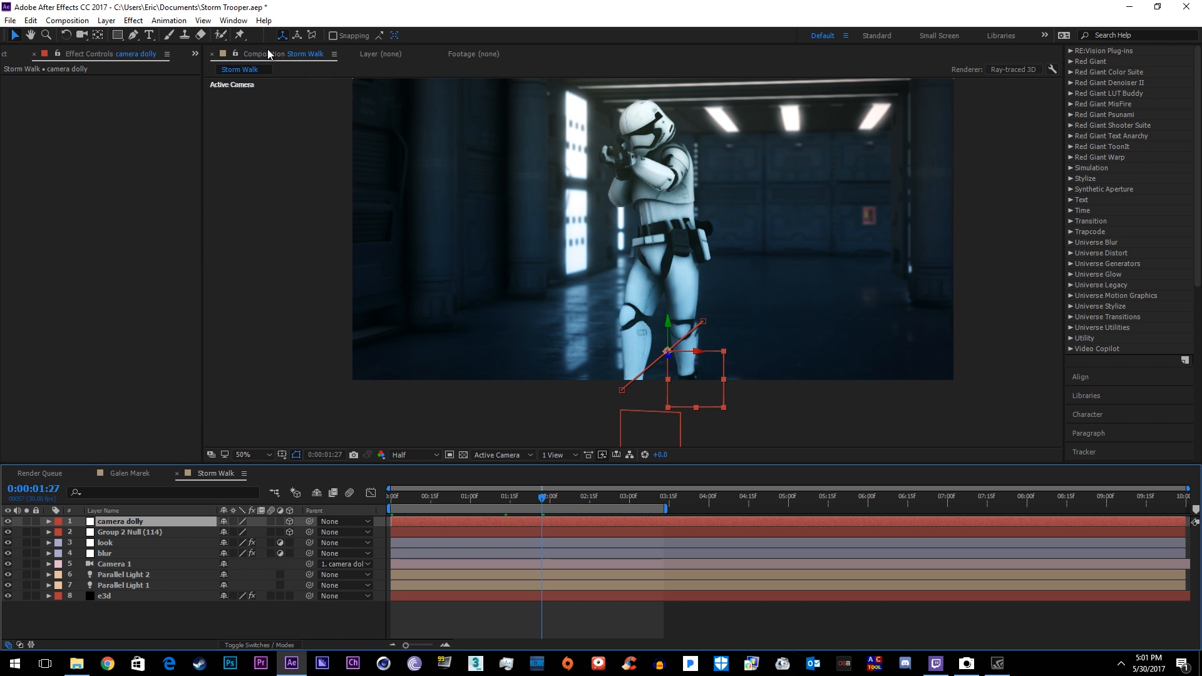
pyautogui.moveTo(314, 30)
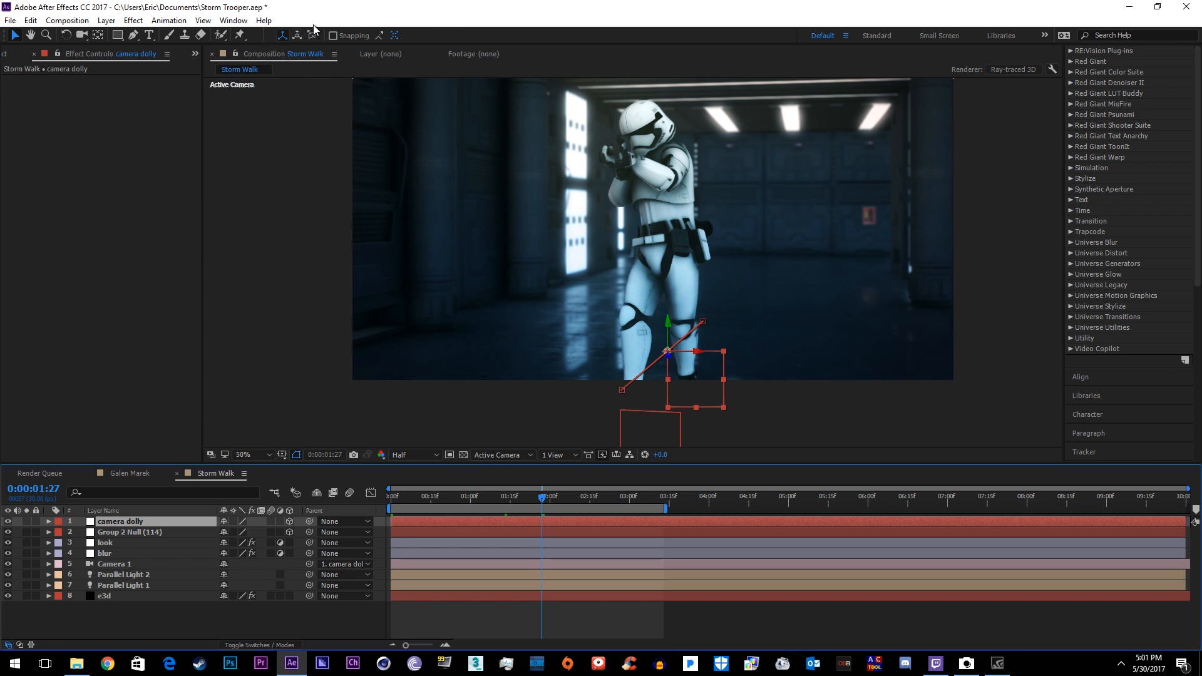